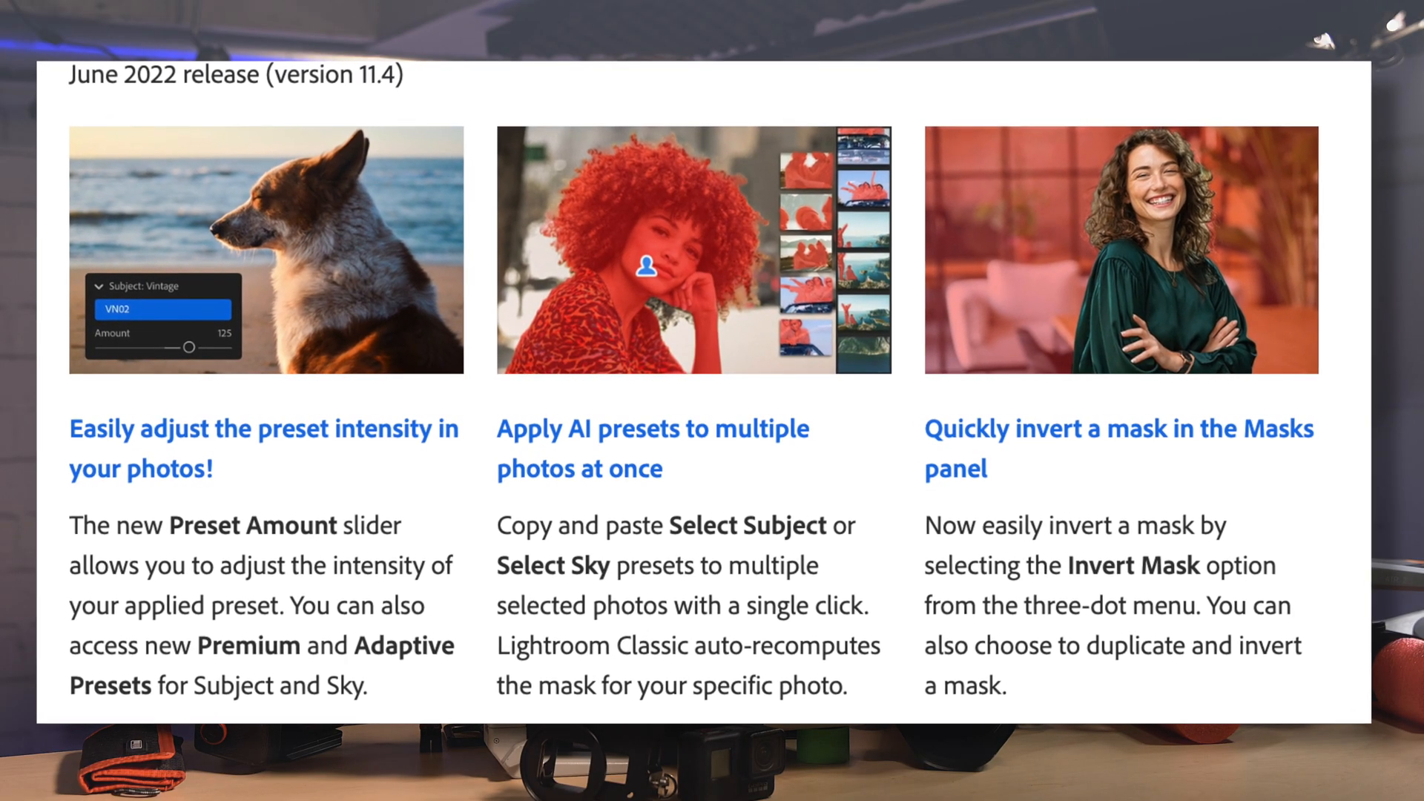
# Open the child portrait in the Develop module and expand the Presets panel
pyautogui.scroll(3)
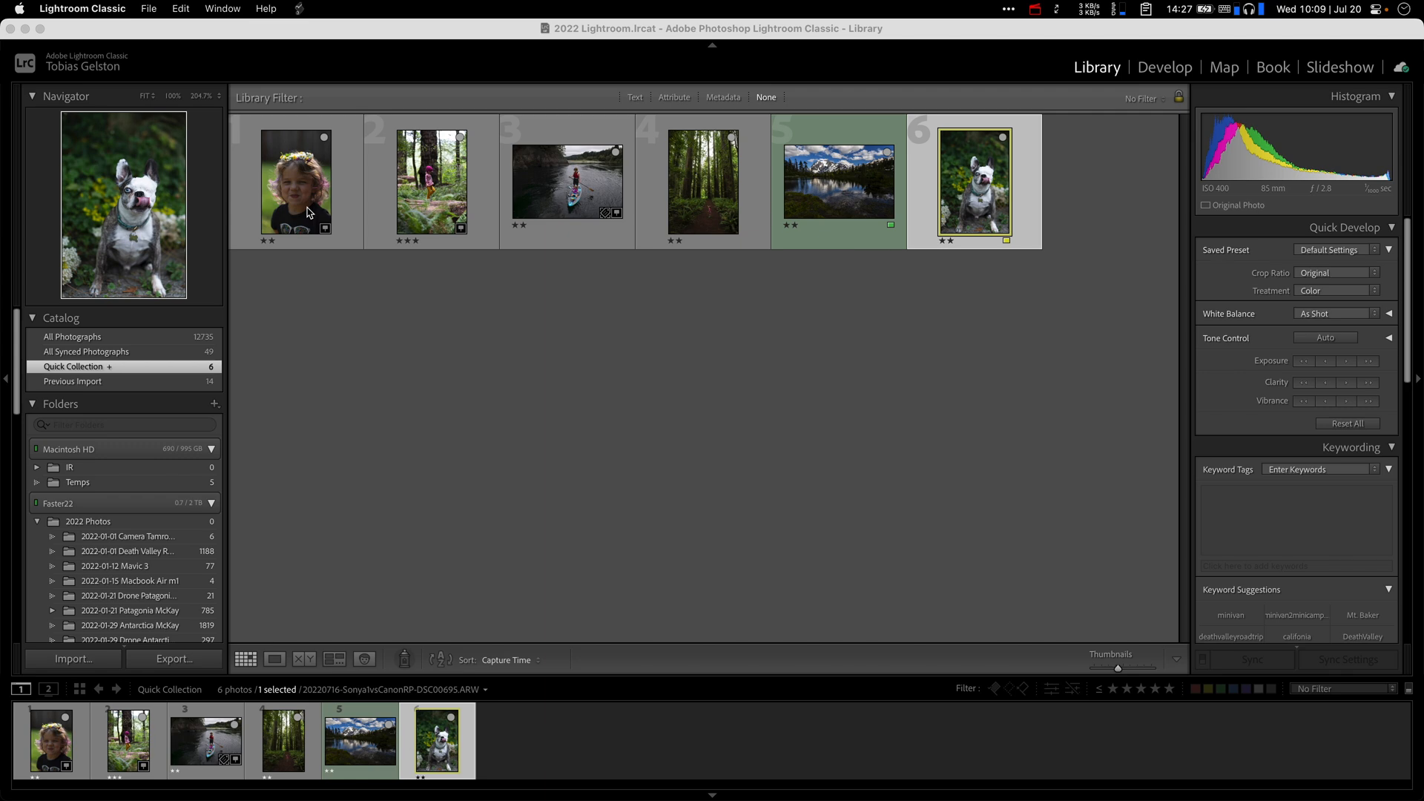
pyautogui.doubleClick(295, 179)
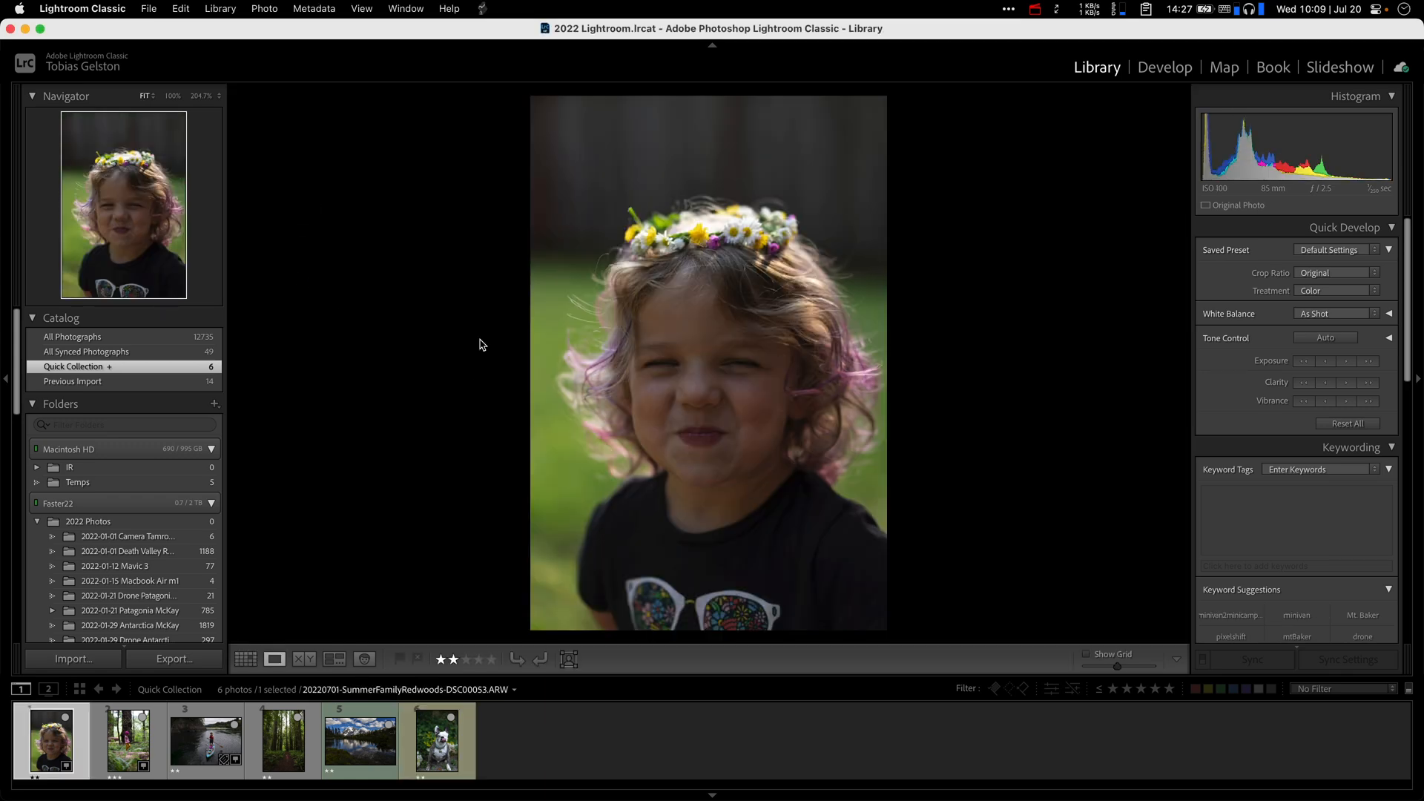
pyautogui.click(1164, 66)
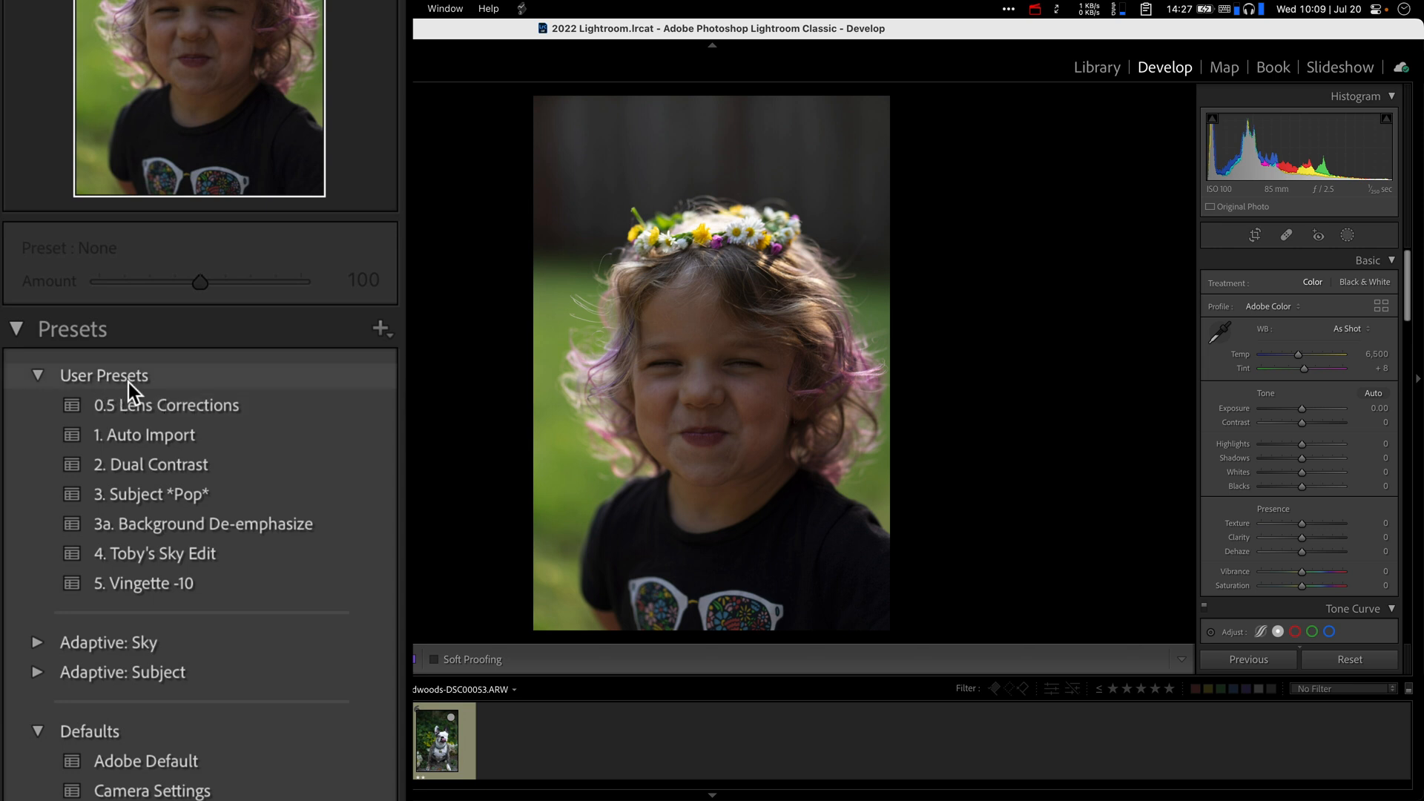
pyautogui.moveTo(389, 401)
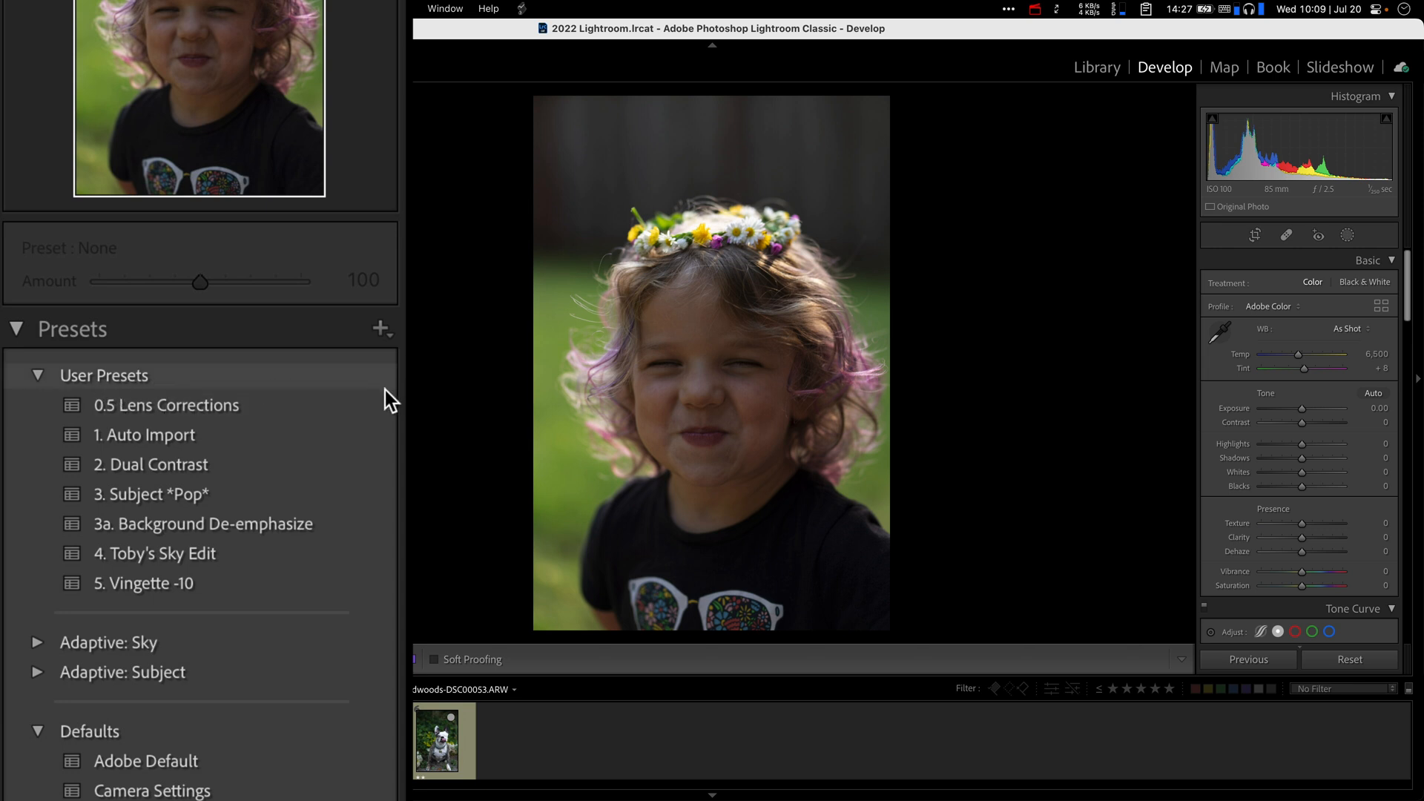
pyautogui.click(208, 523)
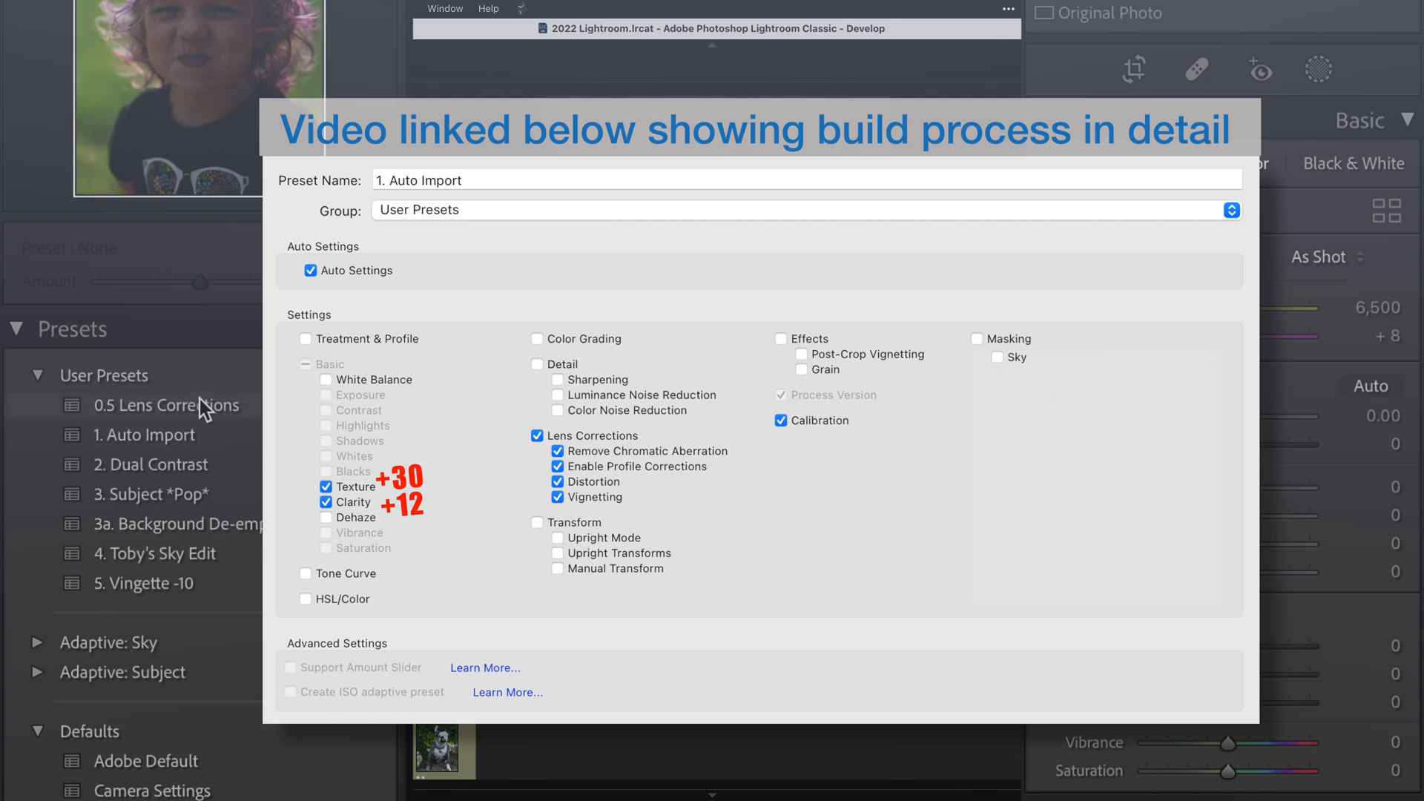
pyautogui.moveTo(235, 430)
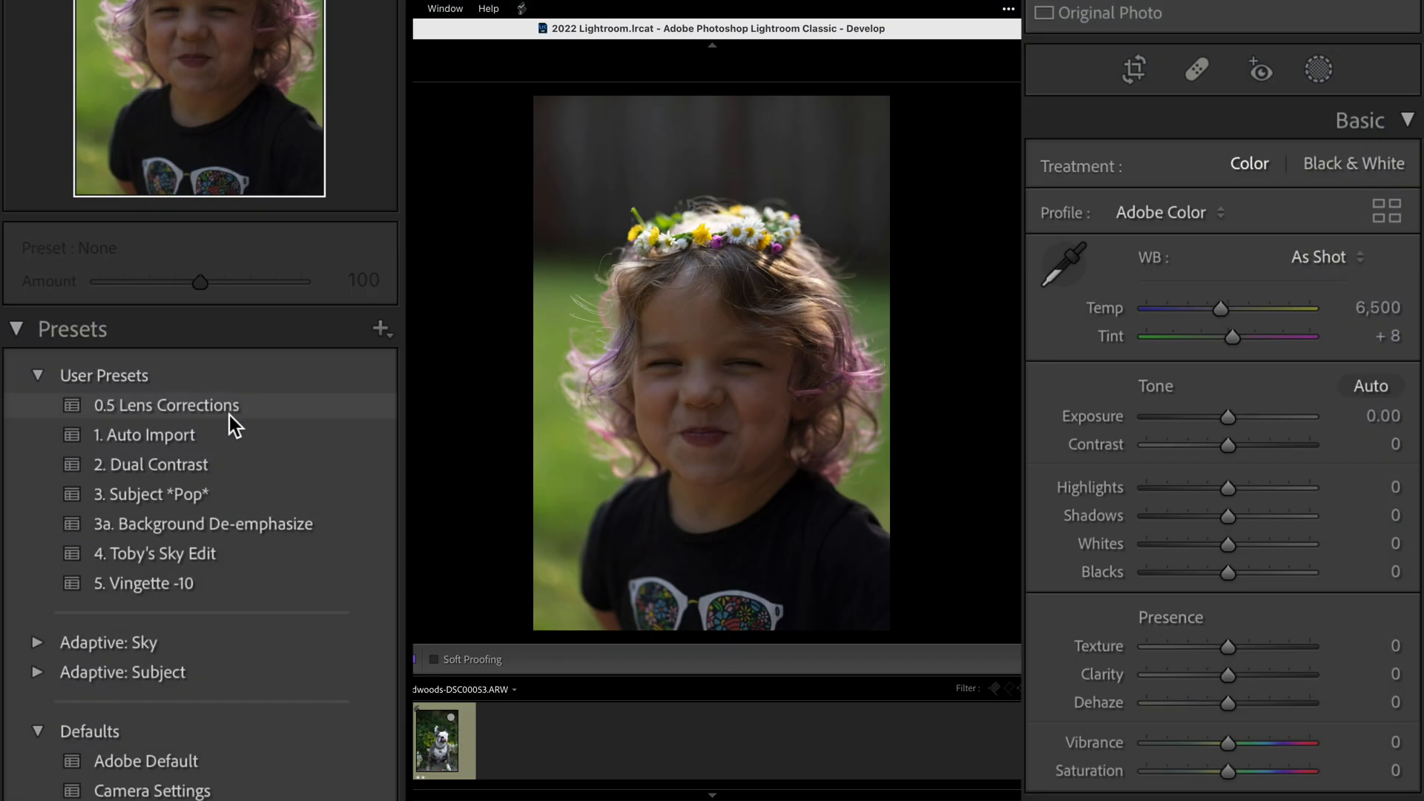
pyautogui.moveTo(240, 420)
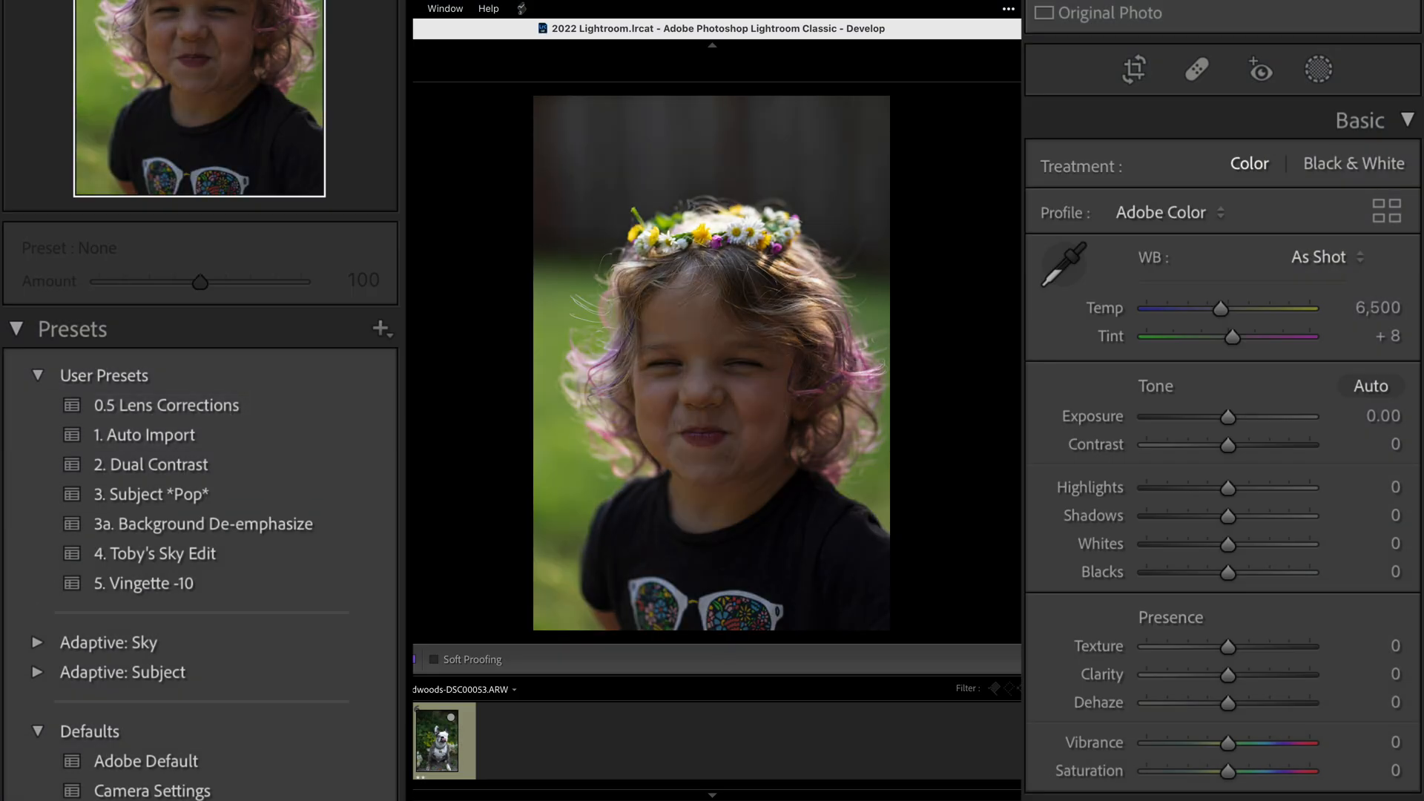
pyautogui.moveTo(403, 408)
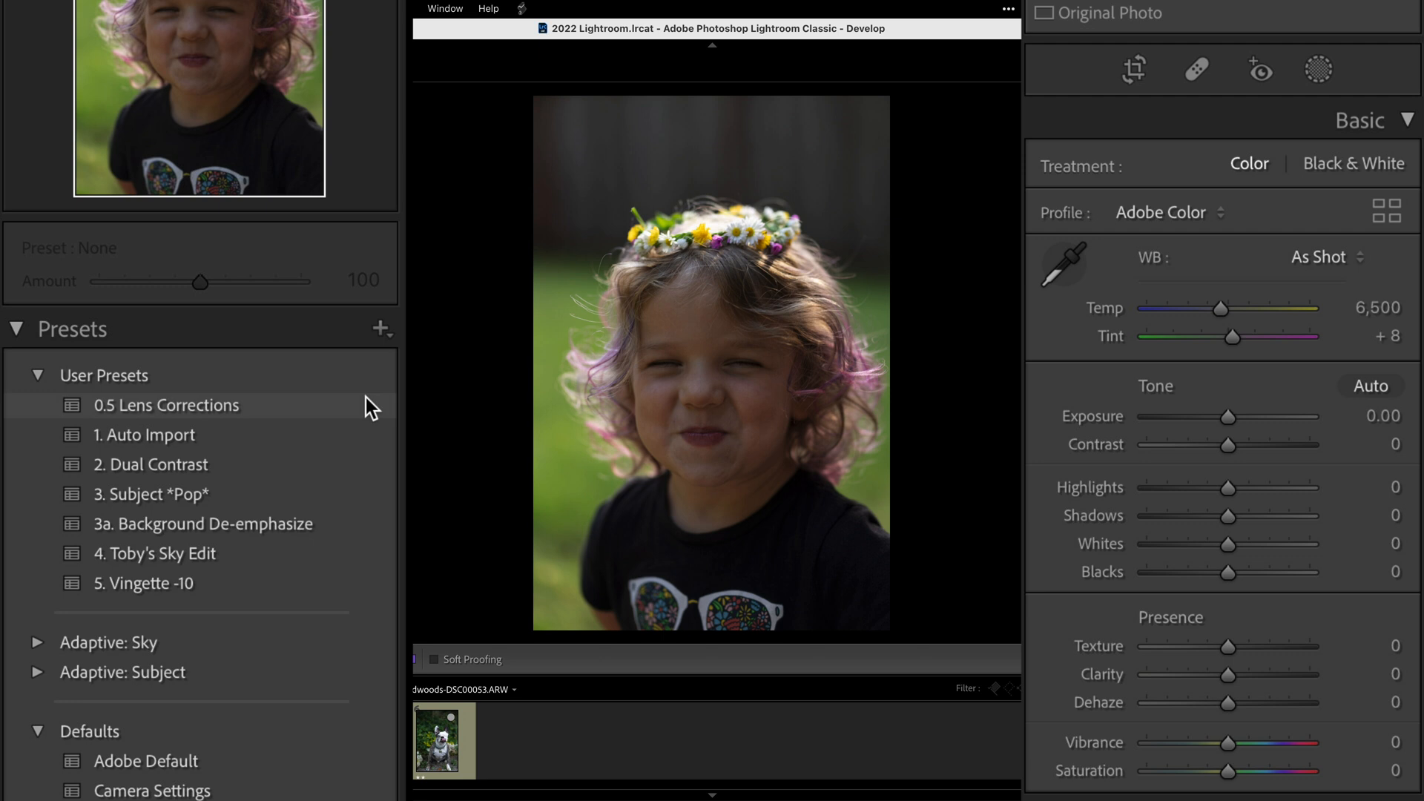
pyautogui.moveTo(326, 417)
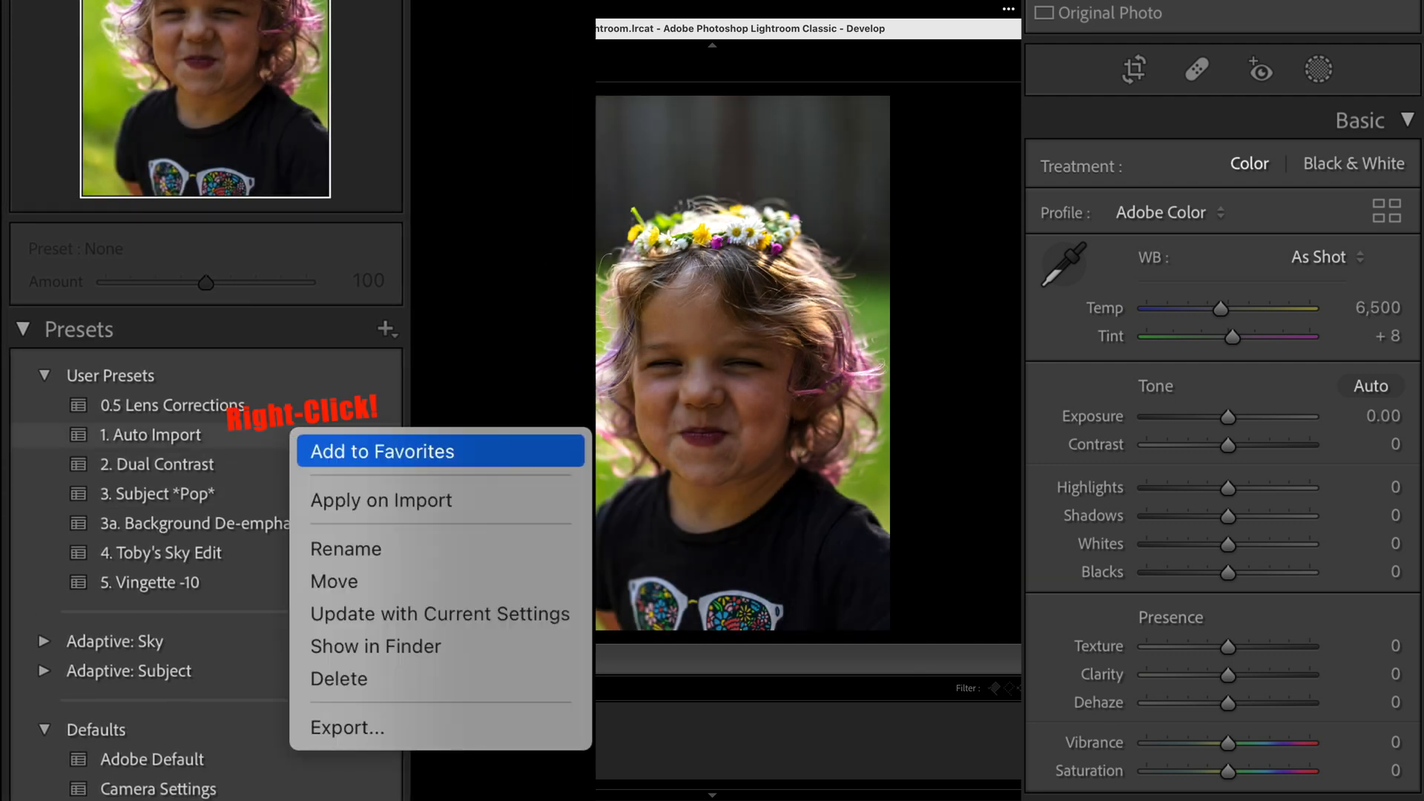
pyautogui.click(346, 549)
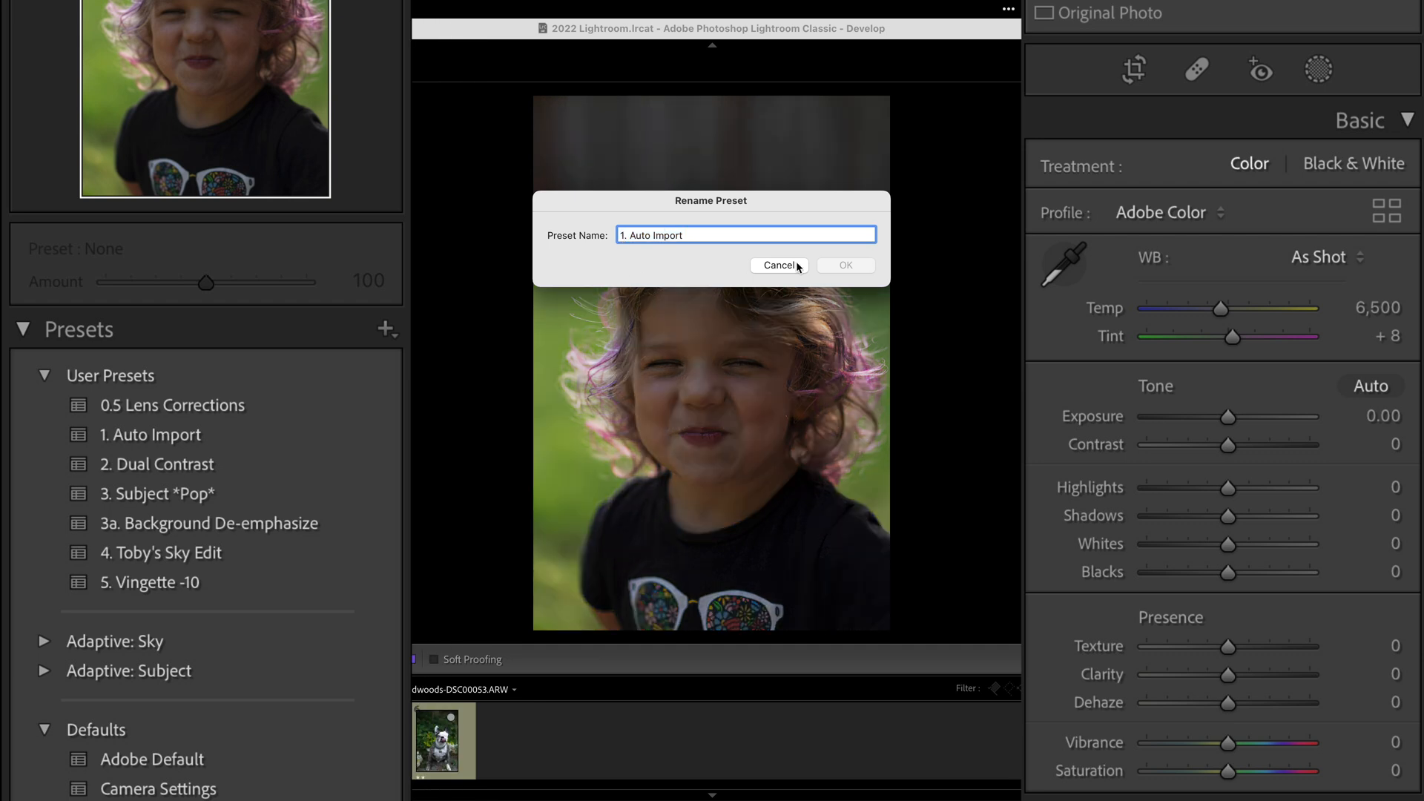
pyautogui.click(777, 266)
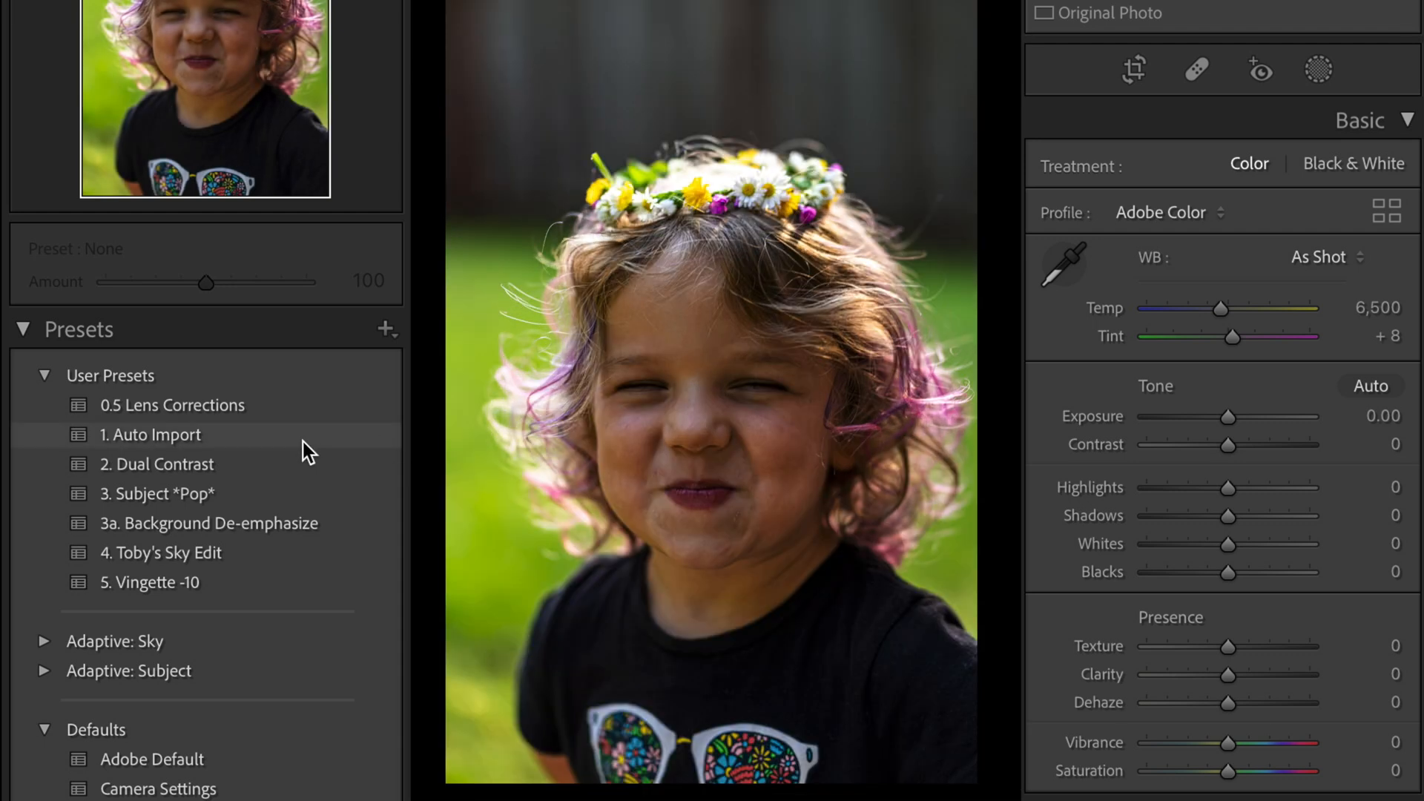
# Apply '1. Auto Import' to the portrait for auto tone plus Texture +30 and Clarity +12
pyautogui.click(153, 434)
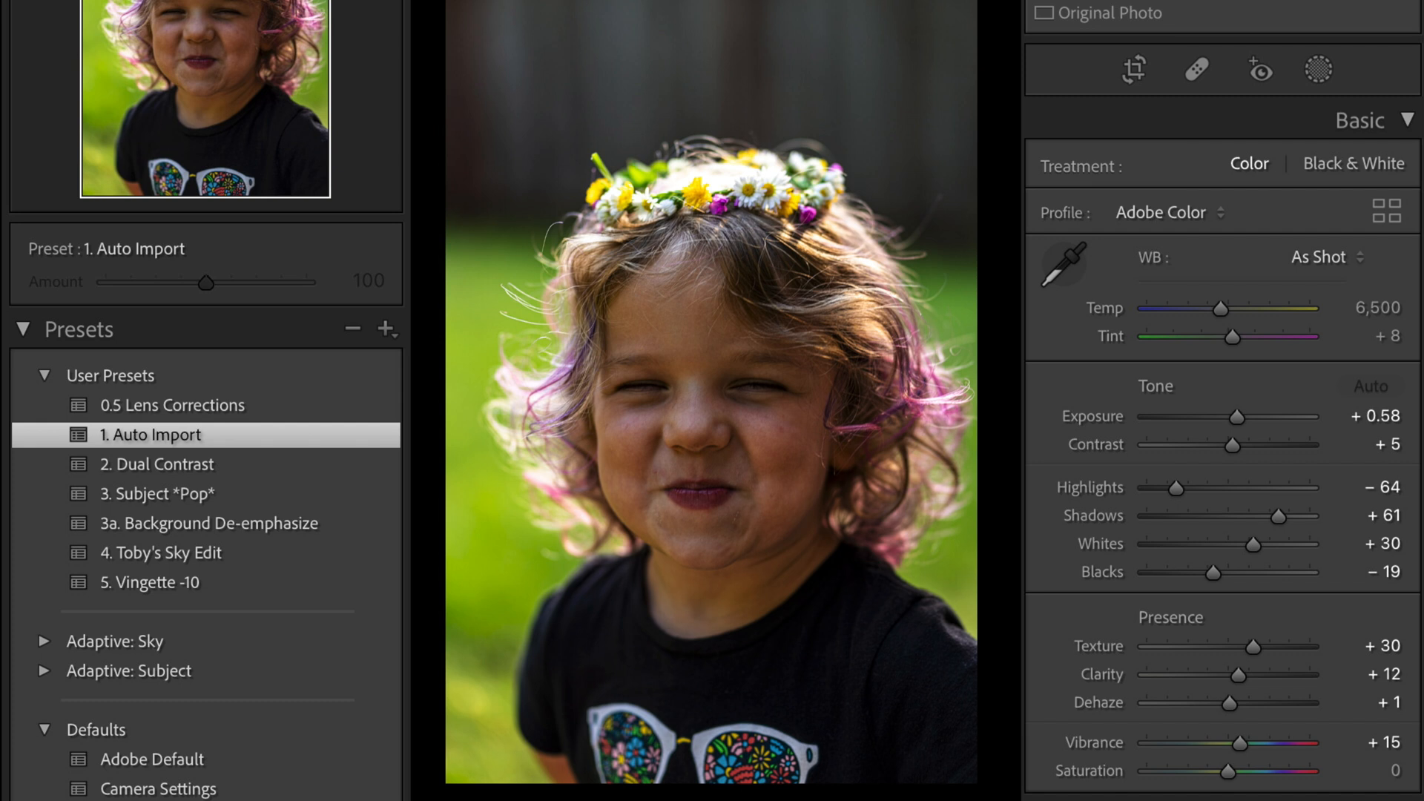
pyautogui.moveTo(1141, 434)
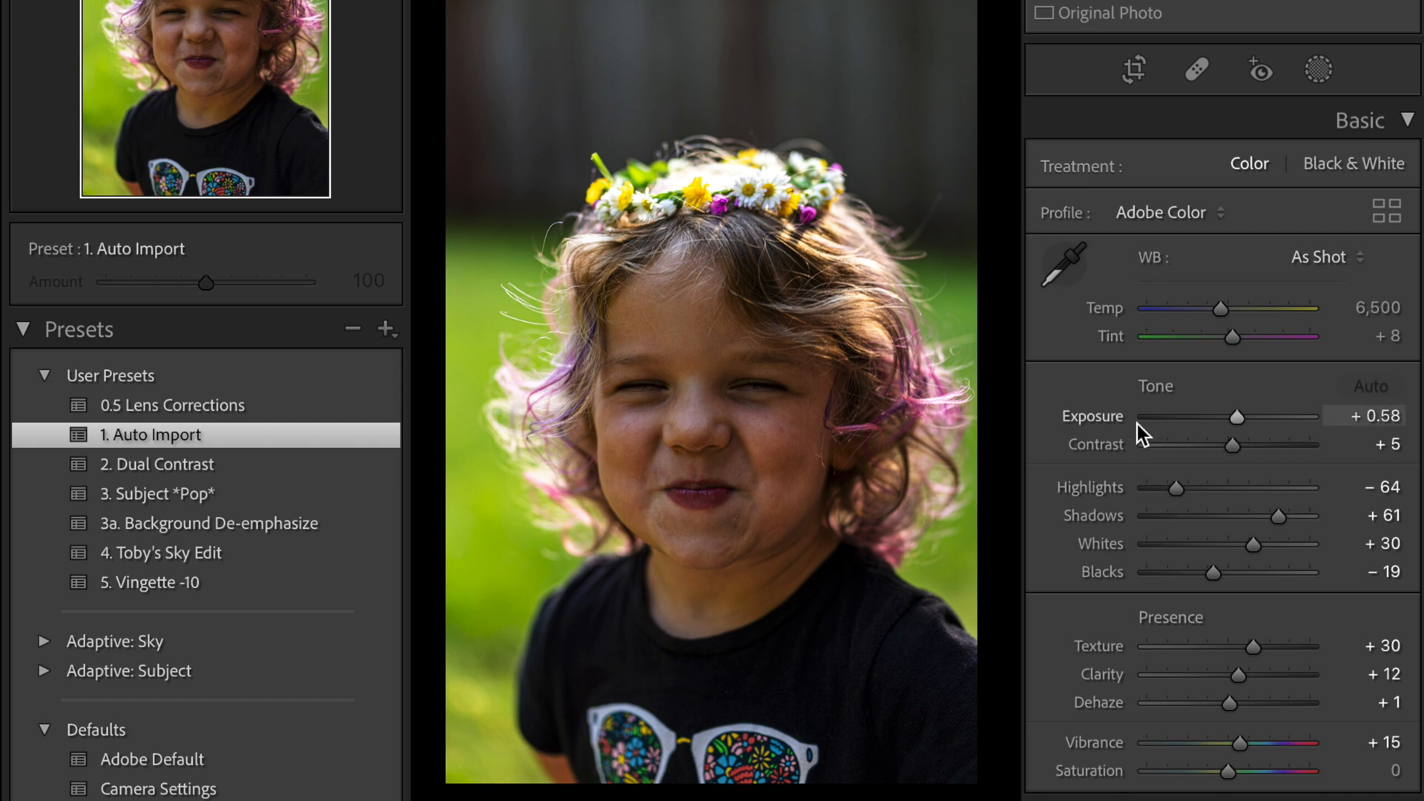
pyautogui.moveTo(1226, 702)
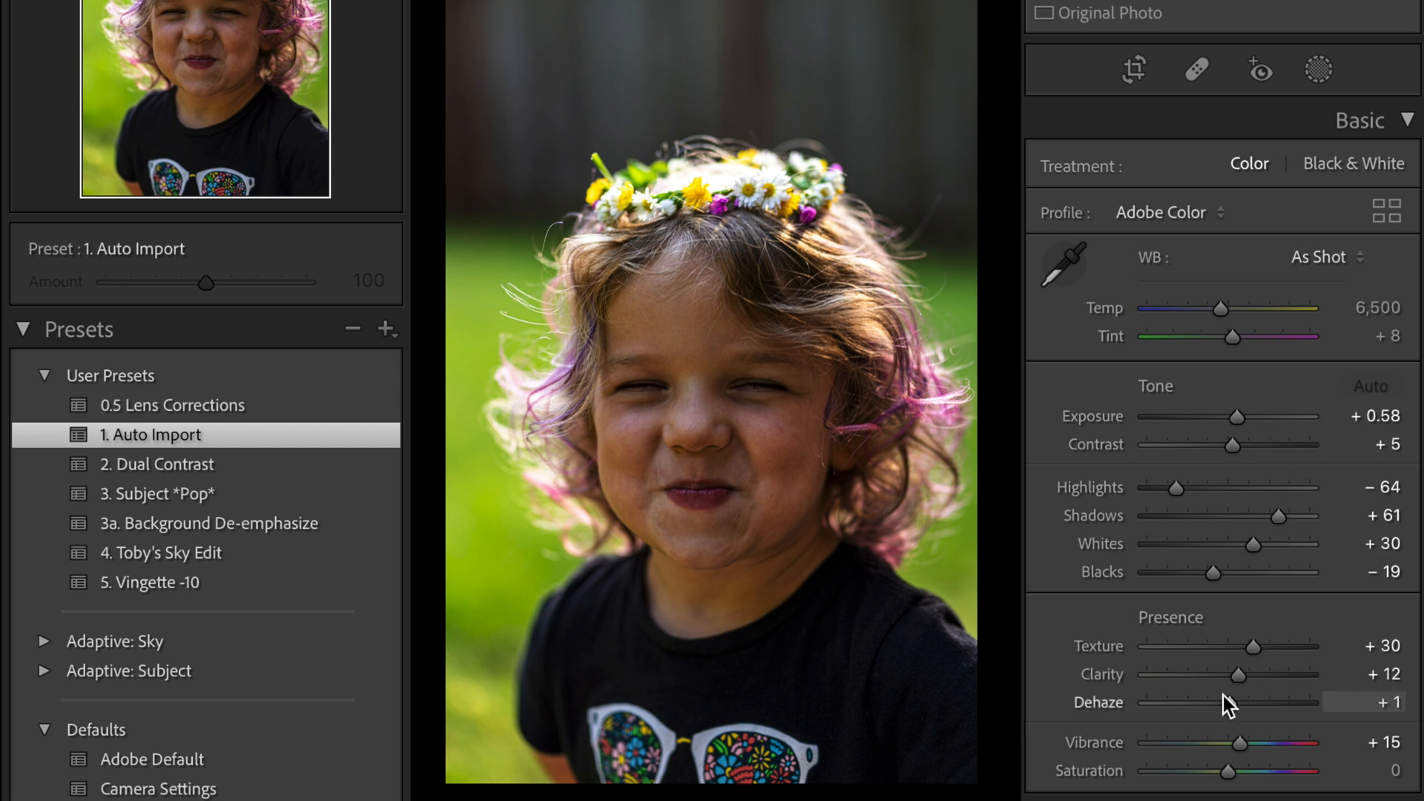
pyautogui.moveTo(1231, 704)
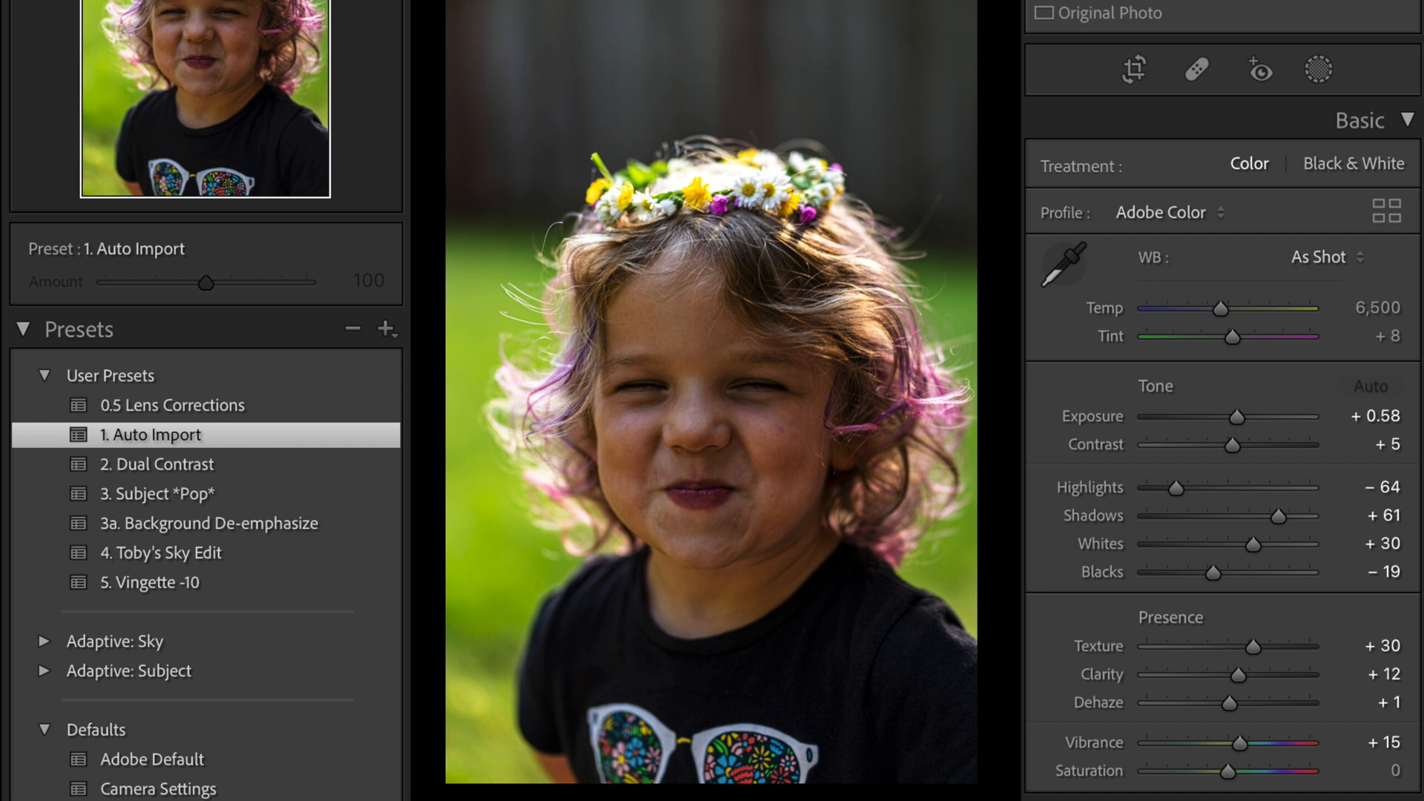
pyautogui.moveTo(373, 449)
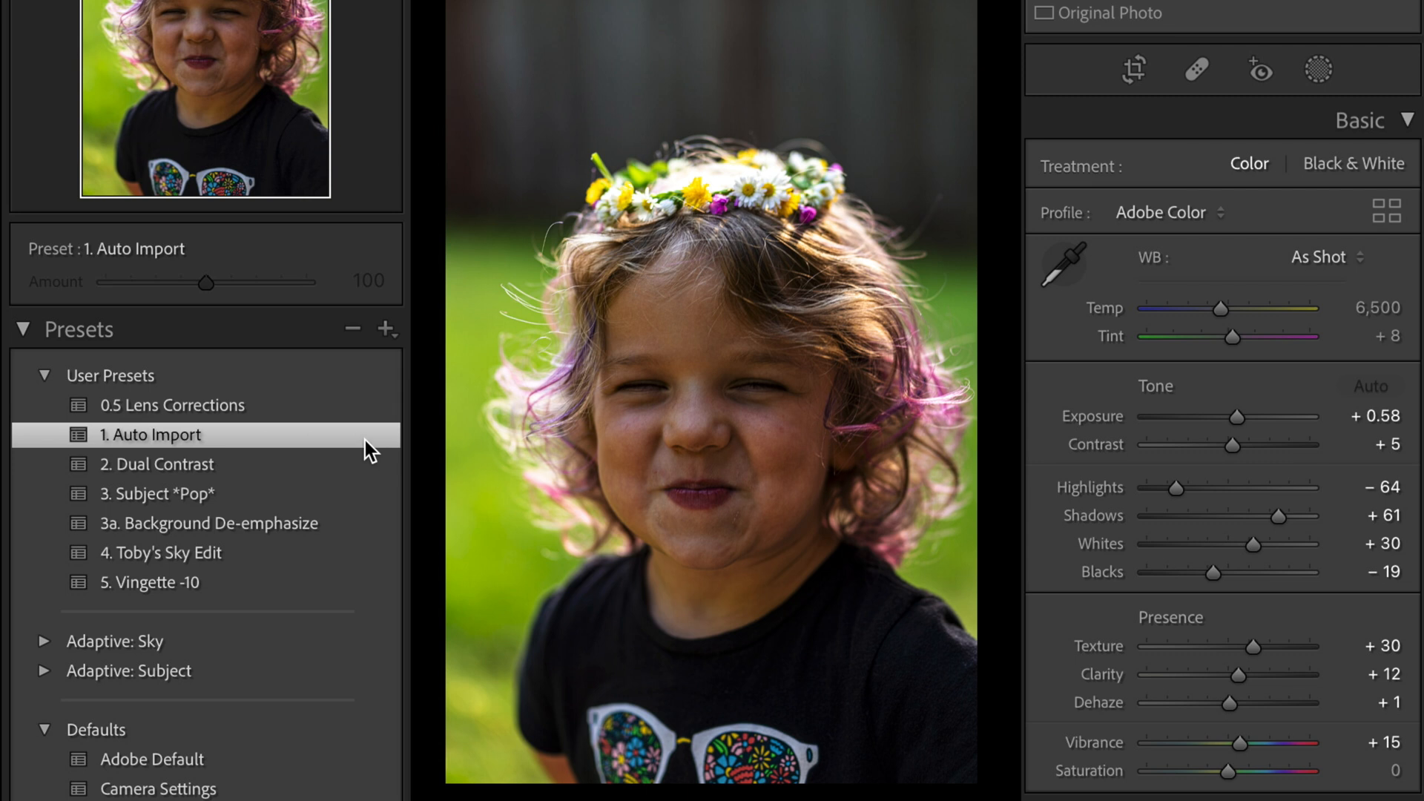
pyautogui.moveTo(368, 453)
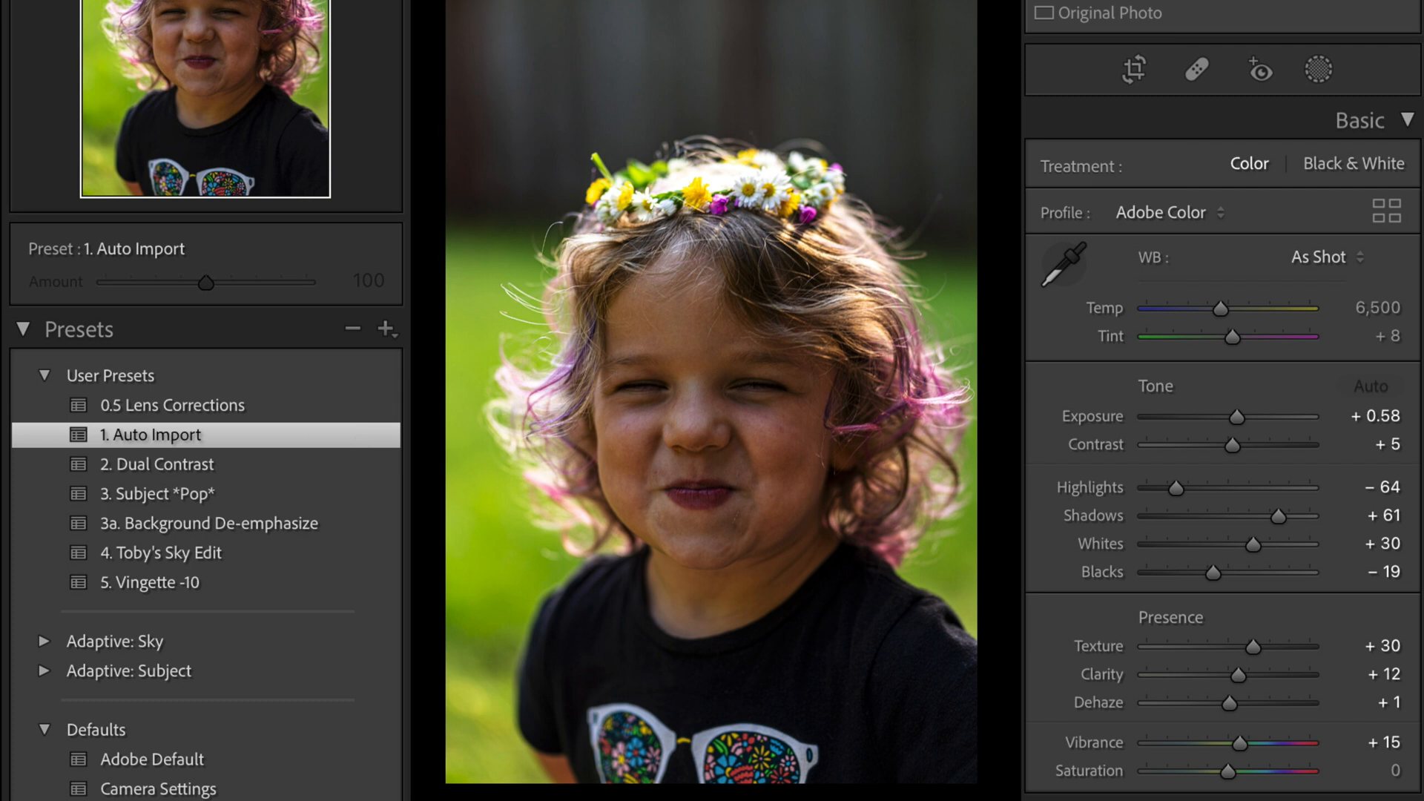
pyautogui.moveTo(1189, 480)
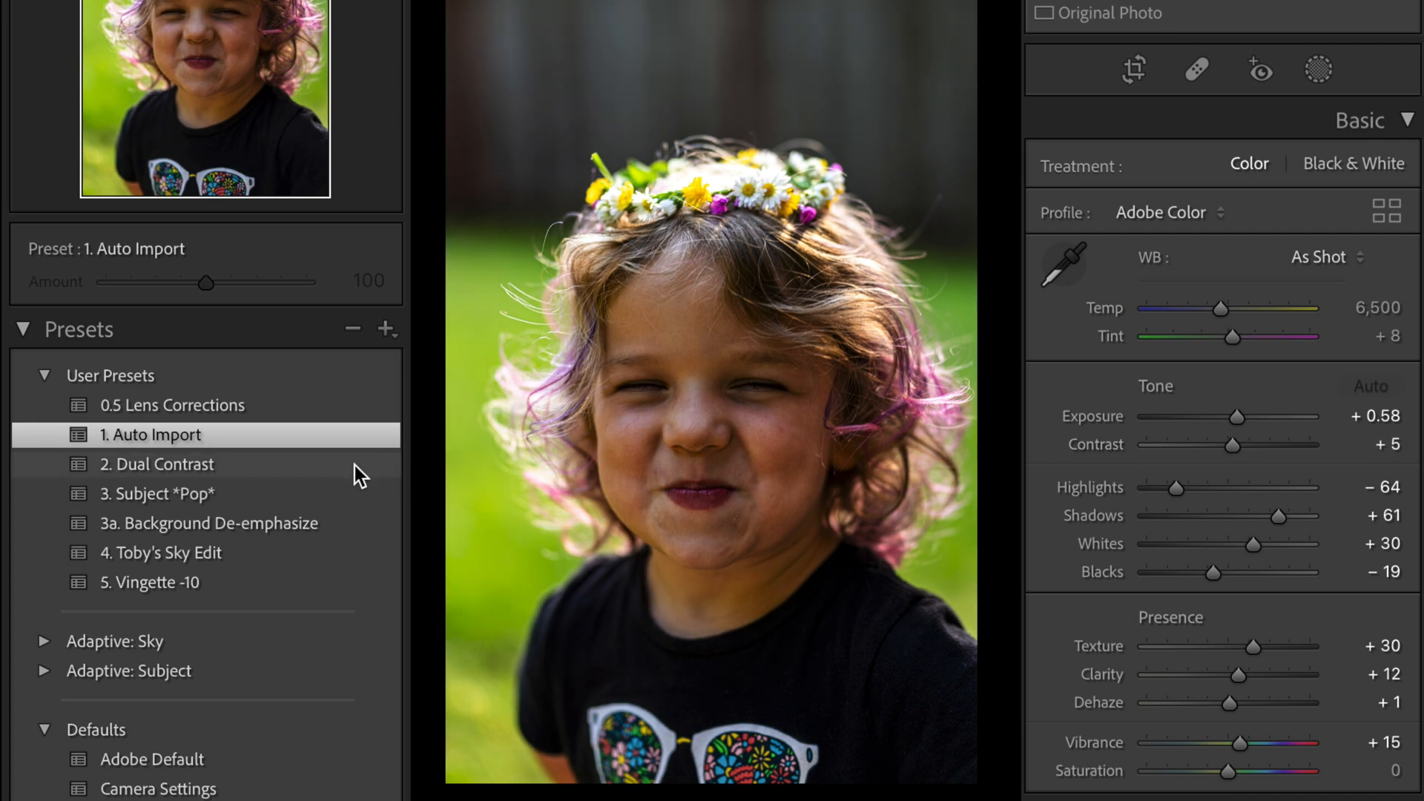
# Stack '2. Dual Contrast' for Contrast +35 and a Medium Contrast tone curve
pyautogui.click(156, 464)
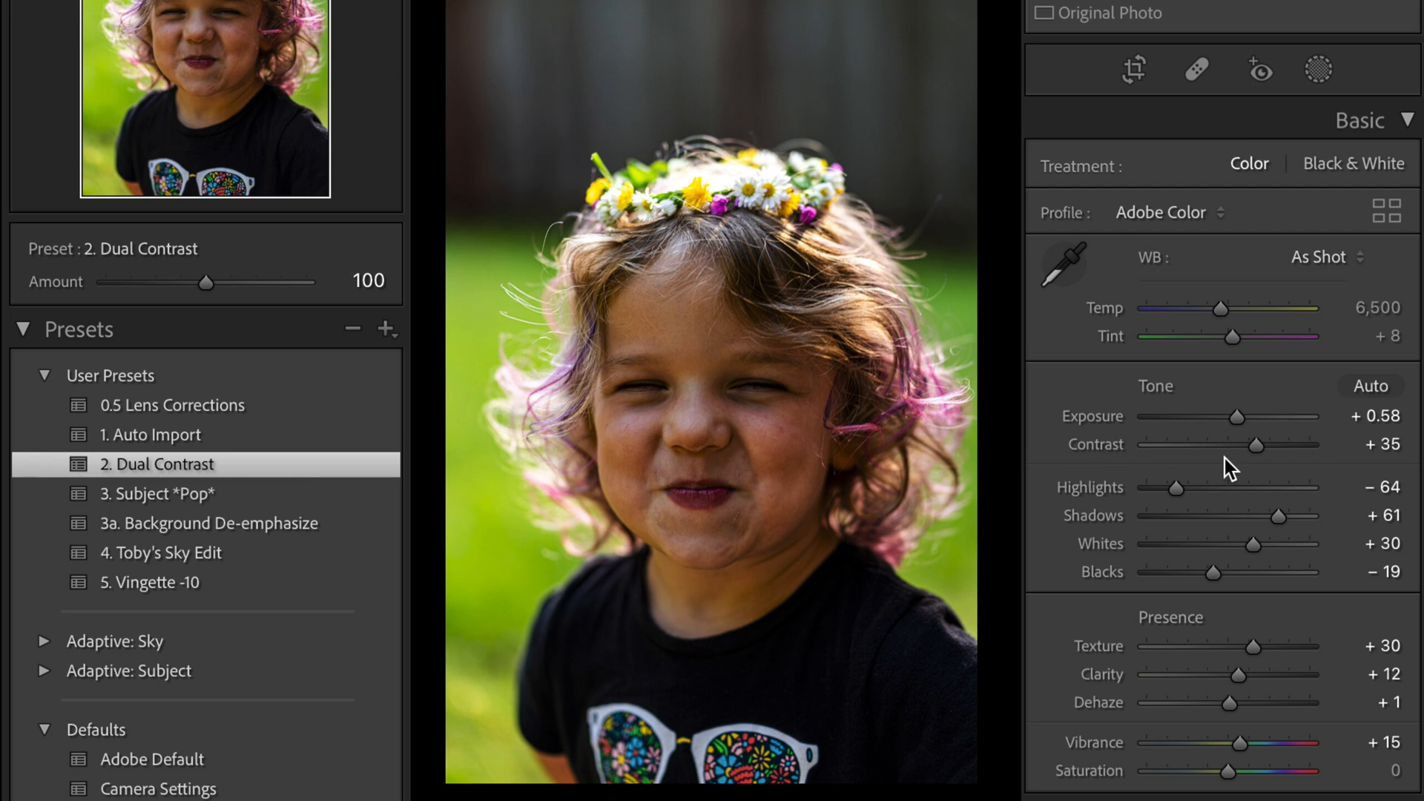
pyautogui.scroll(-3)
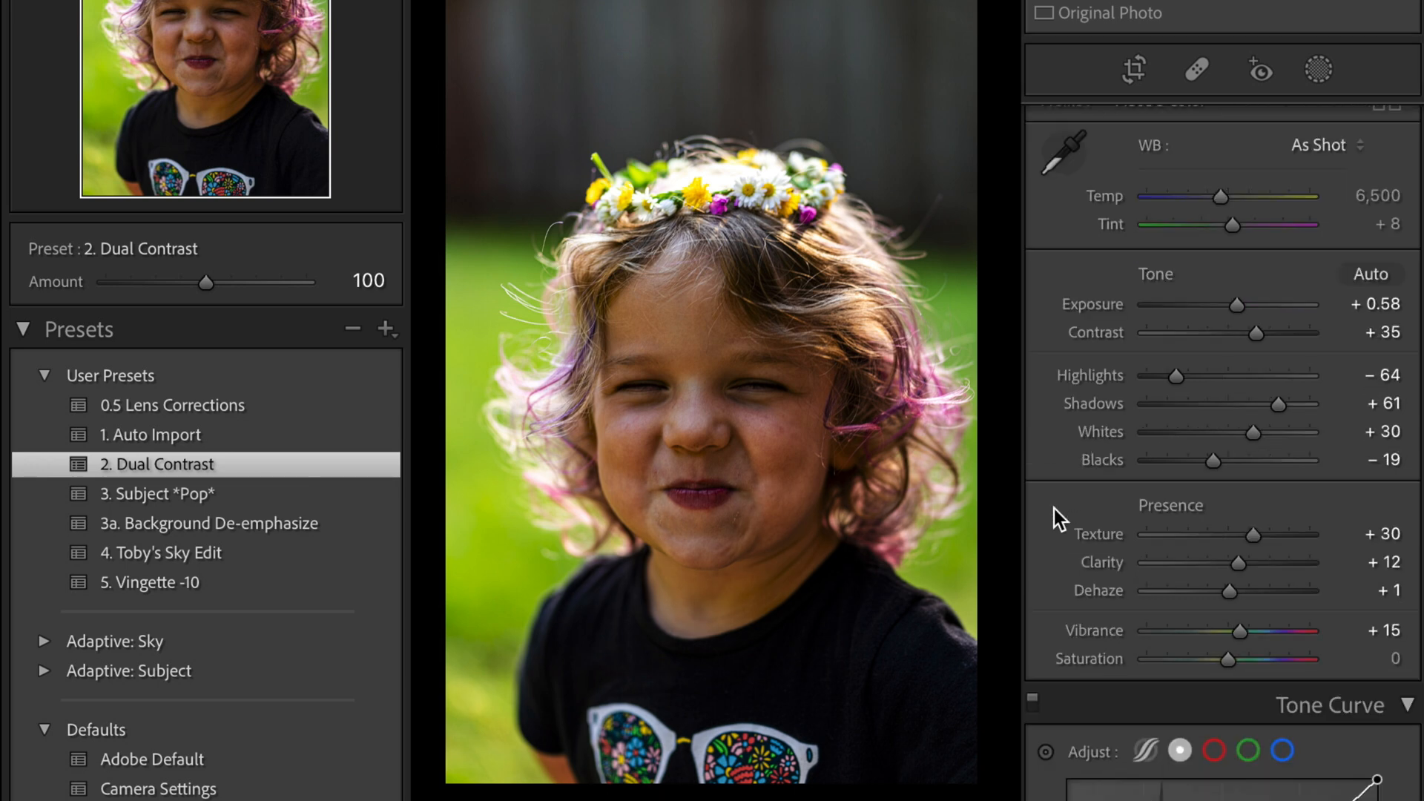
pyautogui.scroll(-3)
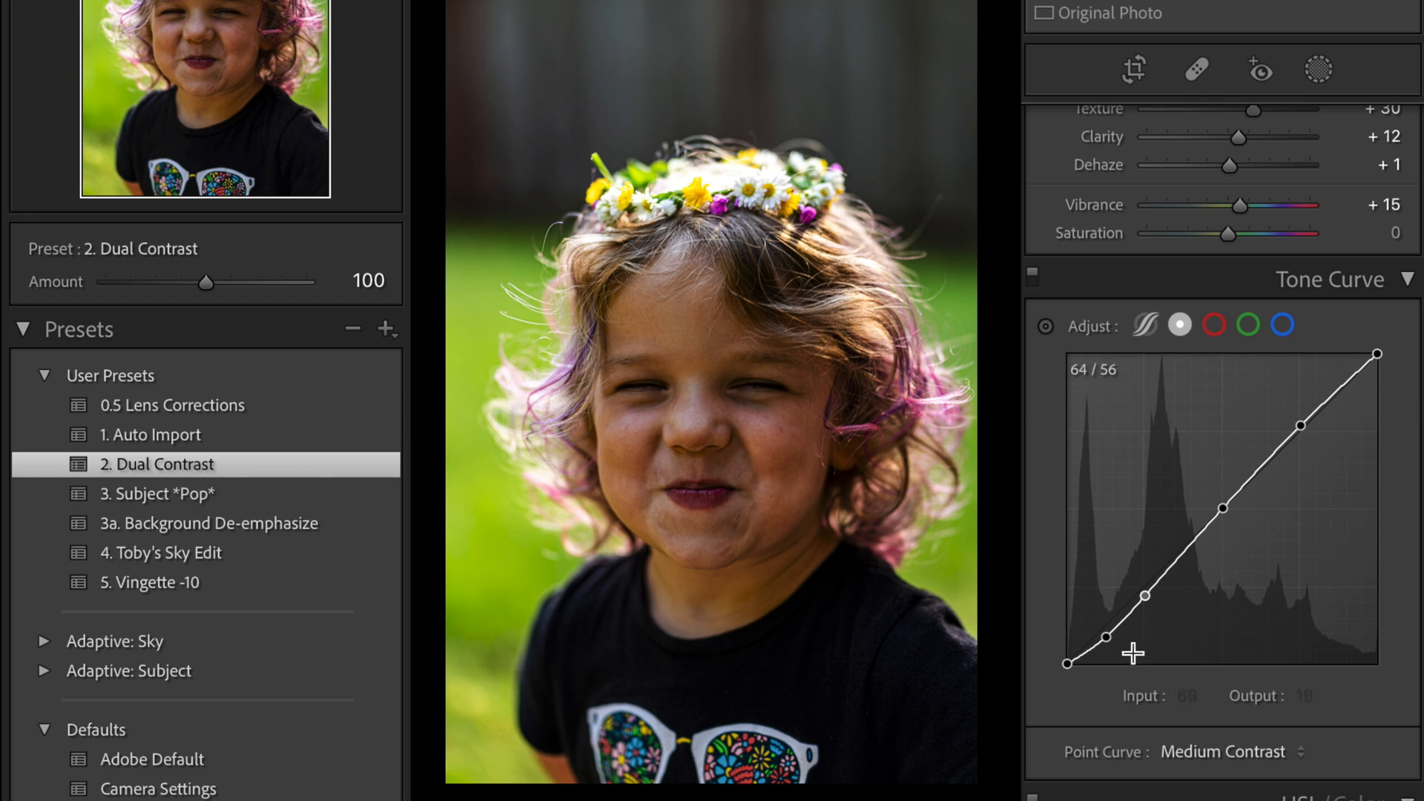
pyautogui.moveTo(343, 481)
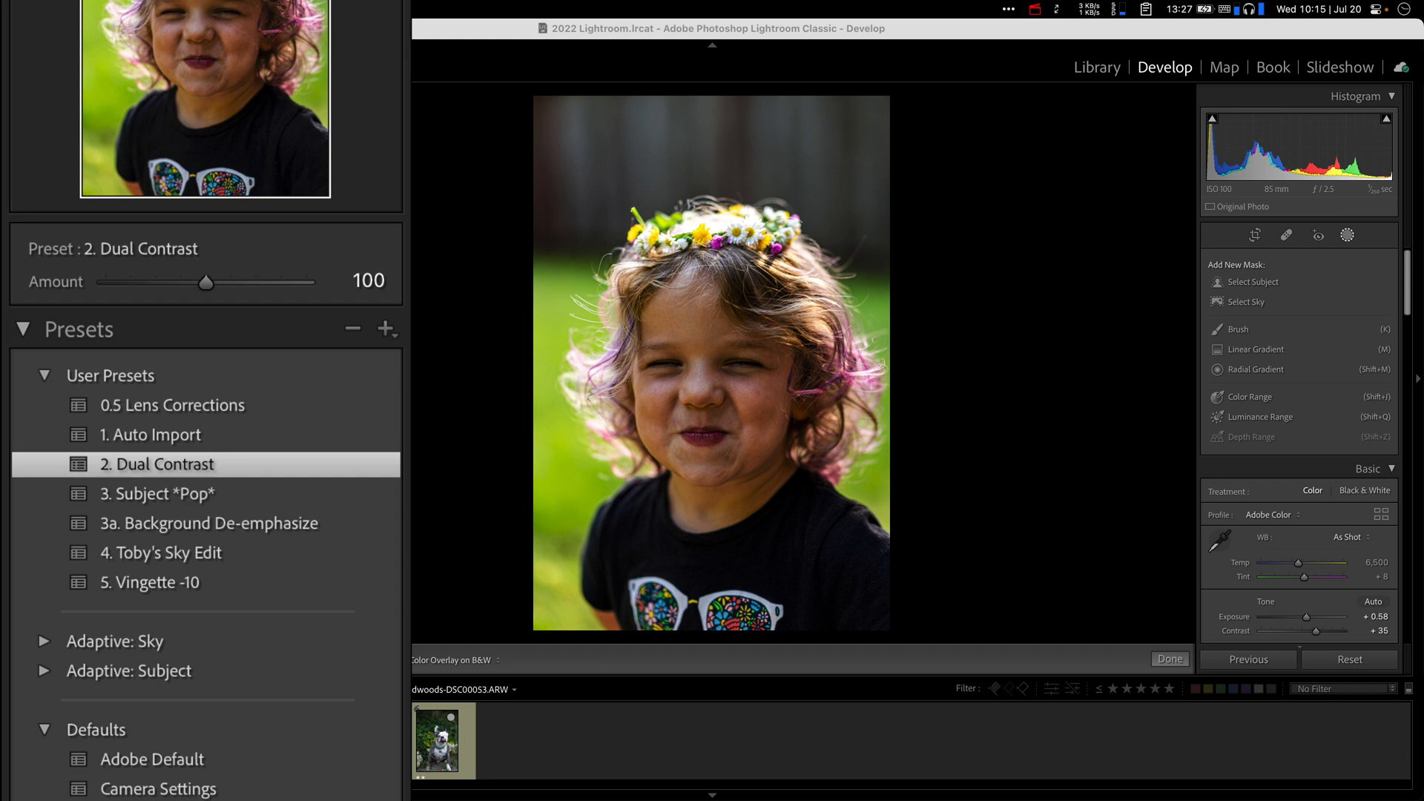
pyautogui.moveTo(353, 499)
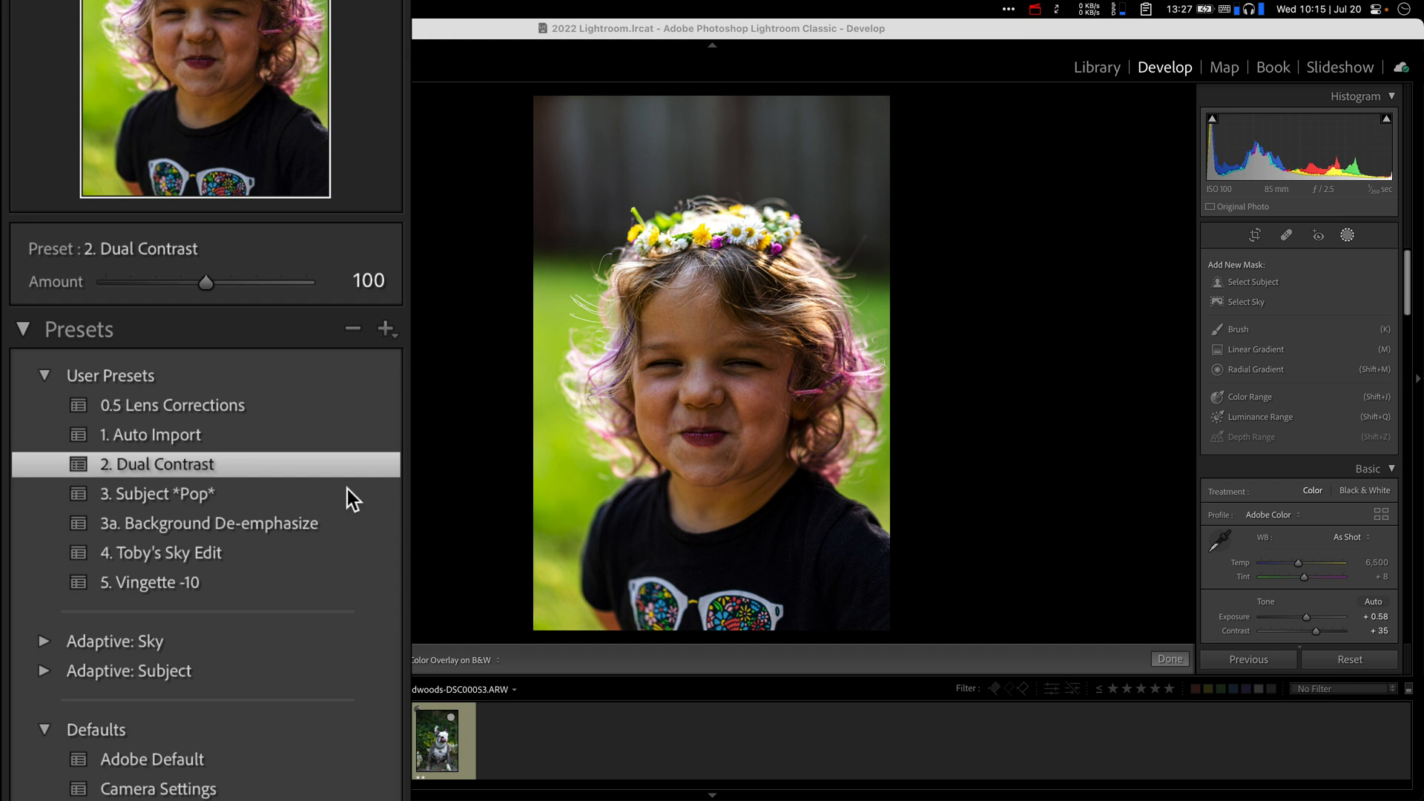
# Apply '3. Subject *Pop*', inspect its Subject mask, then hide the mask overlay
pyautogui.click(158, 493)
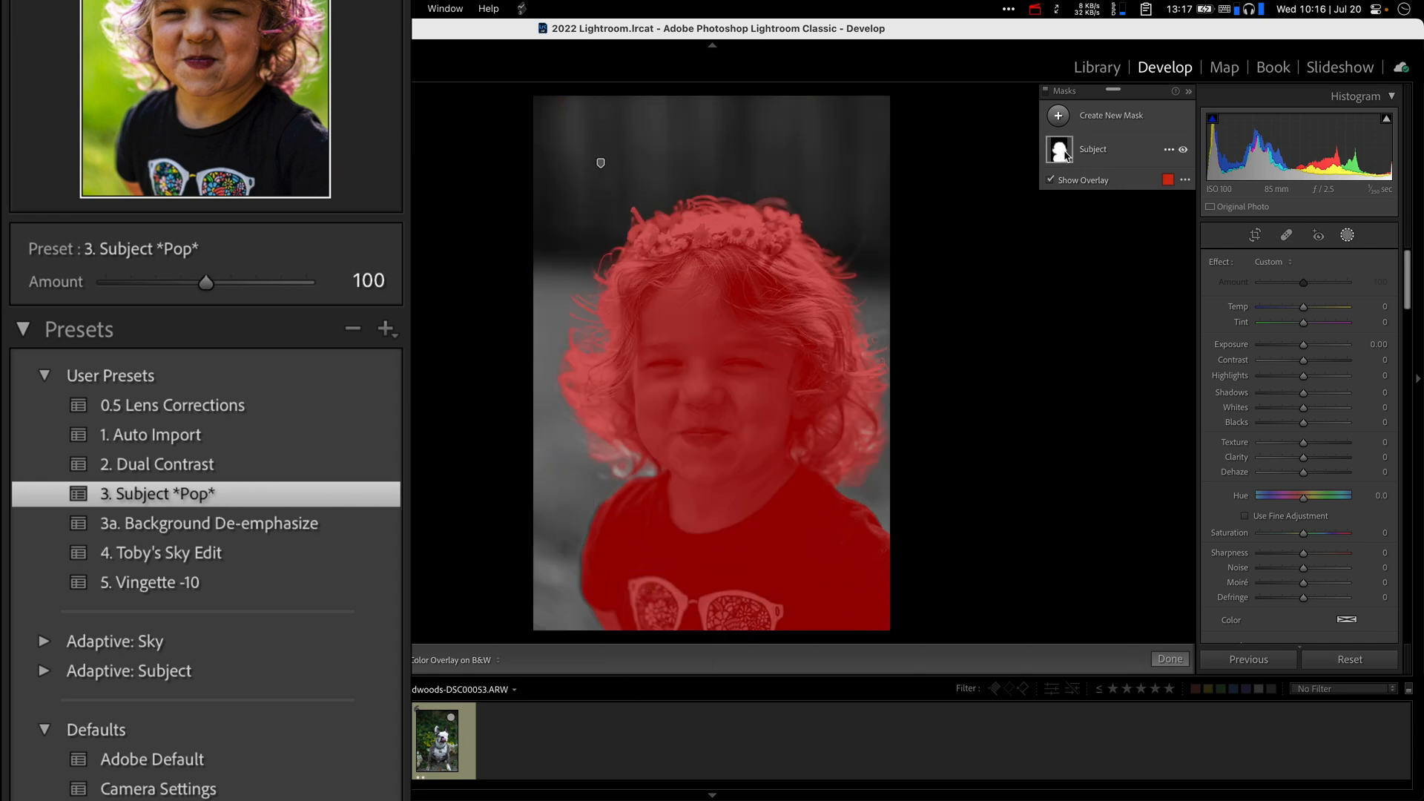
pyautogui.click(1169, 149)
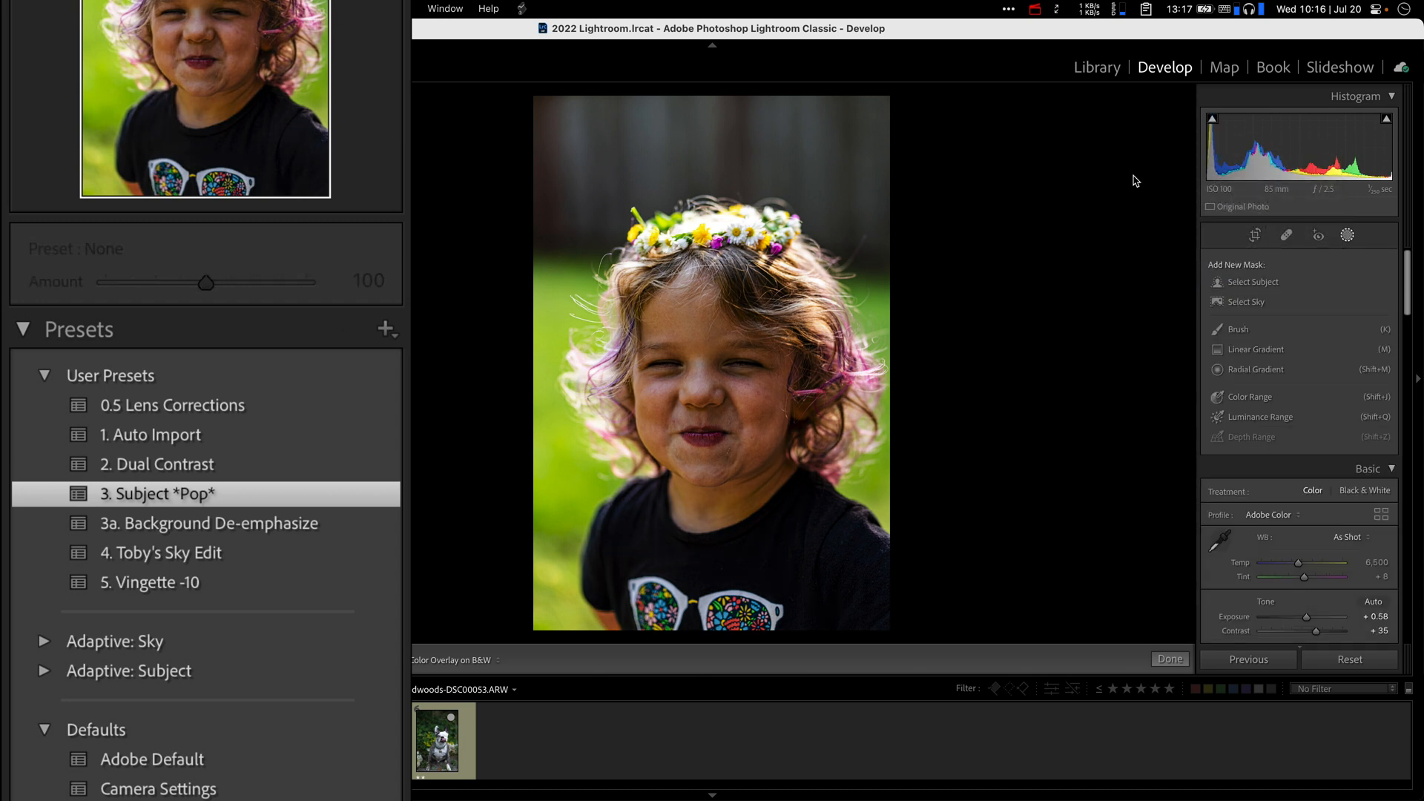
pyautogui.moveTo(1076, 334)
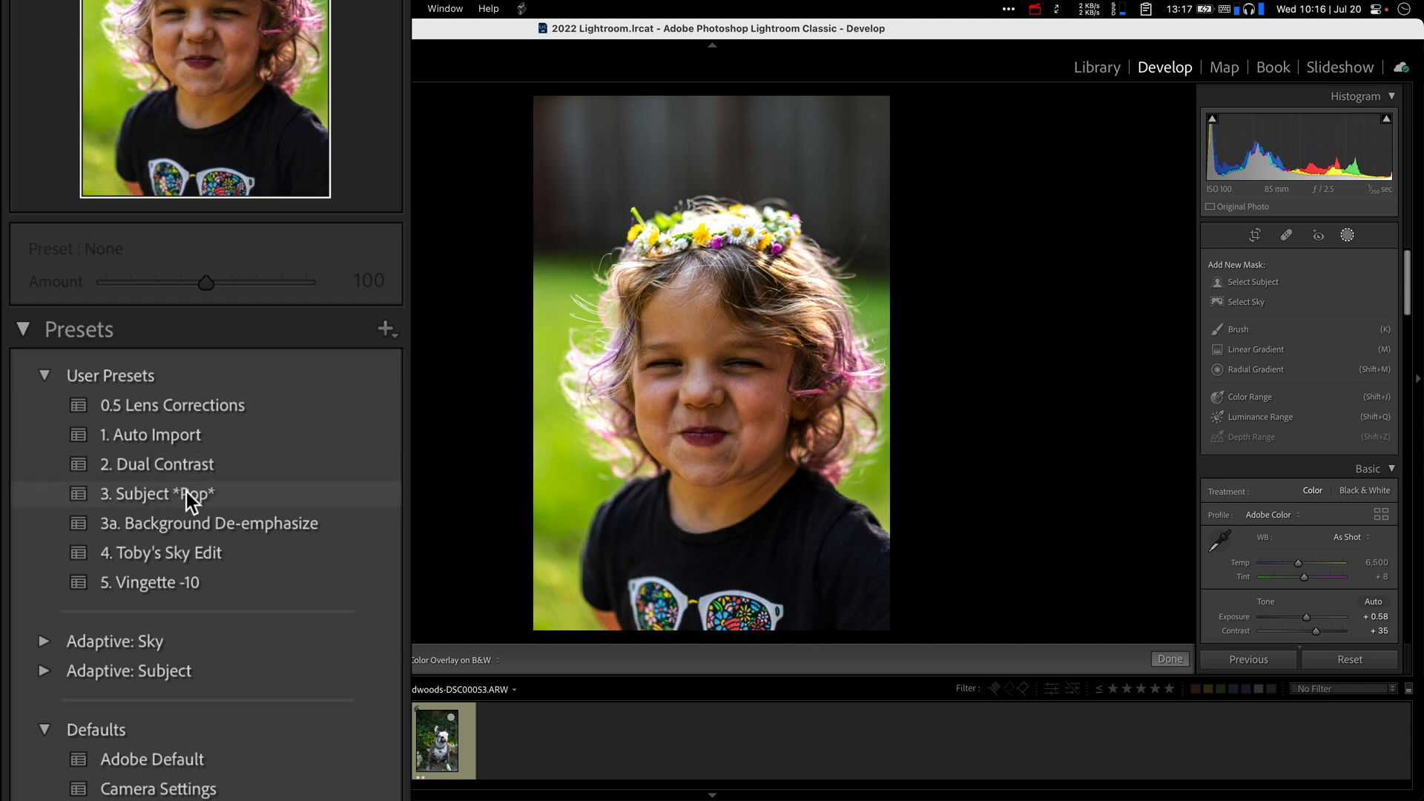
pyautogui.click(156, 494)
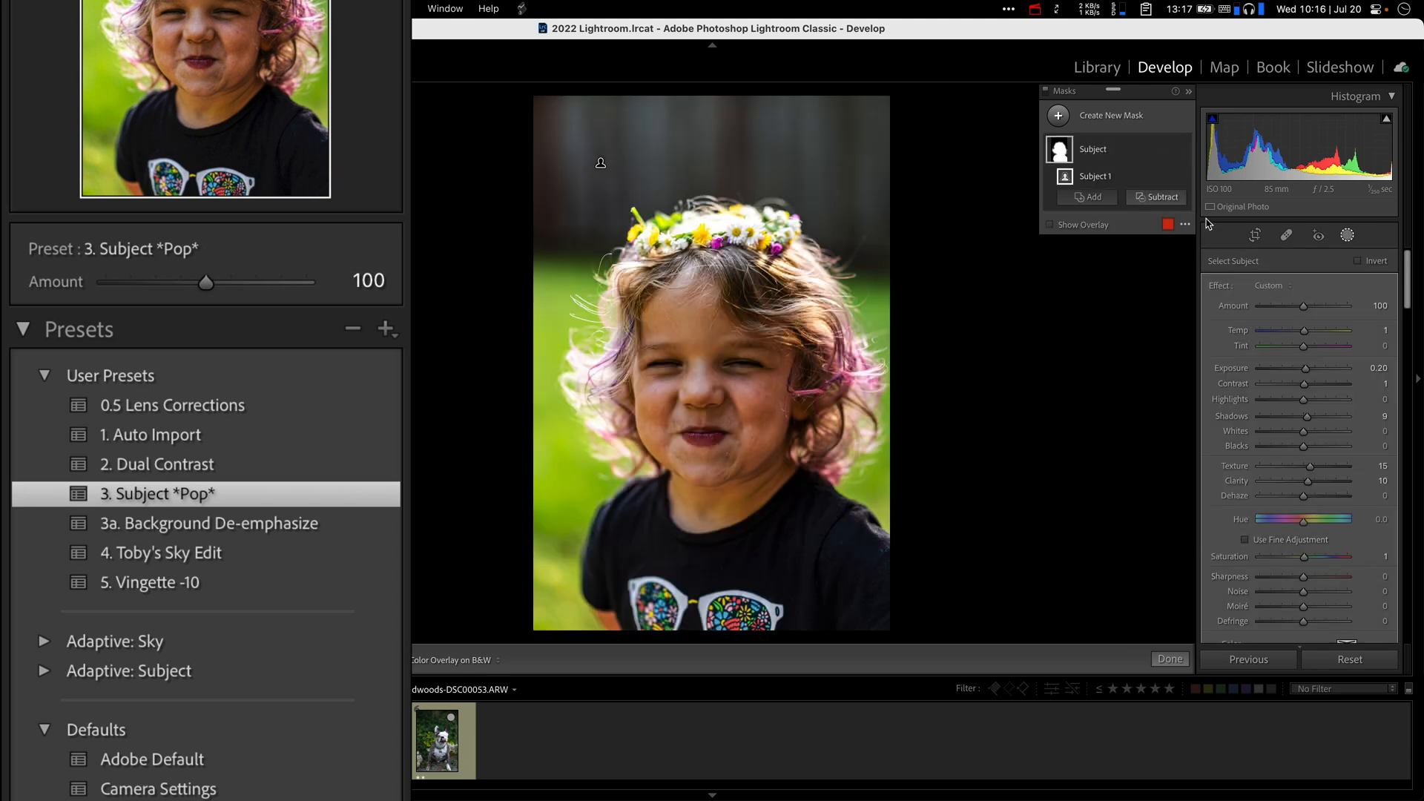
pyautogui.moveTo(1320, 438)
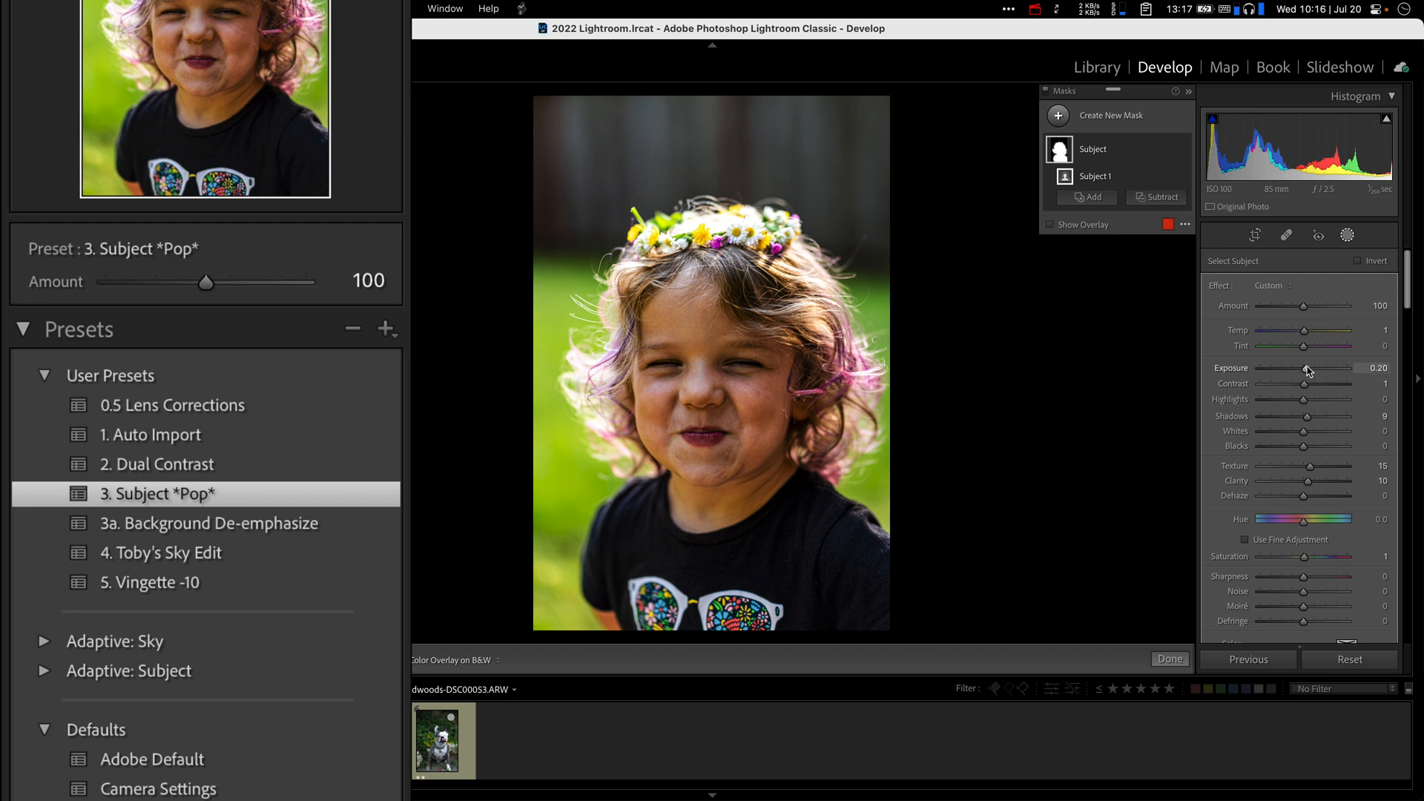
pyautogui.moveTo(1307, 368)
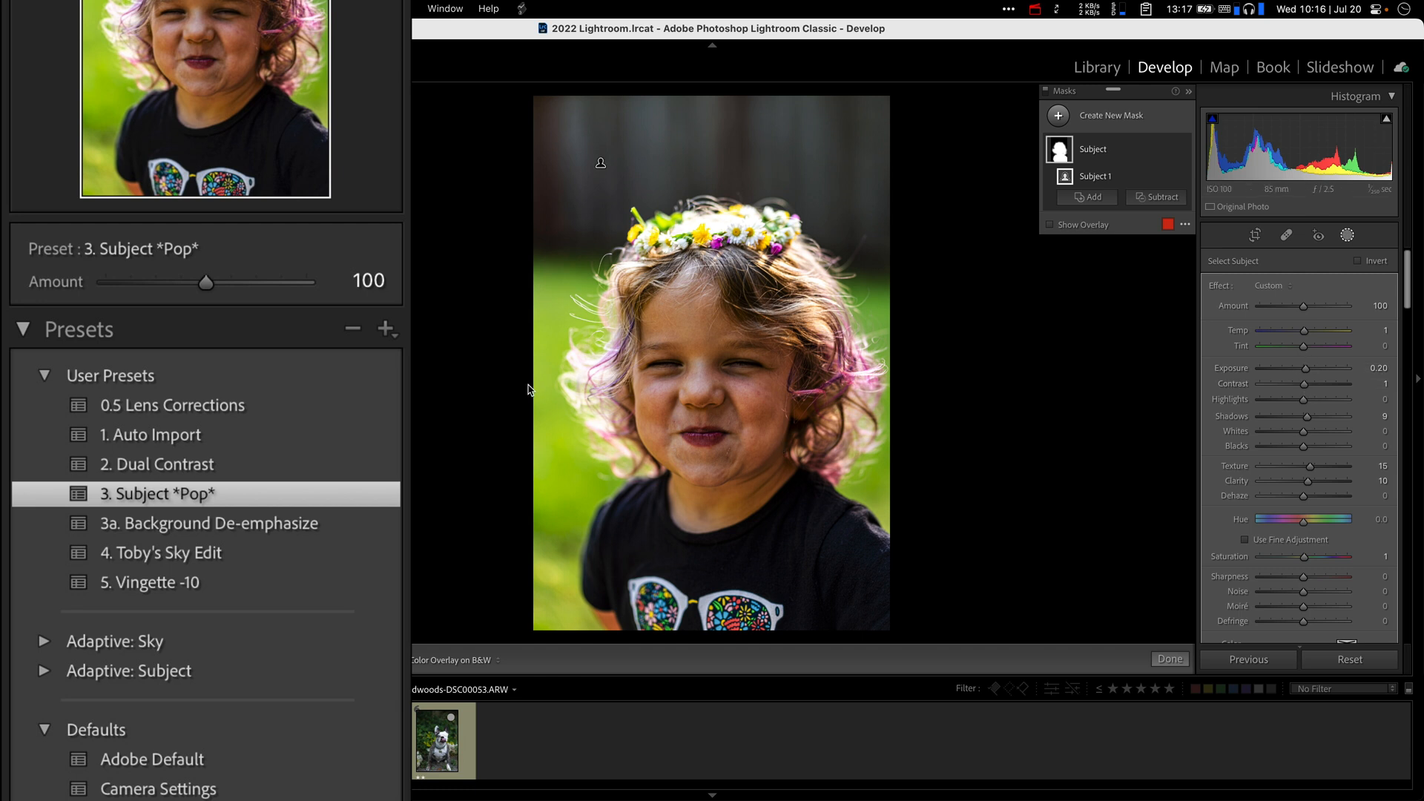
pyautogui.moveTo(190, 279)
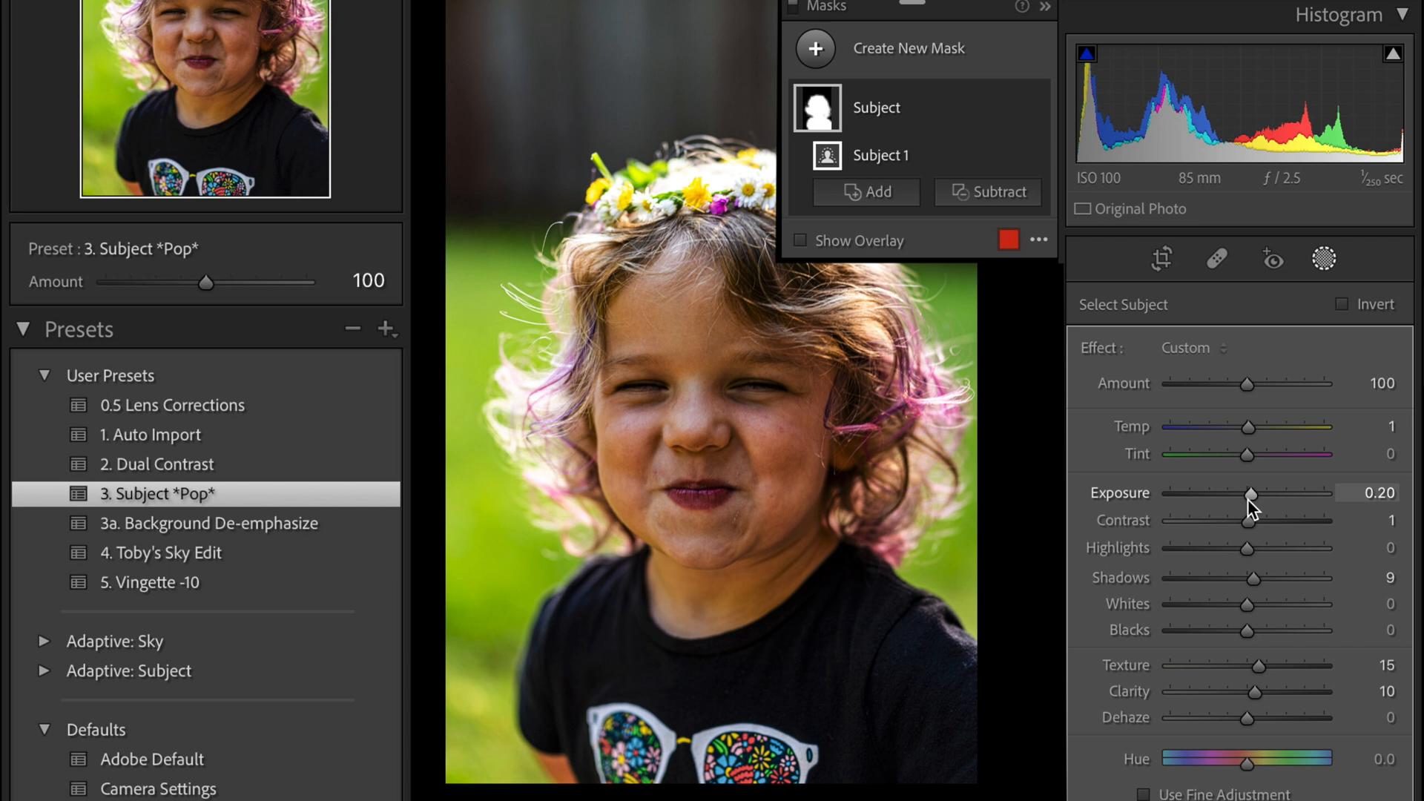
pyautogui.moveTo(1251, 586)
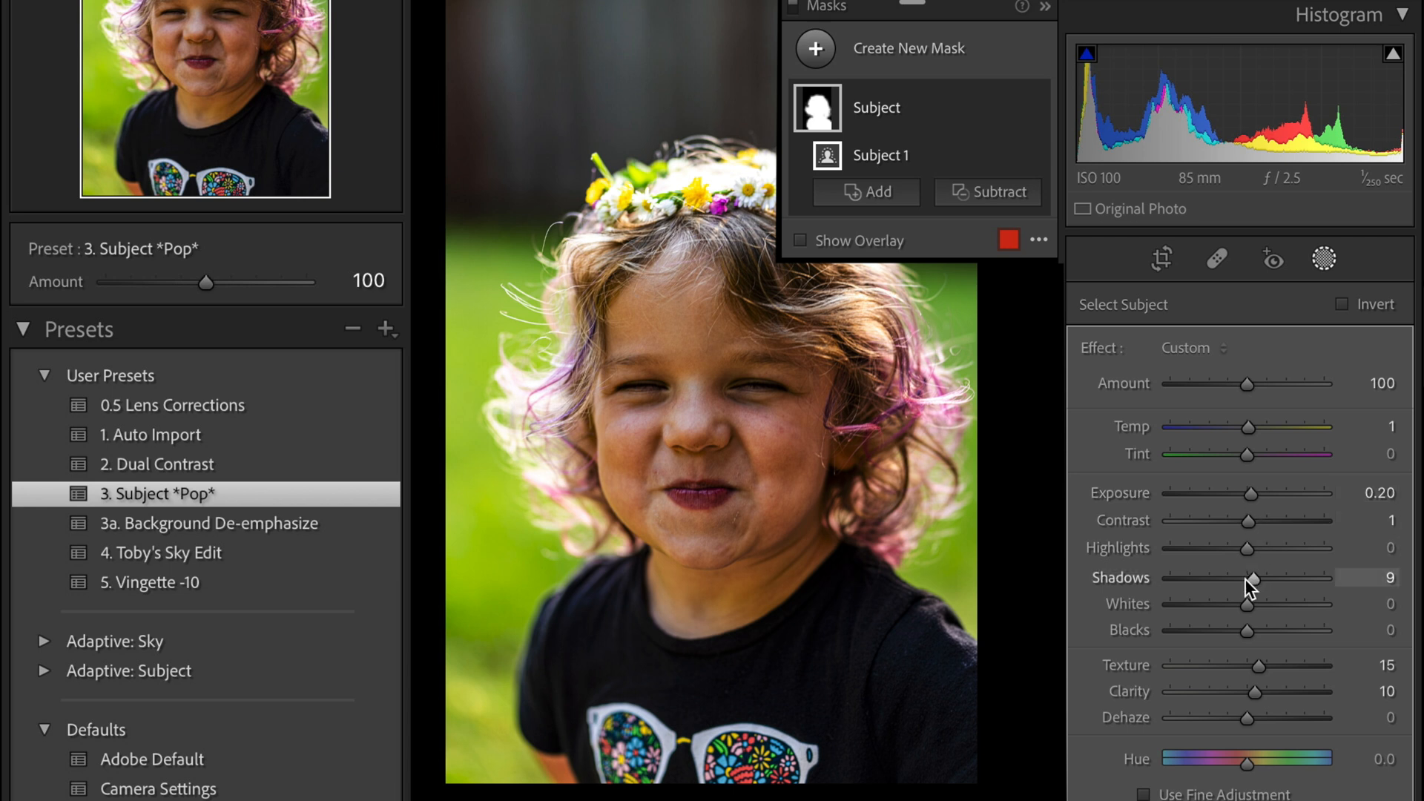
pyautogui.moveTo(1253, 675)
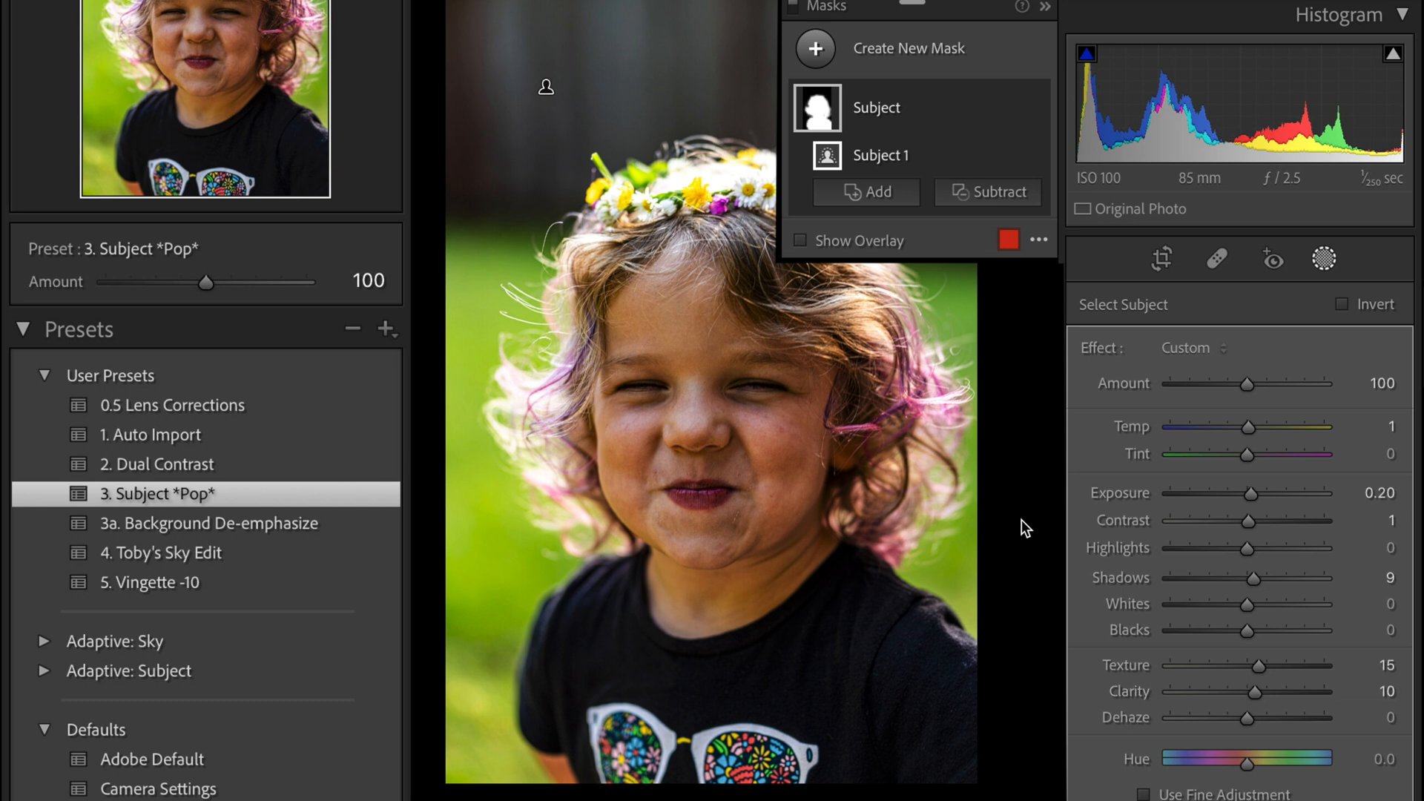
pyautogui.moveTo(1153, 680)
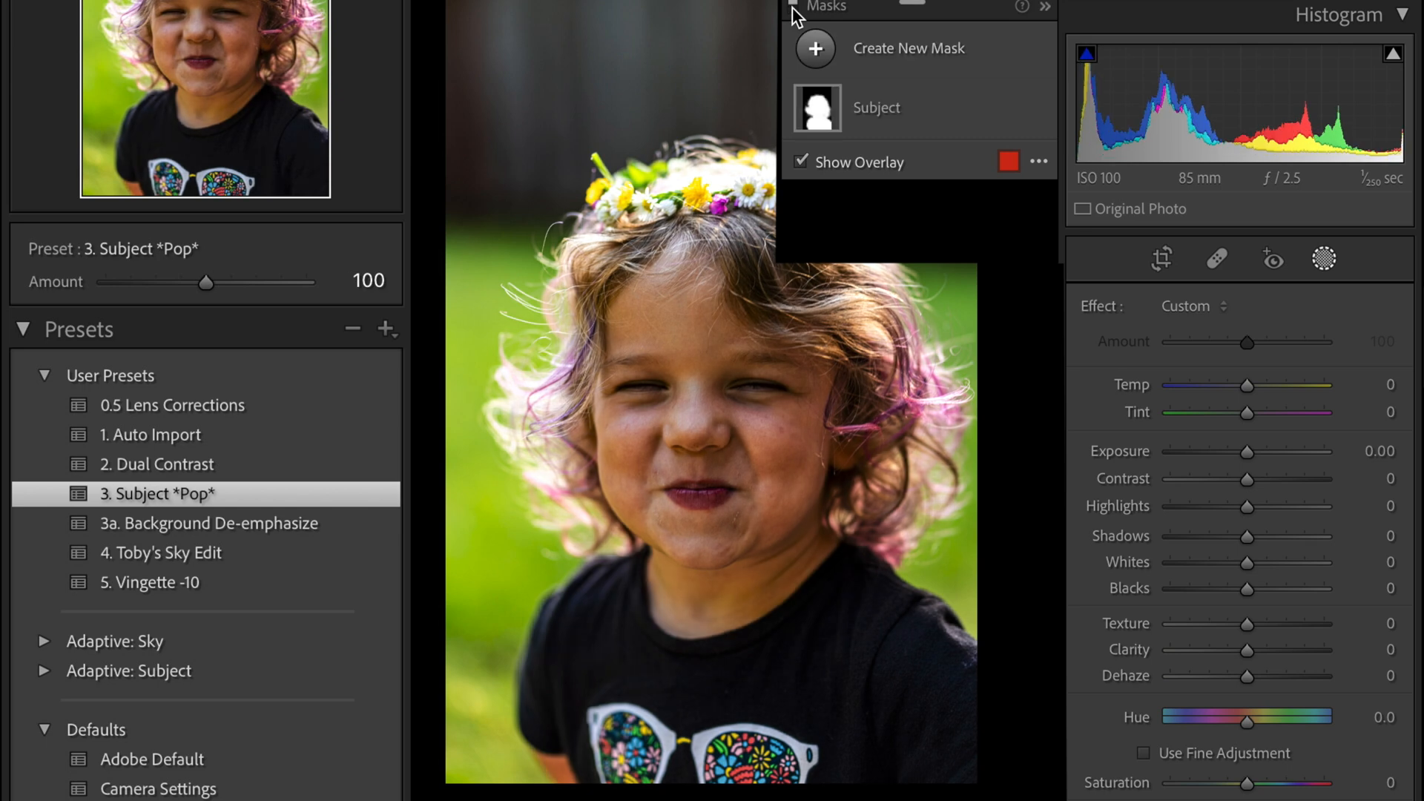
pyautogui.moveTo(822, 232)
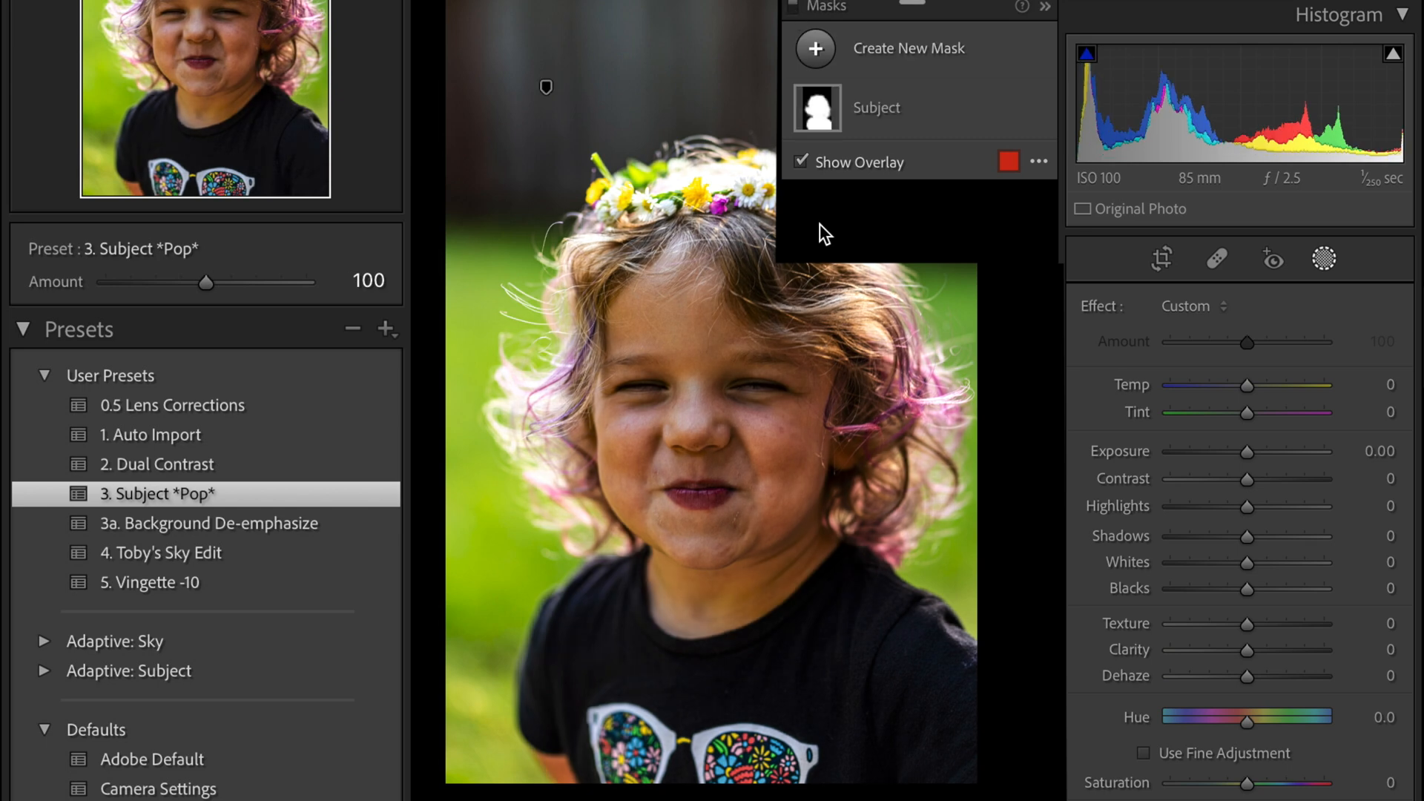
# Reselect the Subject mask to show Exposure 0.20, Shadows 9, Texture 15 and Clarity 10
pyautogui.click(875, 107)
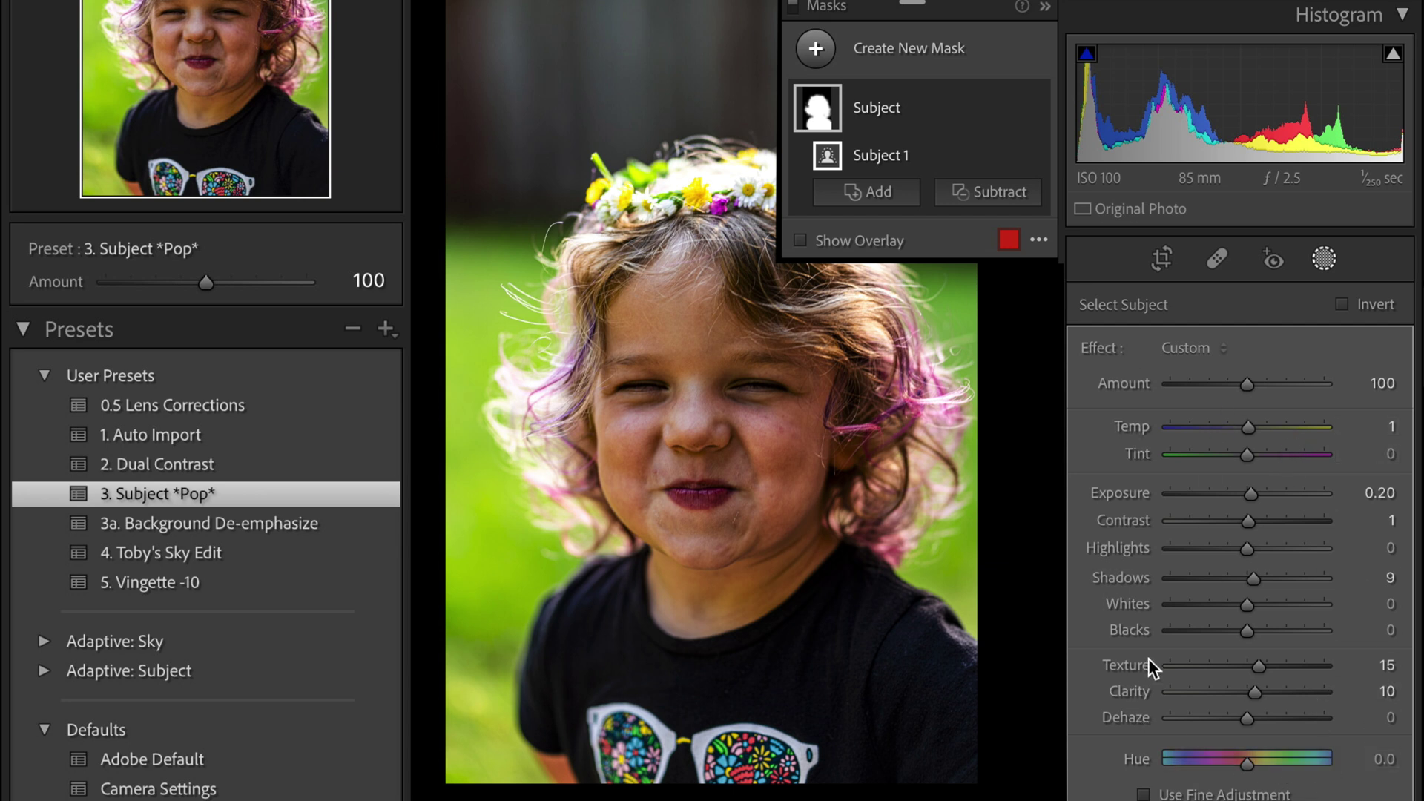
pyautogui.moveTo(545, 86)
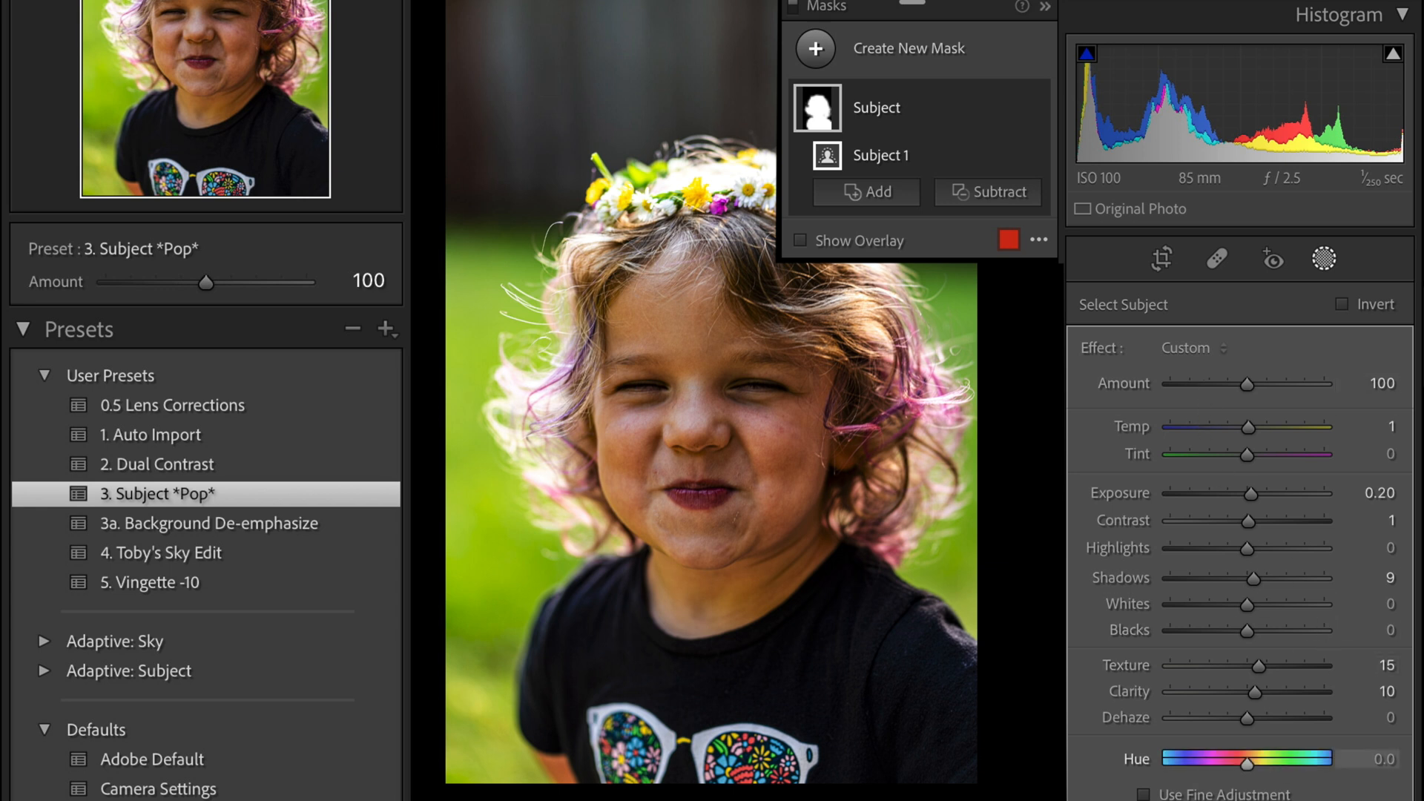
pyautogui.moveTo(545, 86)
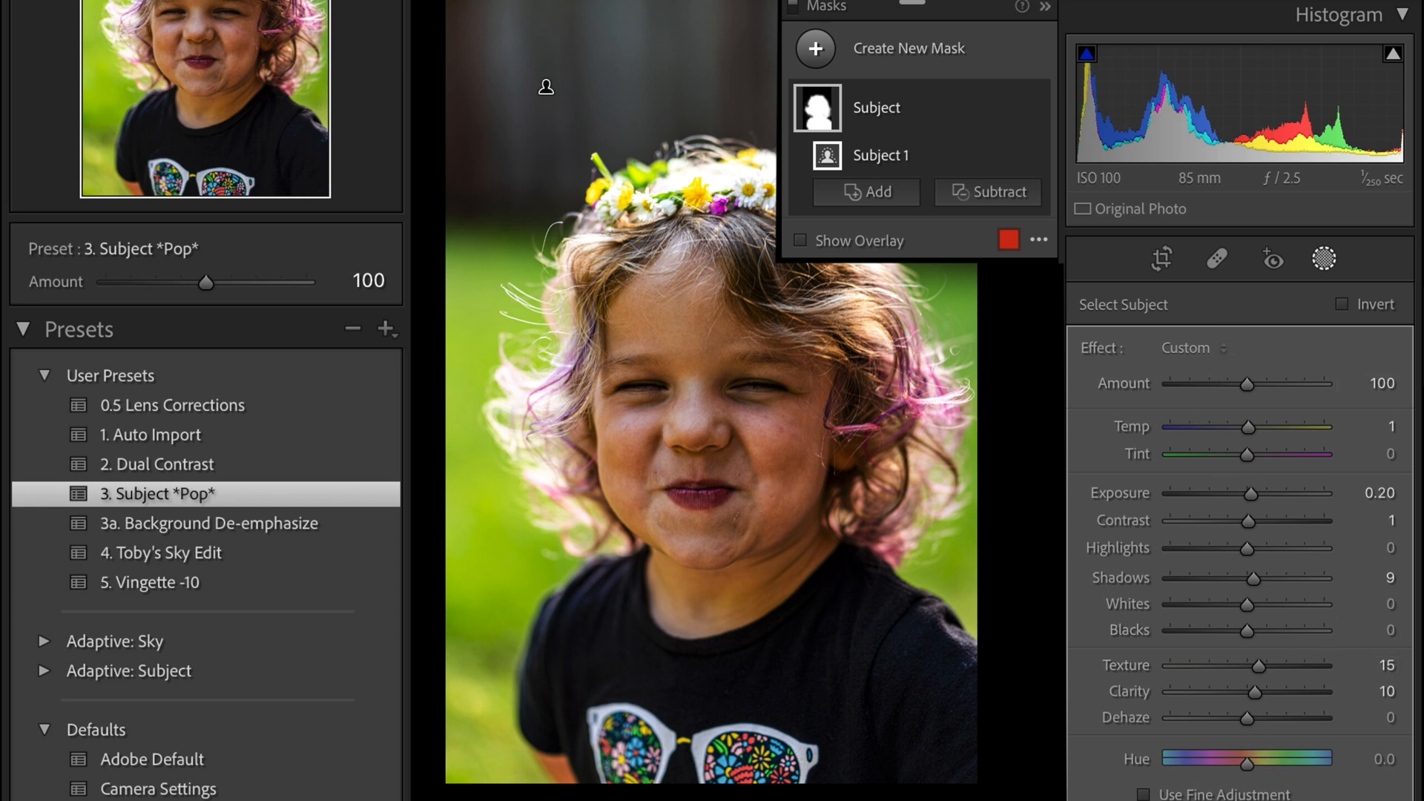
pyautogui.moveTo(277, 344)
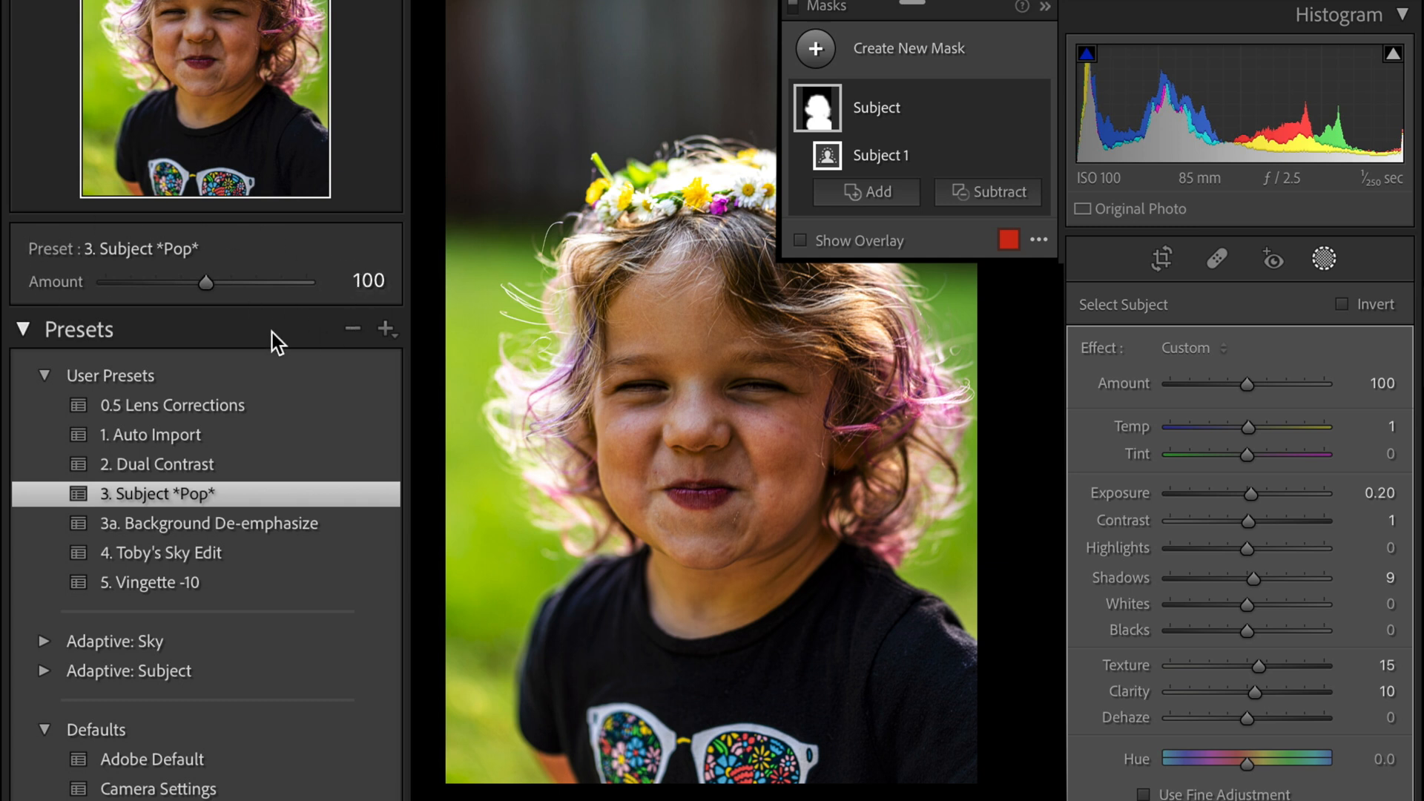
pyautogui.moveTo(49, 298)
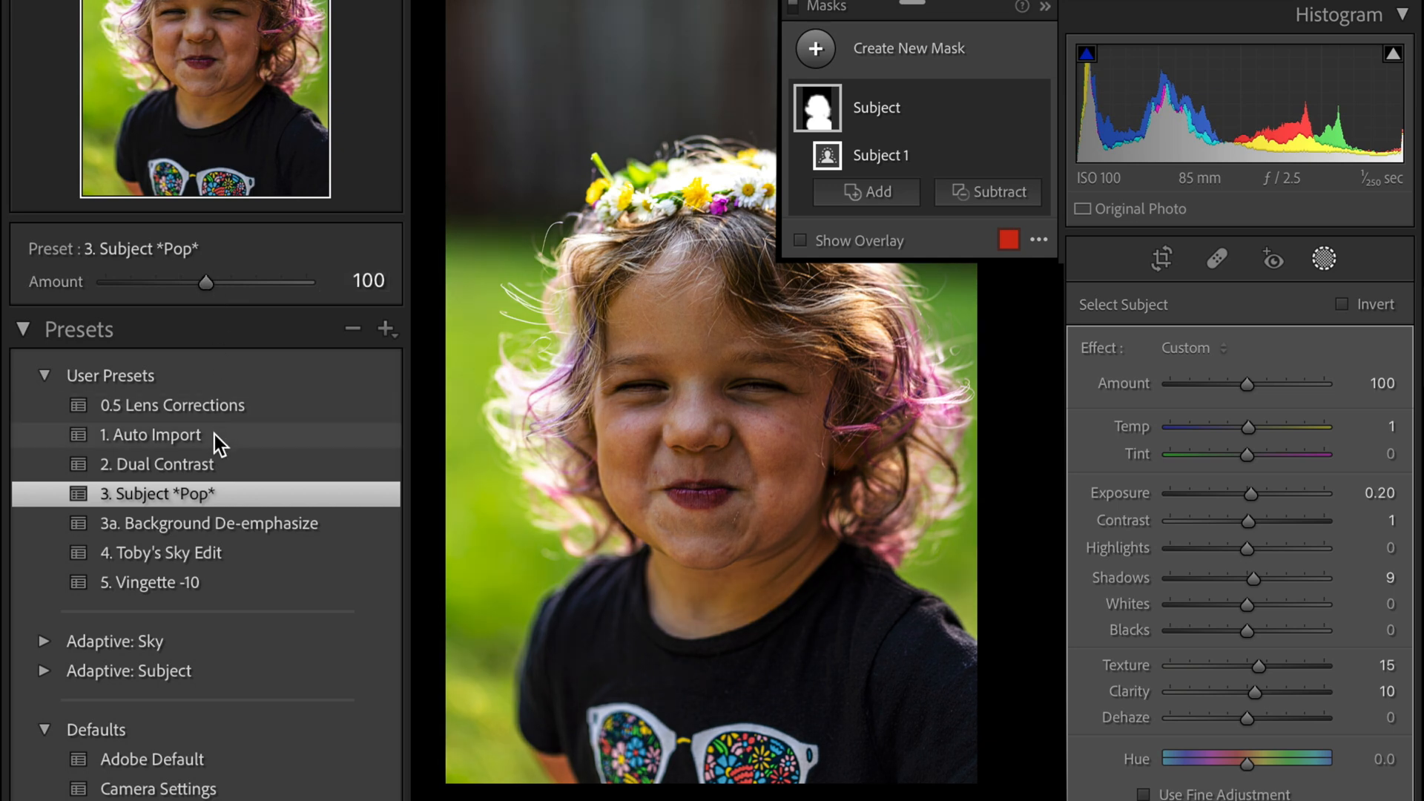
pyautogui.moveTo(207, 282); pyautogui.dragTo(218, 283)
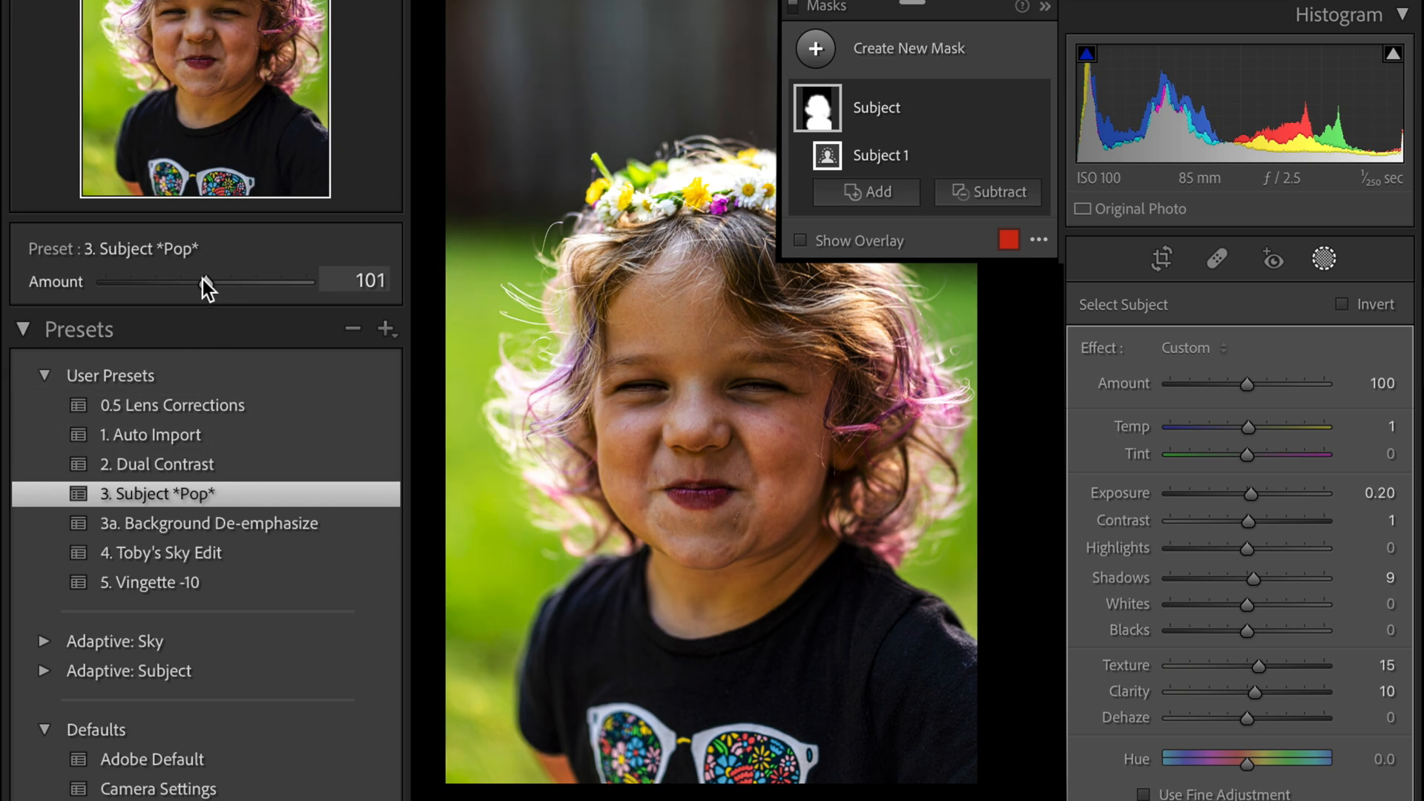
pyautogui.moveTo(205, 282); pyautogui.dragTo(276, 282)
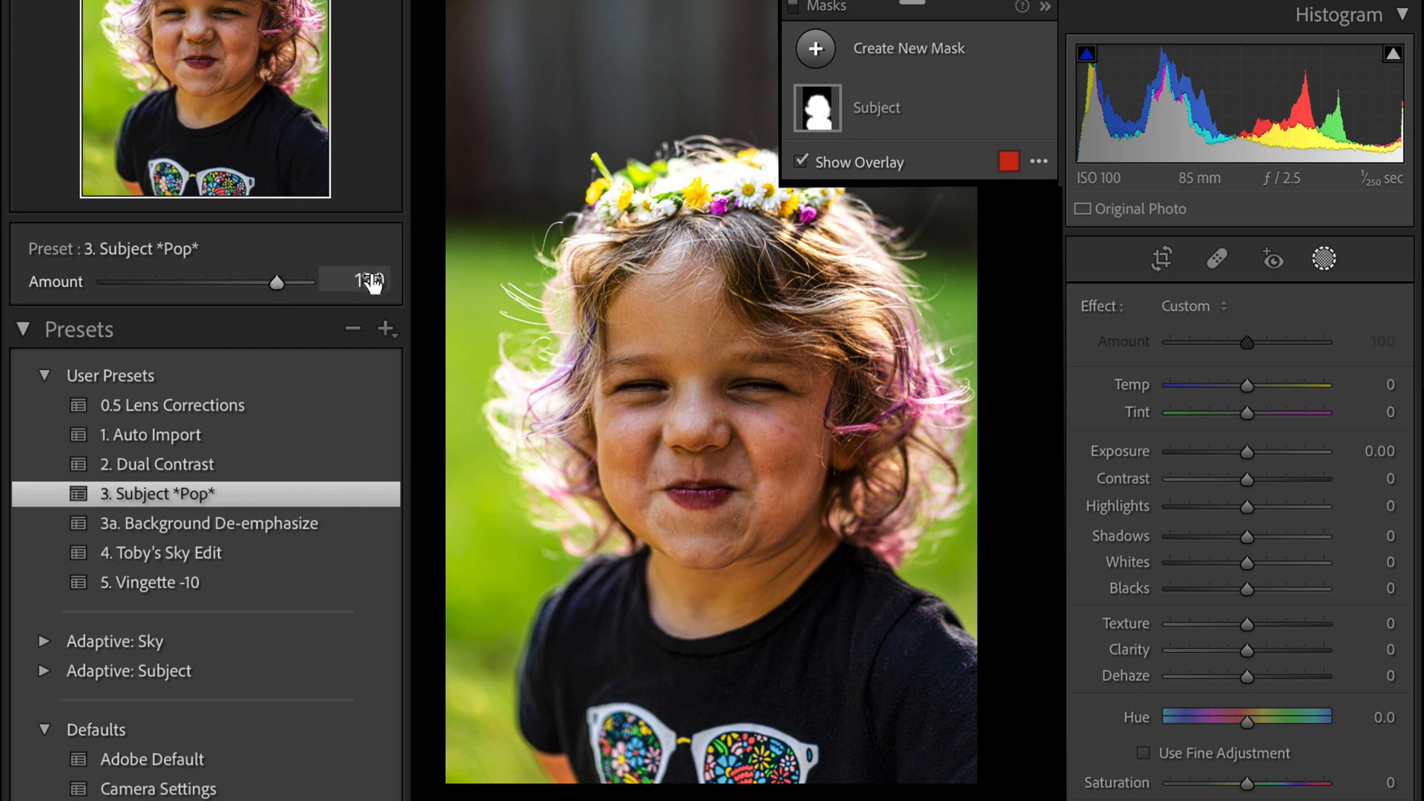
pyautogui.click(816, 107)
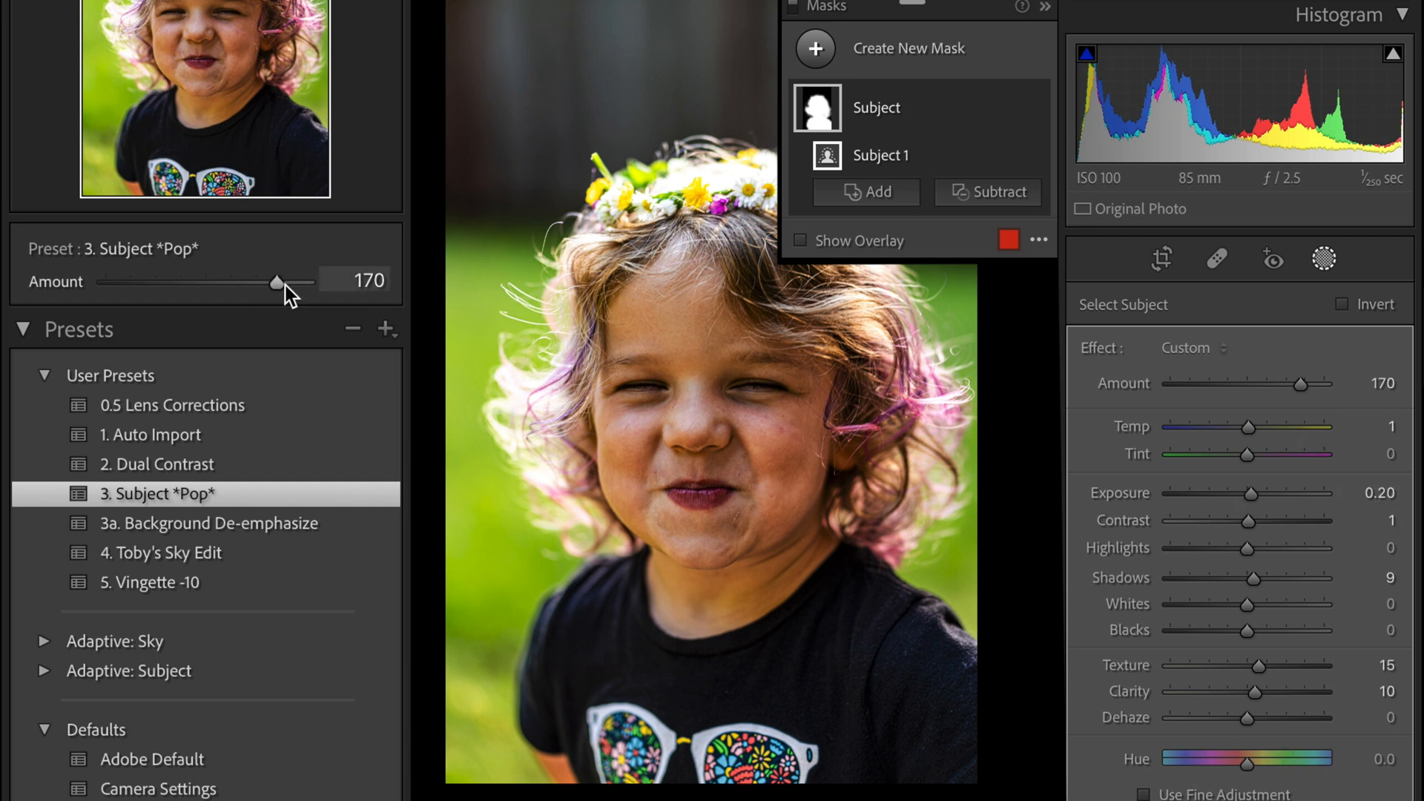
pyautogui.moveTo(277, 283); pyautogui.dragTo(153, 283)
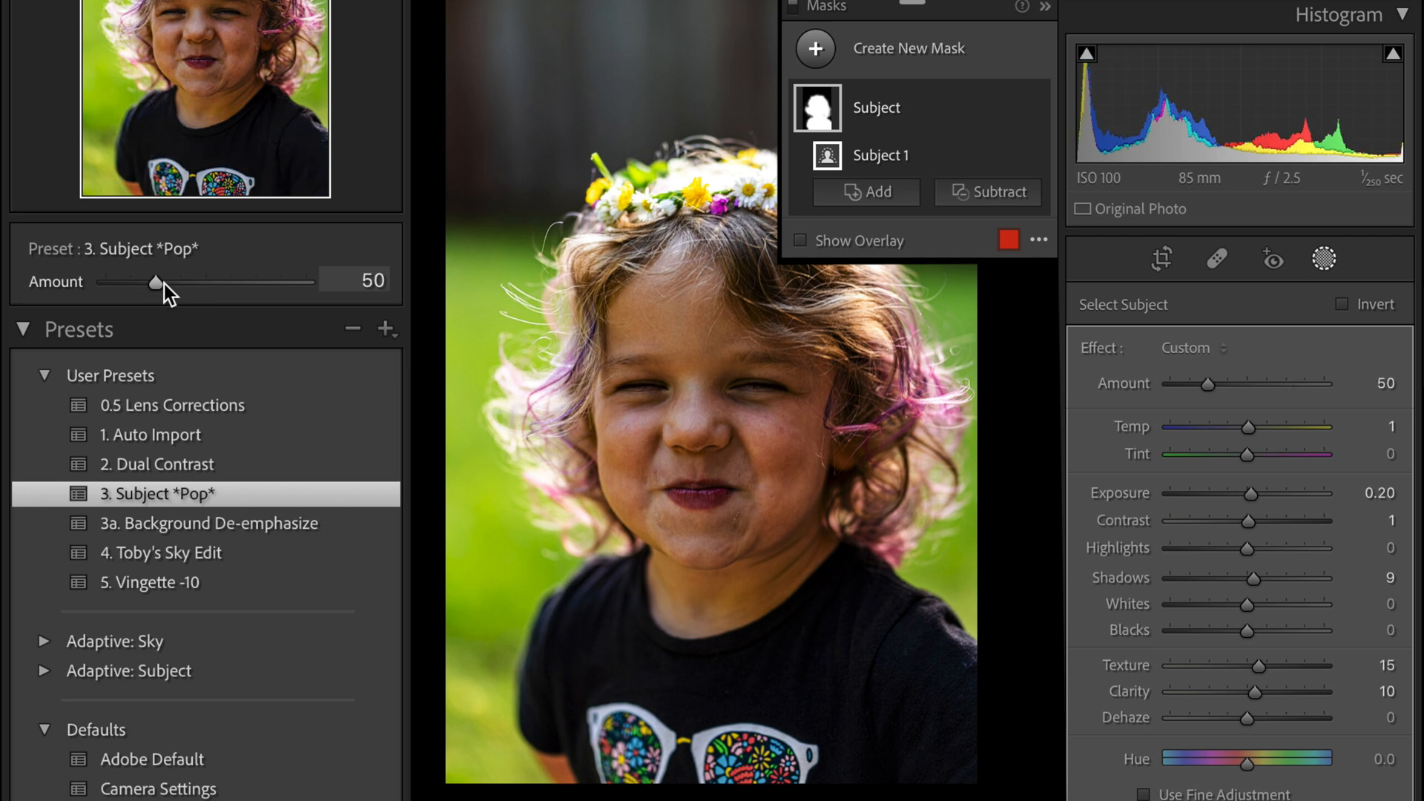
pyautogui.moveTo(152, 283); pyautogui.dragTo(207, 282)
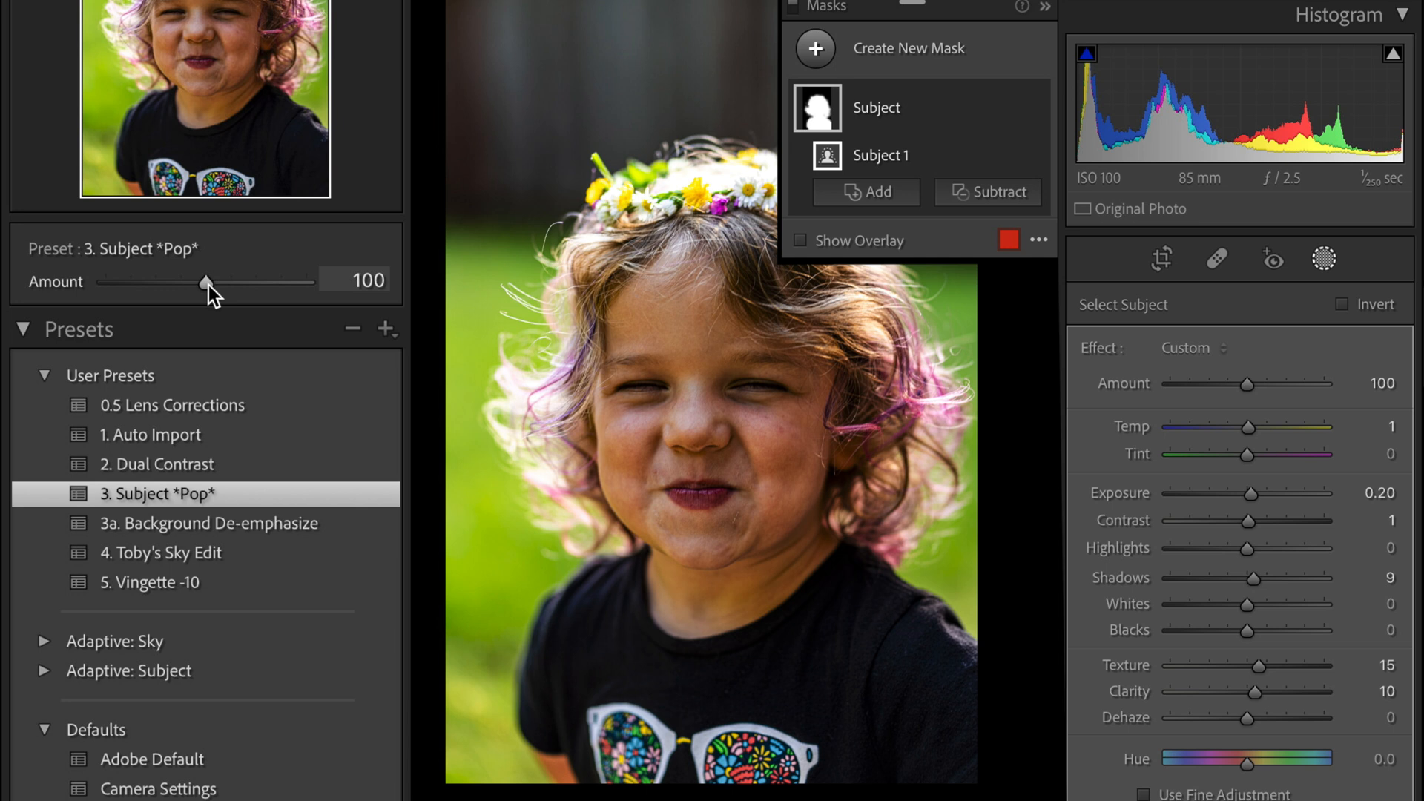
pyautogui.moveTo(287, 307)
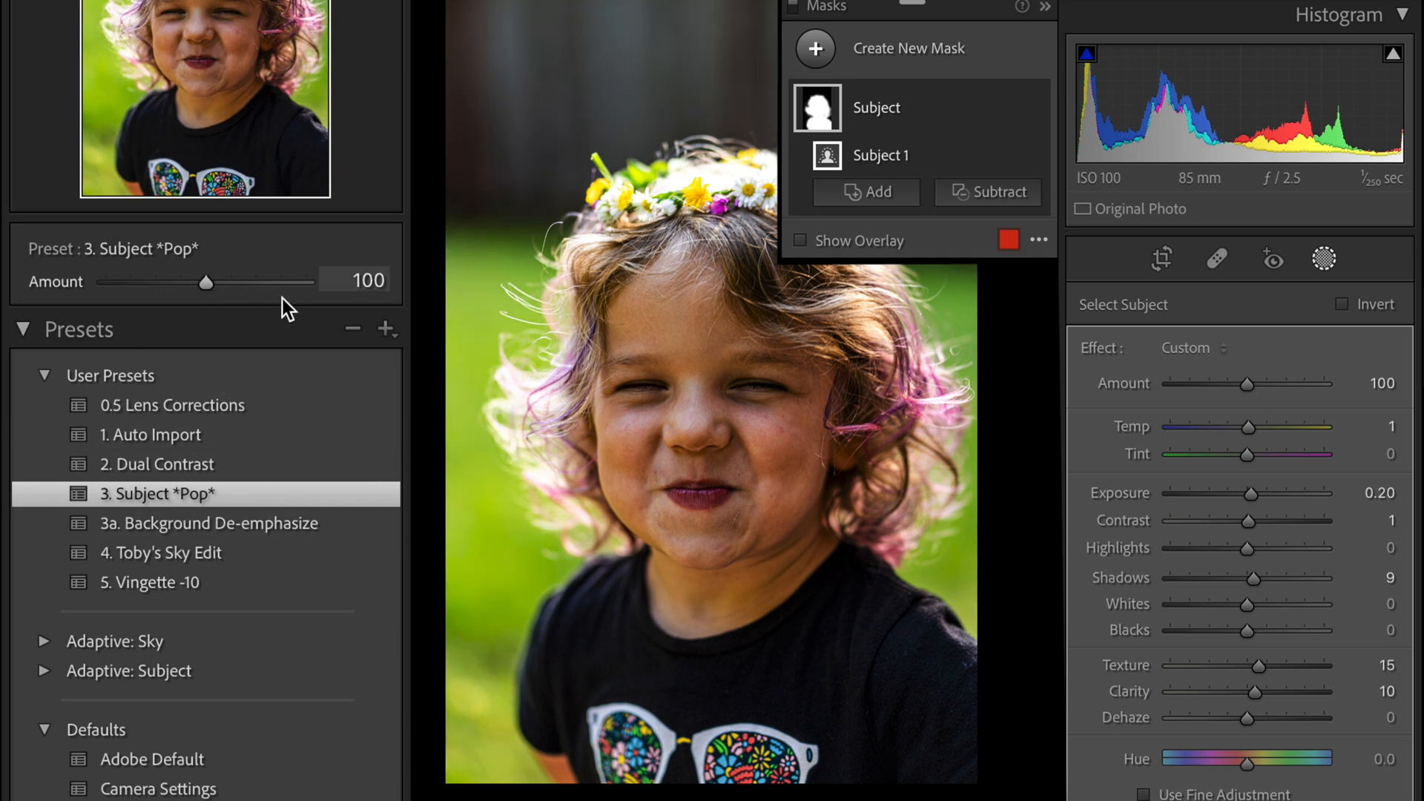
pyautogui.moveTo(235, 505)
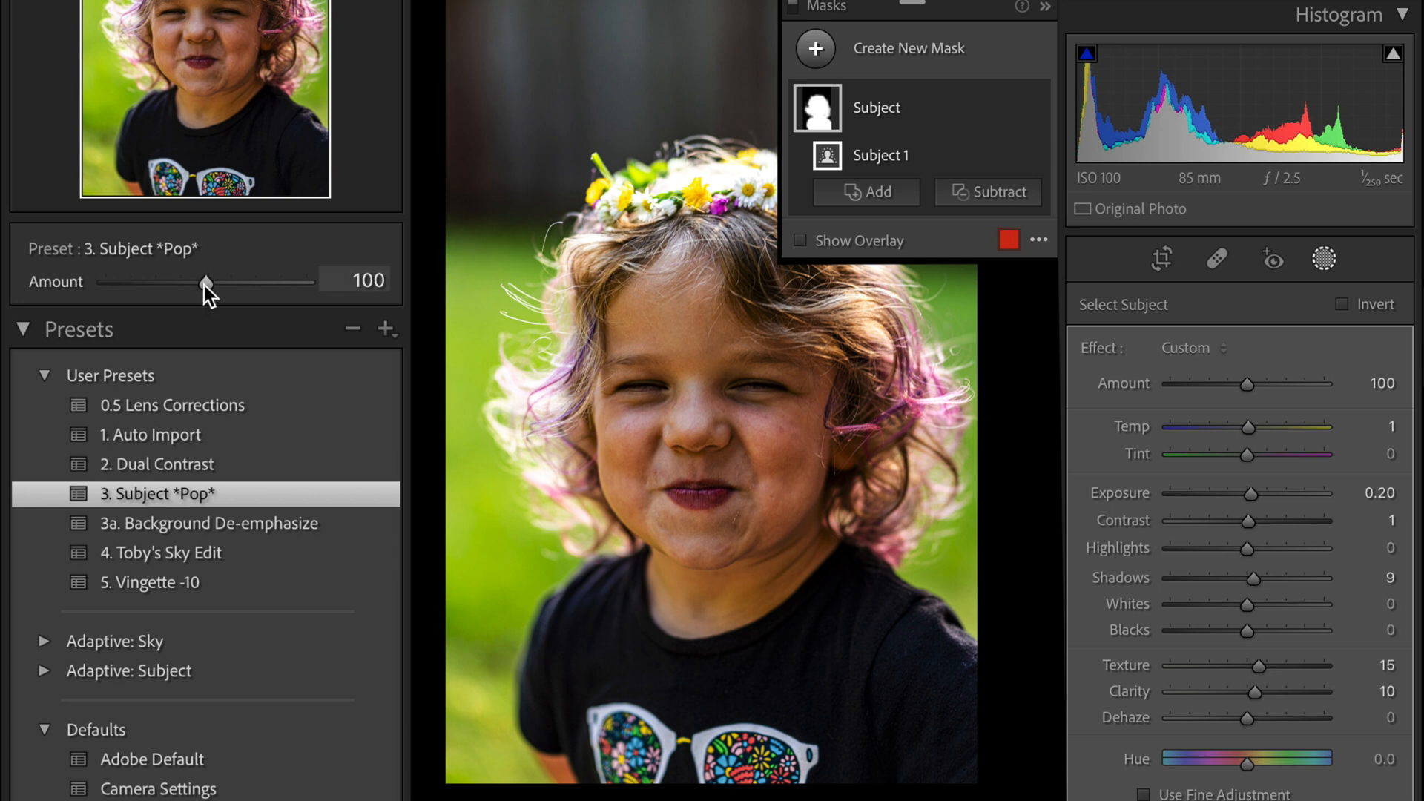
pyautogui.moveTo(267, 299)
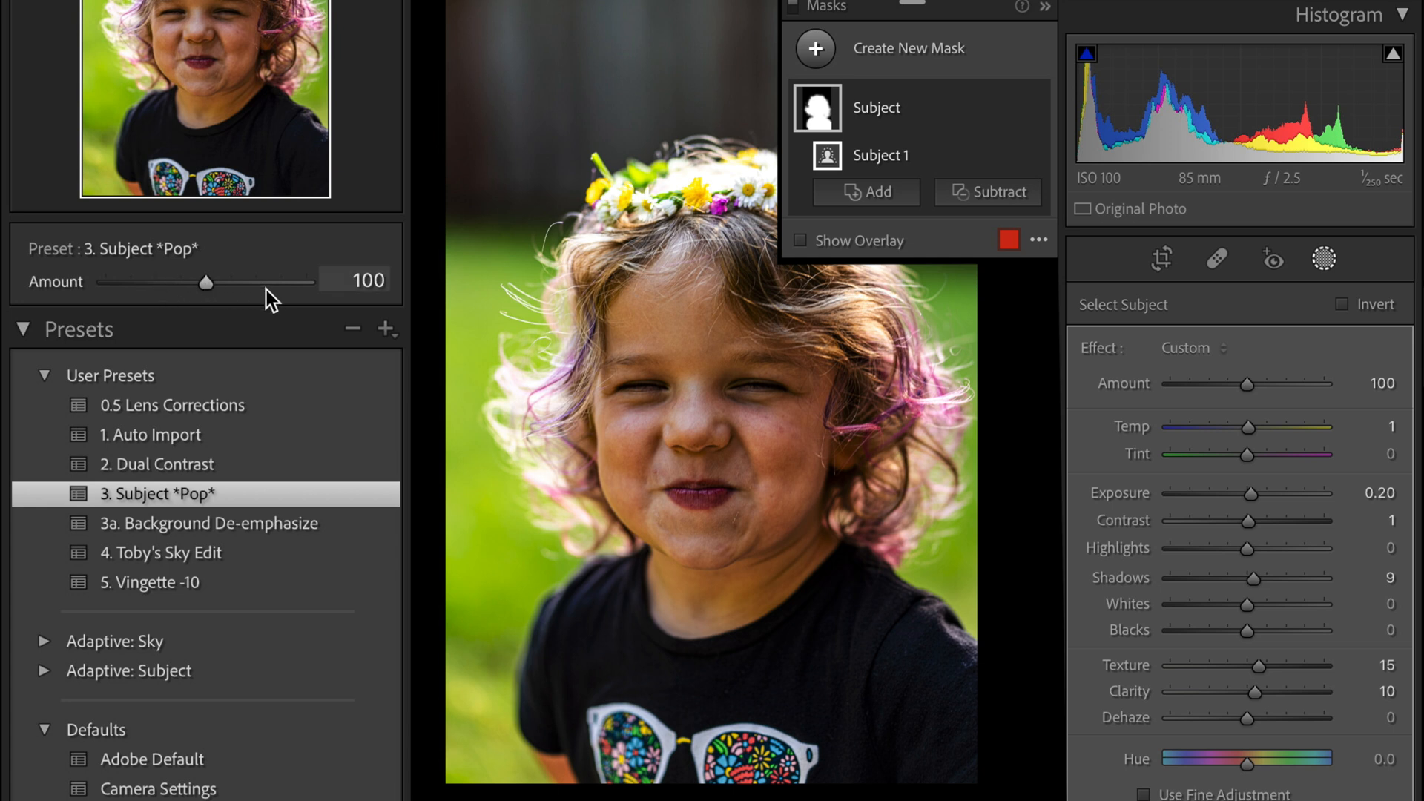
pyautogui.moveTo(288, 302)
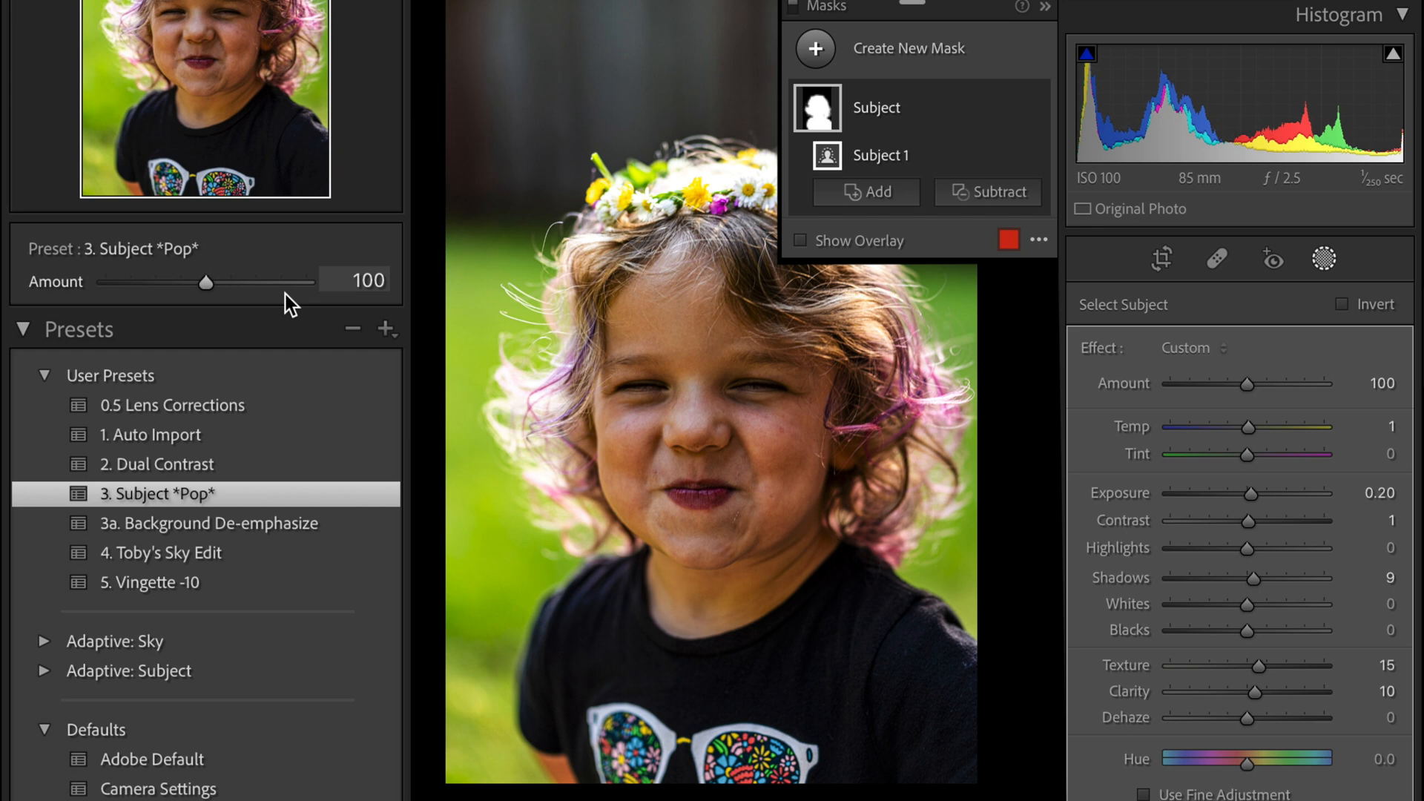
pyautogui.moveTo(236, 510)
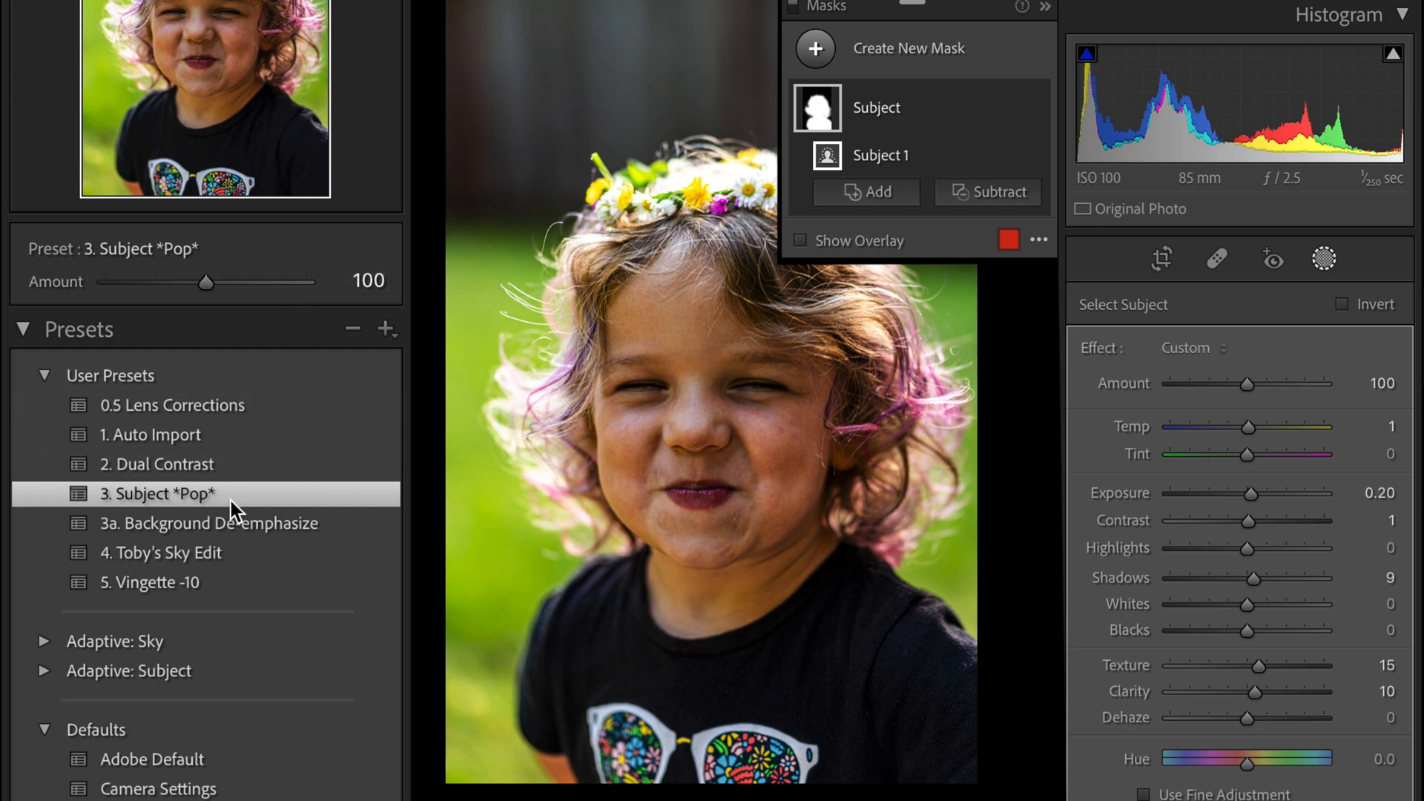
pyautogui.moveTo(414, 562)
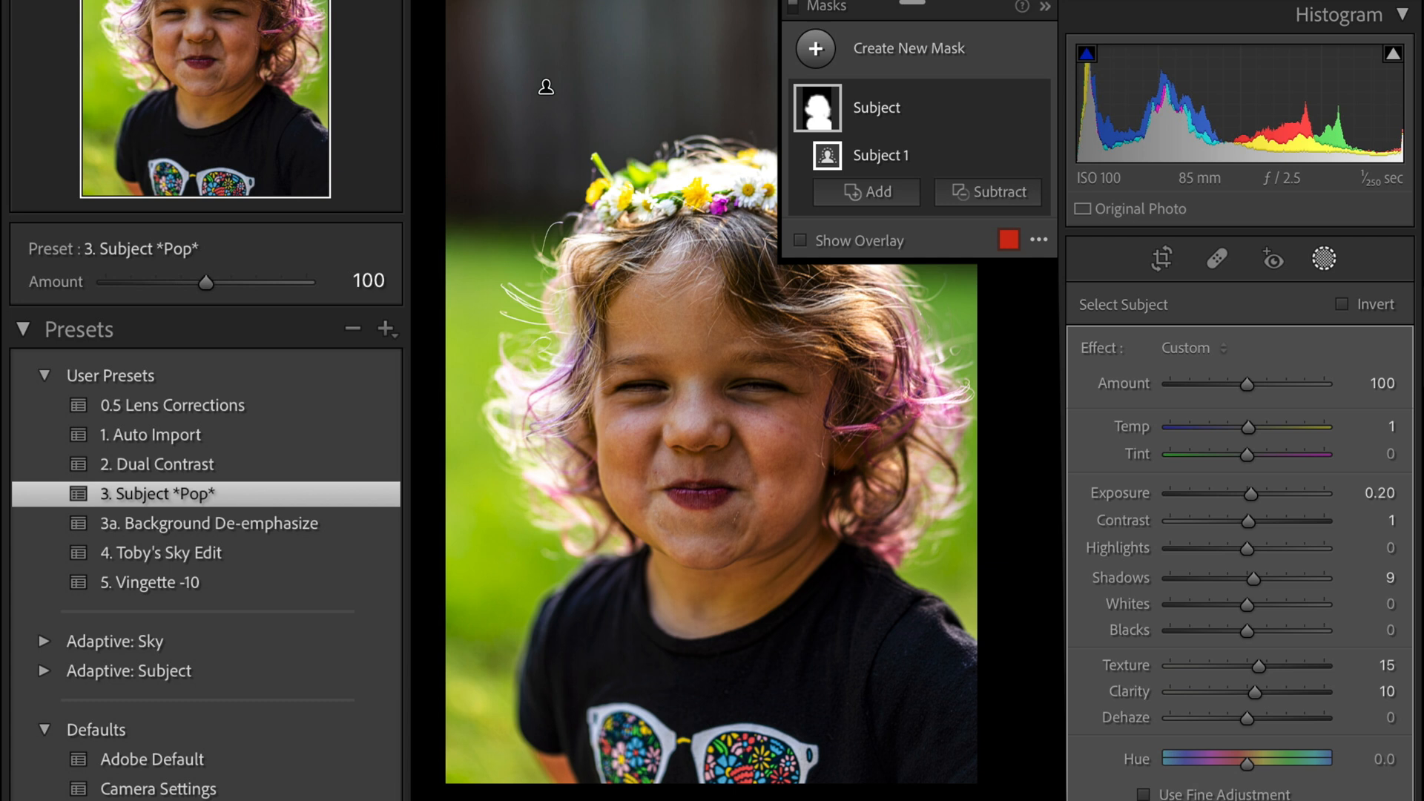
pyautogui.moveTo(316, 529)
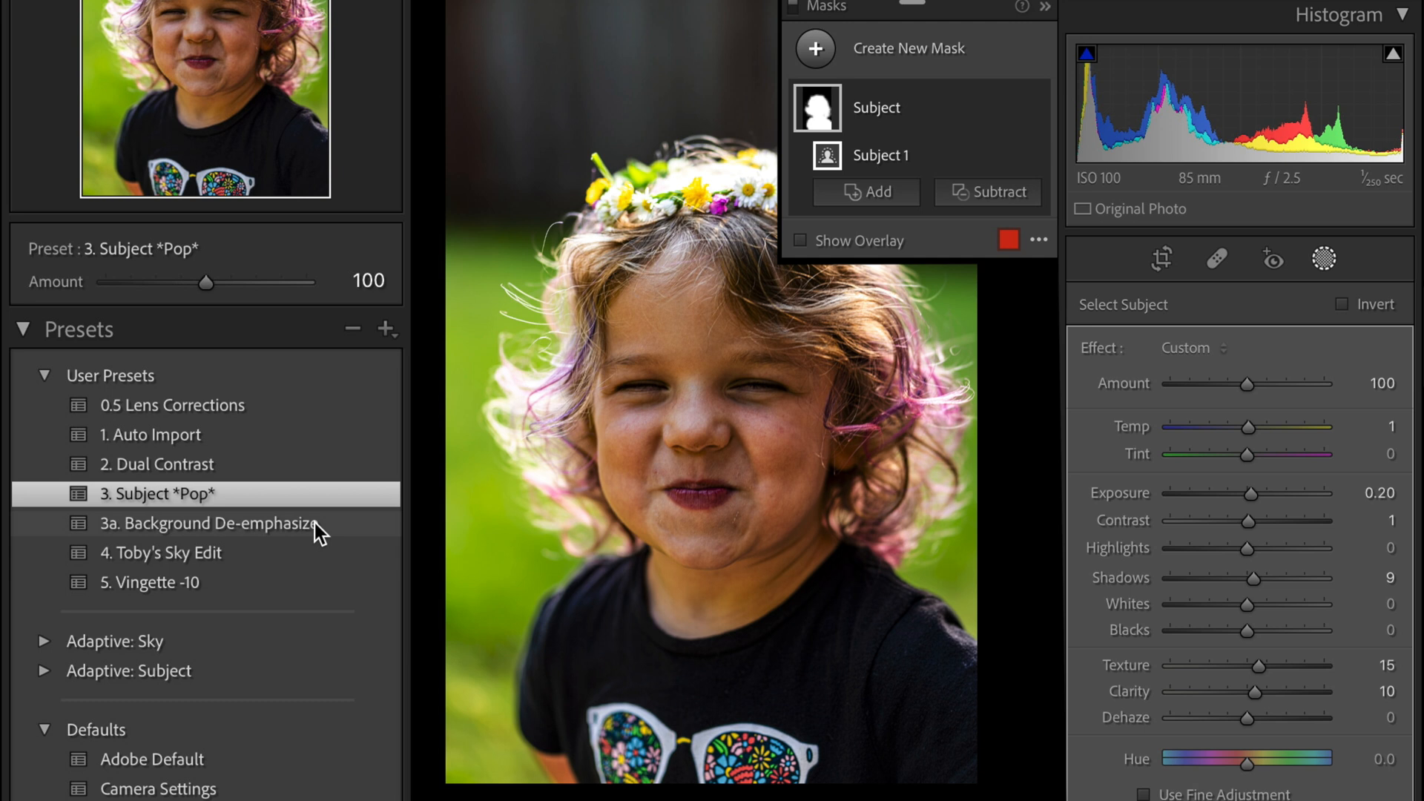
# Apply '3a. Background De-emphasize' and view its Background mask (Exposure -0.20, Texture -12, Clarity -3)
pyautogui.click(210, 523)
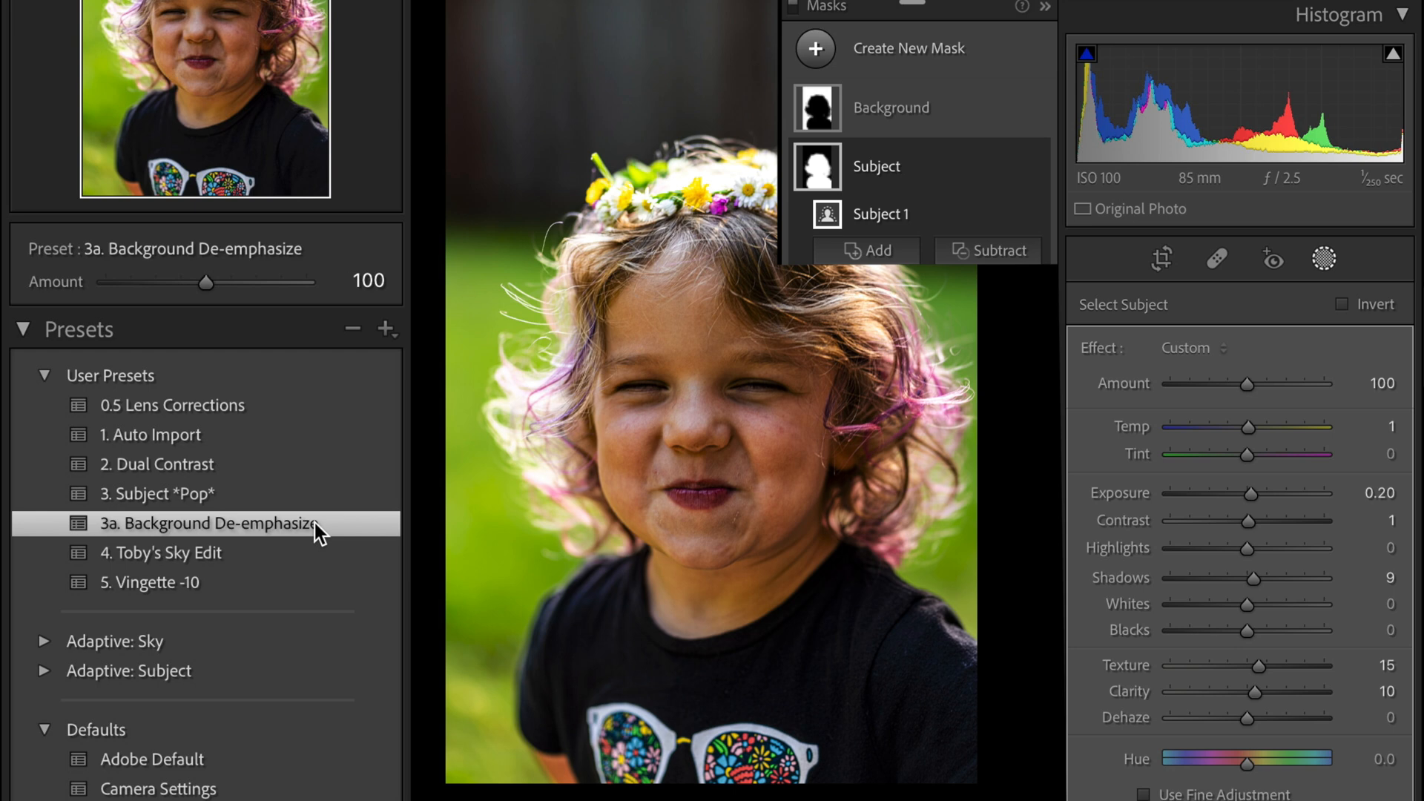
pyautogui.moveTo(858, 118)
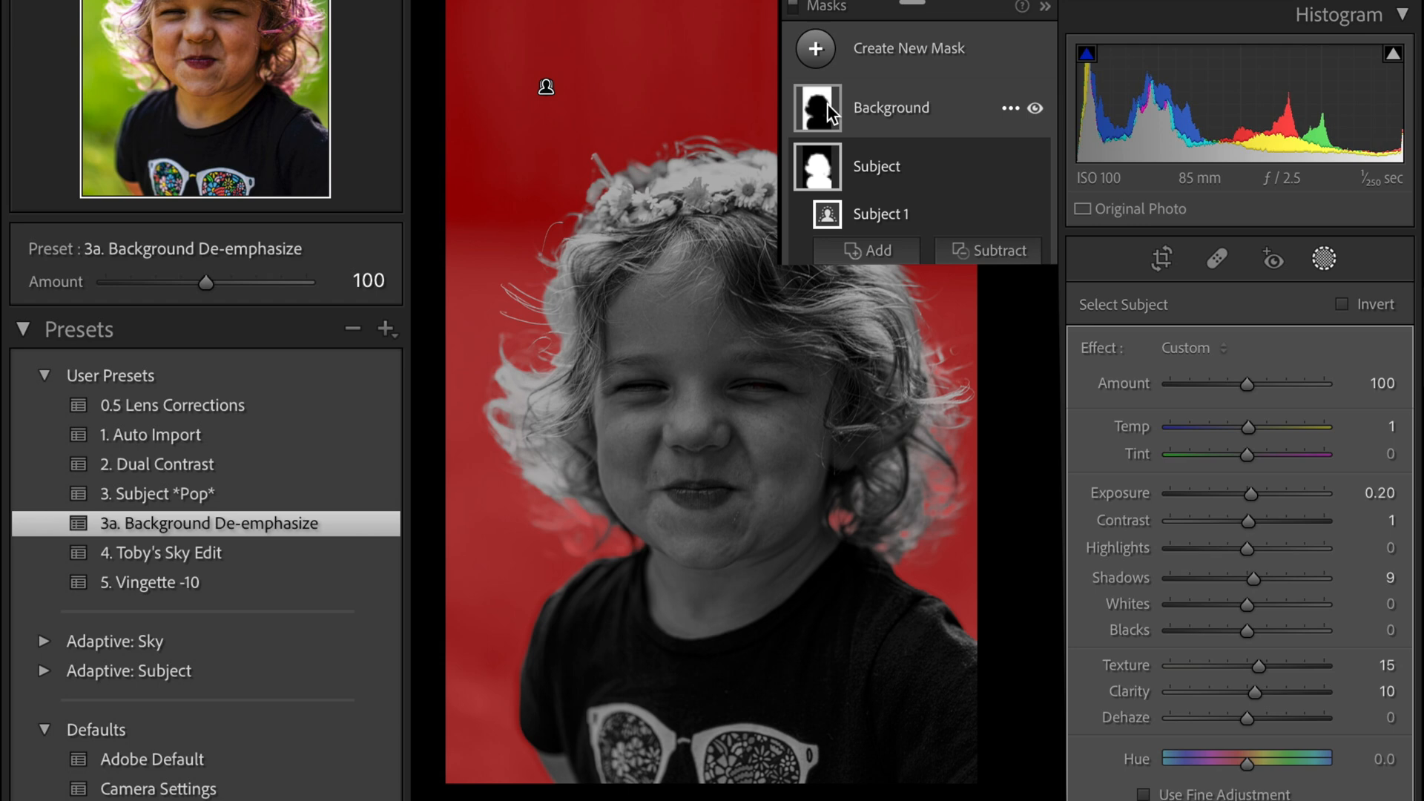
pyautogui.click(879, 213)
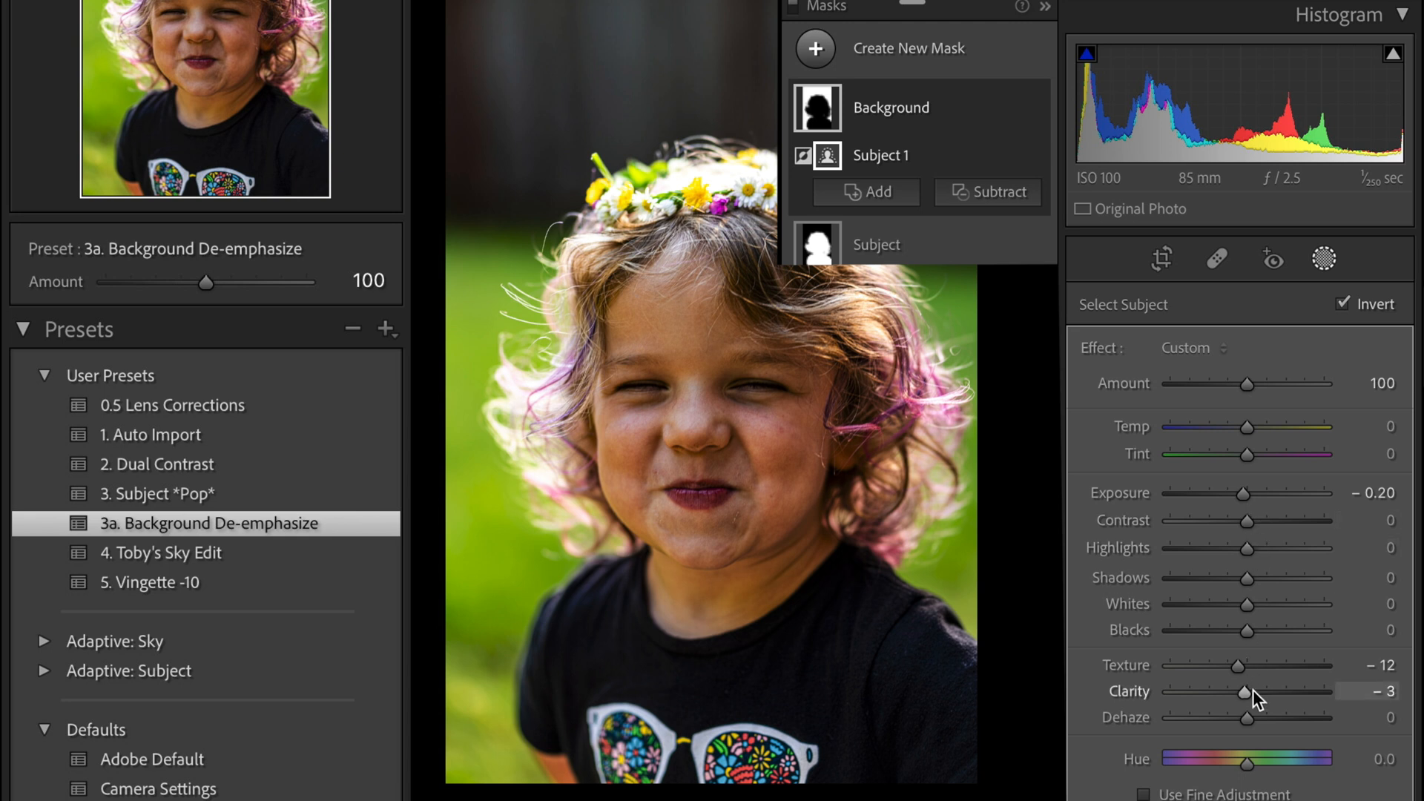
pyautogui.moveTo(546, 86)
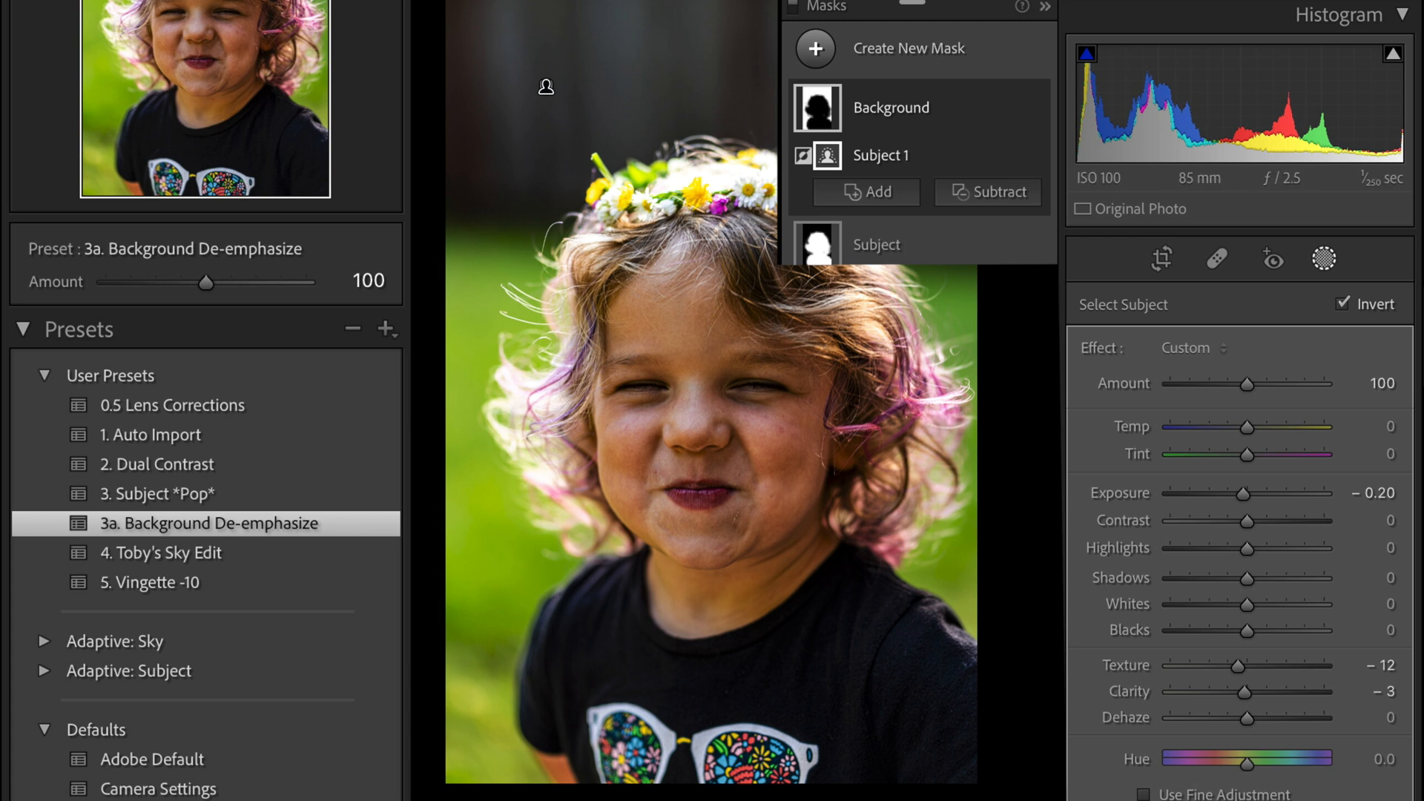
pyautogui.moveTo(126, 533)
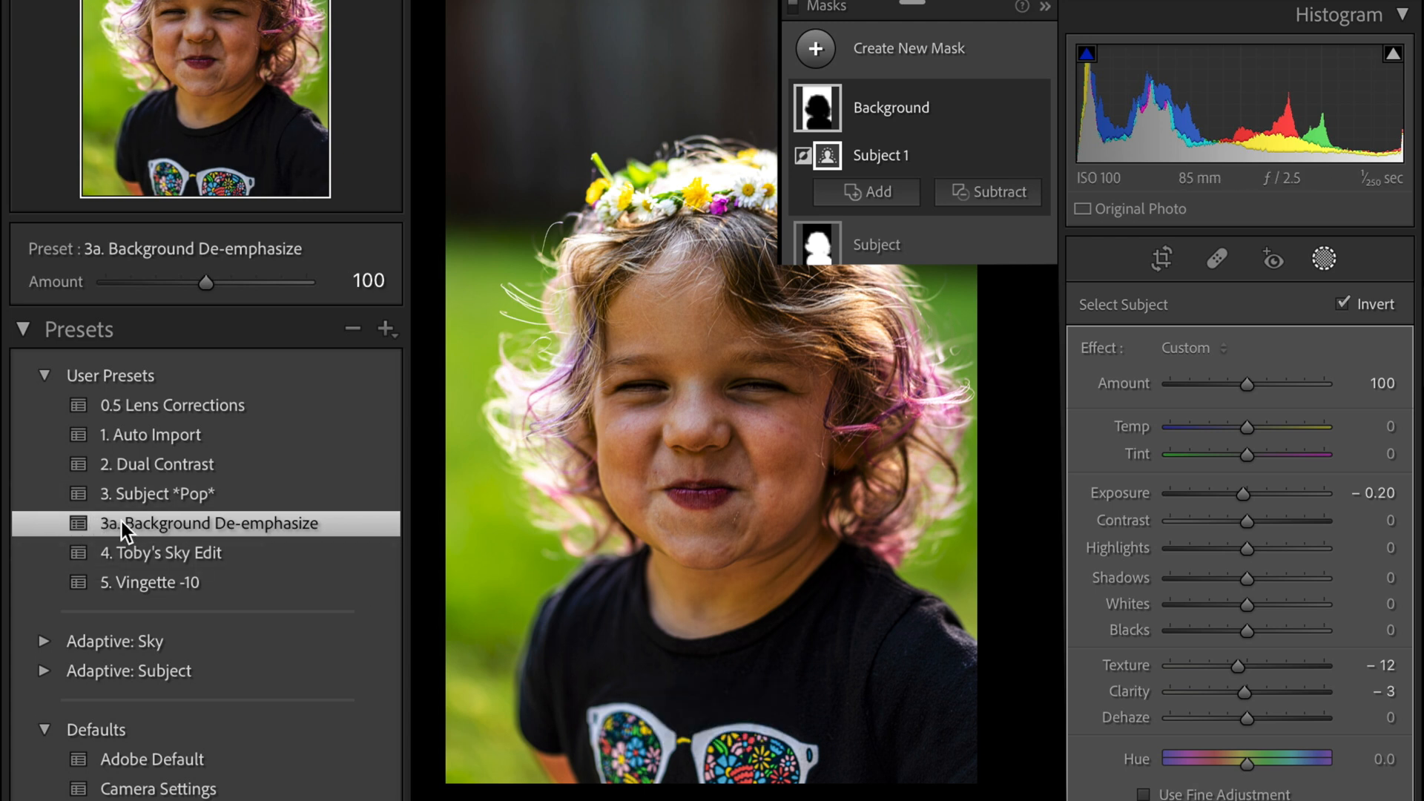
pyautogui.moveTo(124, 503)
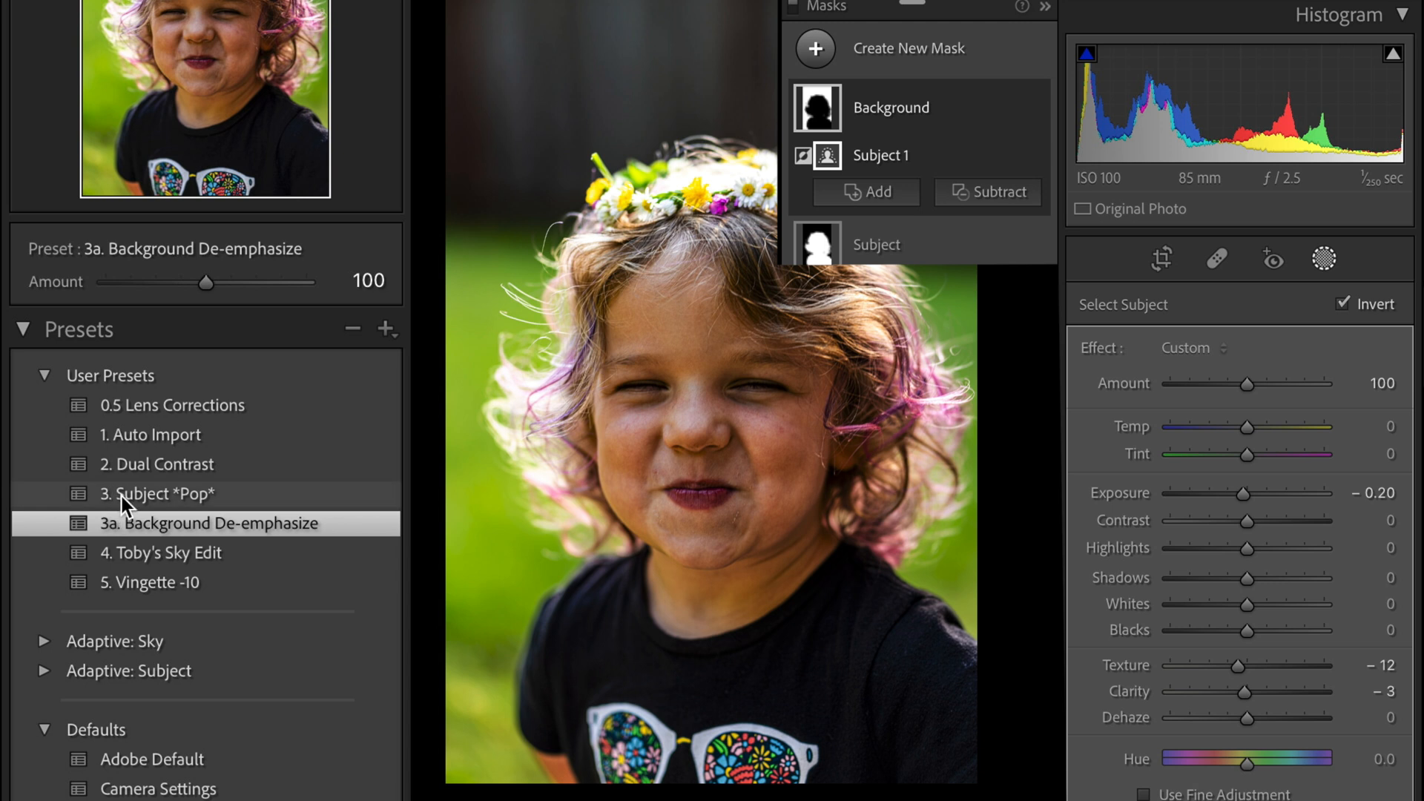
pyautogui.moveTo(127, 534)
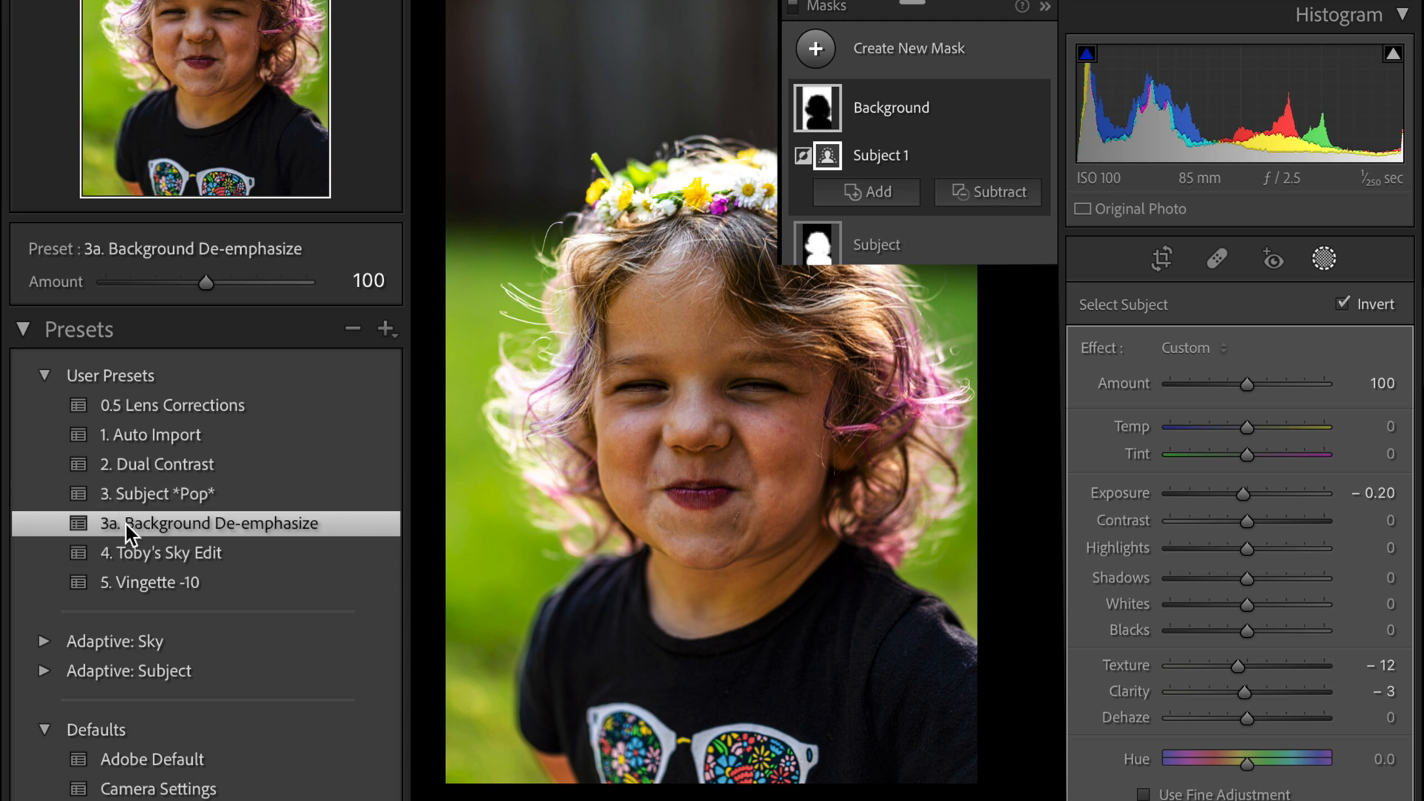
pyautogui.moveTo(546, 86)
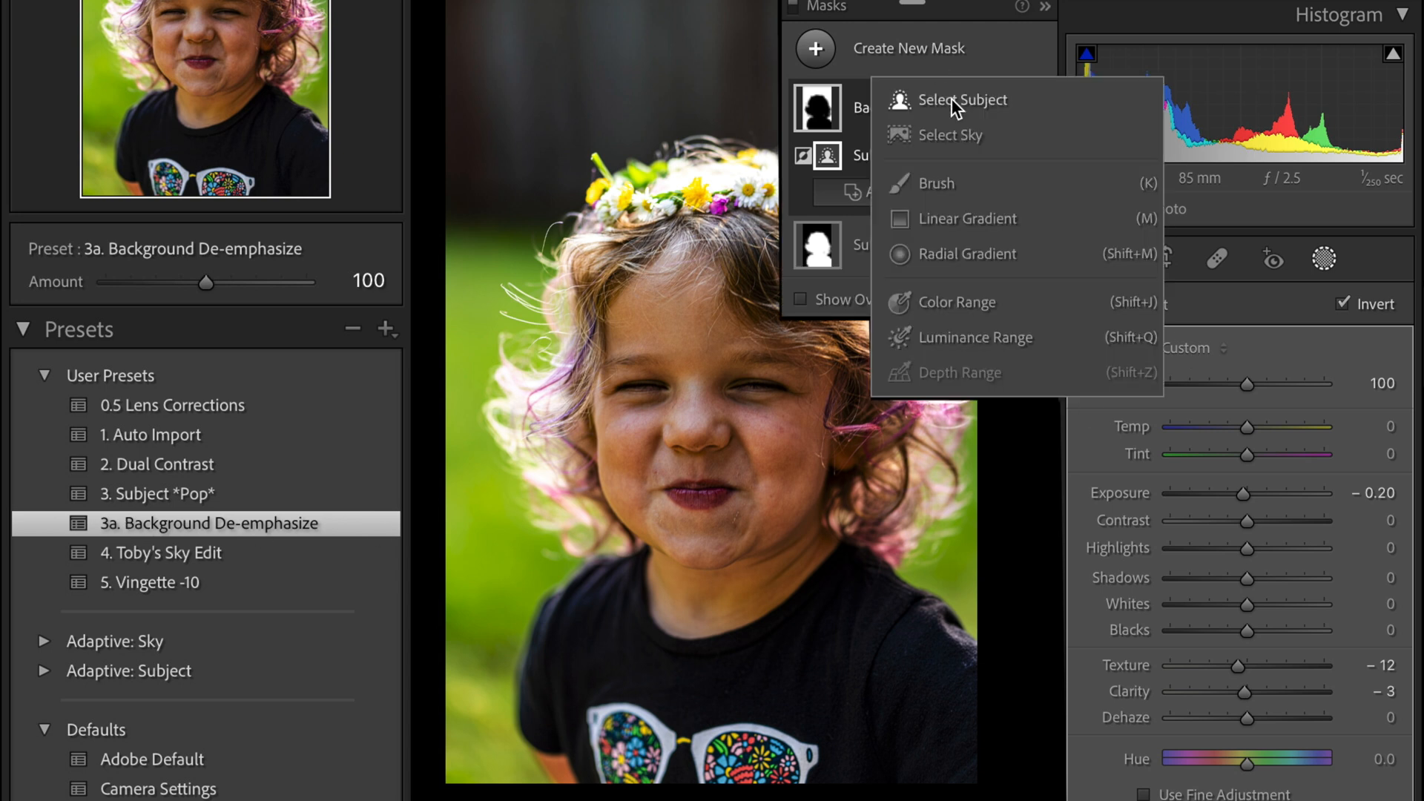
pyautogui.moveTo(915, 134)
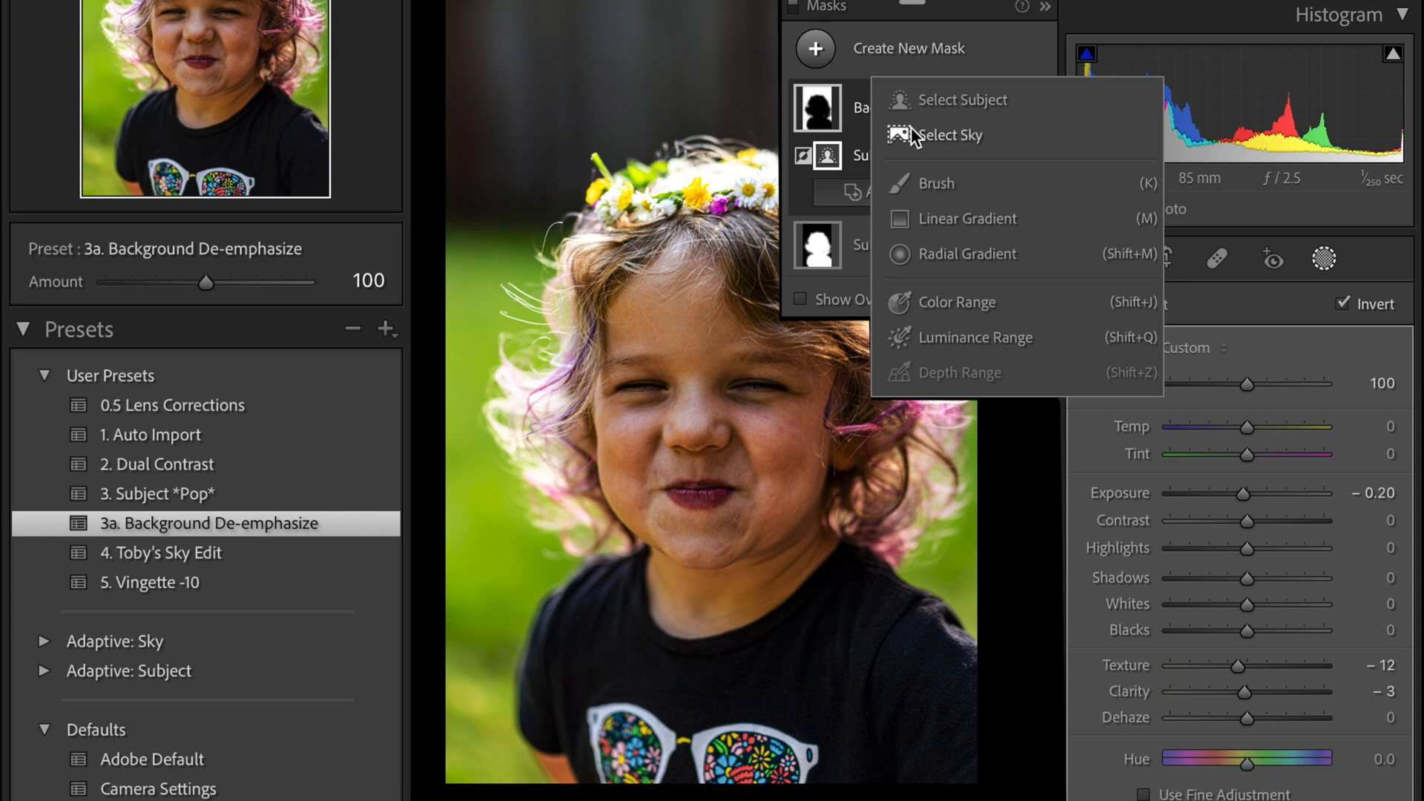
pyautogui.moveTo(885, 158)
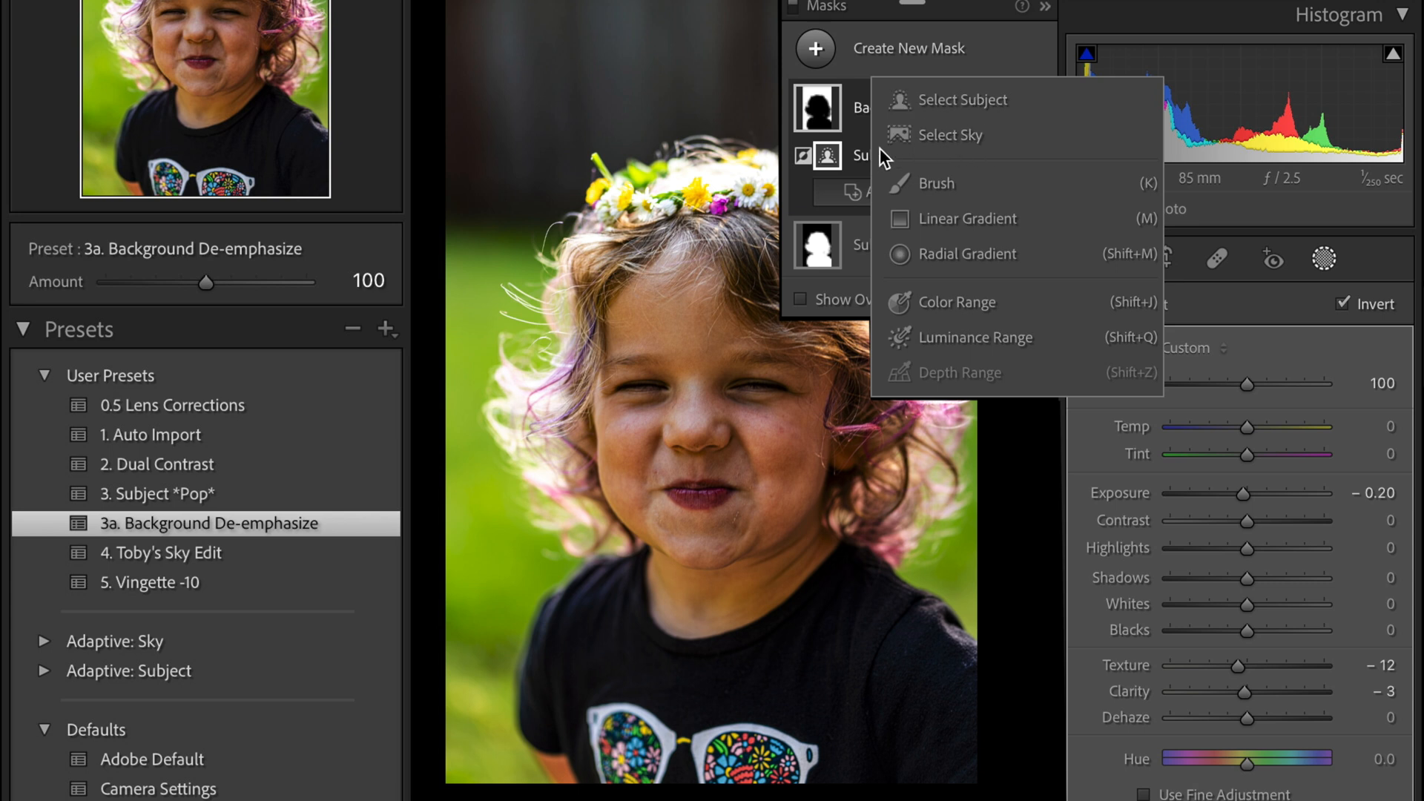
pyautogui.moveTo(1049, 113)
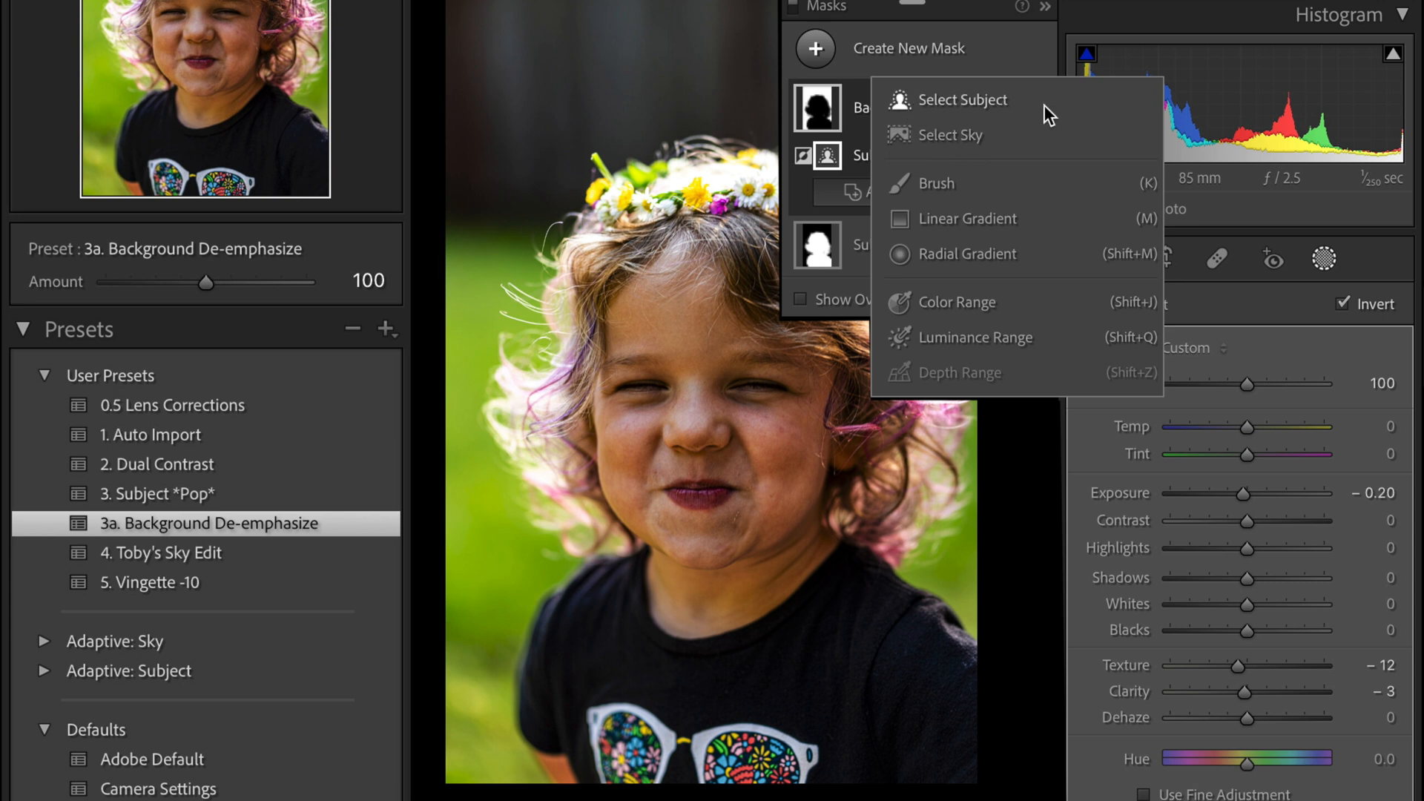
pyautogui.moveTo(1049, 114)
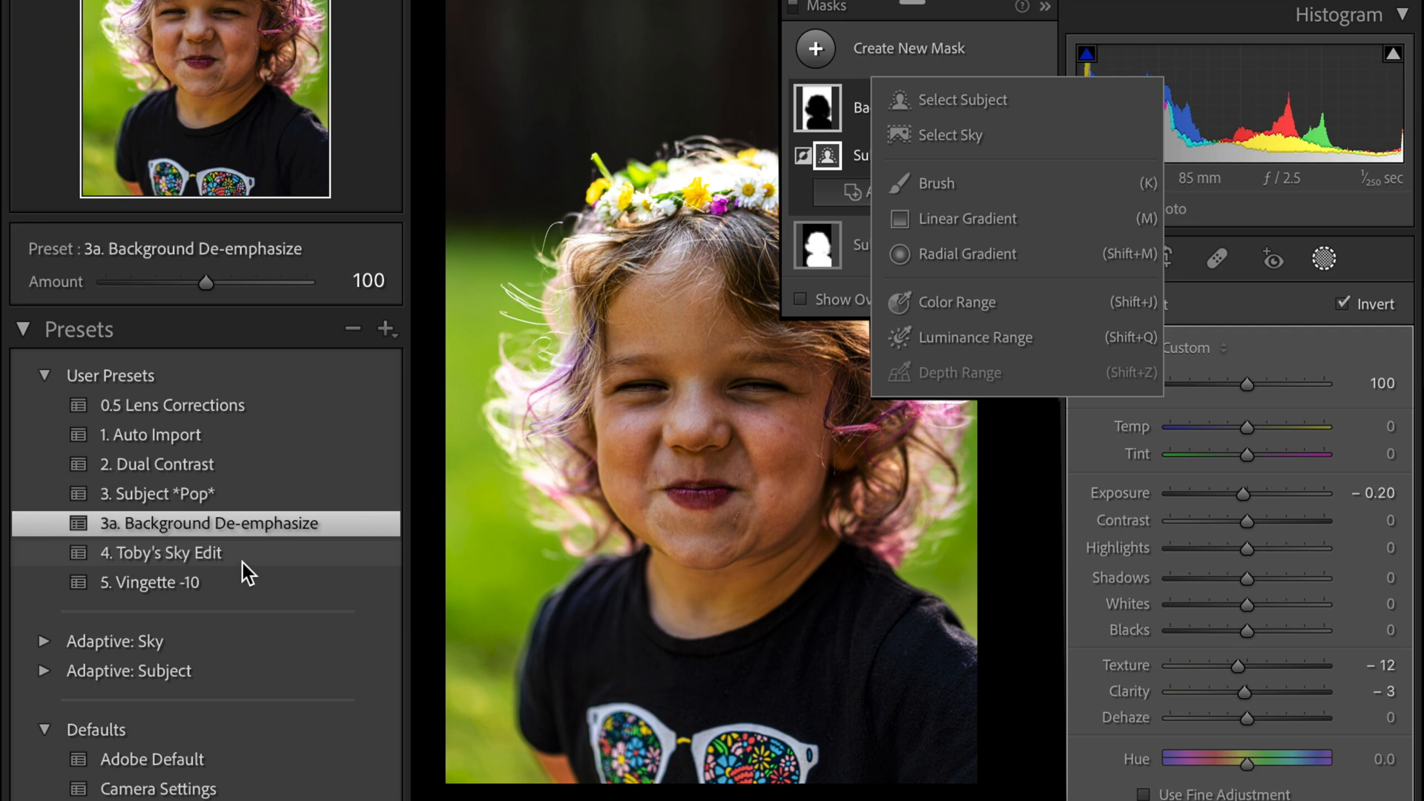
# Apply '4. Toby's Sky Edit' and delete its Mask 1, keeping the Background and Subject masks
pyautogui.click(161, 552)
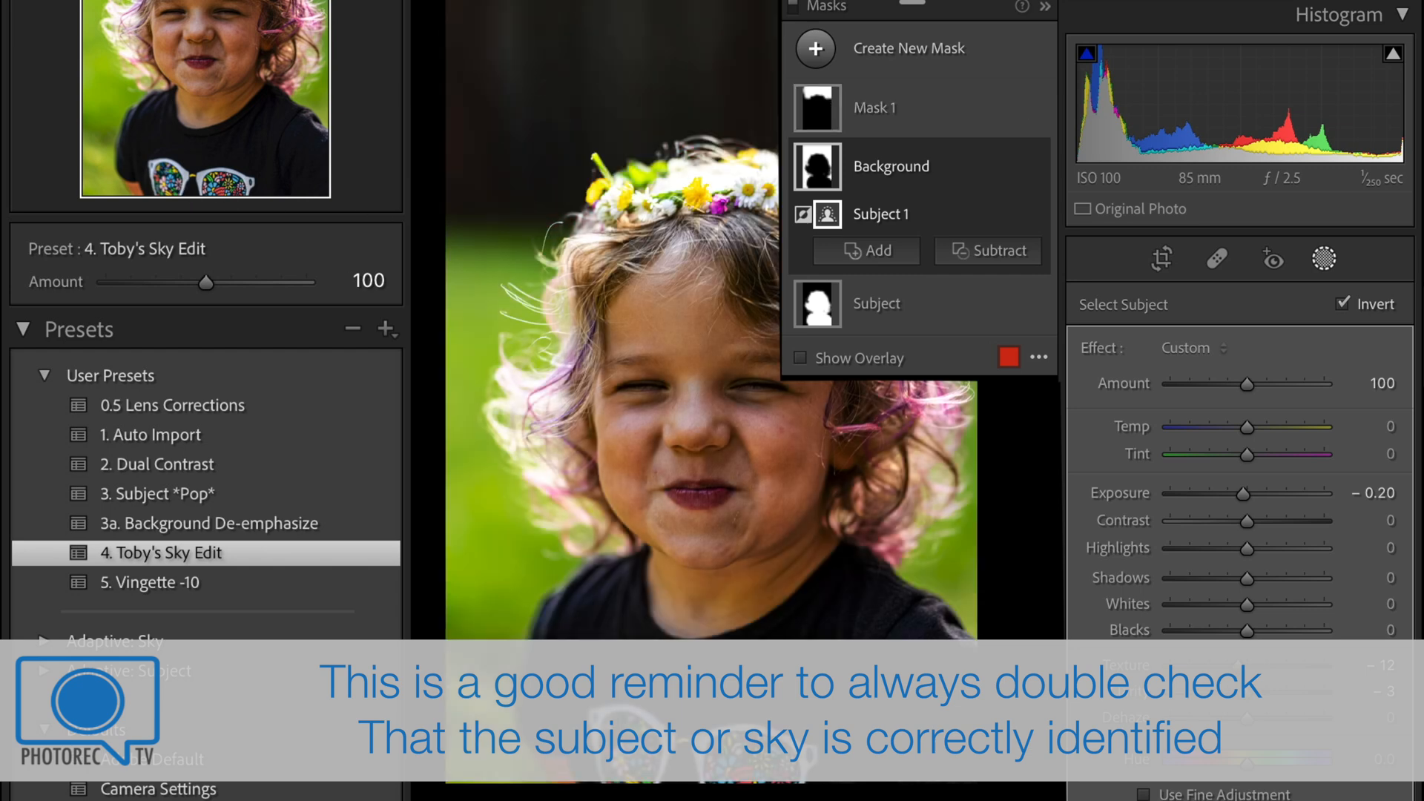
pyautogui.moveTo(1061, 108)
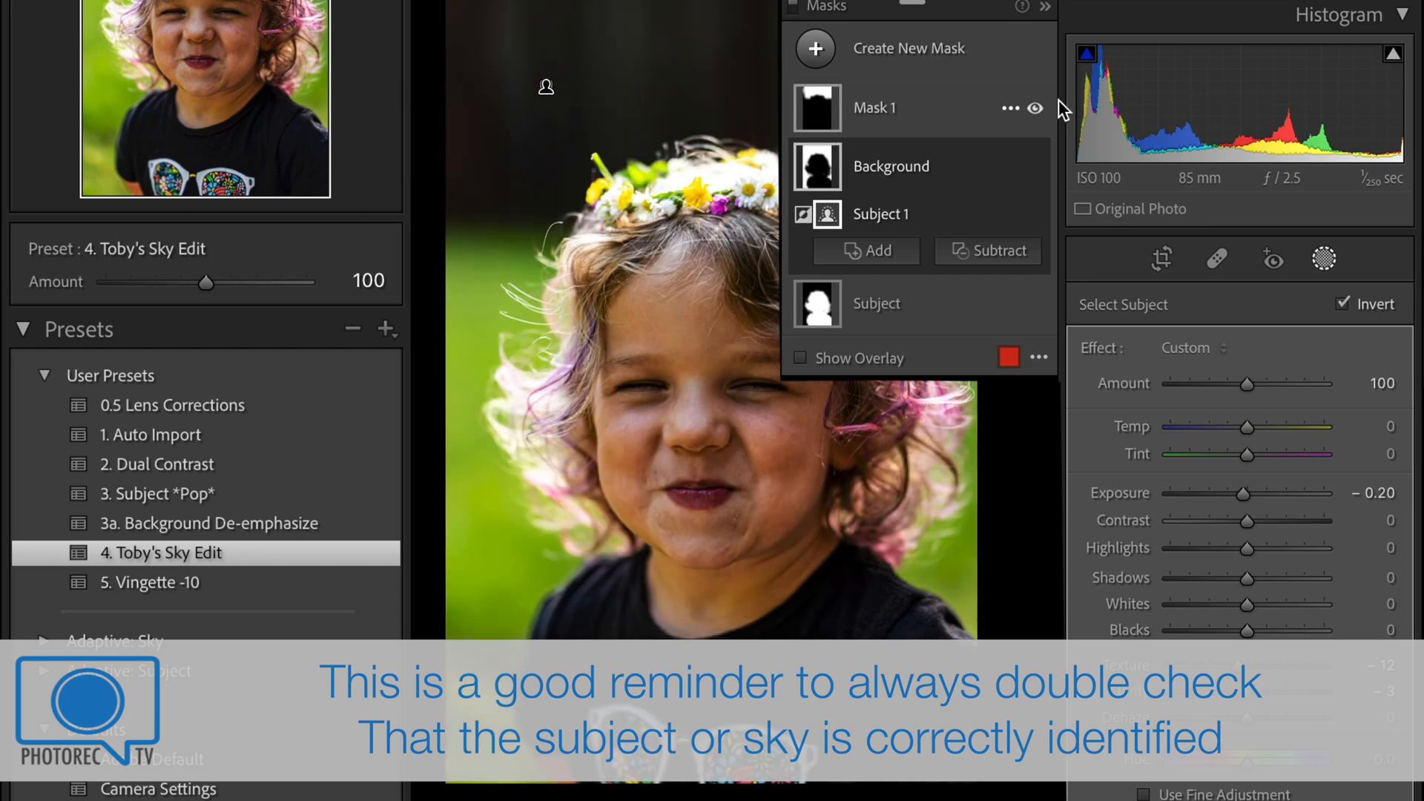
pyautogui.click(1011, 107)
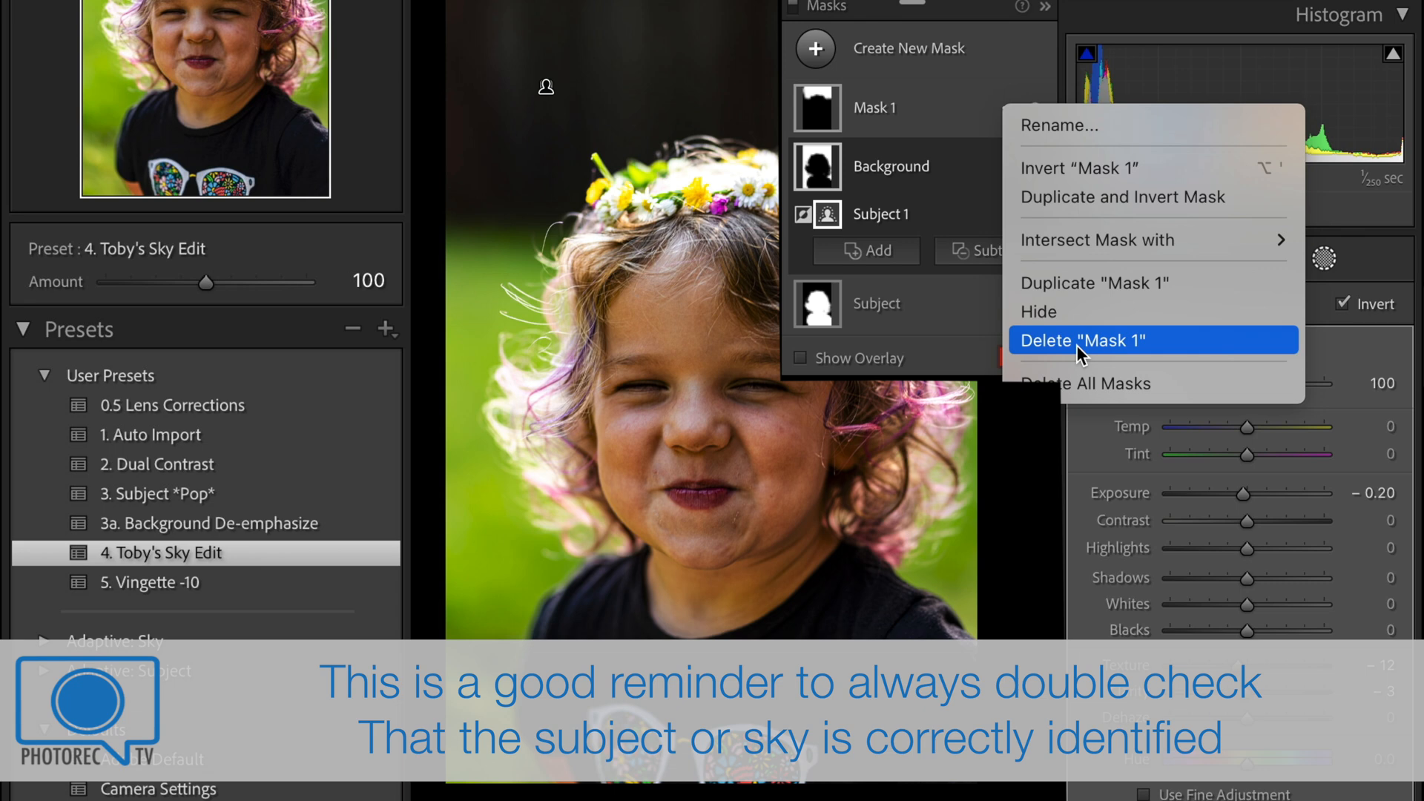
pyautogui.click(1083, 339)
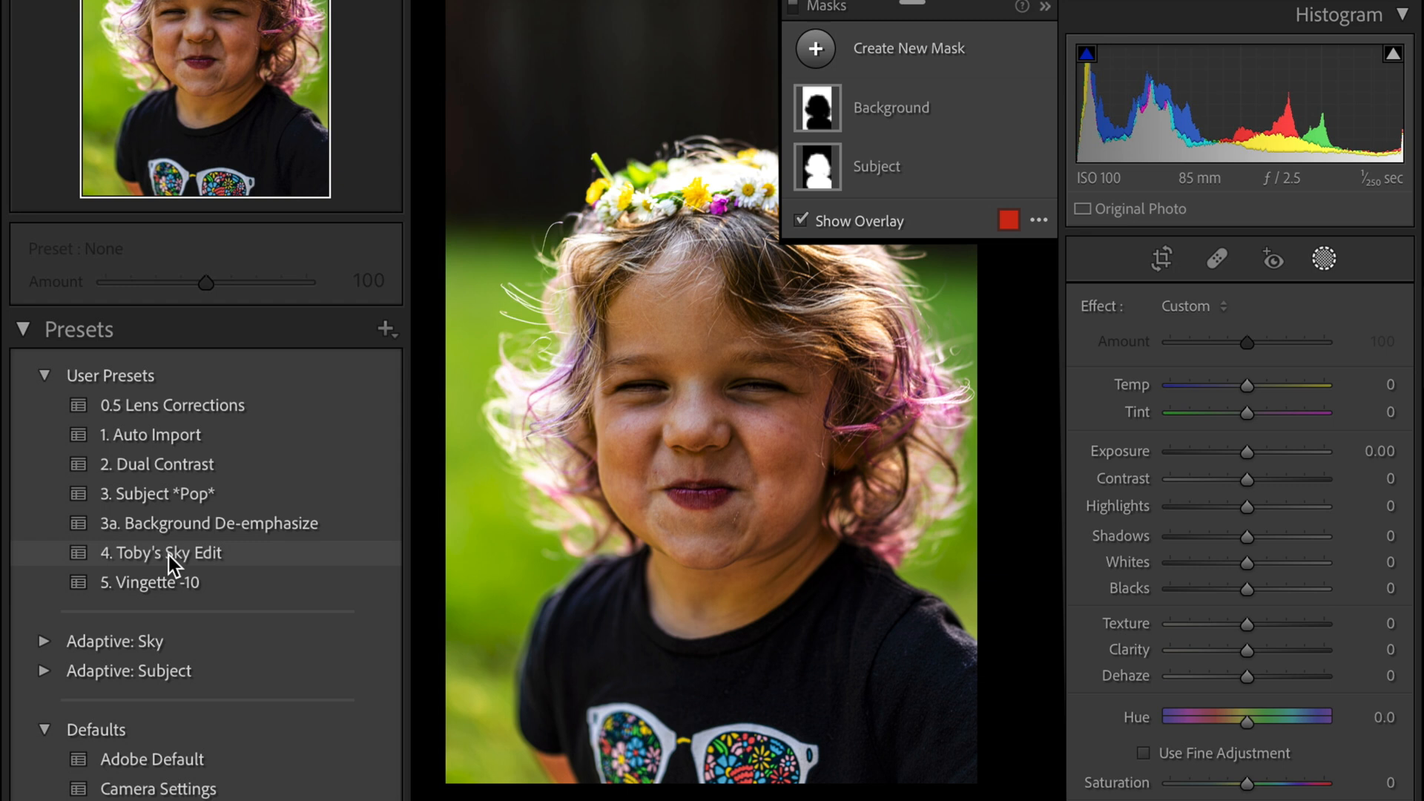
pyautogui.moveTo(184, 567)
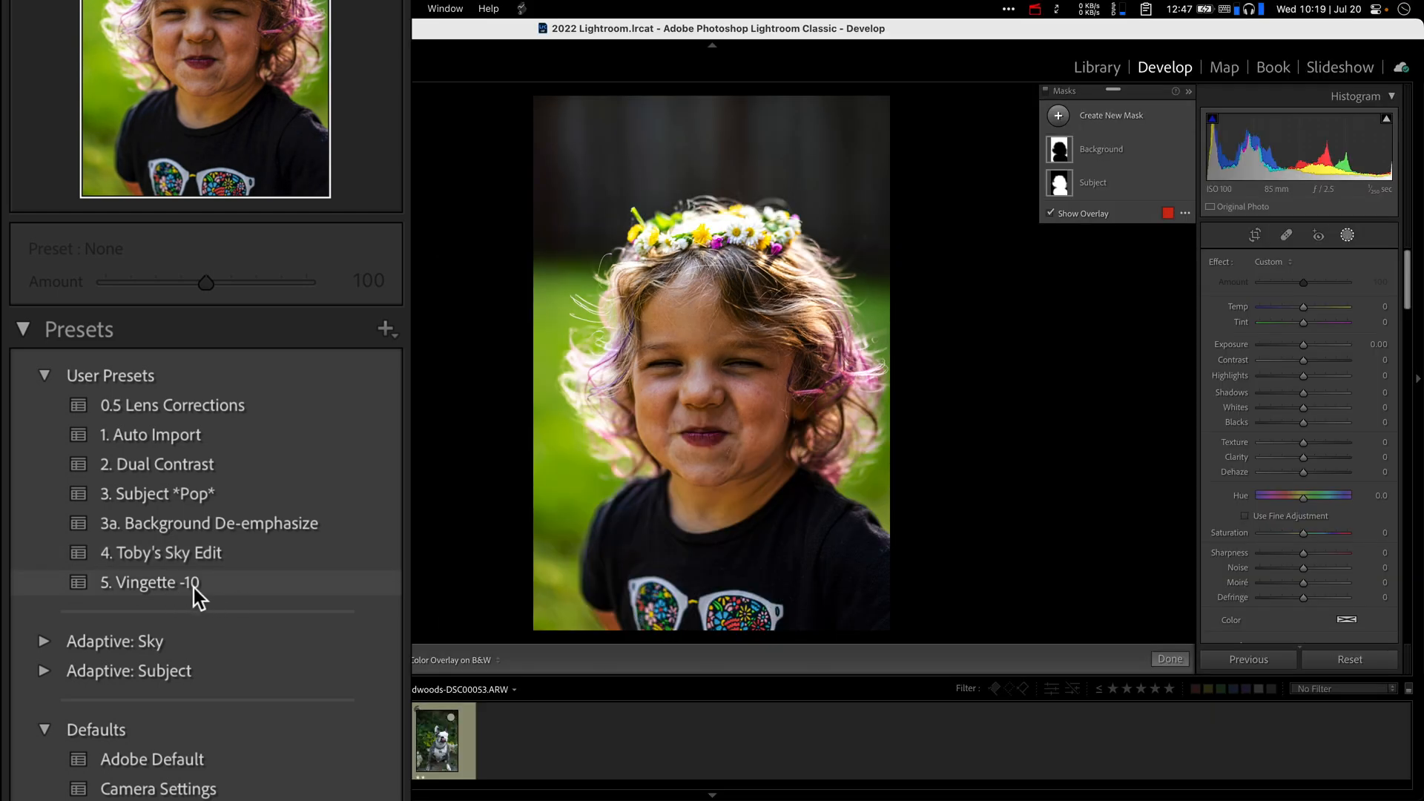
# Apply '5. Vignette -10' and confirm Post-Crop Vignetting Amount -10 in Effects
pyautogui.click(150, 582)
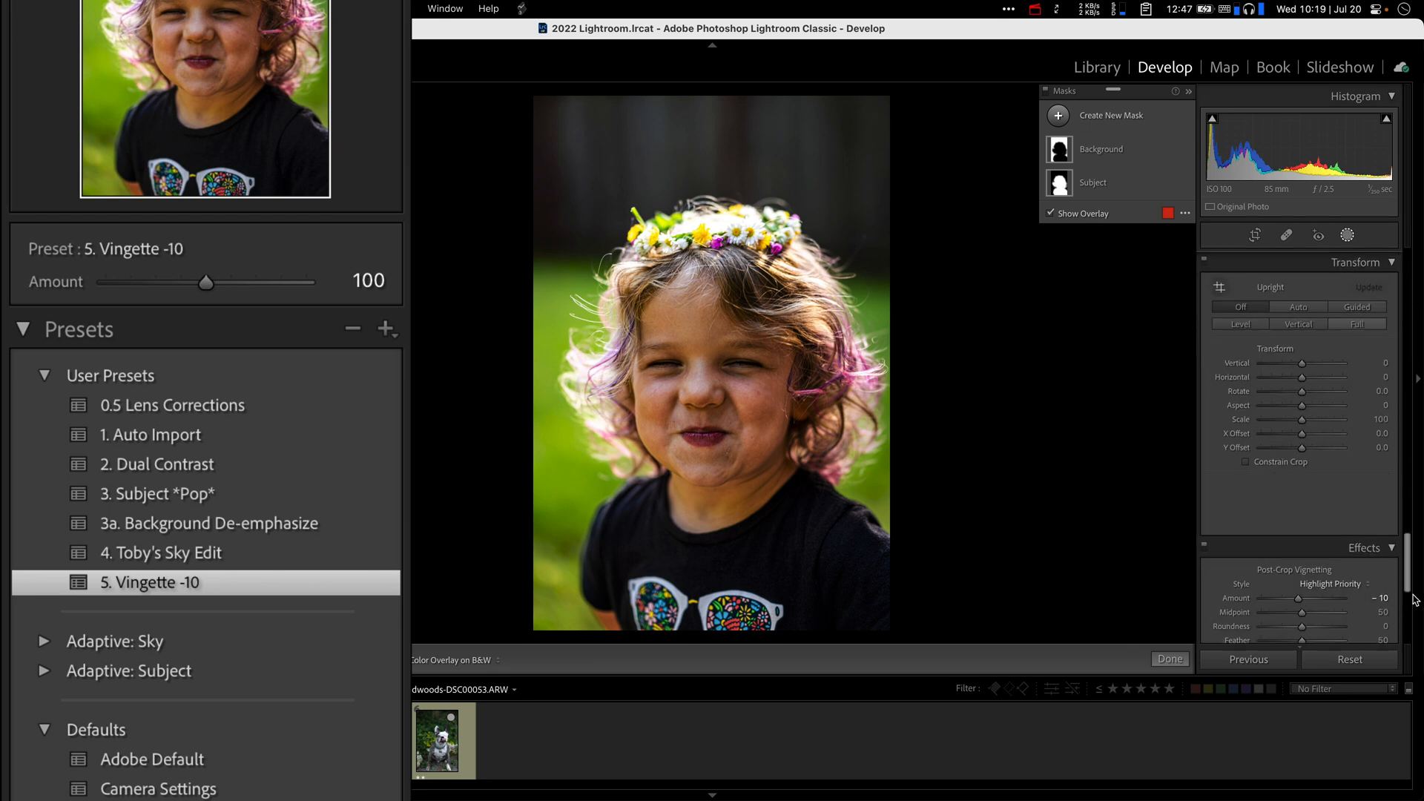
pyautogui.scroll(-3)
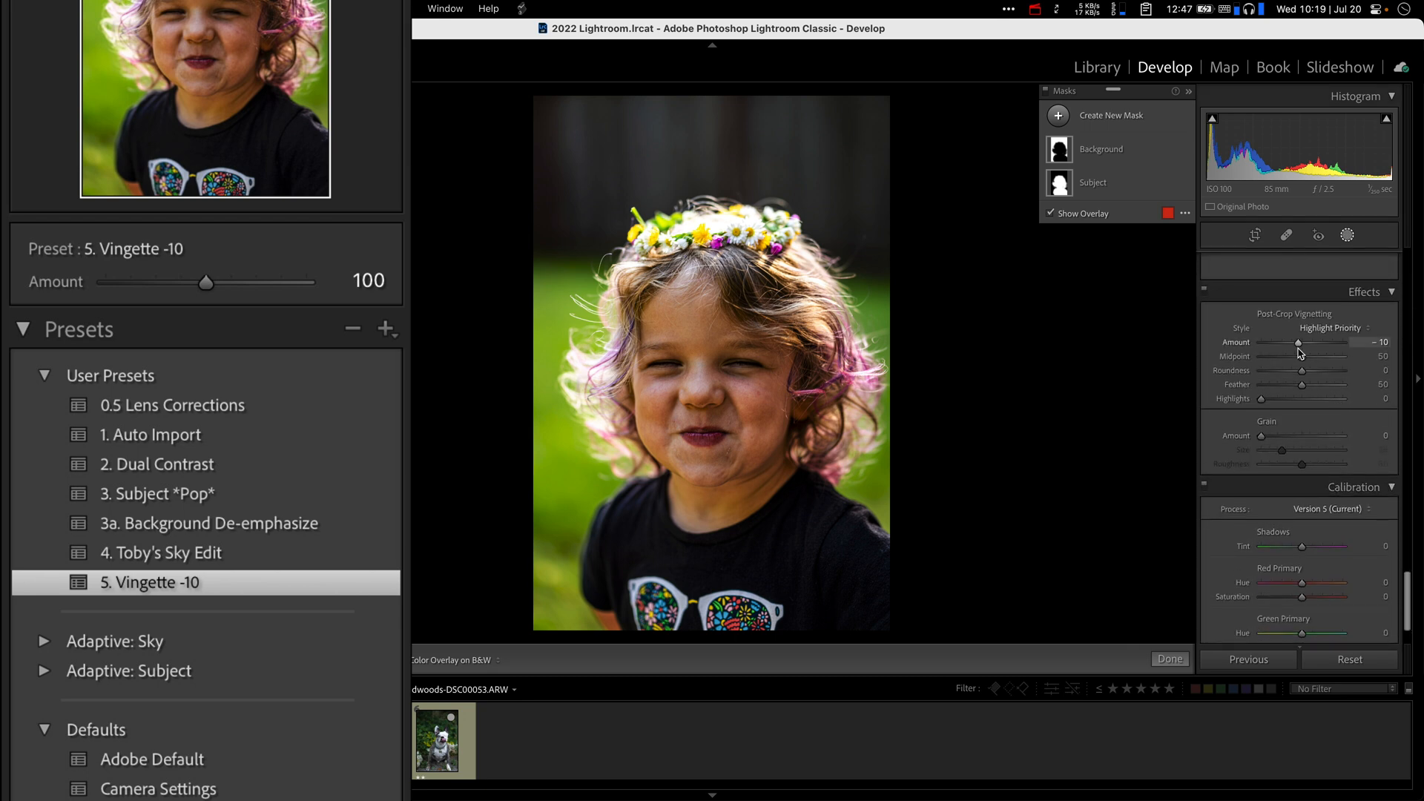
pyautogui.moveTo(1290, 351)
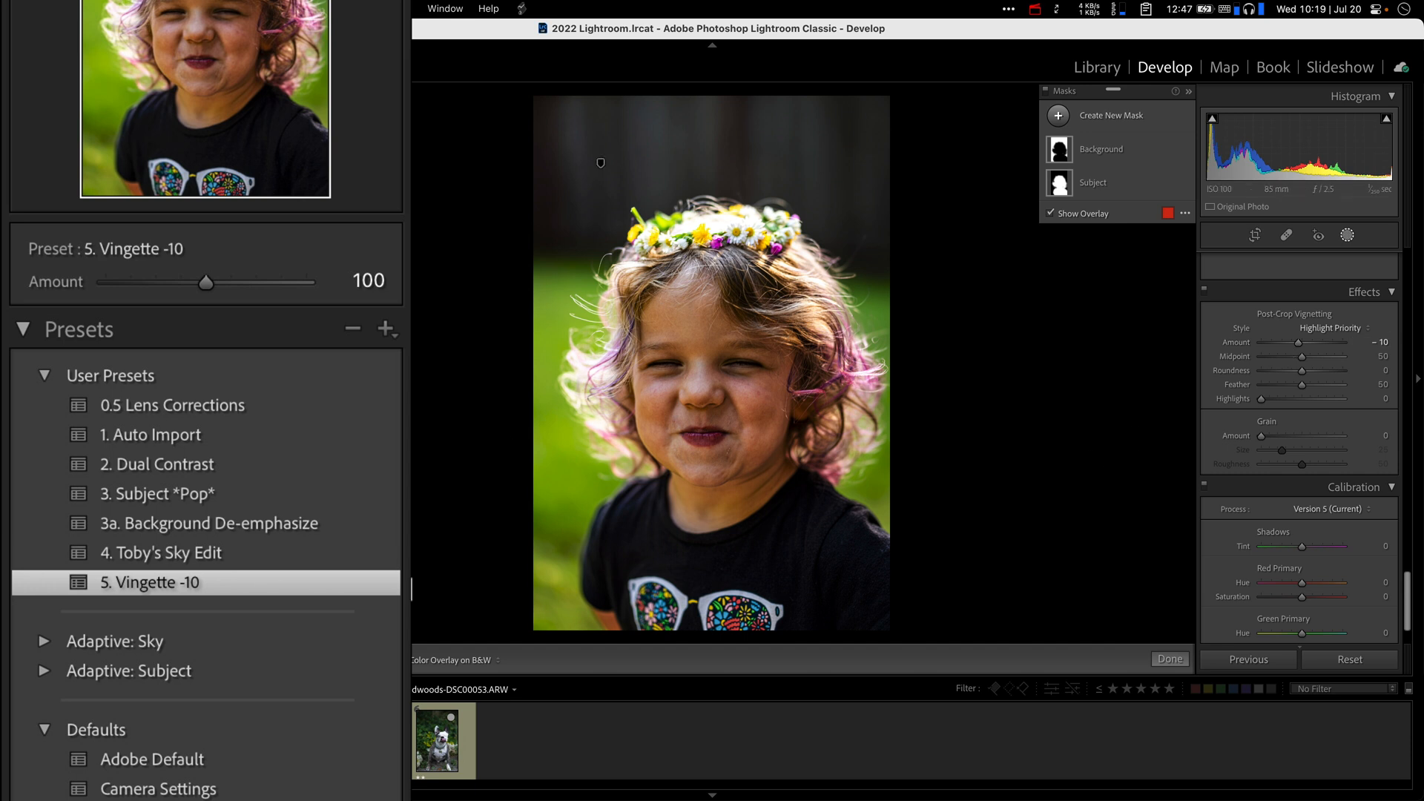
pyautogui.moveTo(177, 597)
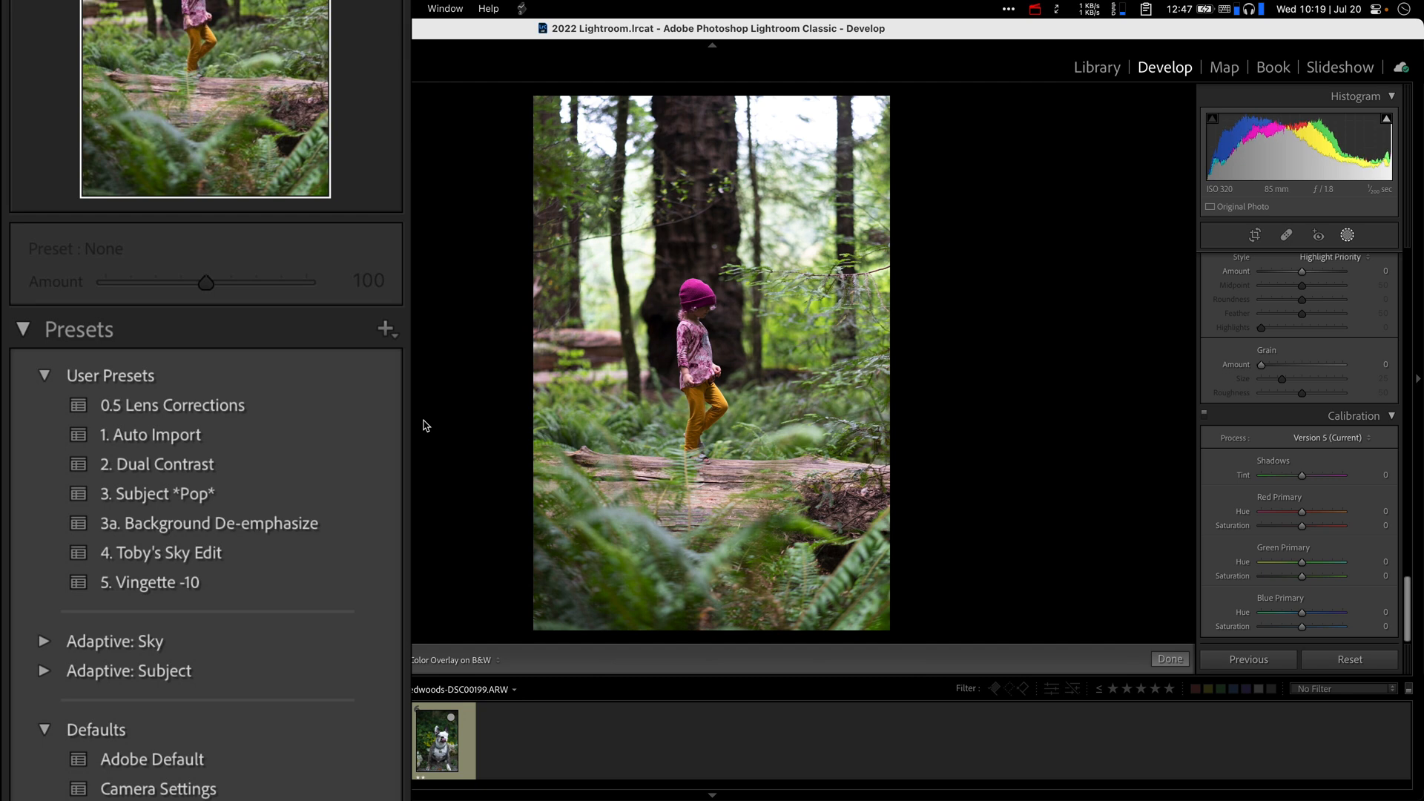
# Apply 1. Auto Import, 3. Subject *Pop*, 3a. Background De-emphasize and 5. Vignette -10 in order
pyautogui.click(155, 434)
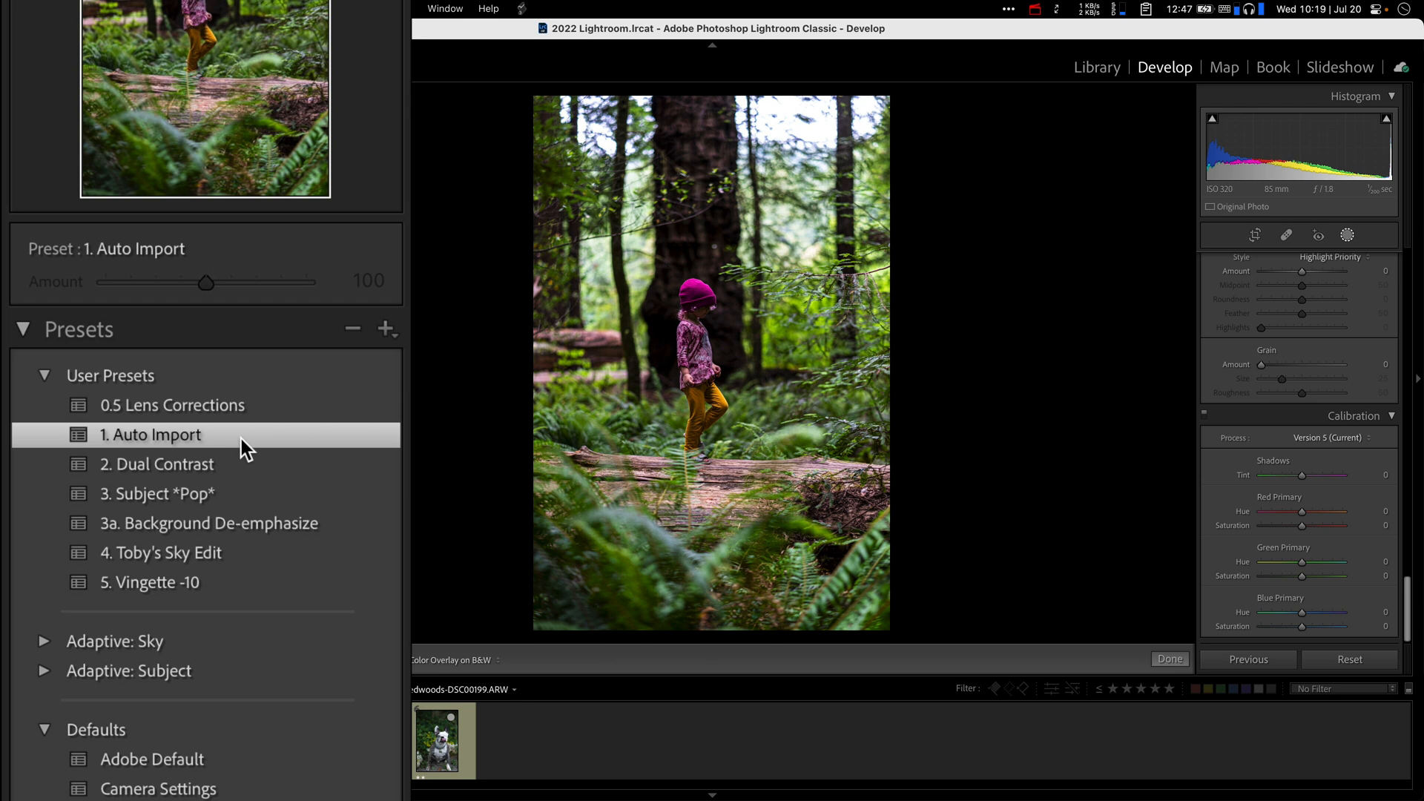
pyautogui.moveTo(247, 473)
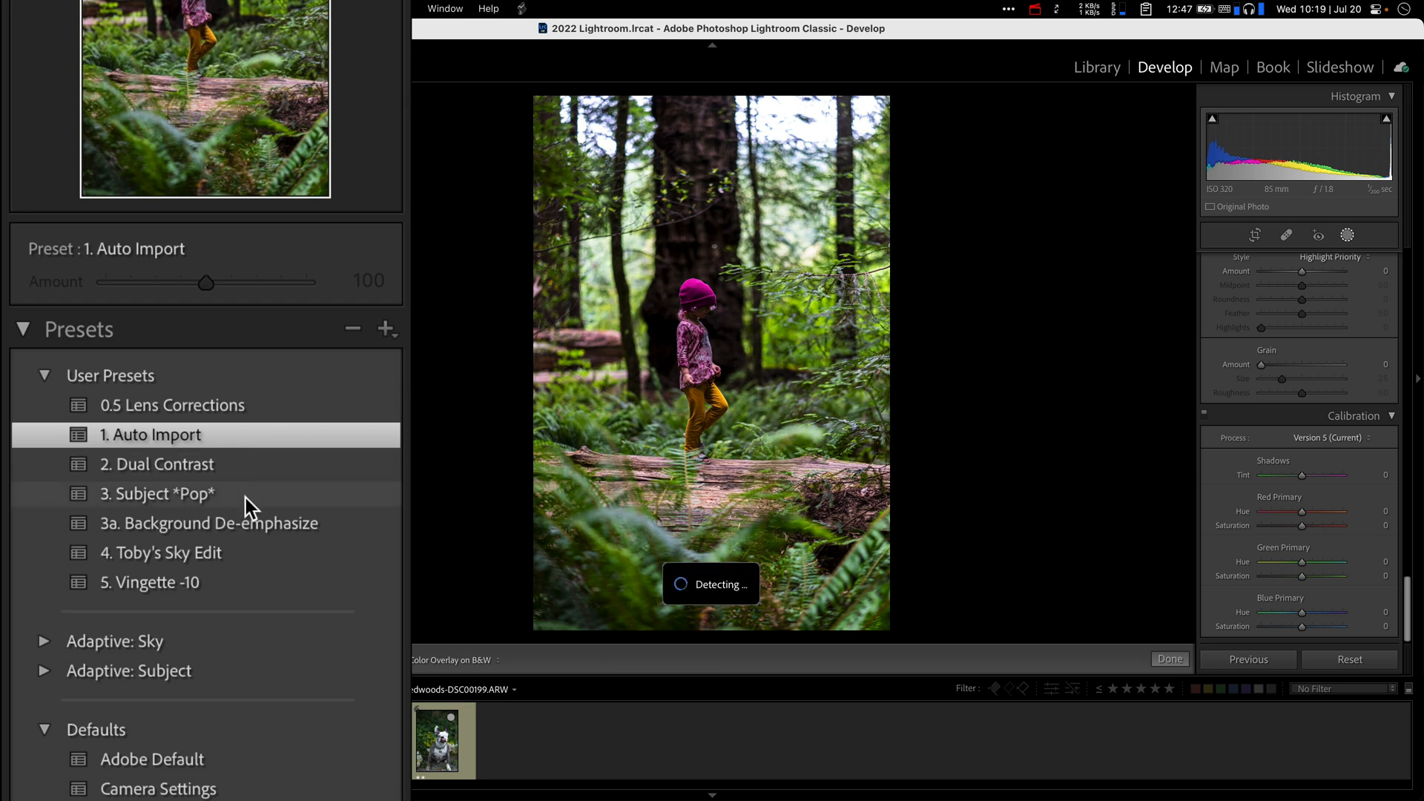
pyautogui.click(157, 493)
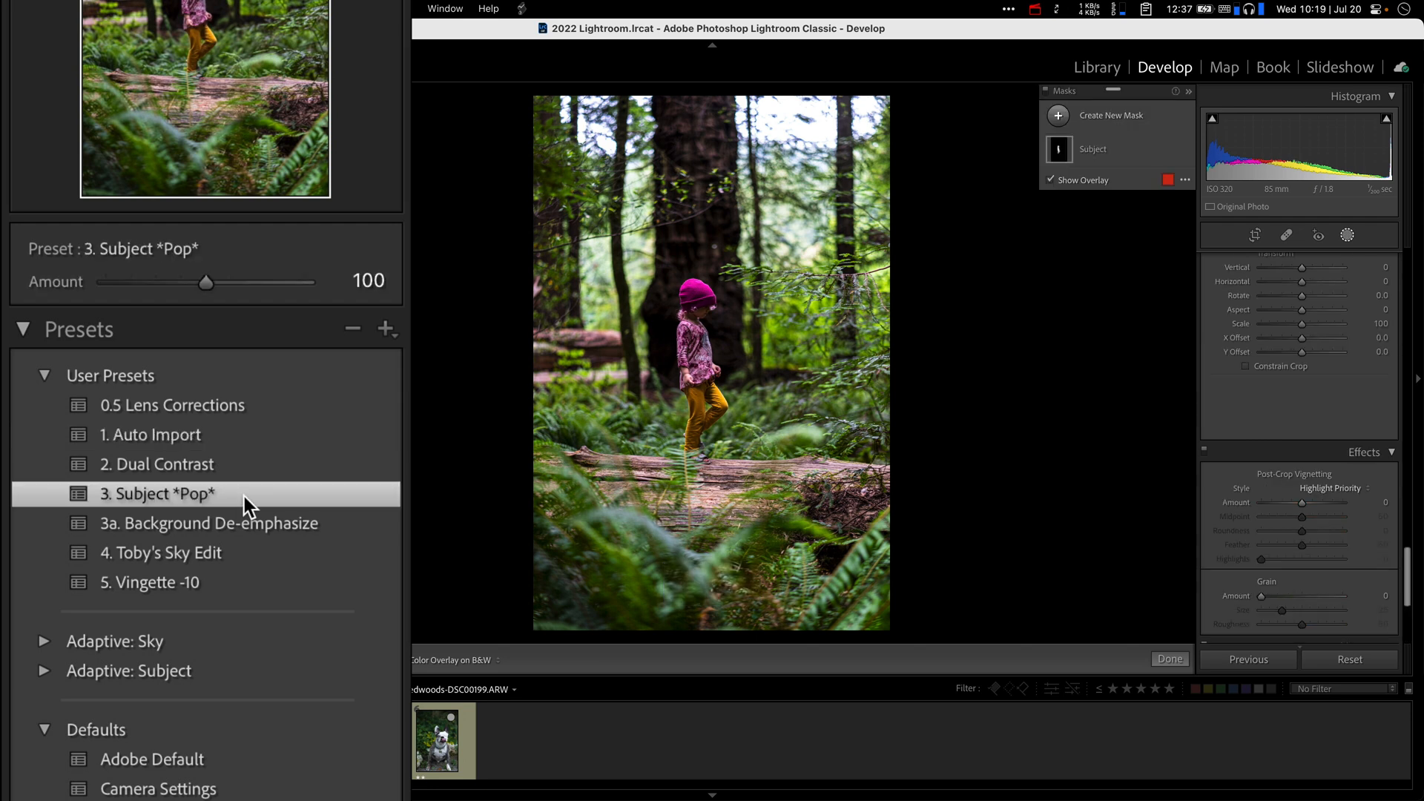
pyautogui.moveTo(258, 534)
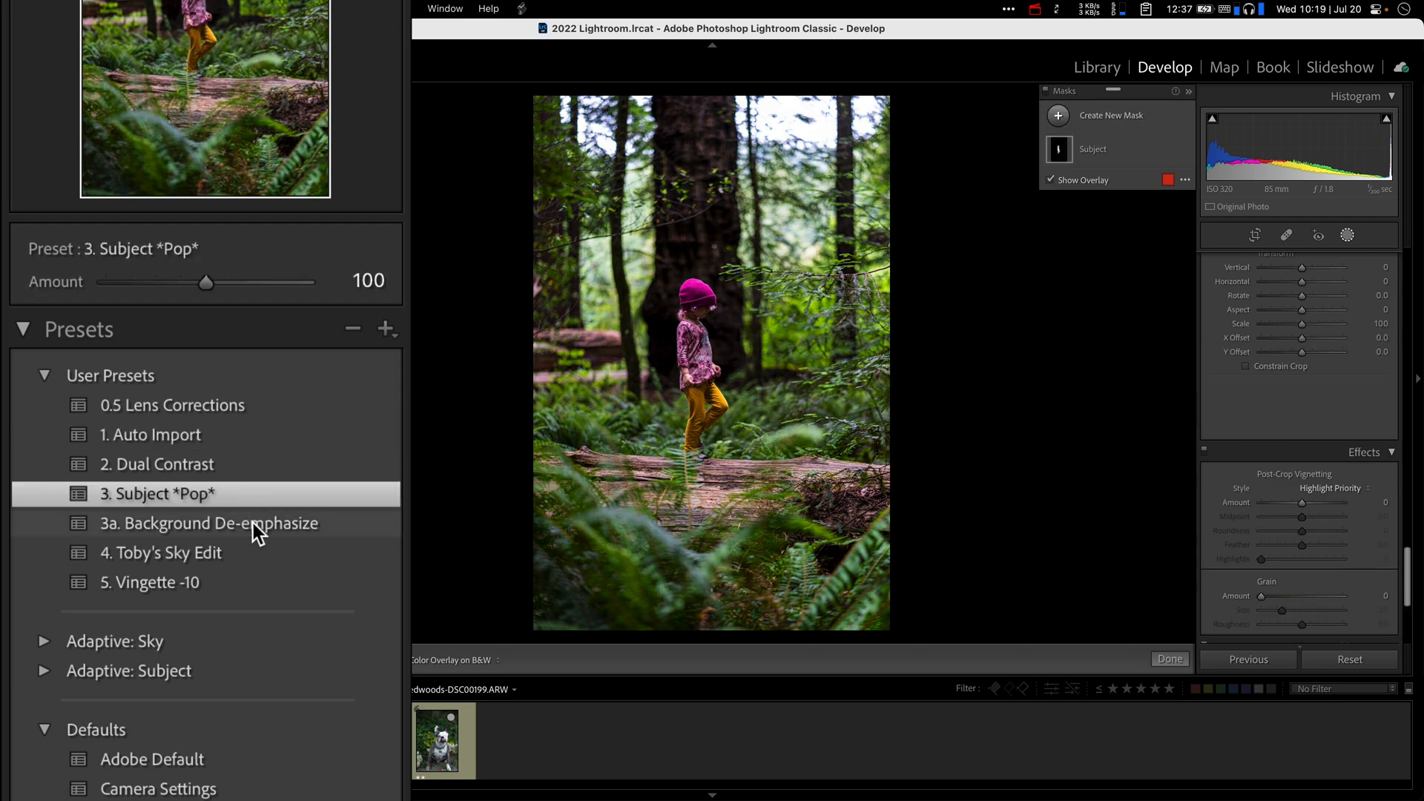
pyautogui.click(209, 523)
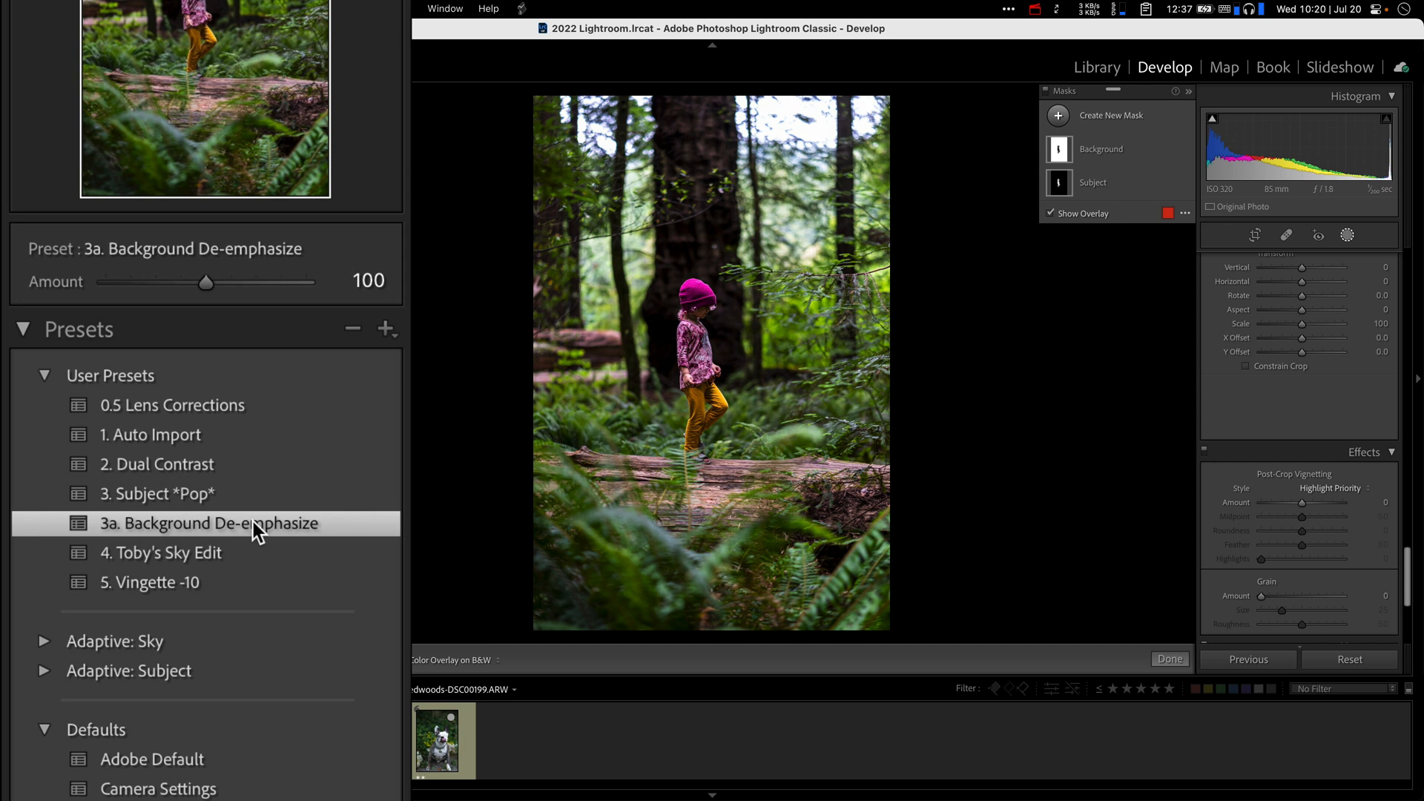
pyautogui.click(150, 582)
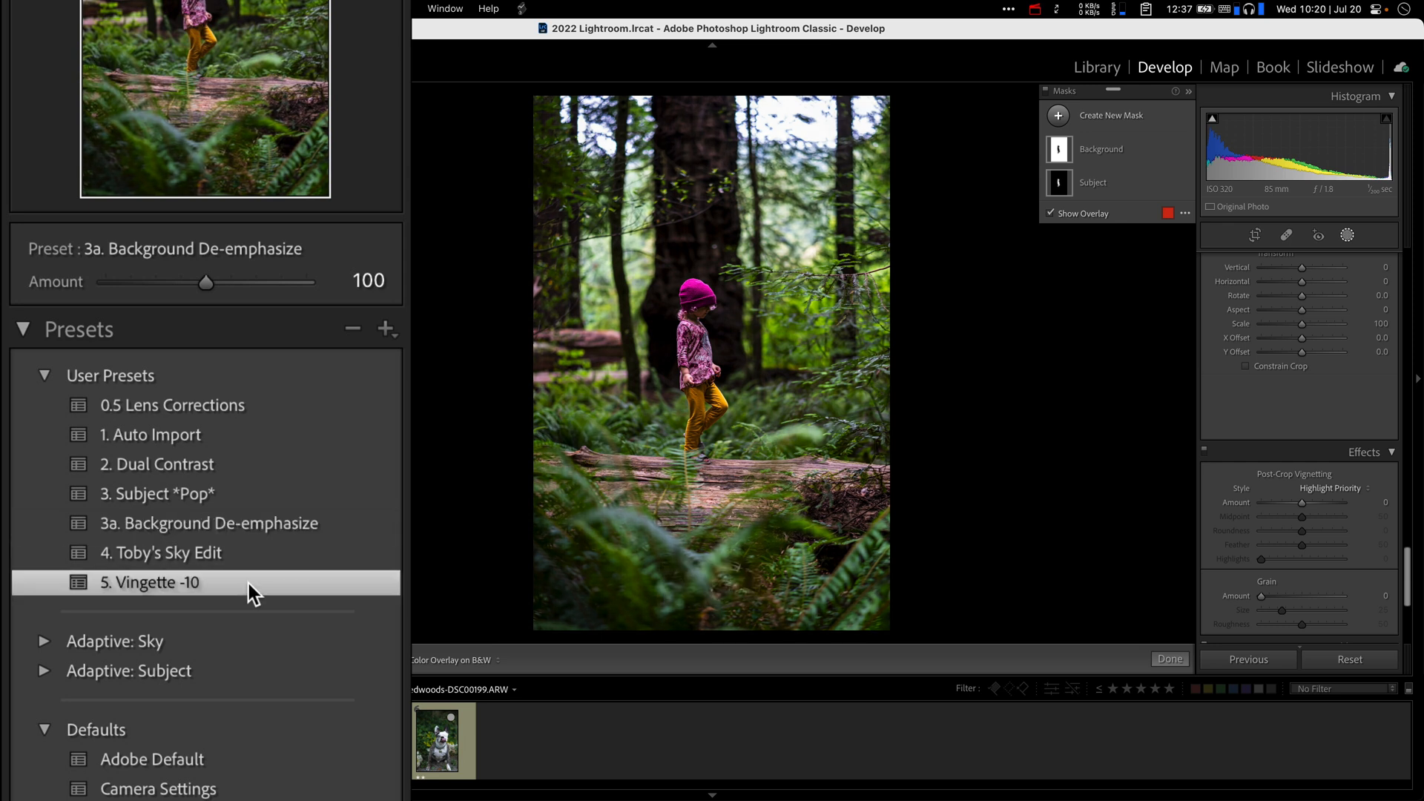
pyautogui.click(150, 582)
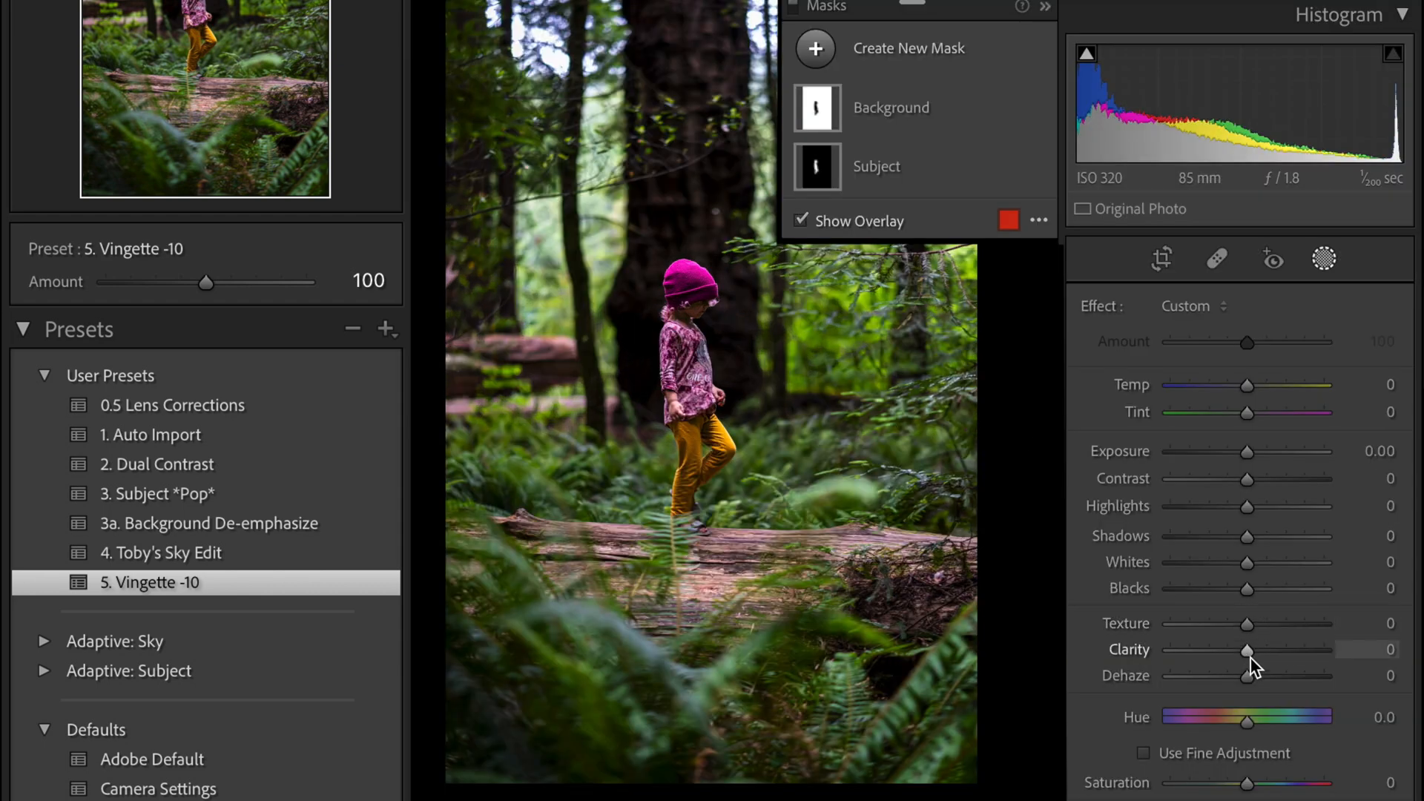
# Leave mask editing and raise the Subject *Pop* preset Amount to 110 on the forest photo
pyautogui.click(1324, 259)
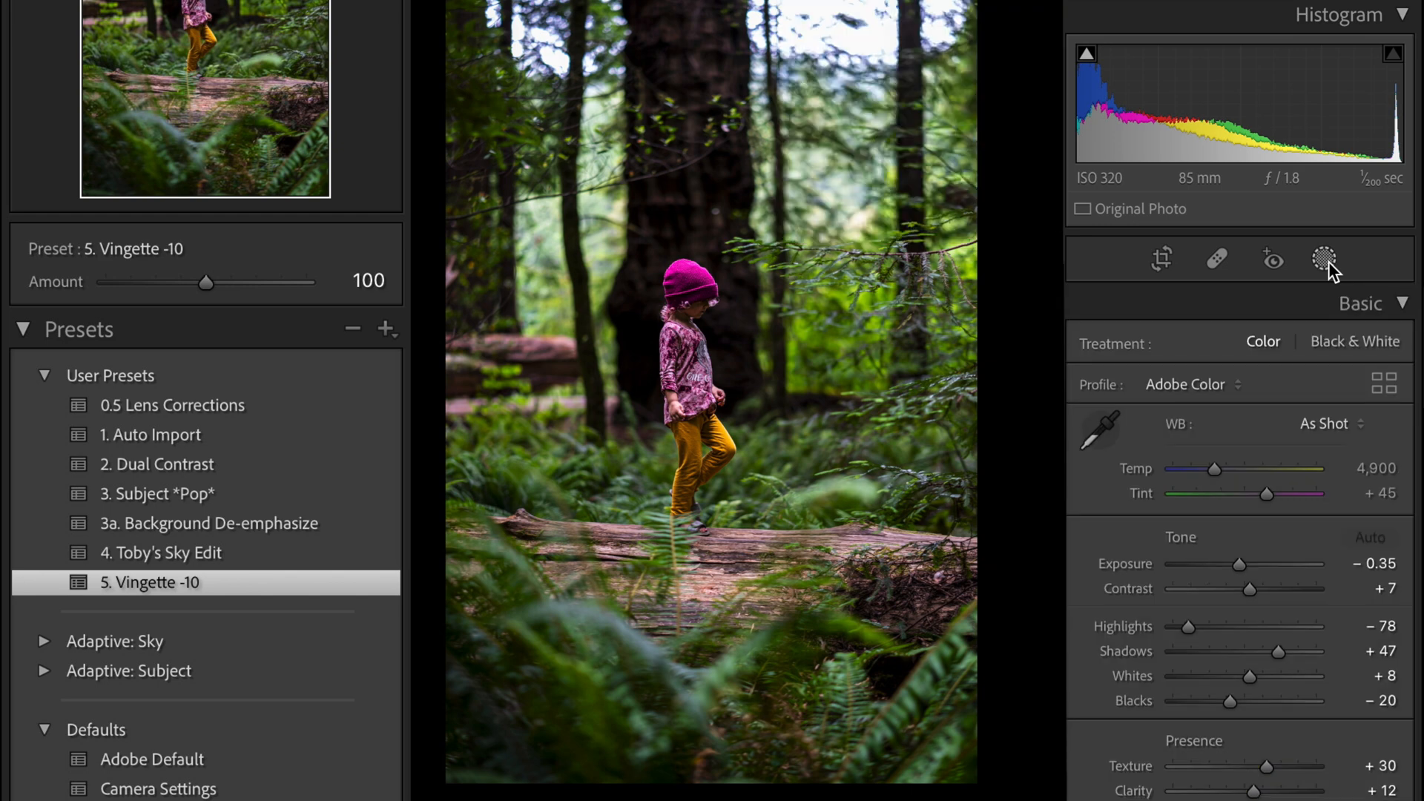
pyautogui.moveTo(1245, 563)
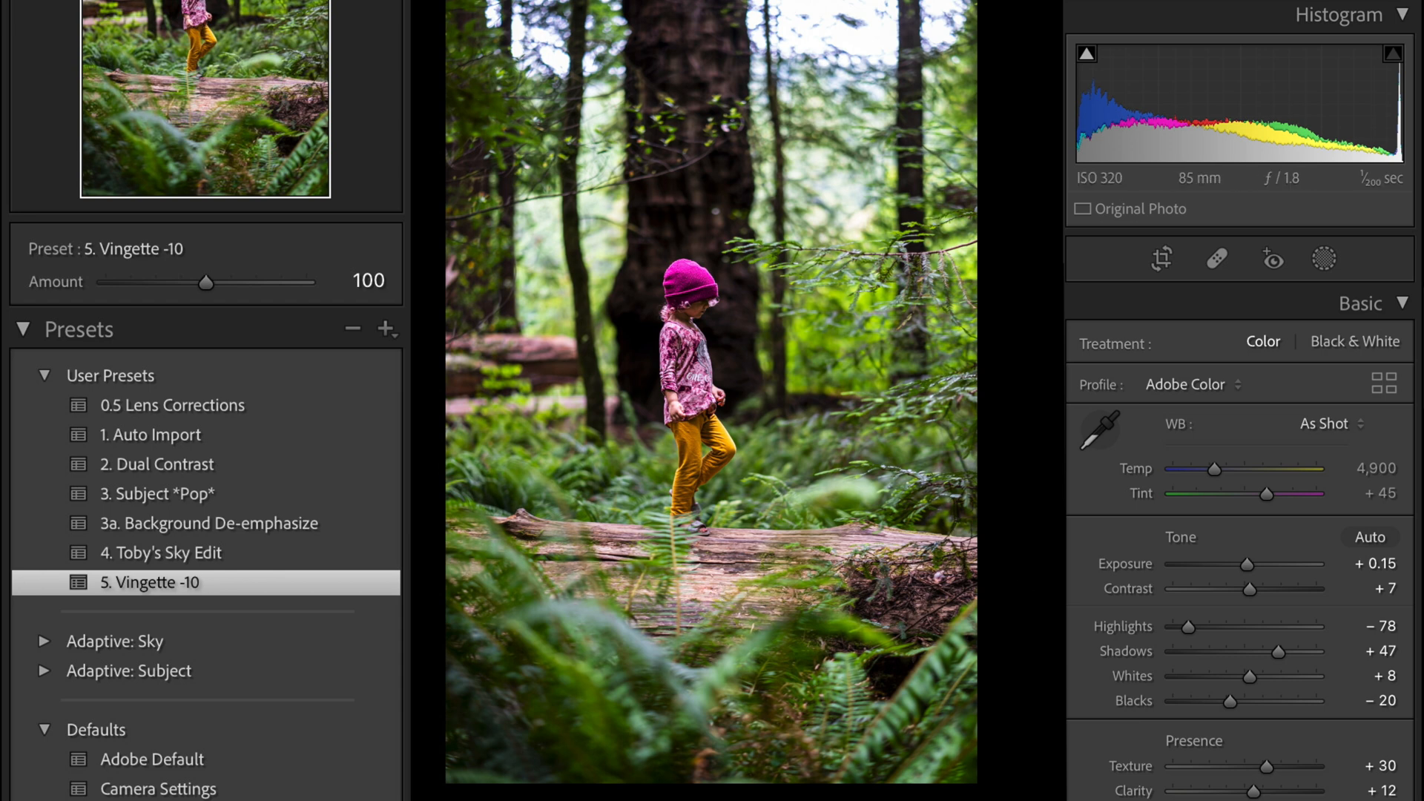
pyautogui.moveTo(159, 500)
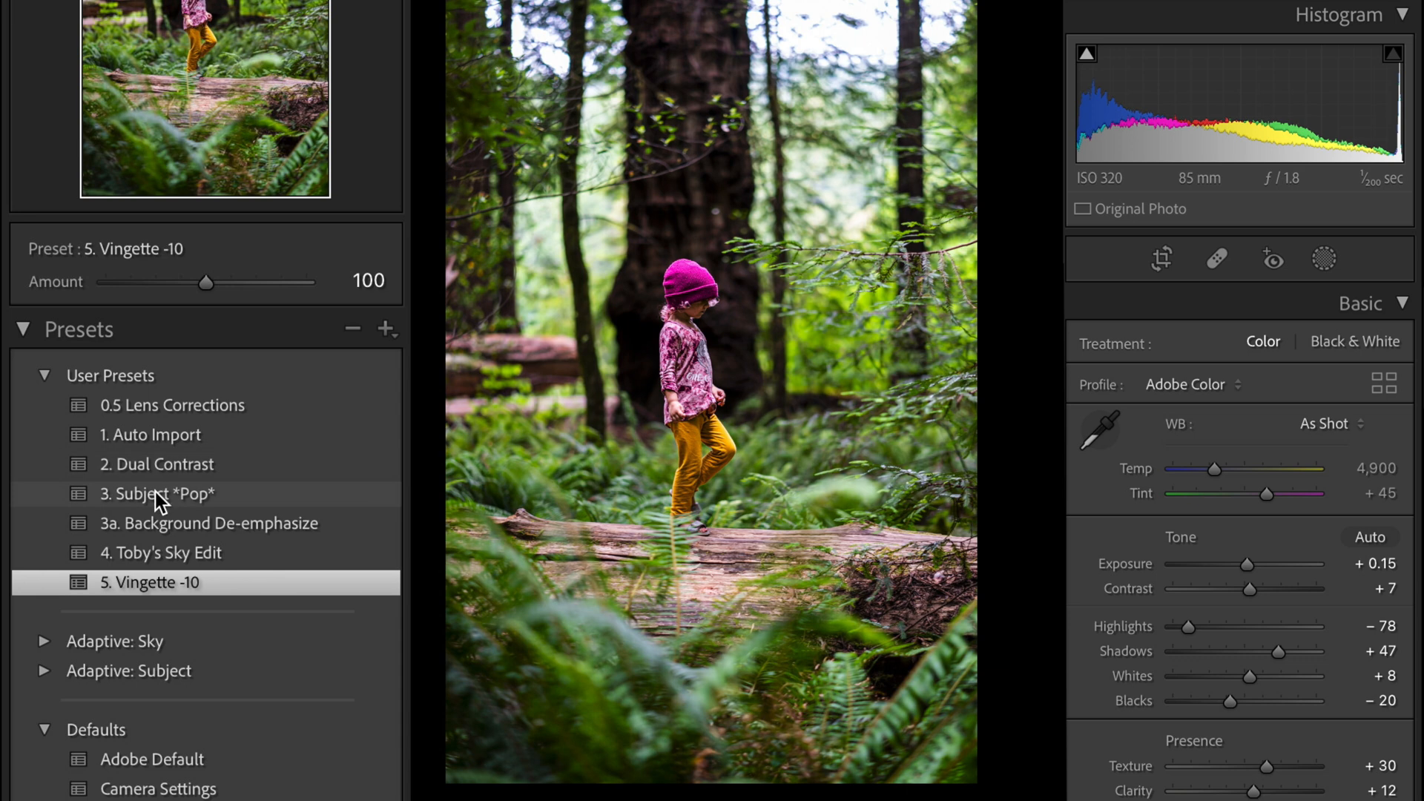
pyautogui.click(159, 493)
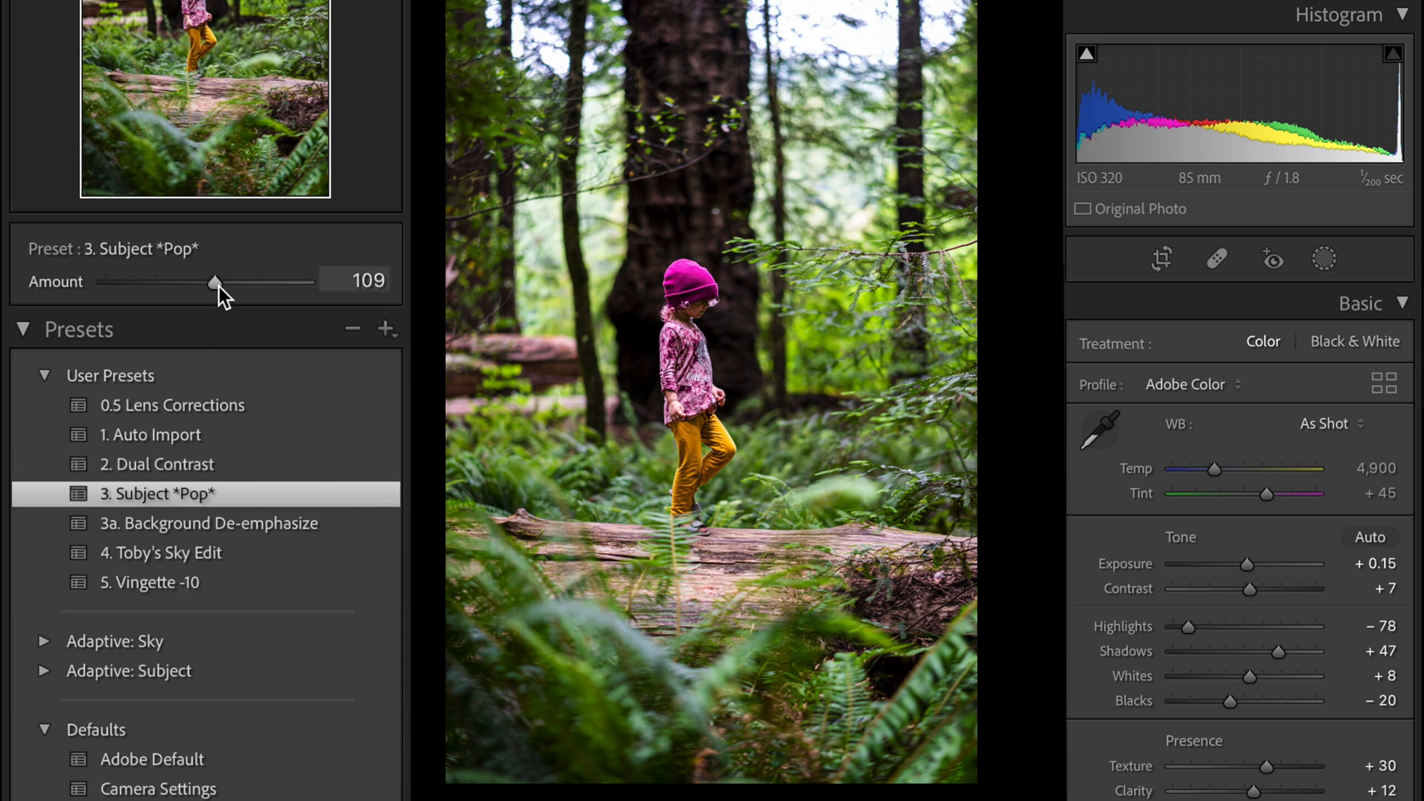
pyautogui.moveTo(214, 282); pyautogui.dragTo(218, 282)
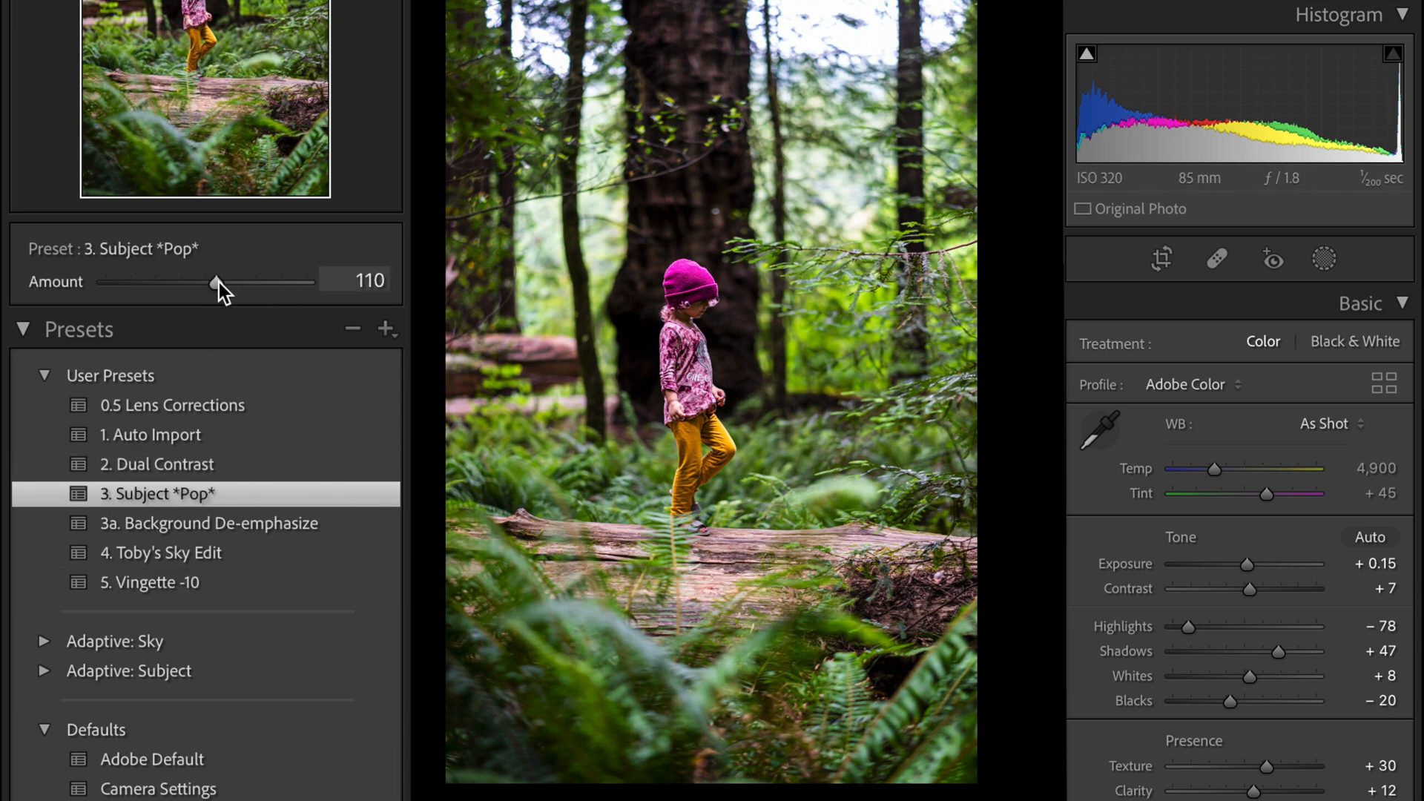
pyautogui.moveTo(216, 282); pyautogui.dragTo(243, 282)
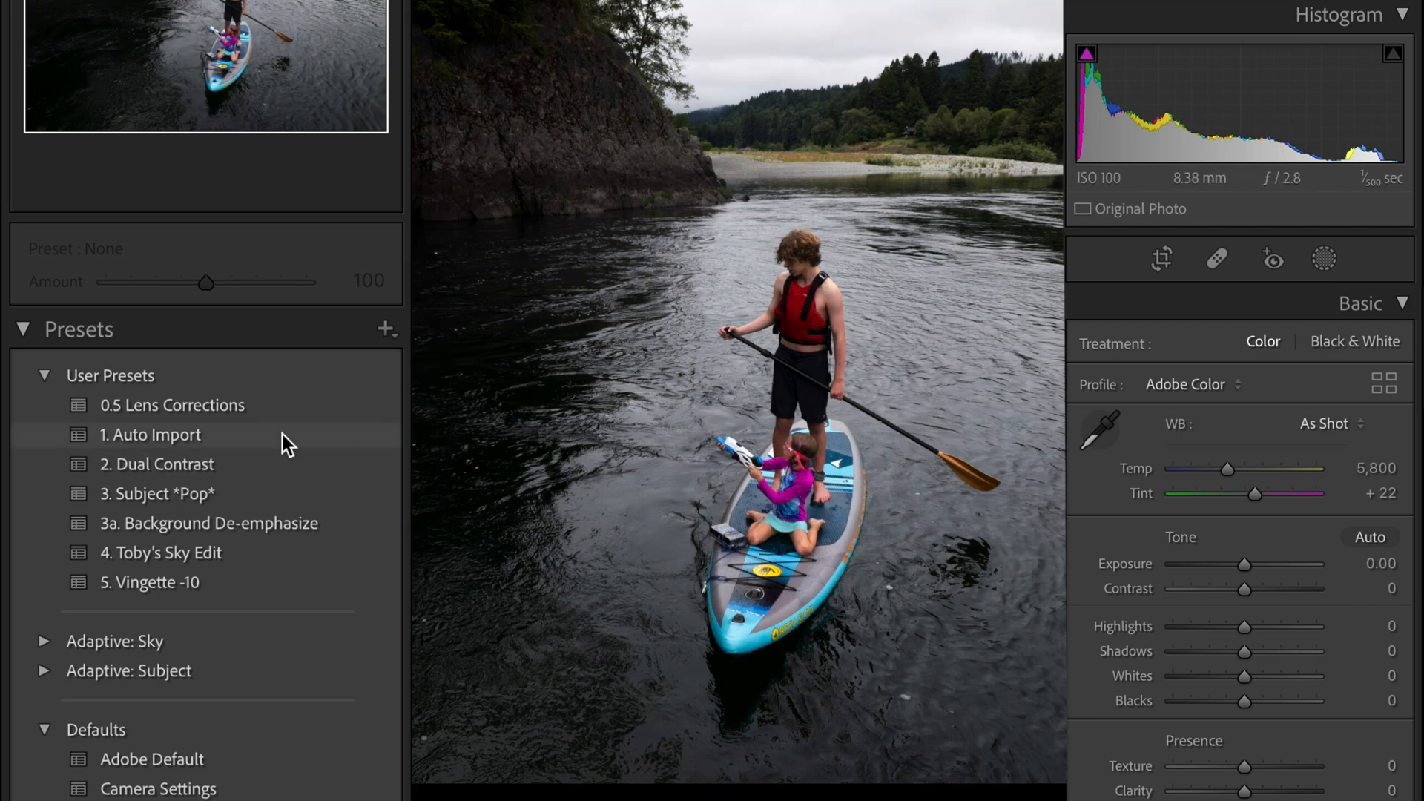
# Stack 1. Auto Import, 2. Dual Contrast and 3. Subject *Pop* on the paddleboard photo, then view its Subject mask
pyautogui.click(153, 433)
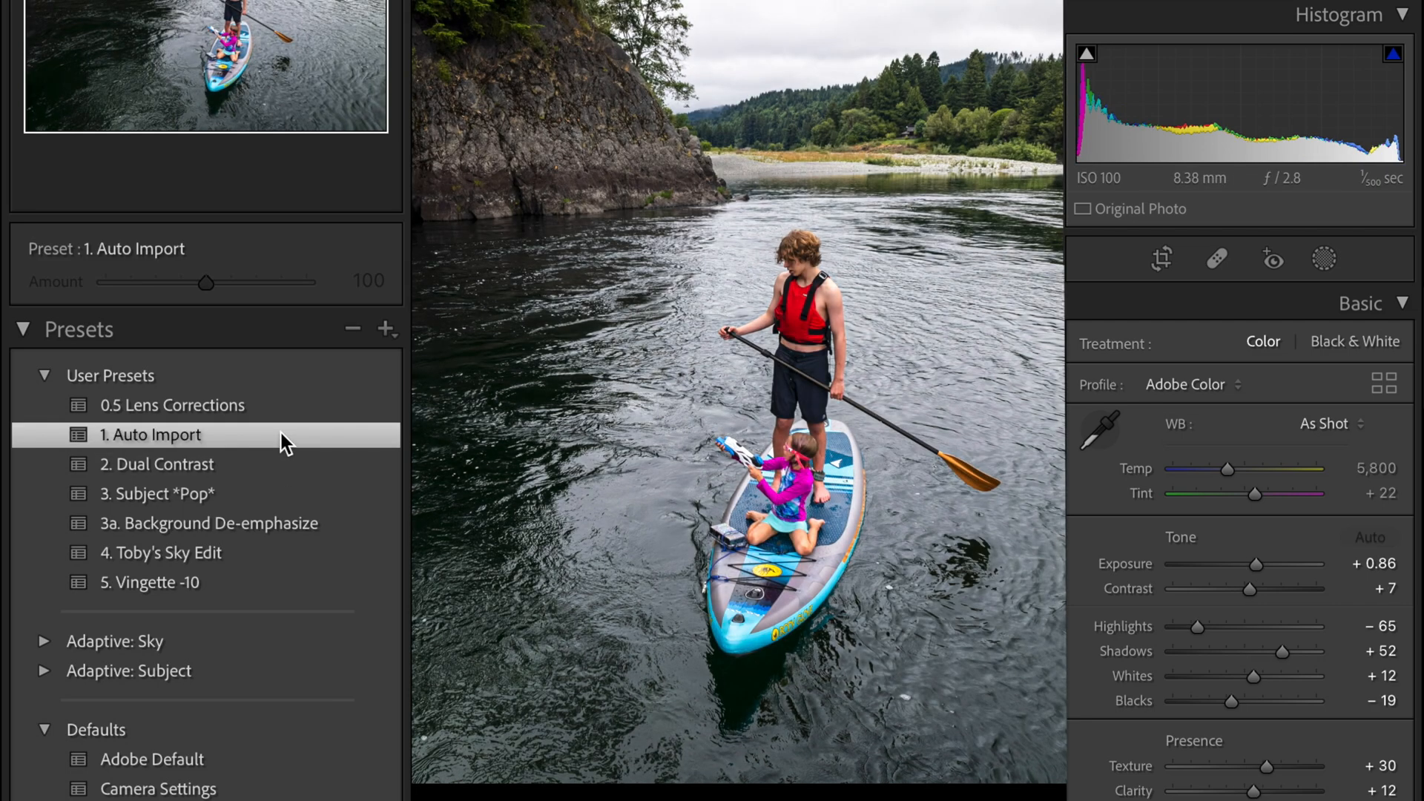
pyautogui.moveTo(1251, 565)
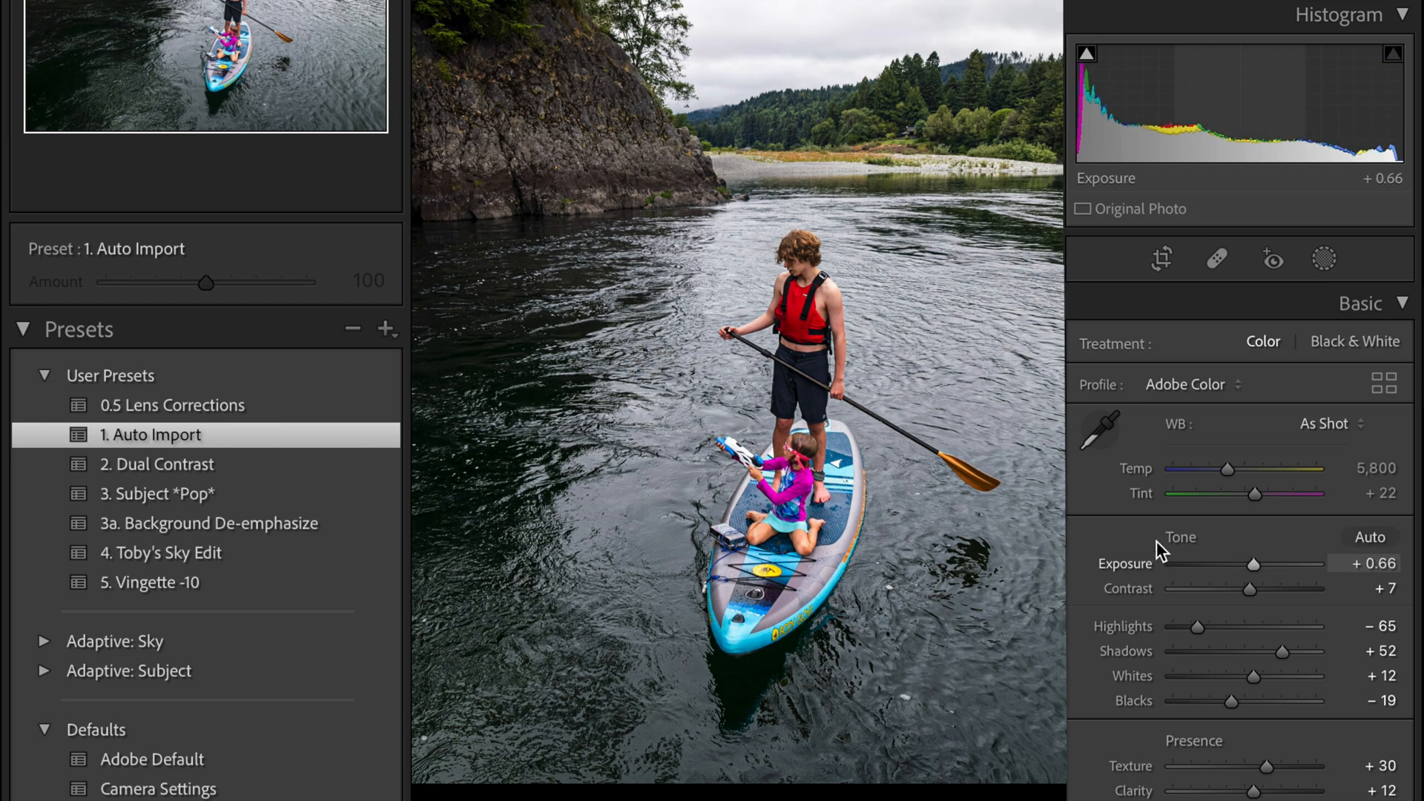
pyautogui.click(156, 464)
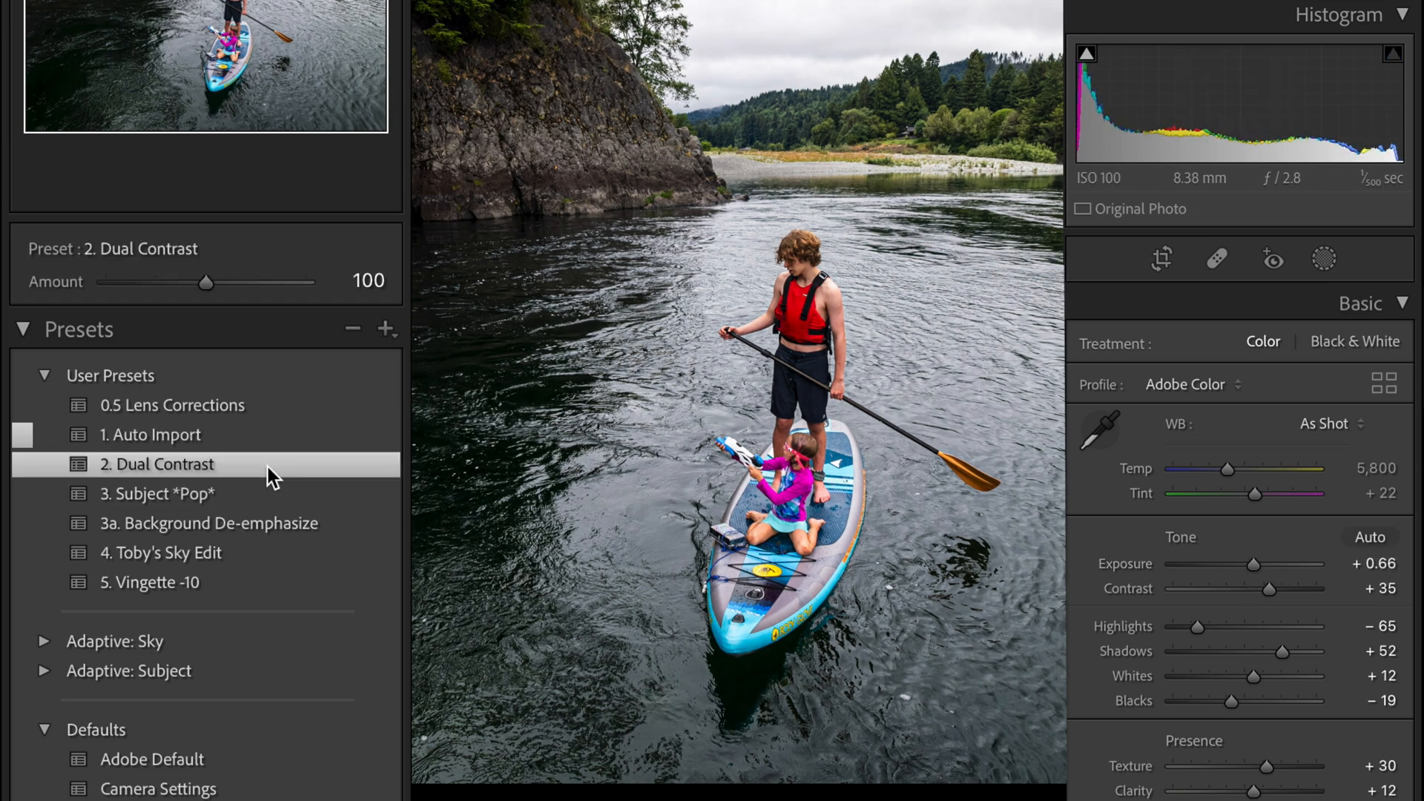
pyautogui.moveTo(270, 497)
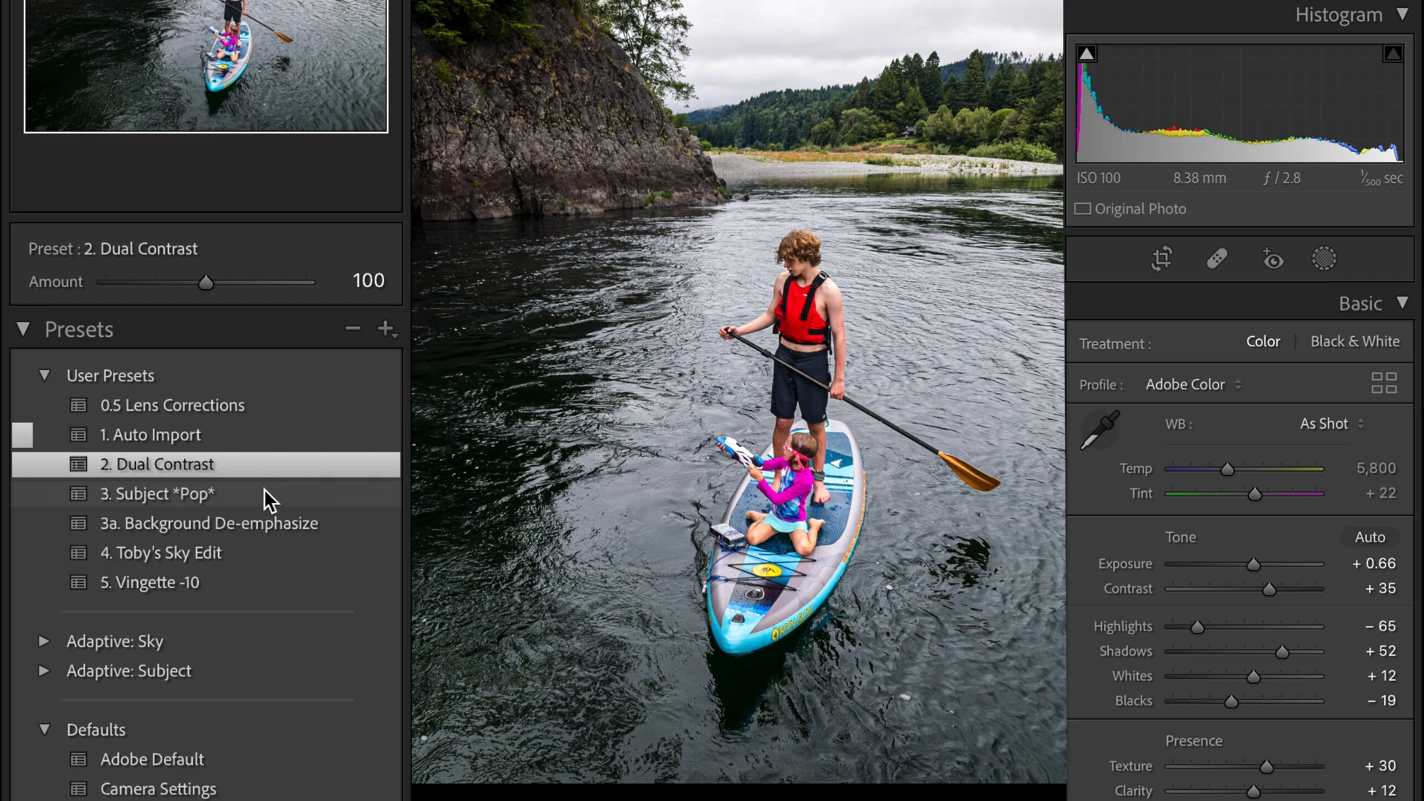
pyautogui.click(162, 493)
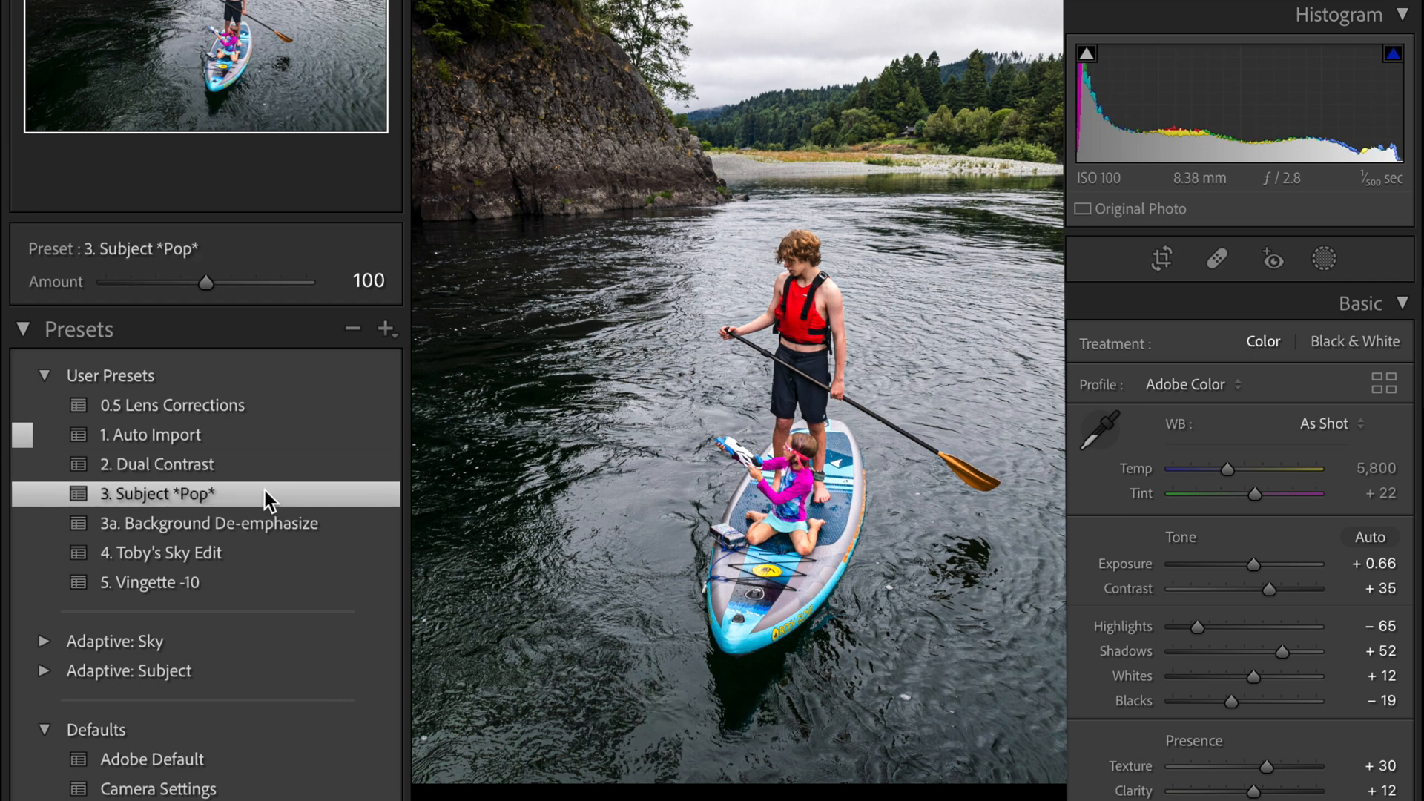
pyautogui.click(1324, 259)
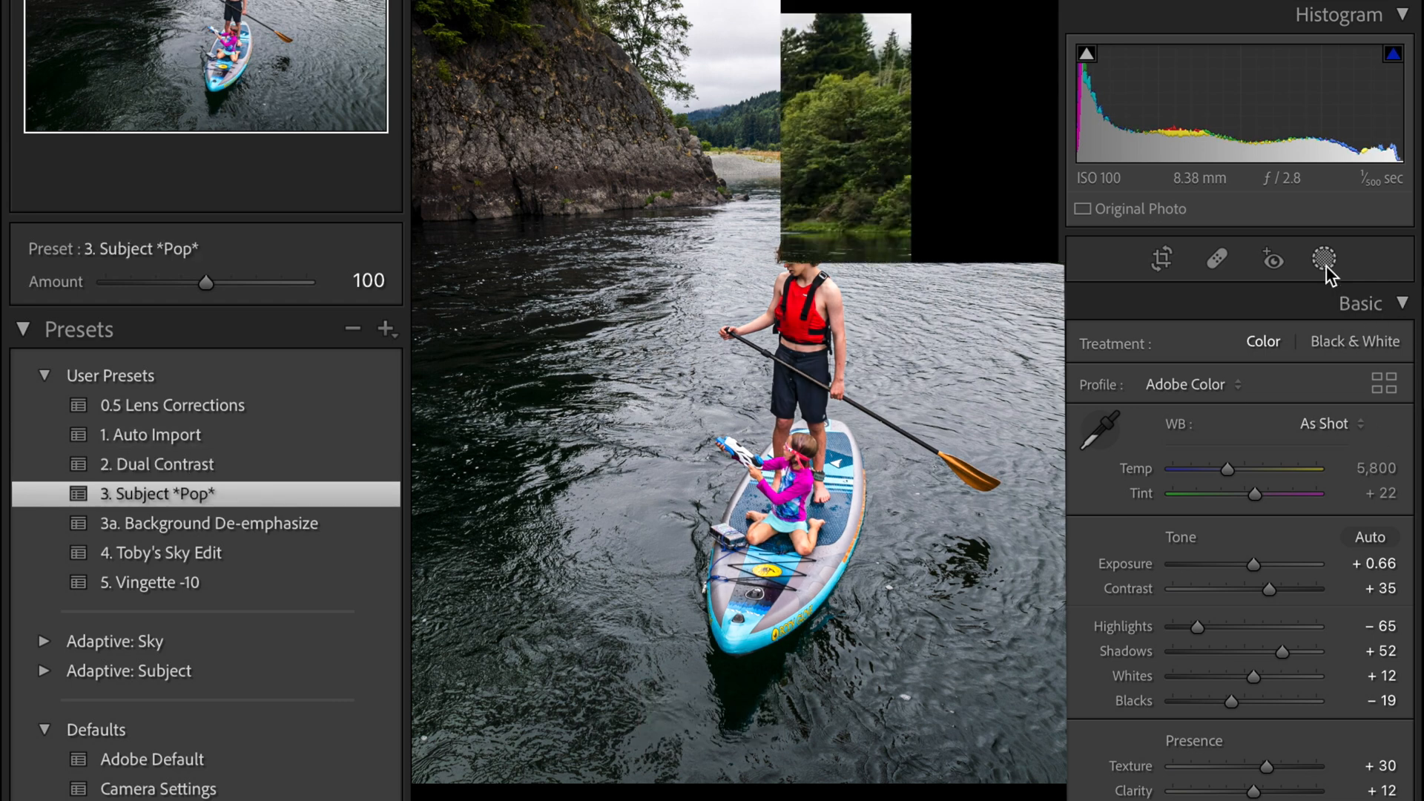
pyautogui.click(1326, 260)
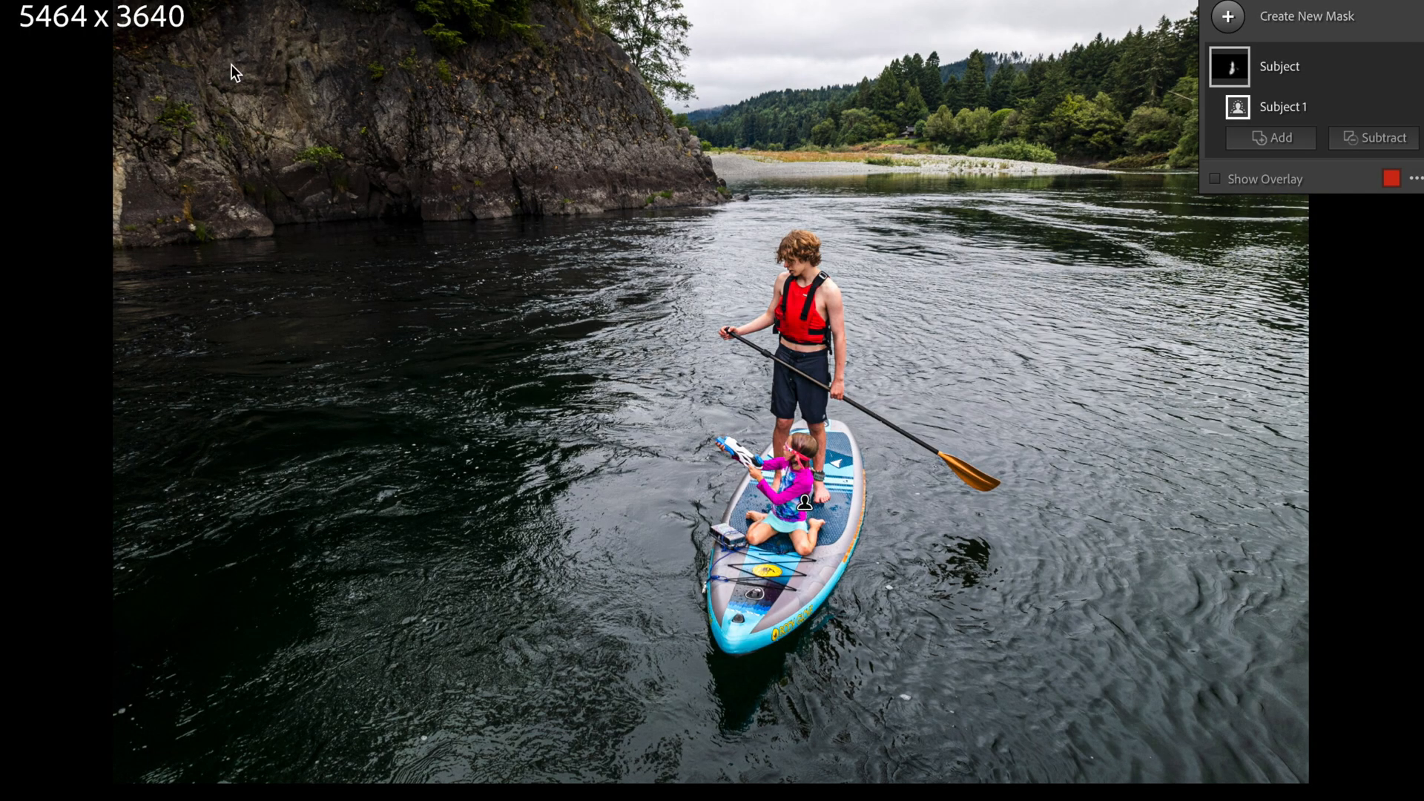
pyautogui.moveTo(47, 392)
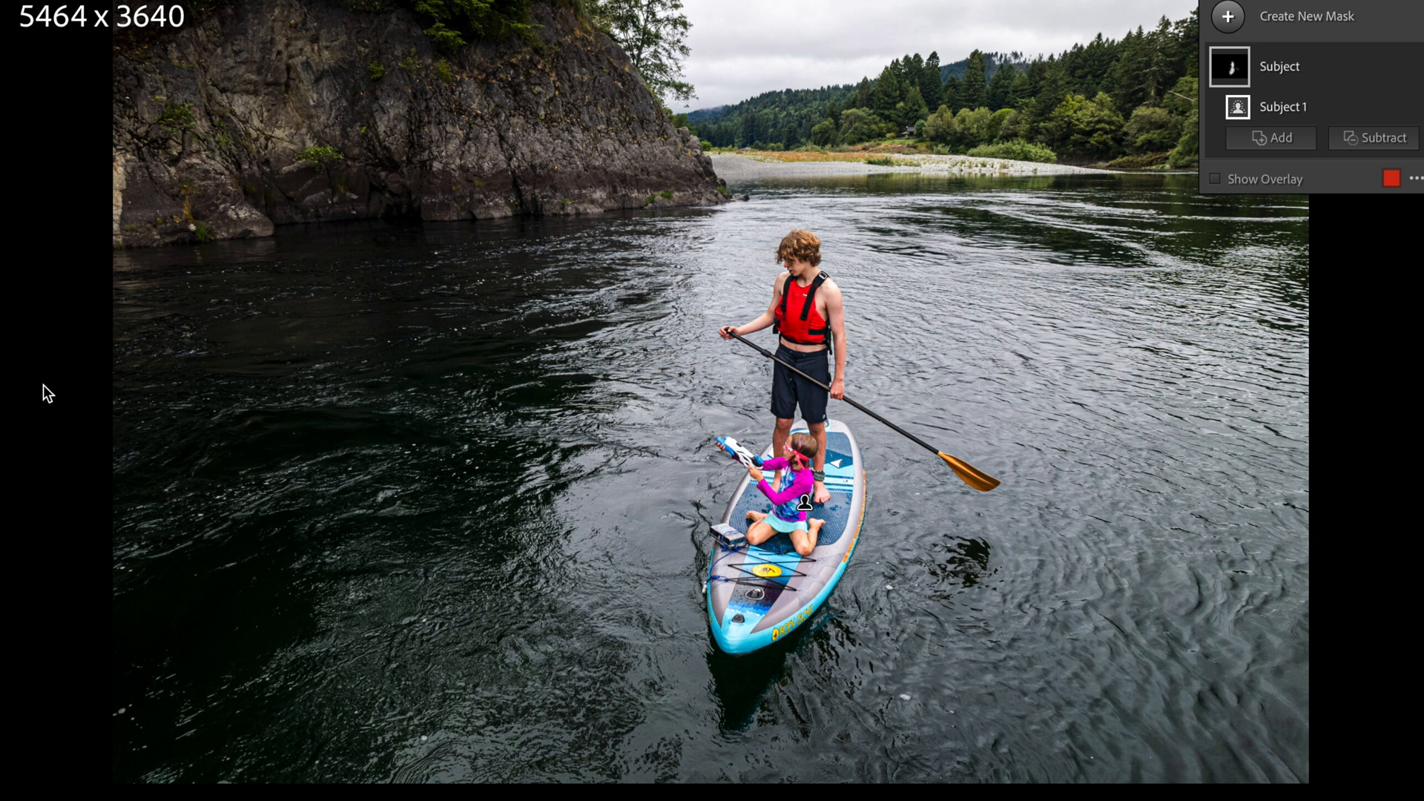
pyautogui.moveTo(328, 447)
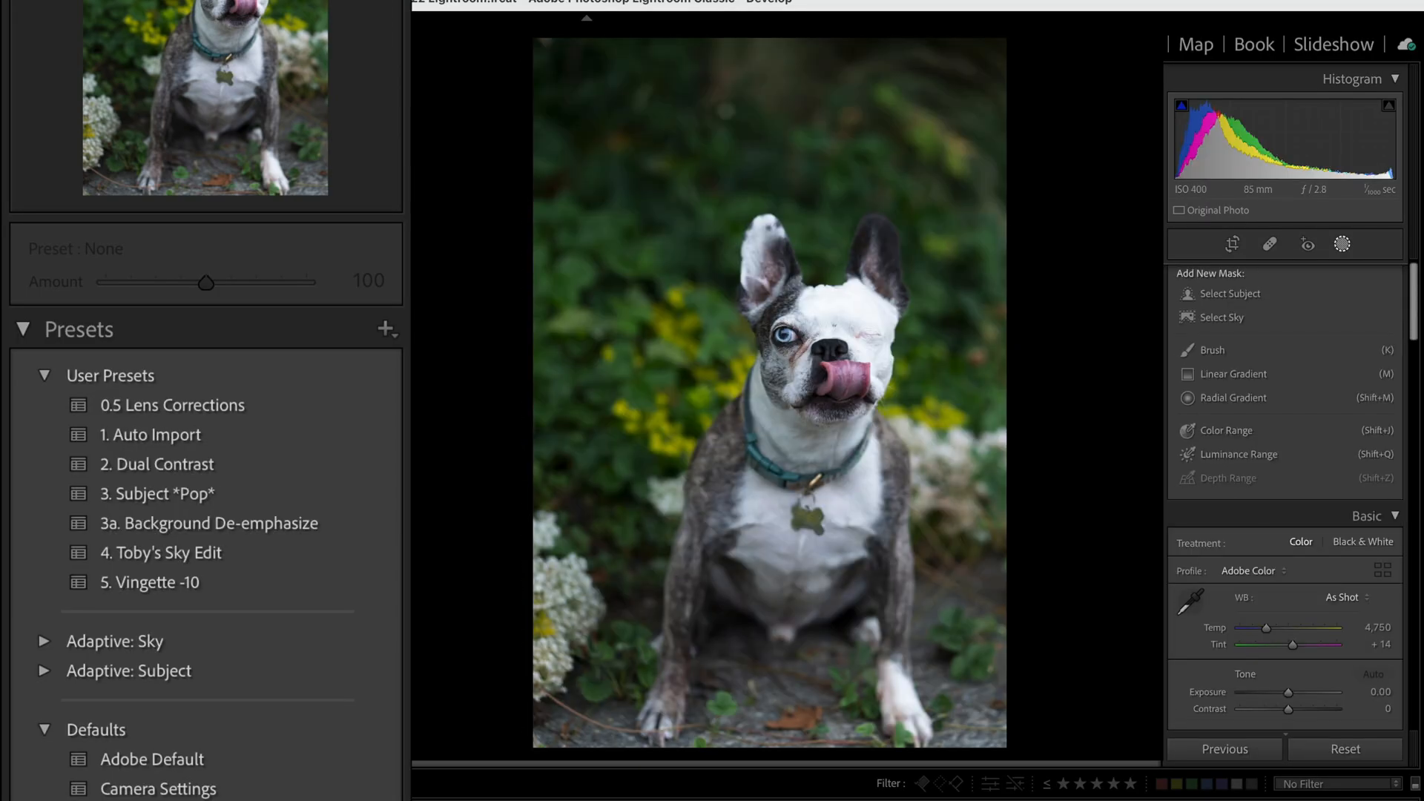
pyautogui.moveTo(934, 391)
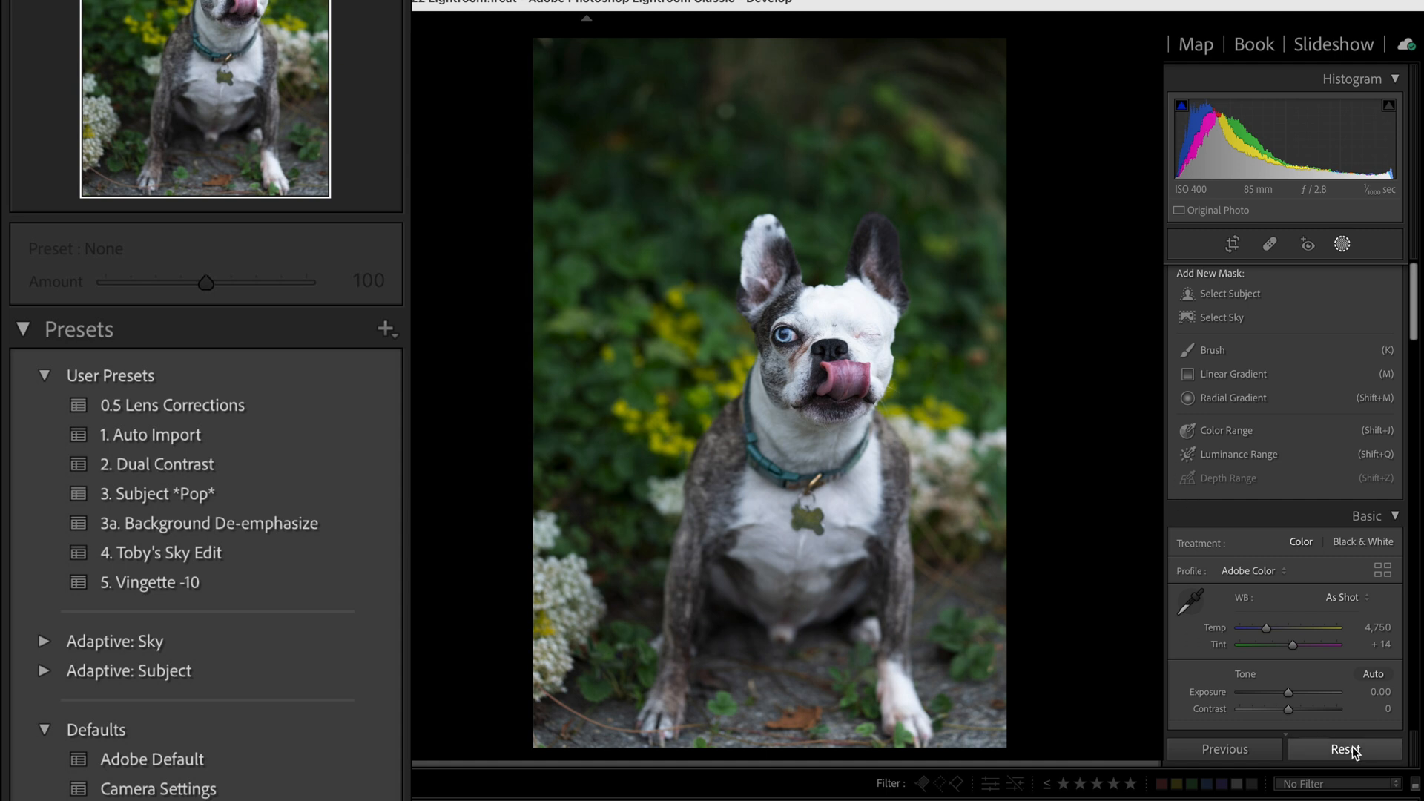
pyautogui.moveTo(1293, 298)
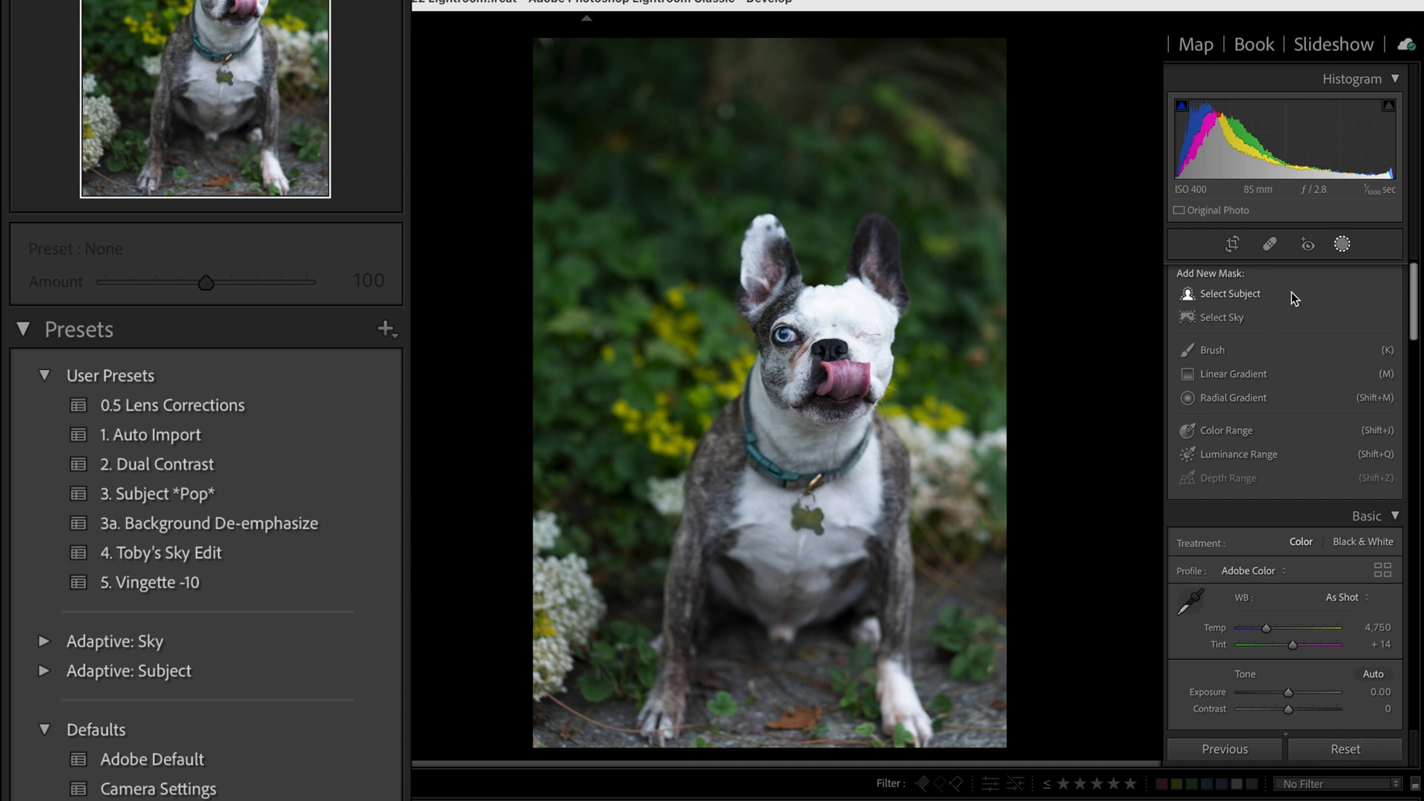
# Add a Select Subject mask on the dog and rename Mask 1 to Subject
pyautogui.click(1229, 294)
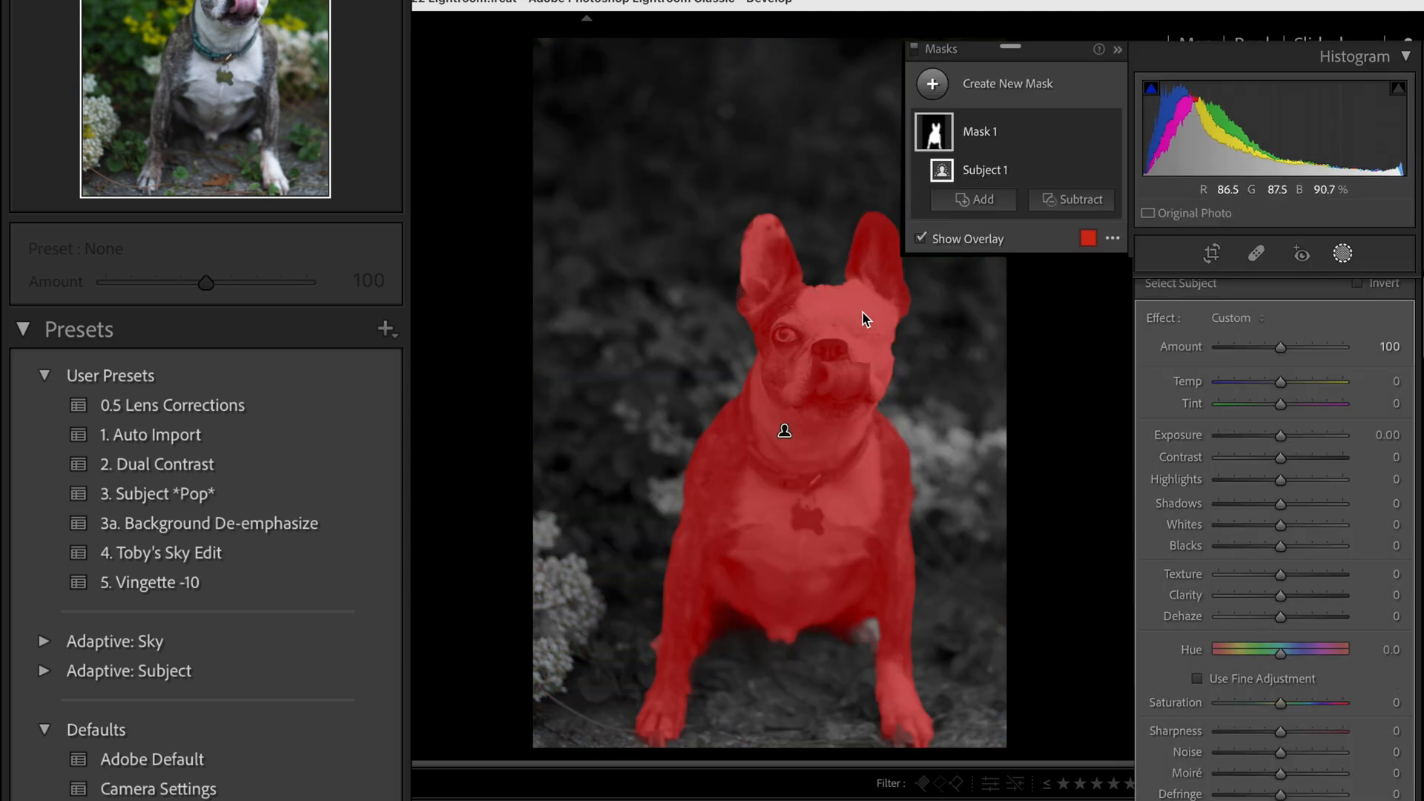
pyautogui.moveTo(992, 141)
pyautogui.write('Subje')
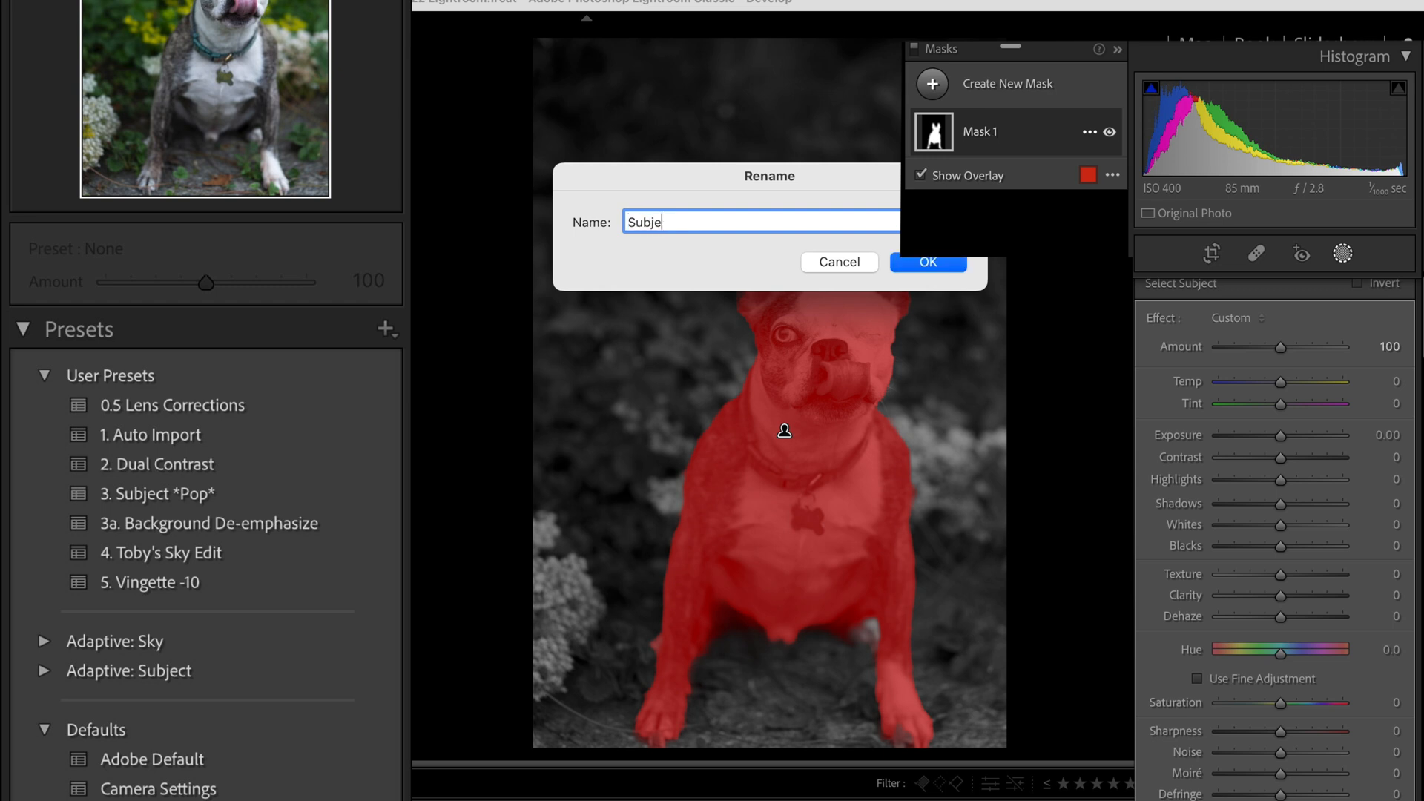
pyautogui.click(927, 262)
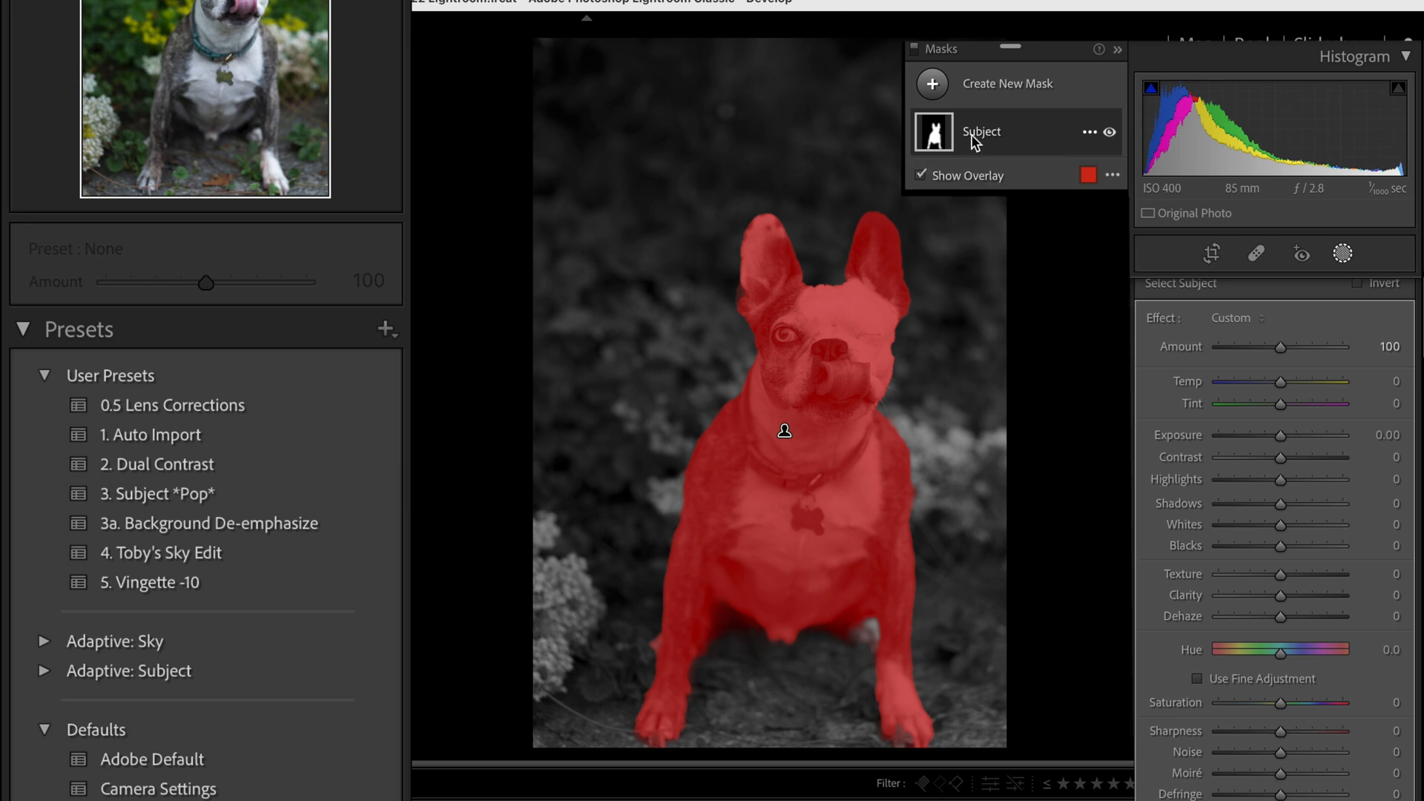
pyautogui.moveTo(1282, 441)
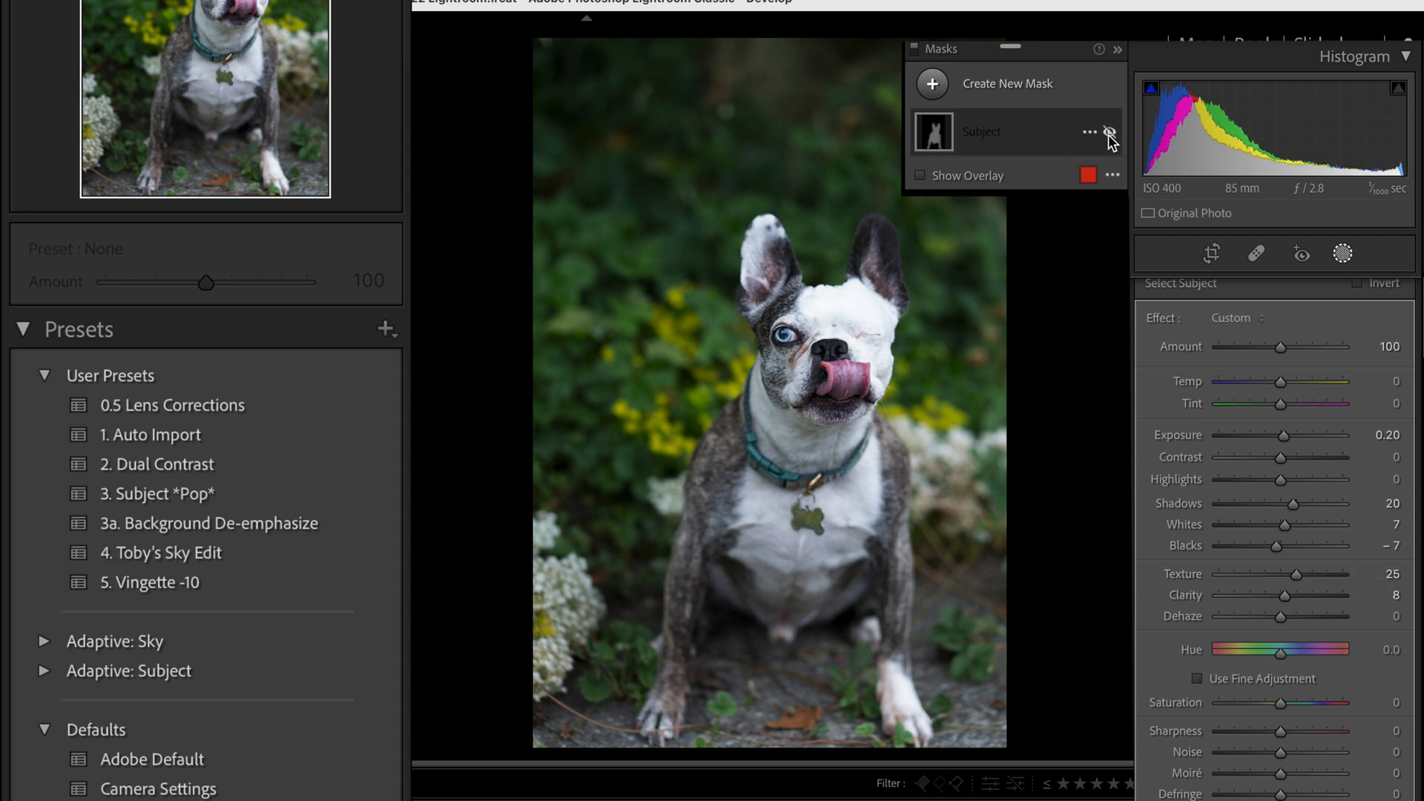
# Toggle the Subject mask's visibility to compare its Exposure 0.20, Texture 25, Clarity 8 edits
pyautogui.click(1109, 132)
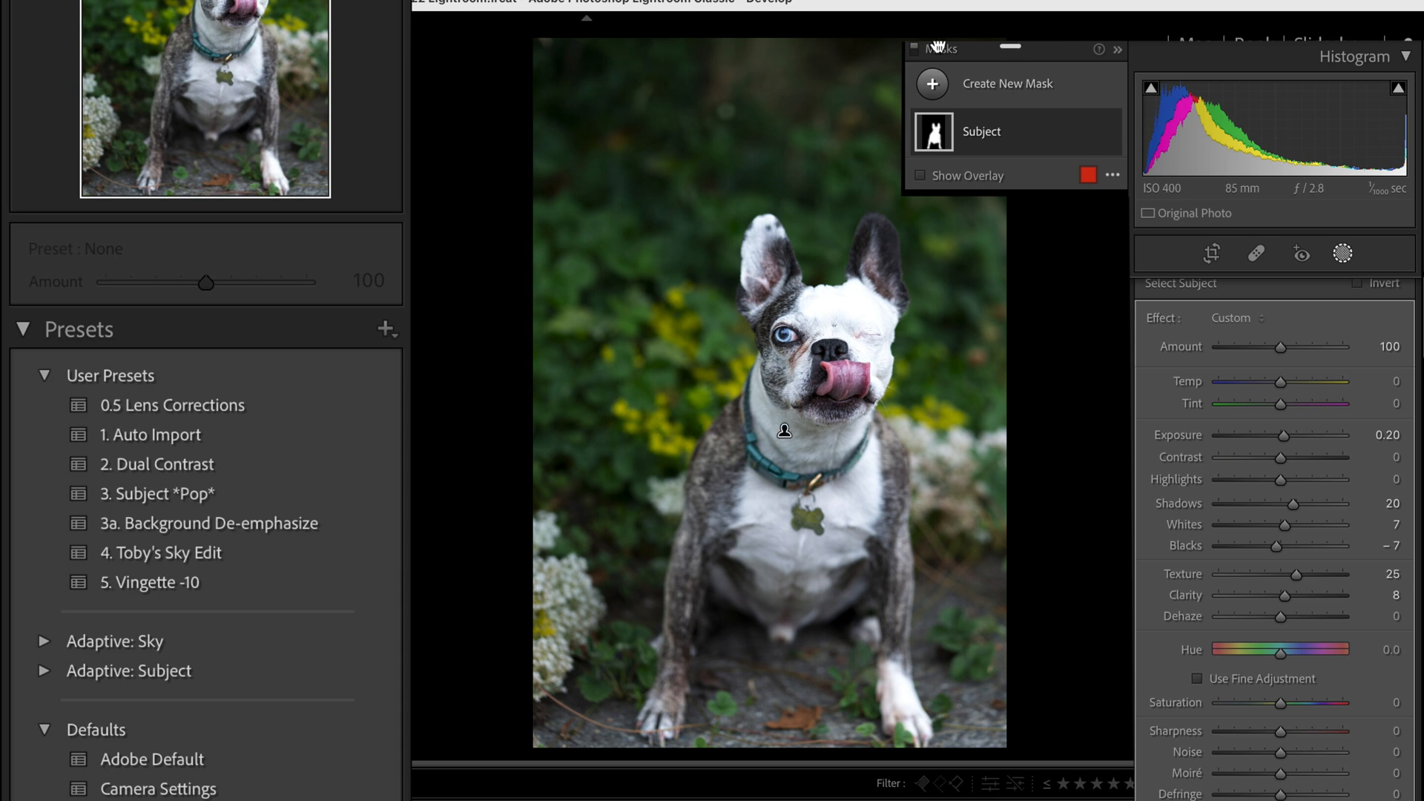
pyautogui.moveTo(141, 308)
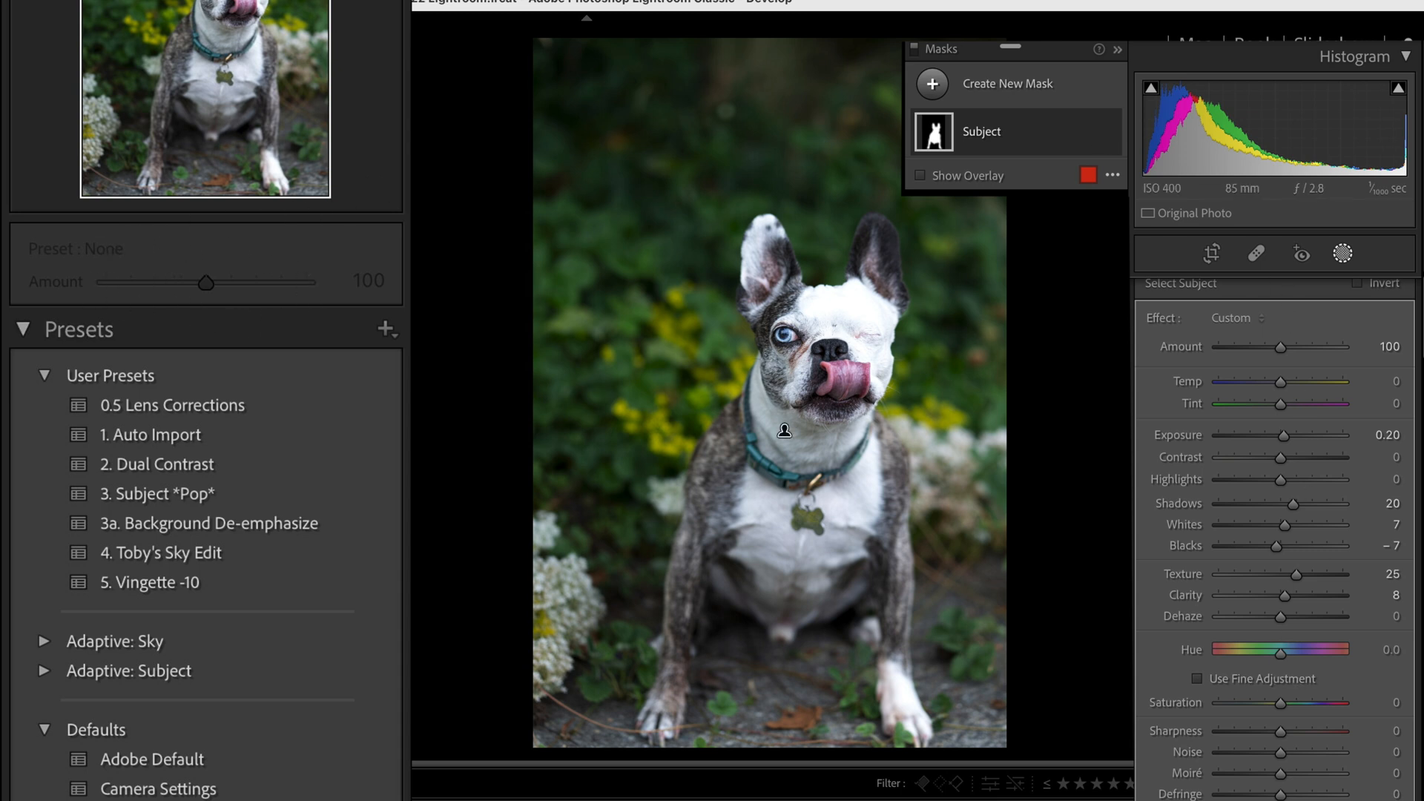
pyautogui.moveTo(927, 367)
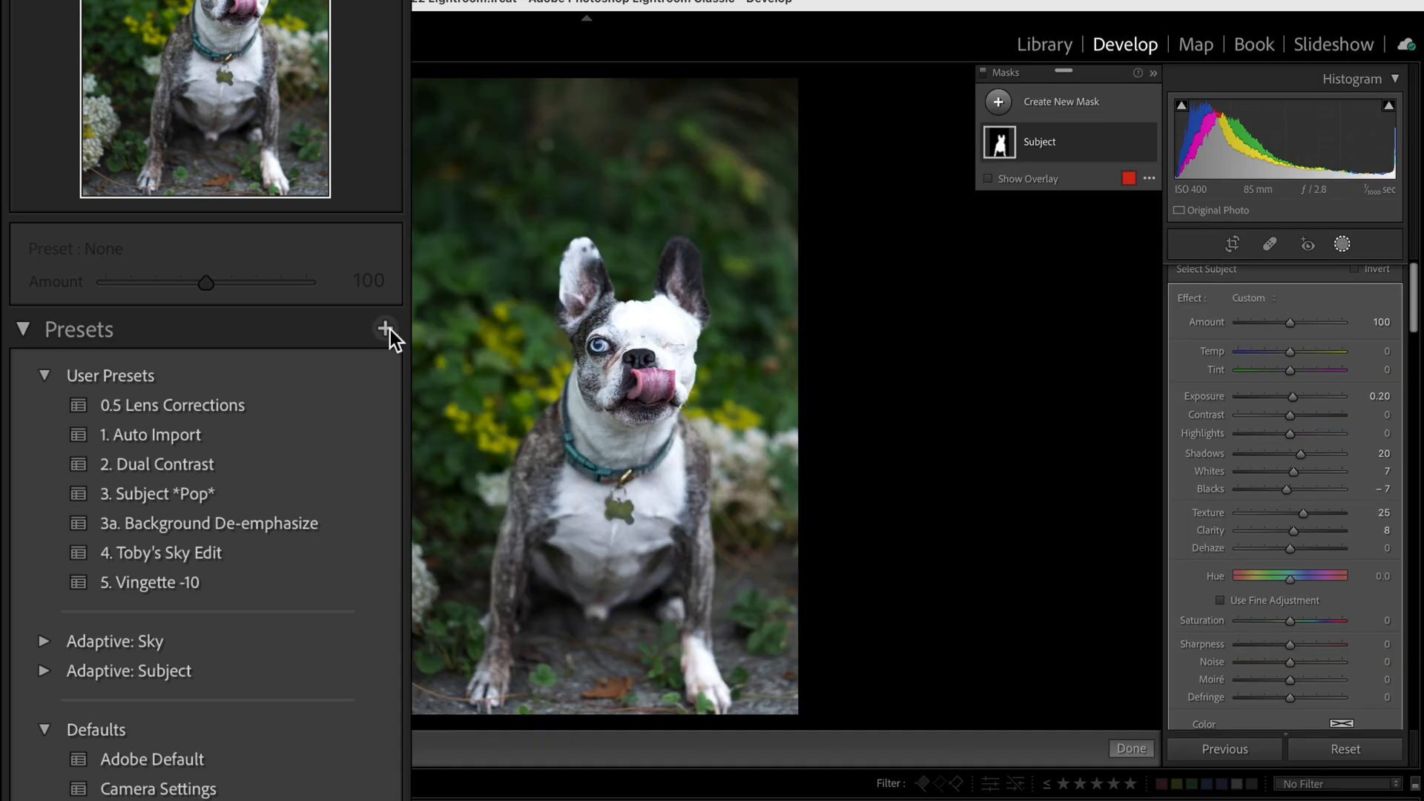
# Create a develop preset 'My Subject POP' that includes the Masking > Subject mask
pyautogui.click(385, 329)
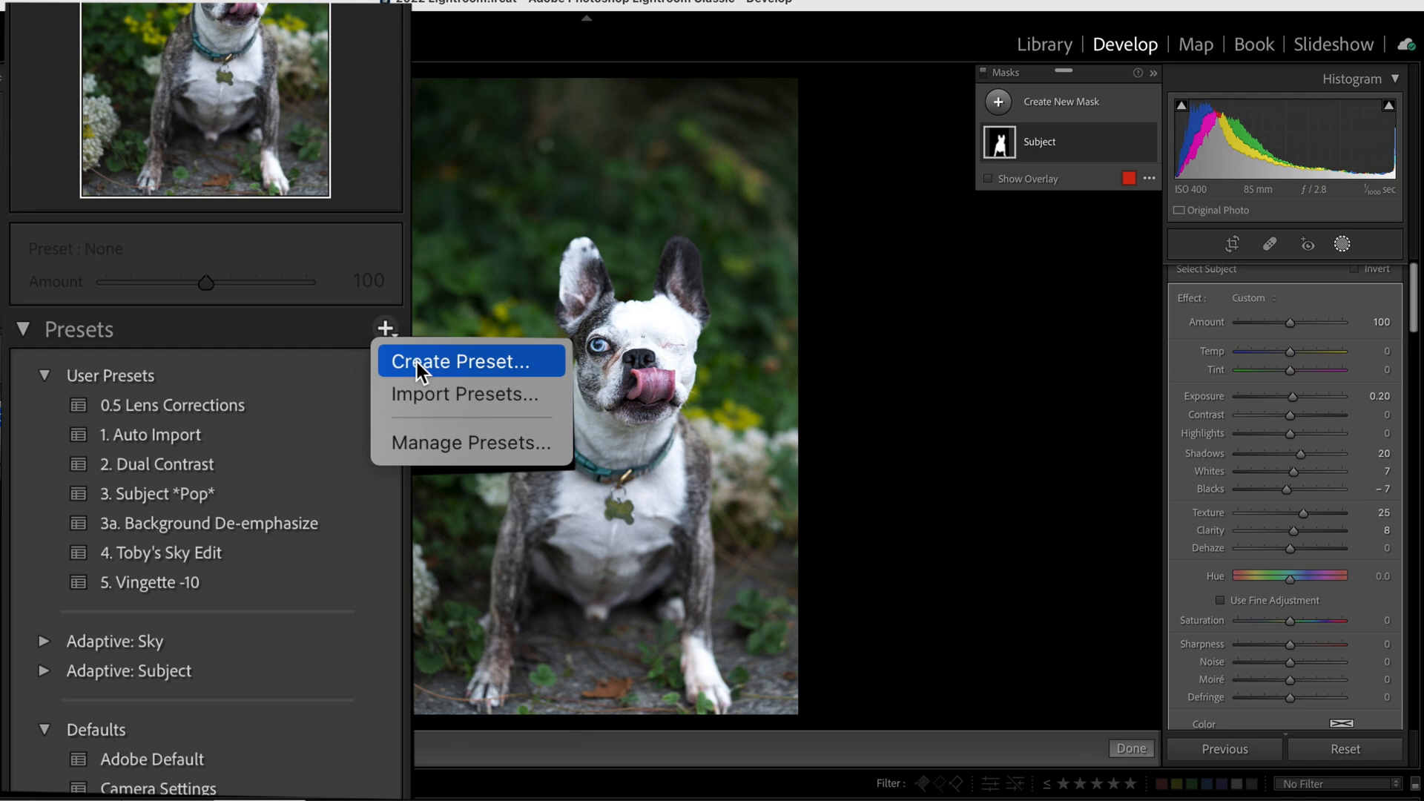
pyautogui.click(462, 360)
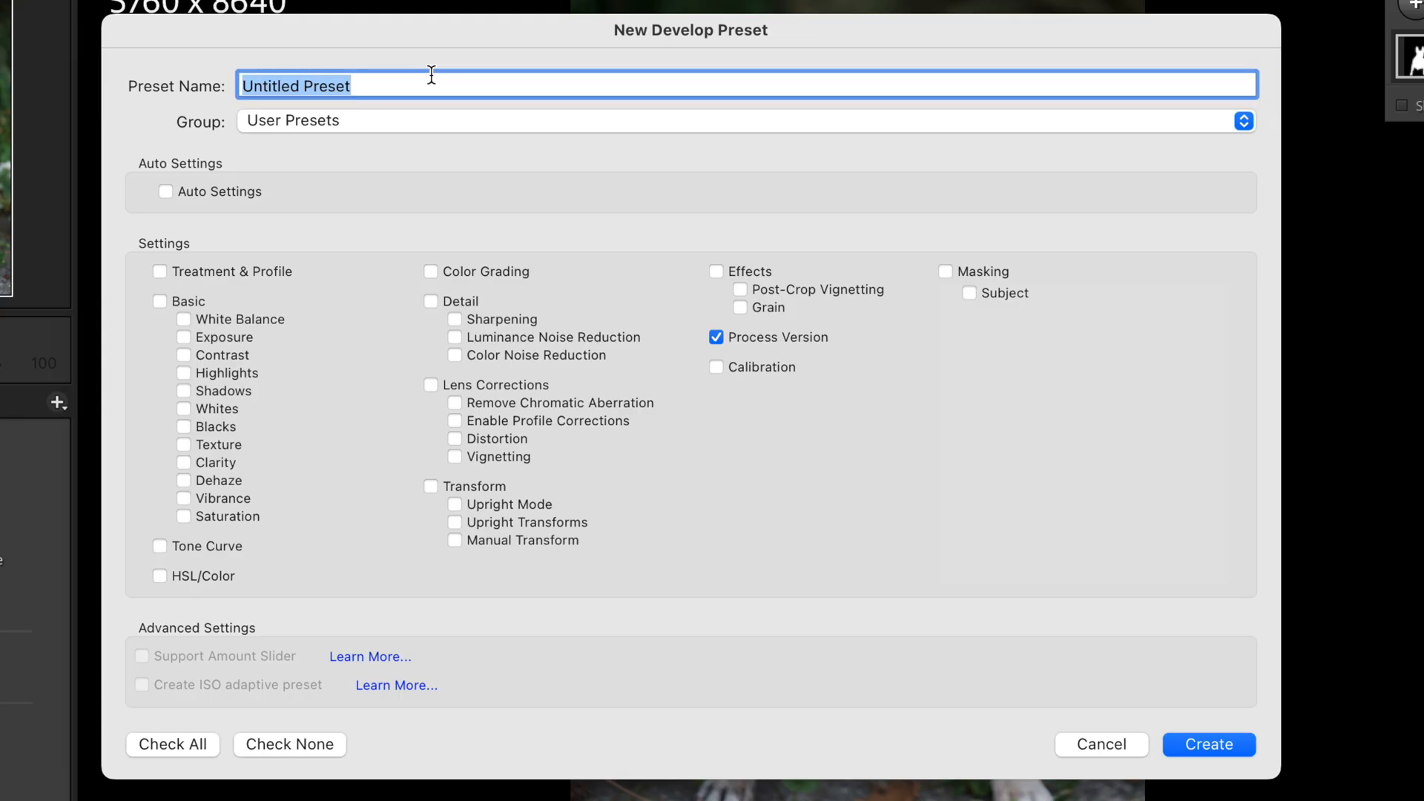
pyautogui.write('My Subject')
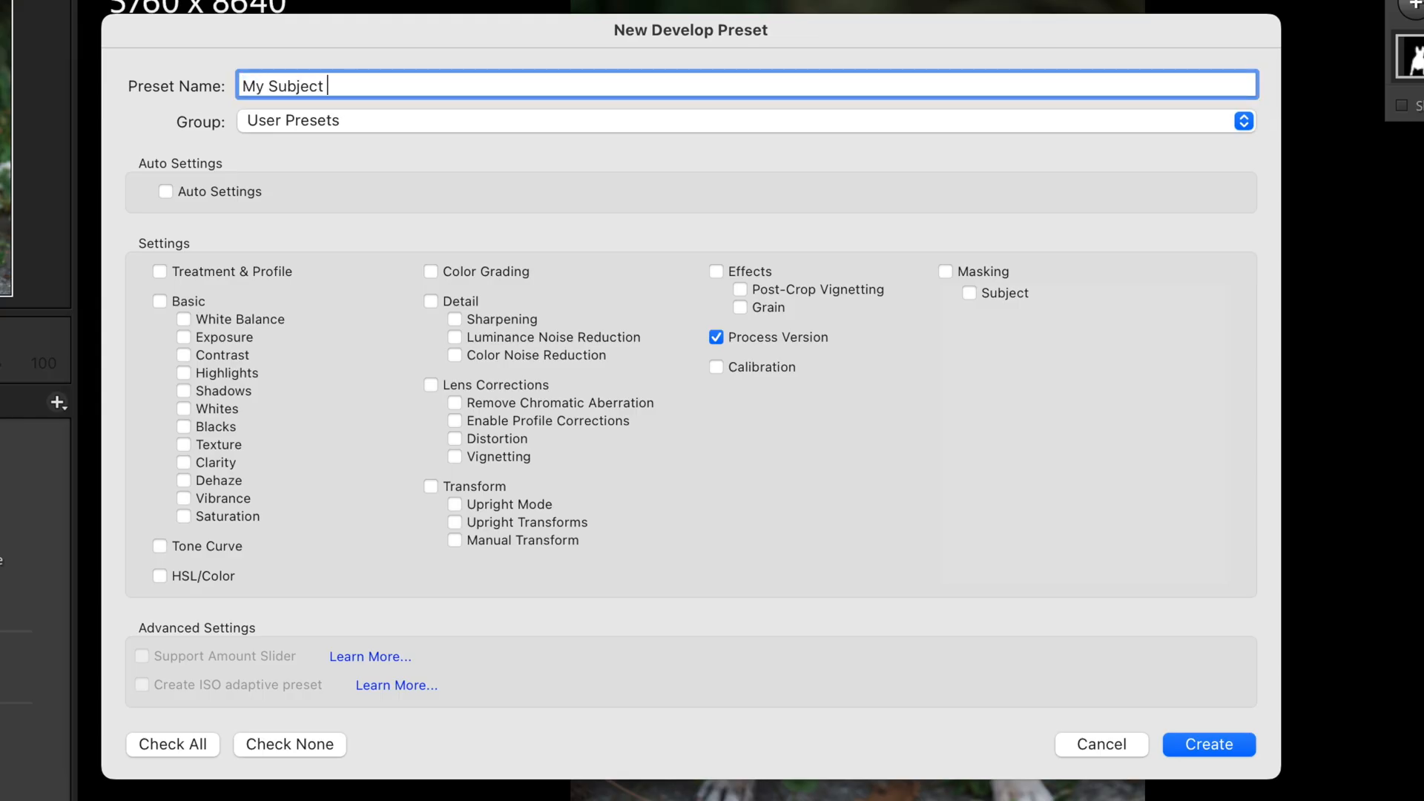
pyautogui.write('POP')
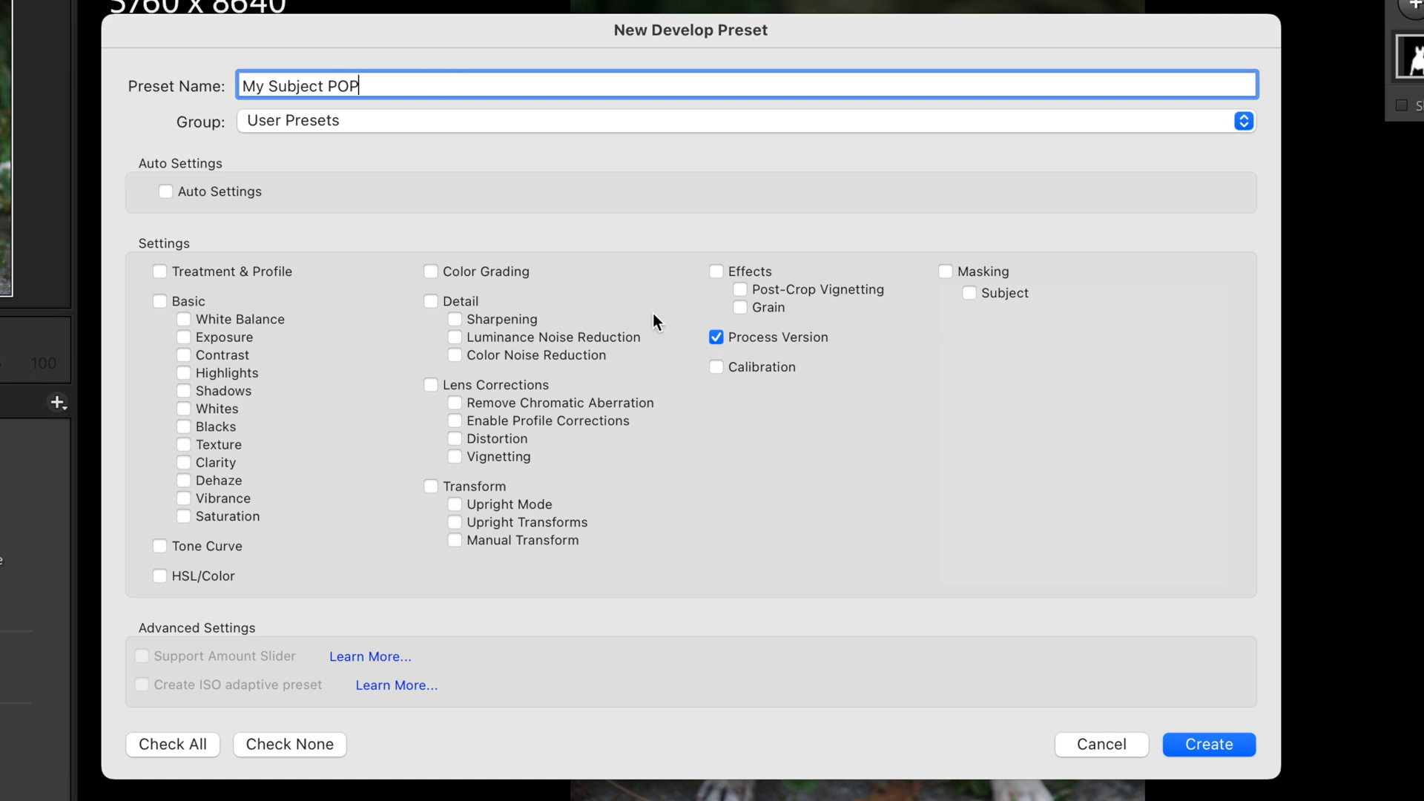
pyautogui.click(944, 272)
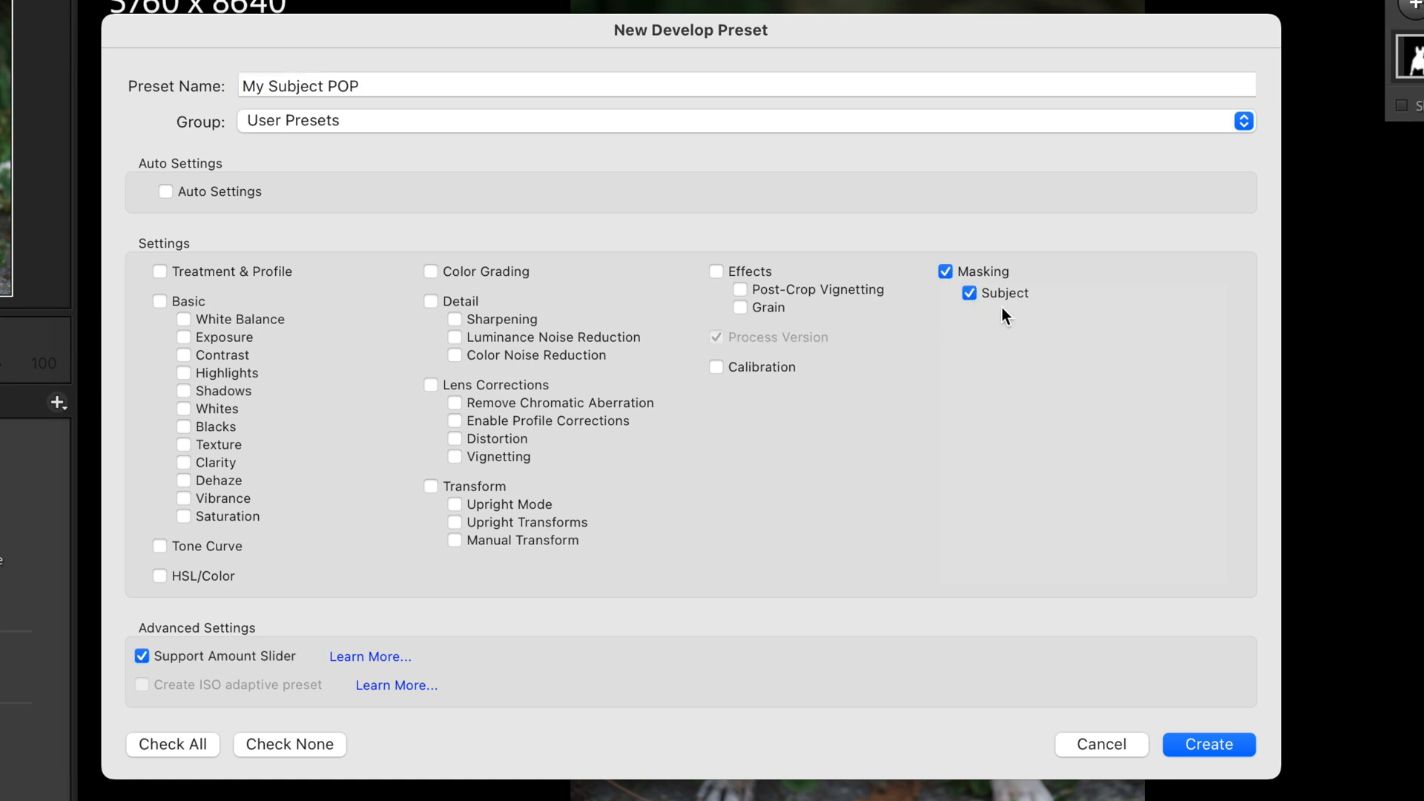
pyautogui.moveTo(1016, 315)
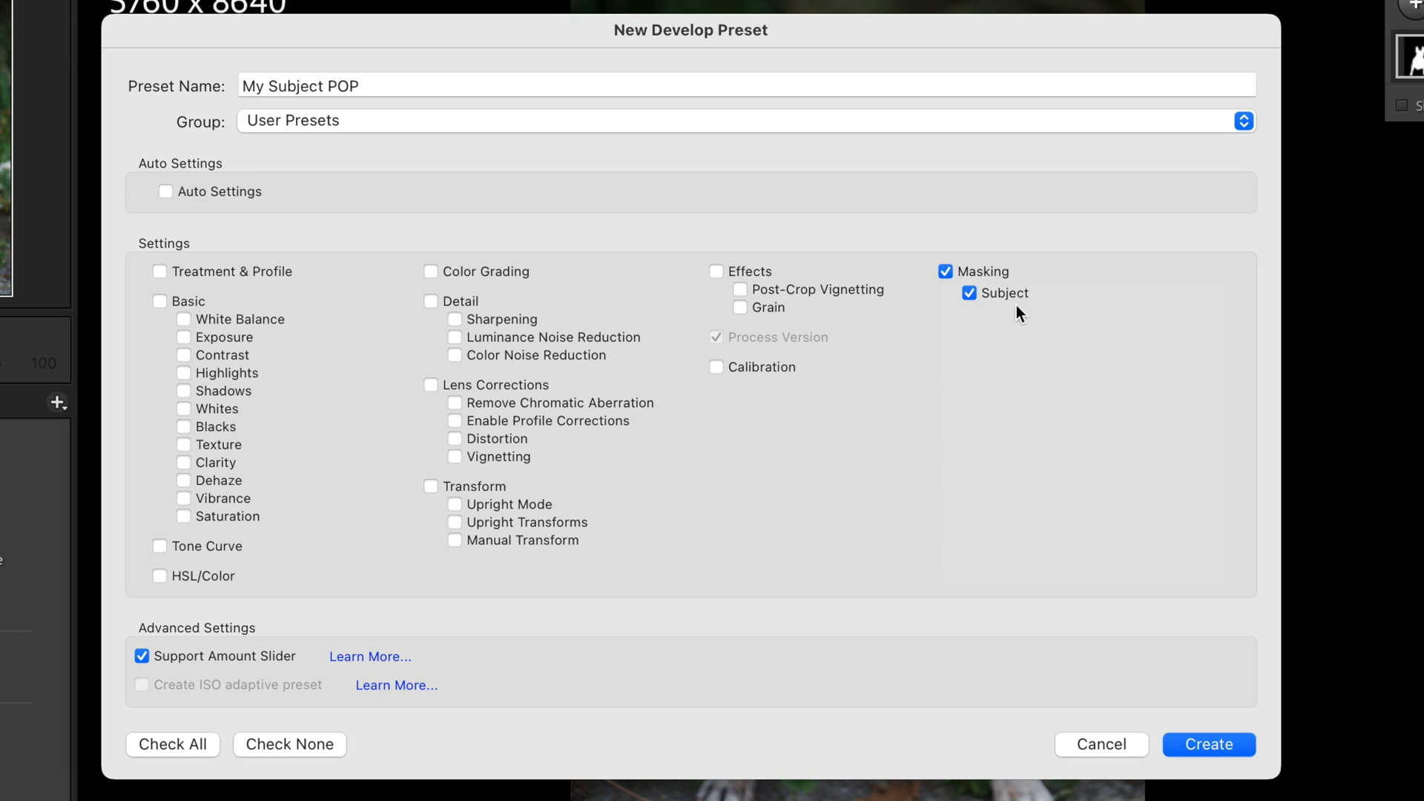
pyautogui.moveTo(263, 663)
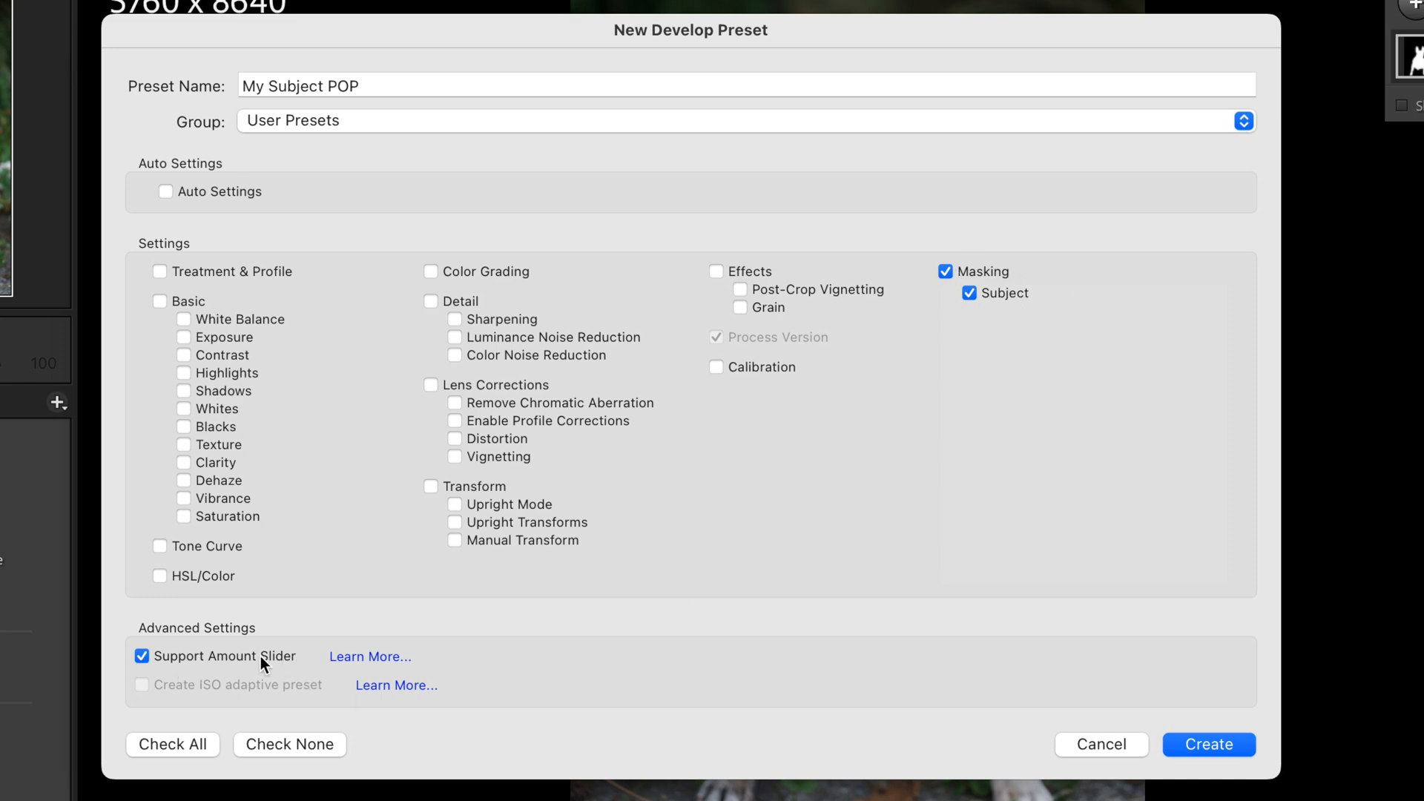
pyautogui.moveTo(1054, 266)
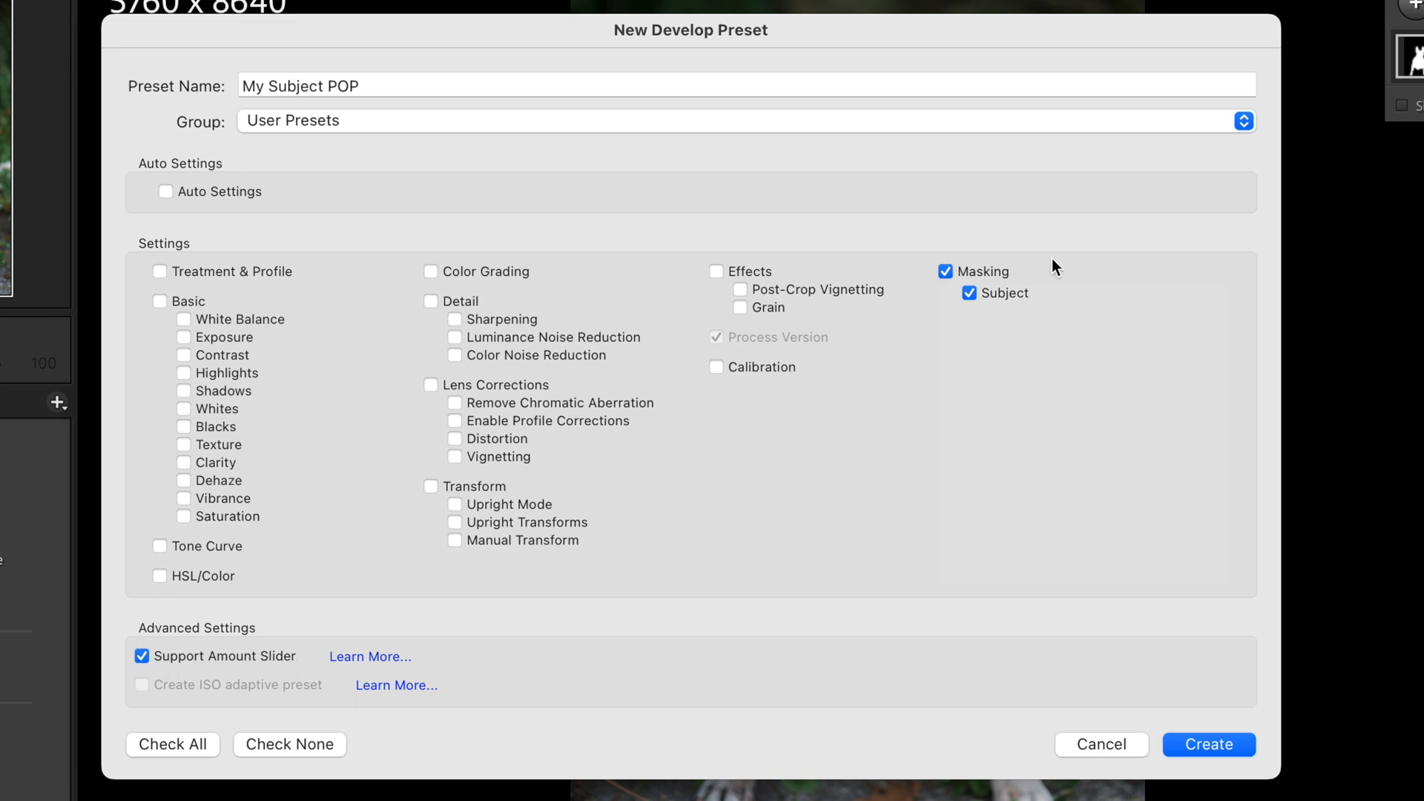
pyautogui.moveTo(1109, 307)
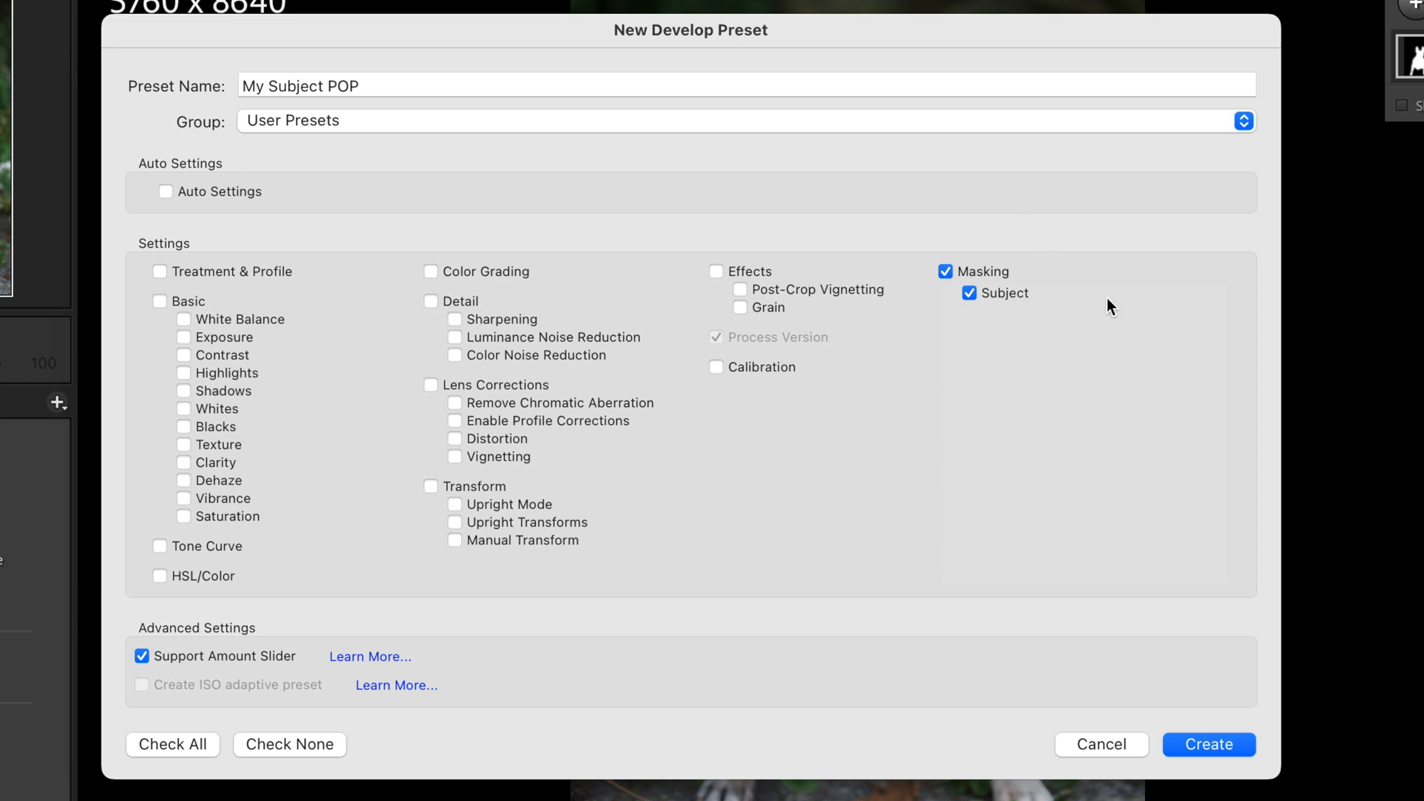
pyautogui.click(1208, 744)
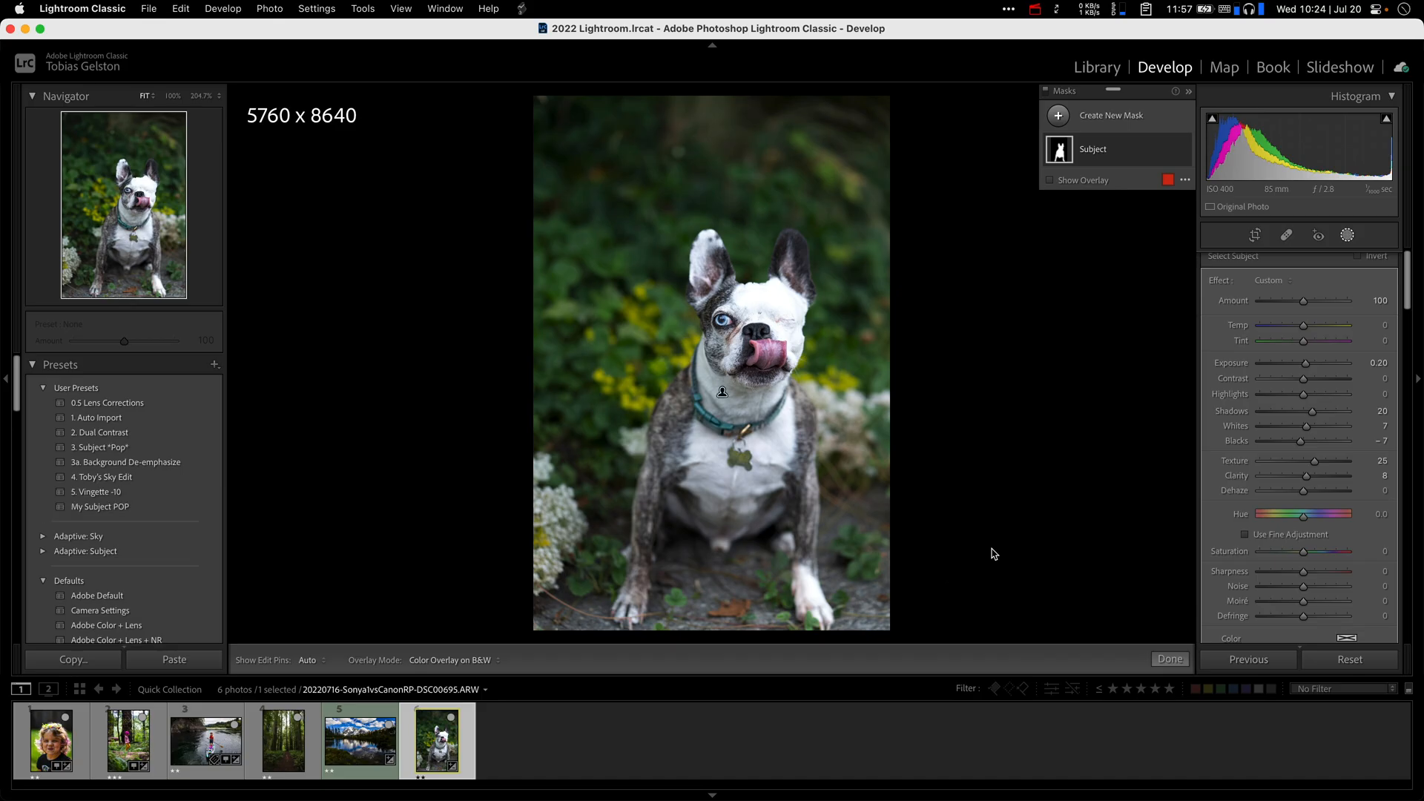
pyautogui.moveTo(453, 509)
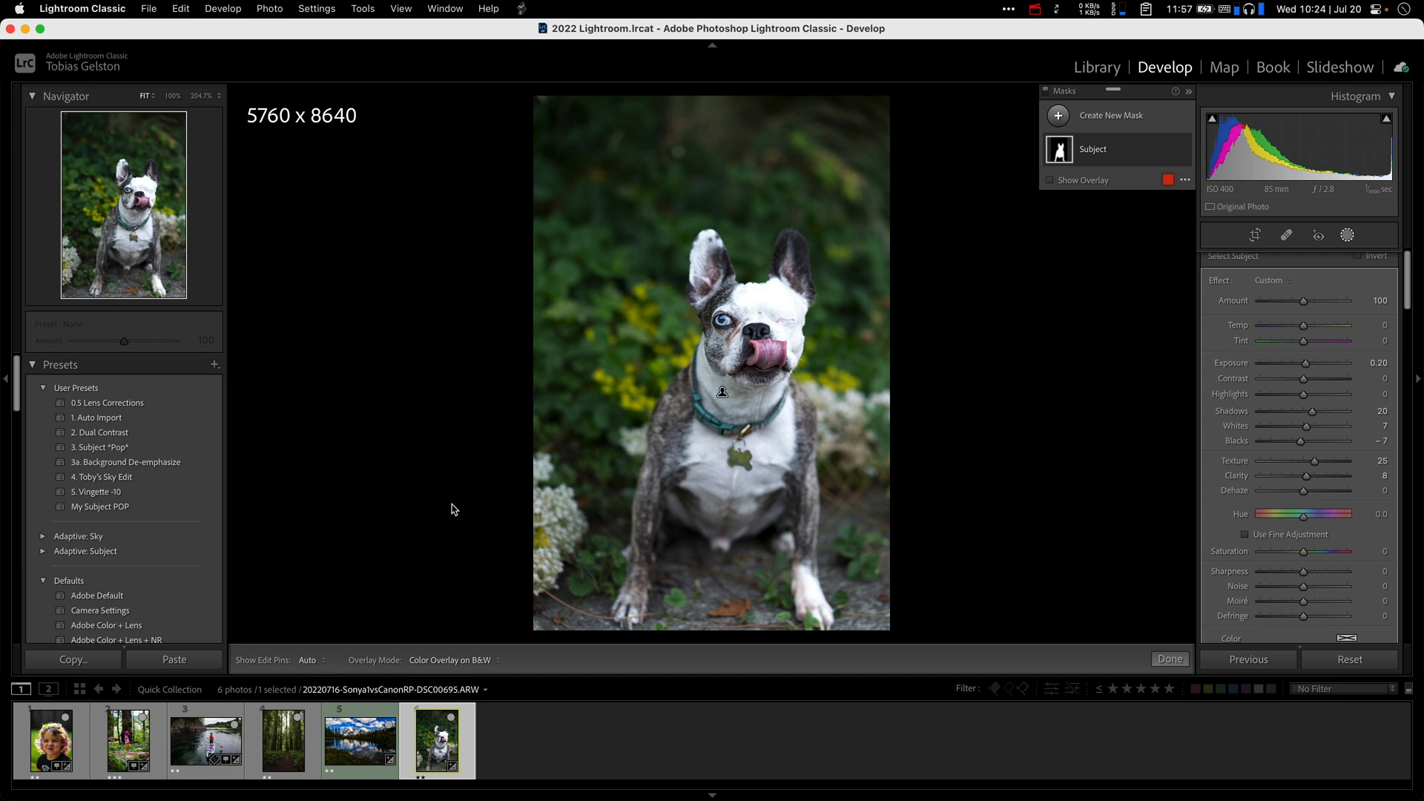
# Apply My Subject POP to the child portrait at Amount 98 and review its mask values
pyautogui.click(52, 740)
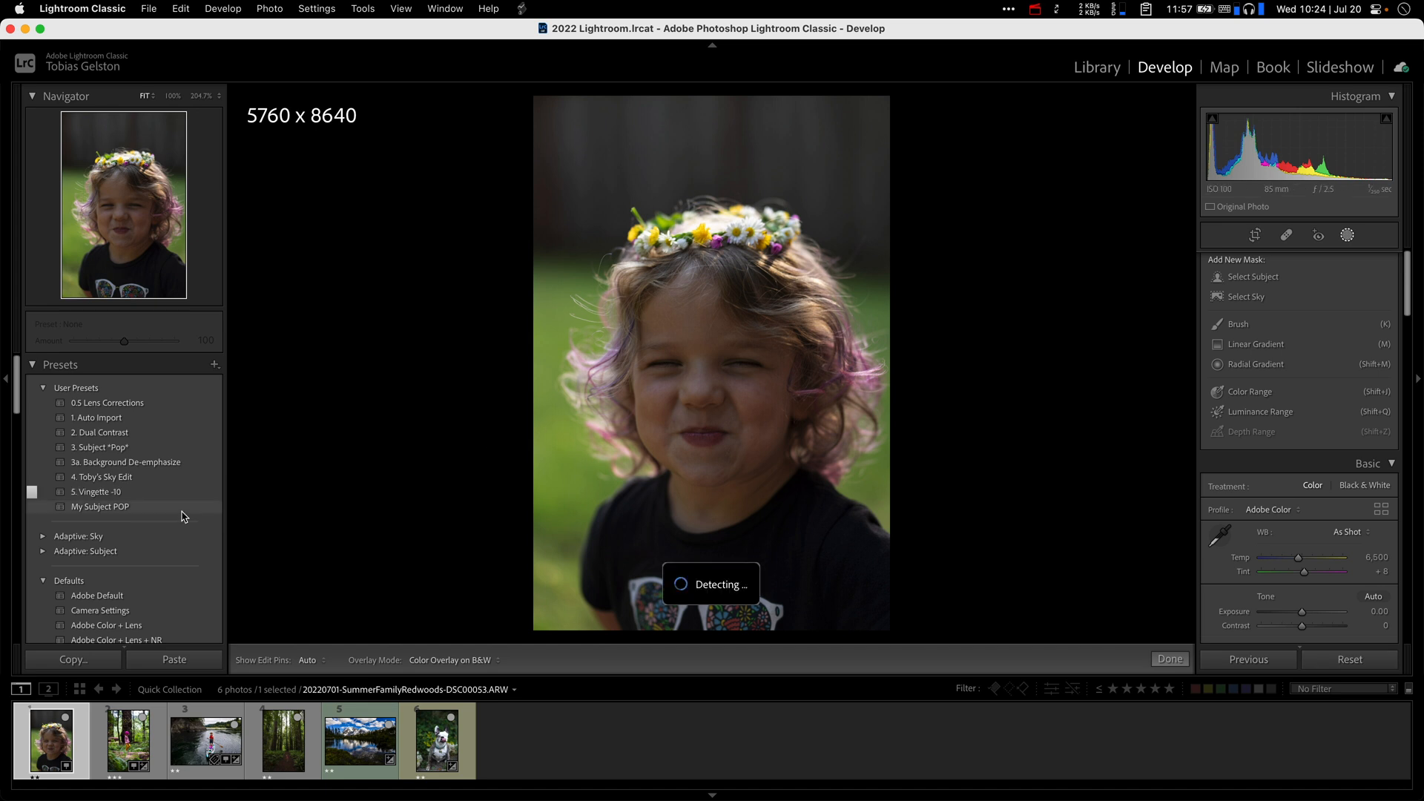
pyautogui.click(100, 506)
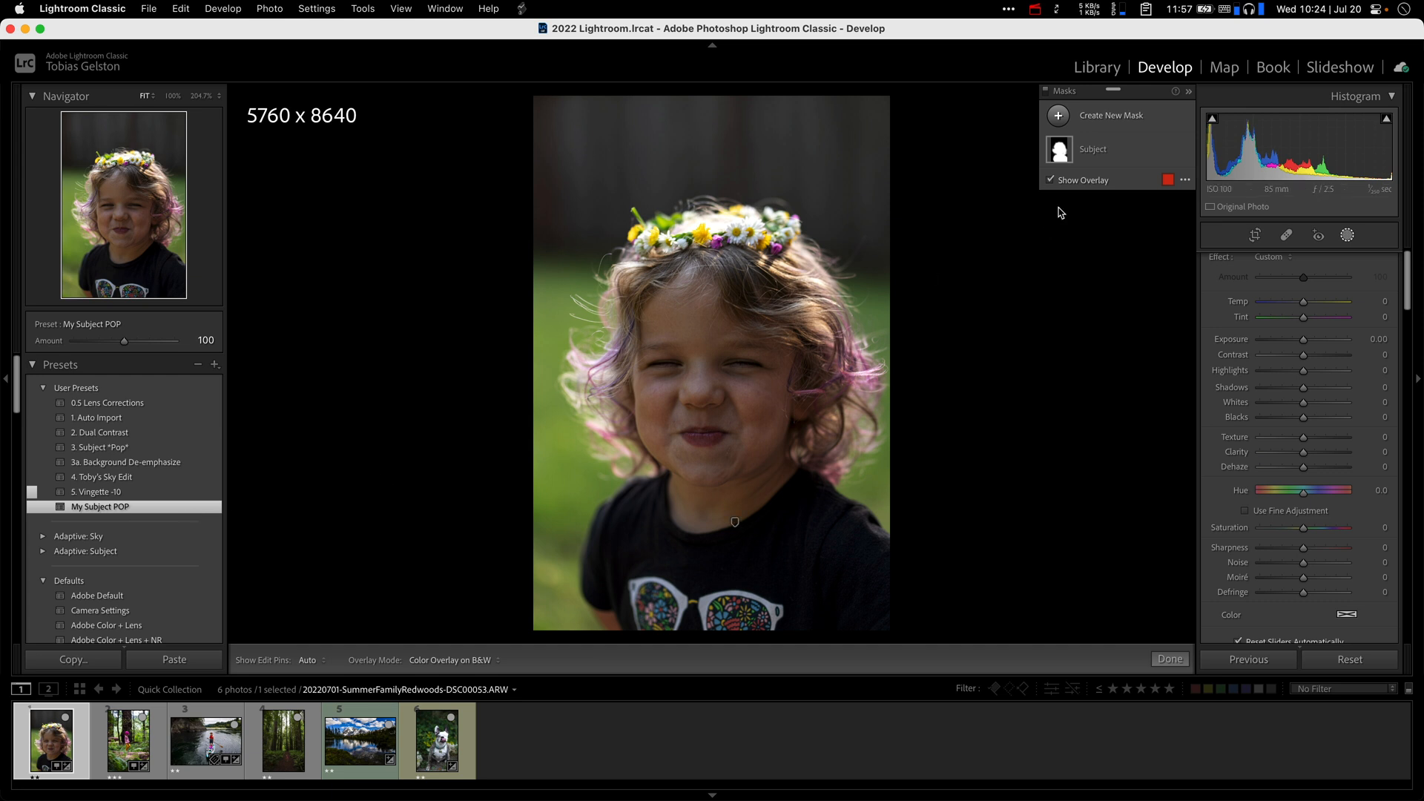
pyautogui.click(1093, 150)
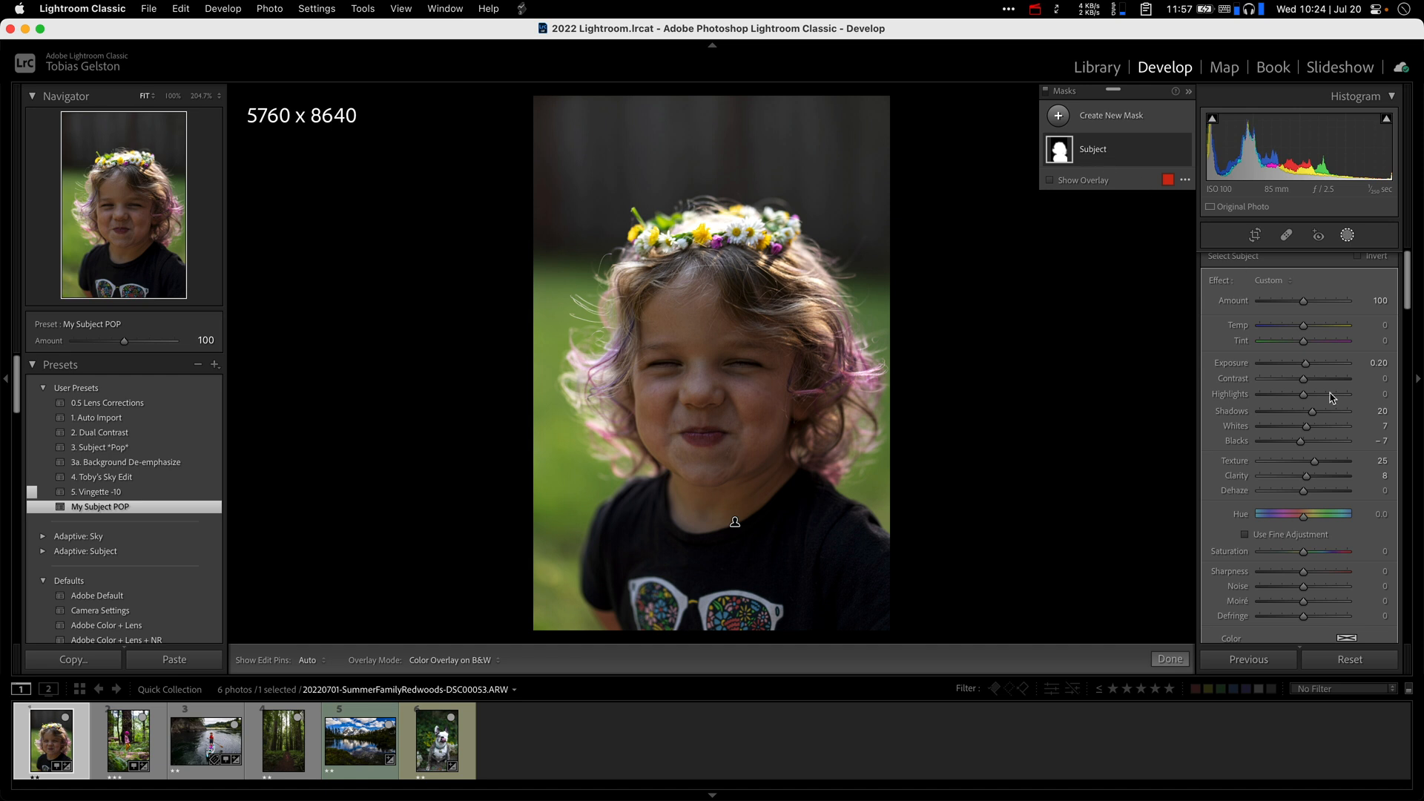
pyautogui.moveTo(1326, 526)
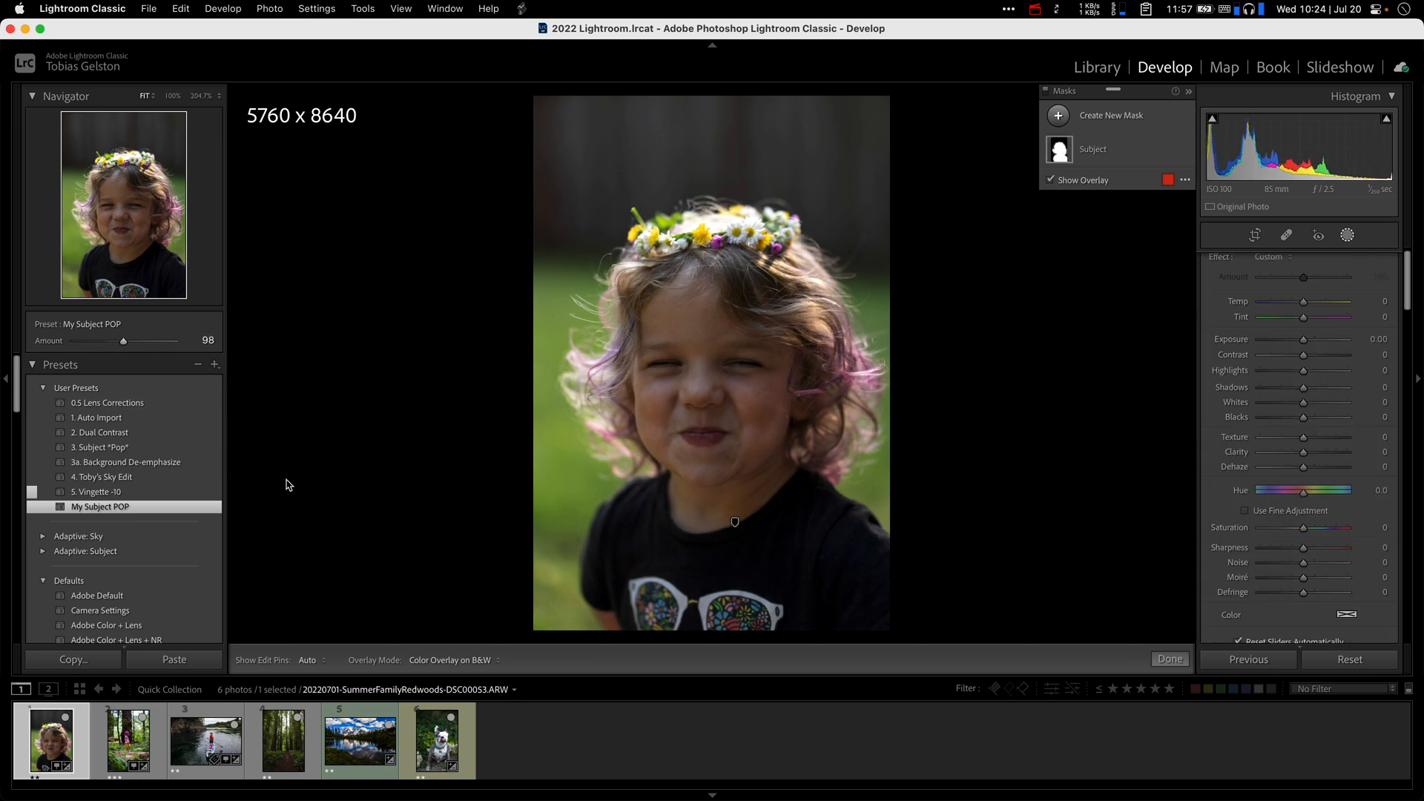
pyautogui.click(359, 739)
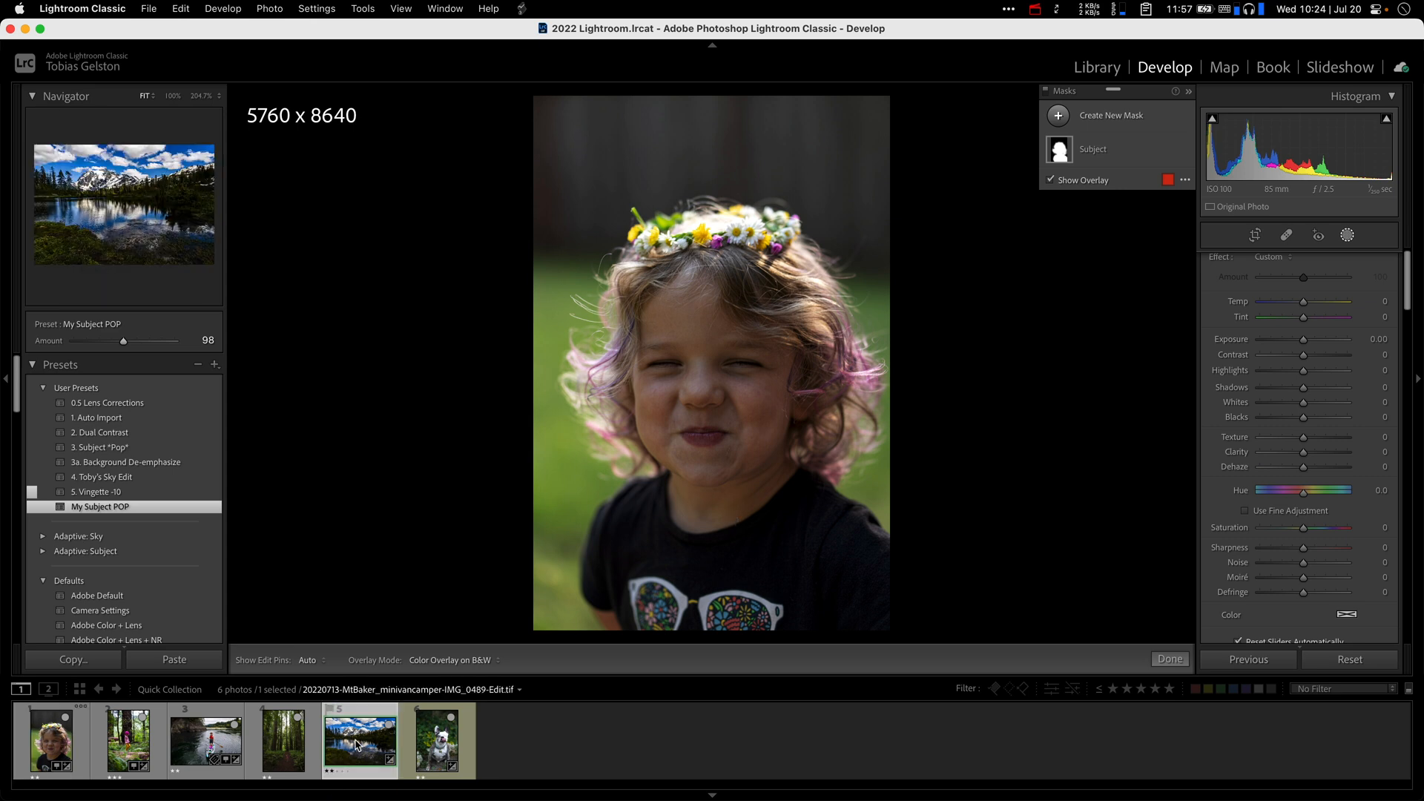
# Reset the mountain lake photo's edits and add a Select Sky mask
pyautogui.click(359, 739)
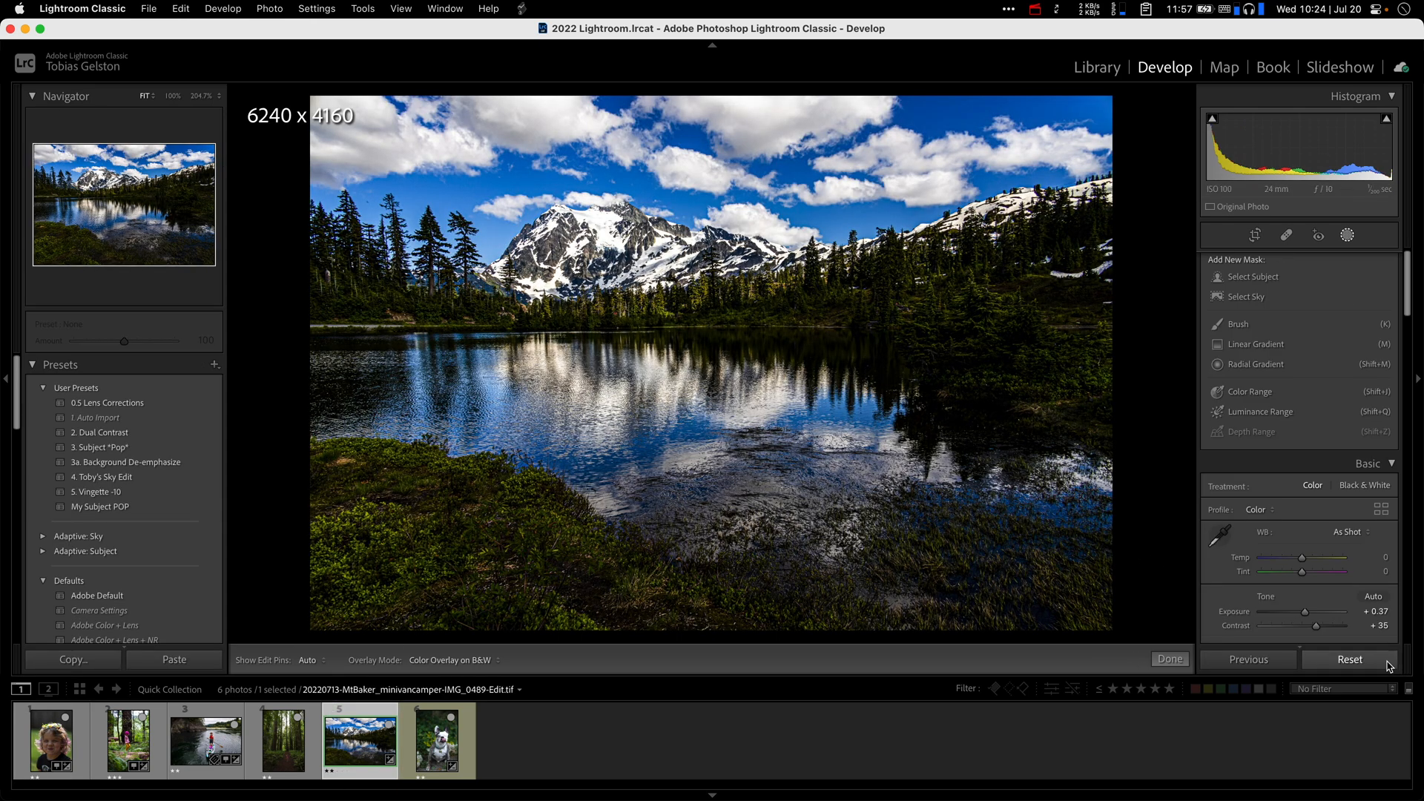
pyautogui.click(1350, 660)
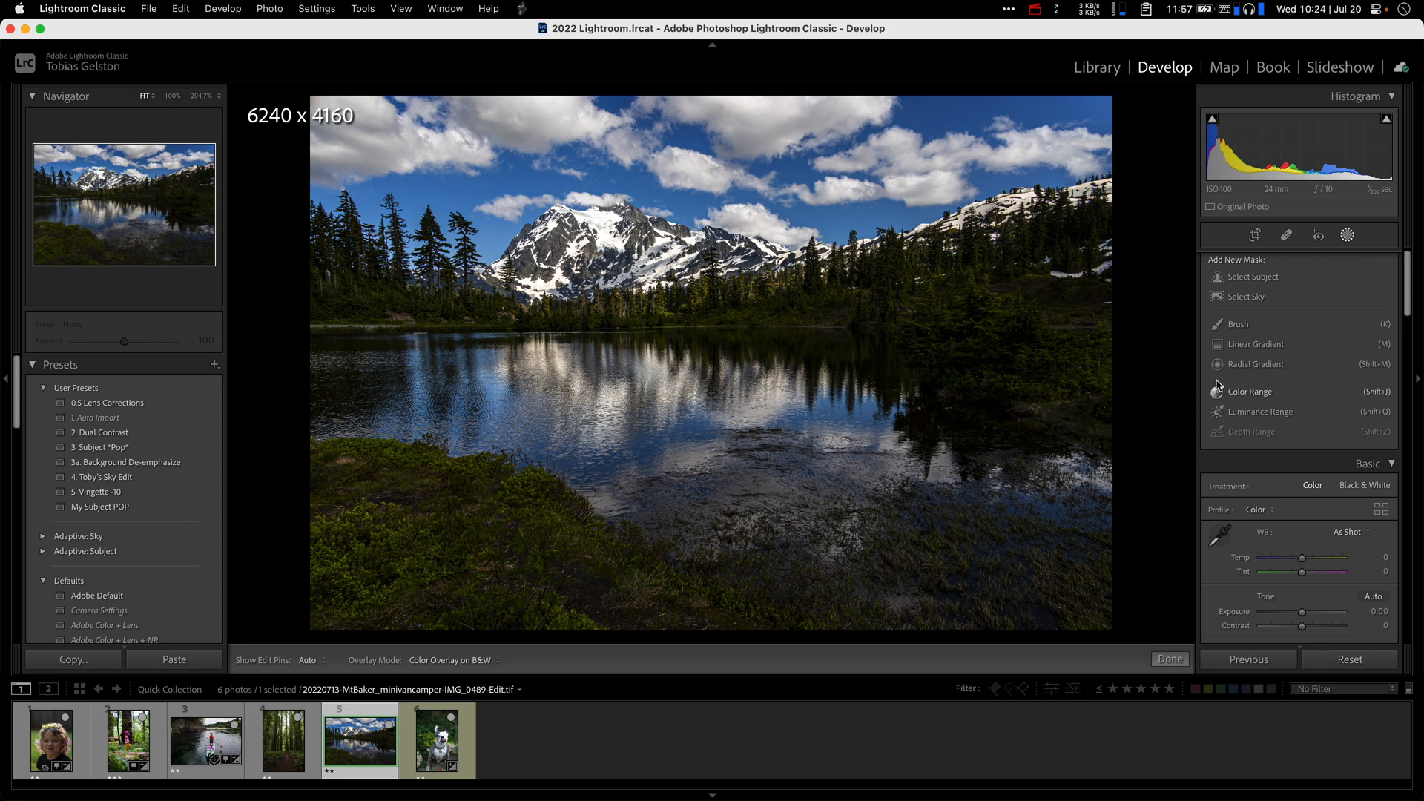
pyautogui.click(1243, 296)
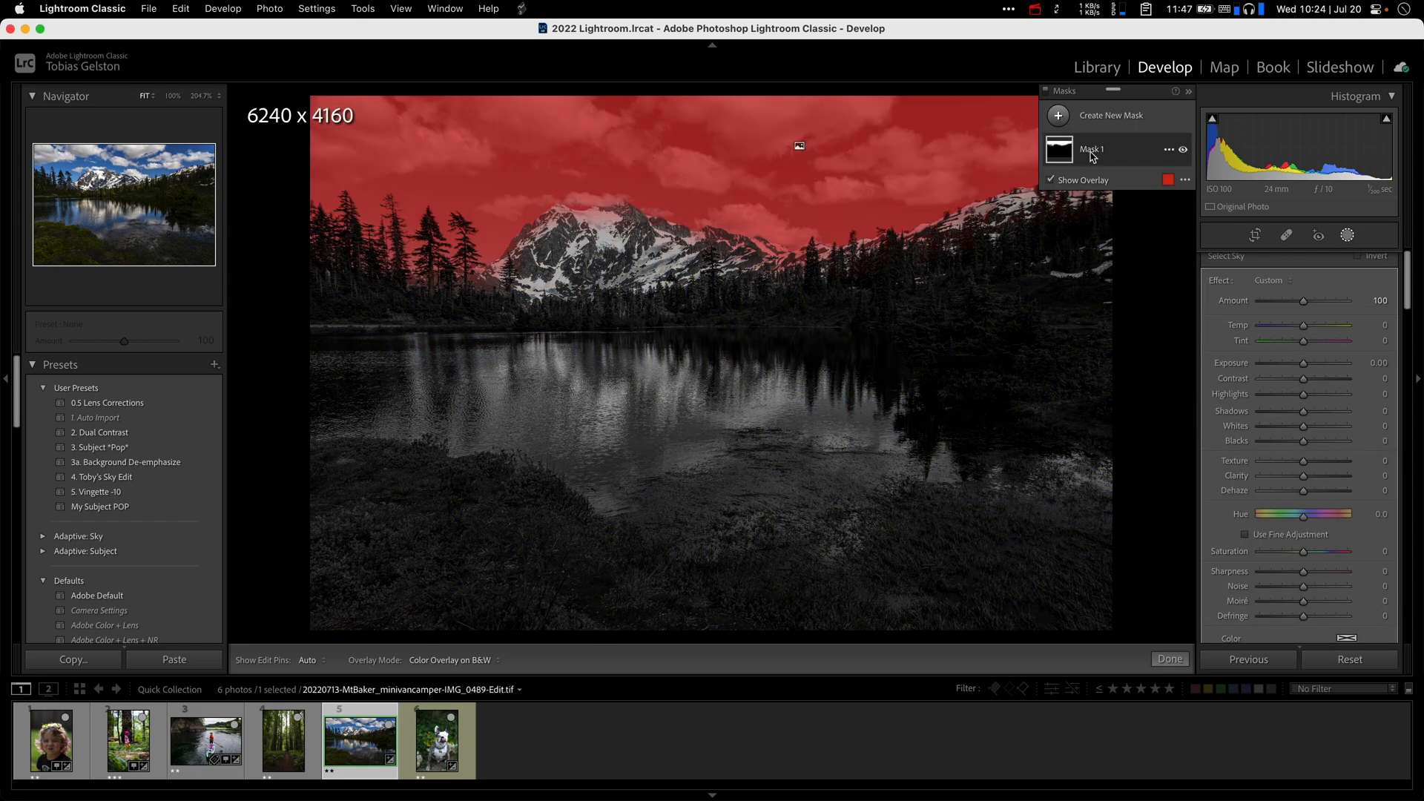
# Rename the new sky mask to My Sky
pyautogui.click(1170, 149)
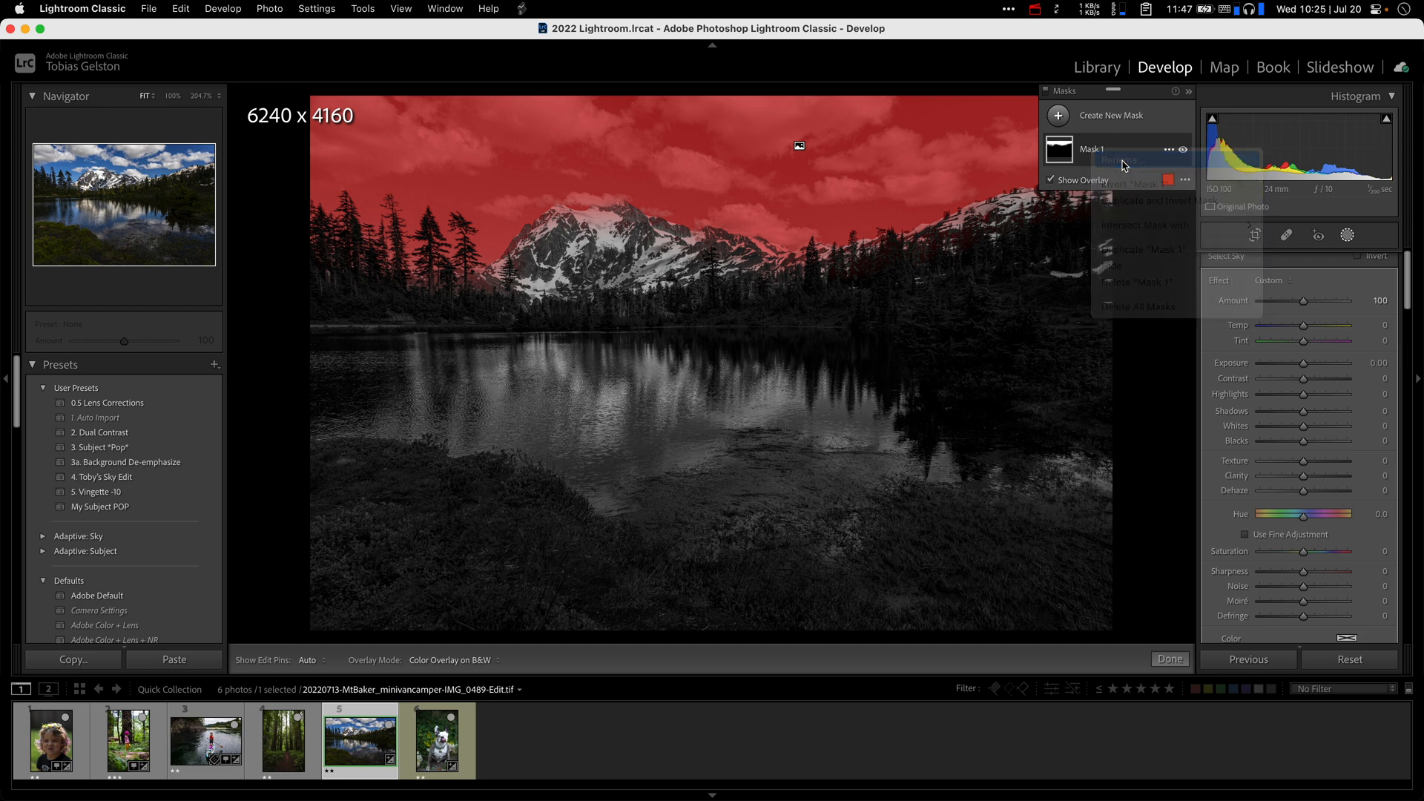
pyautogui.click(1117, 161)
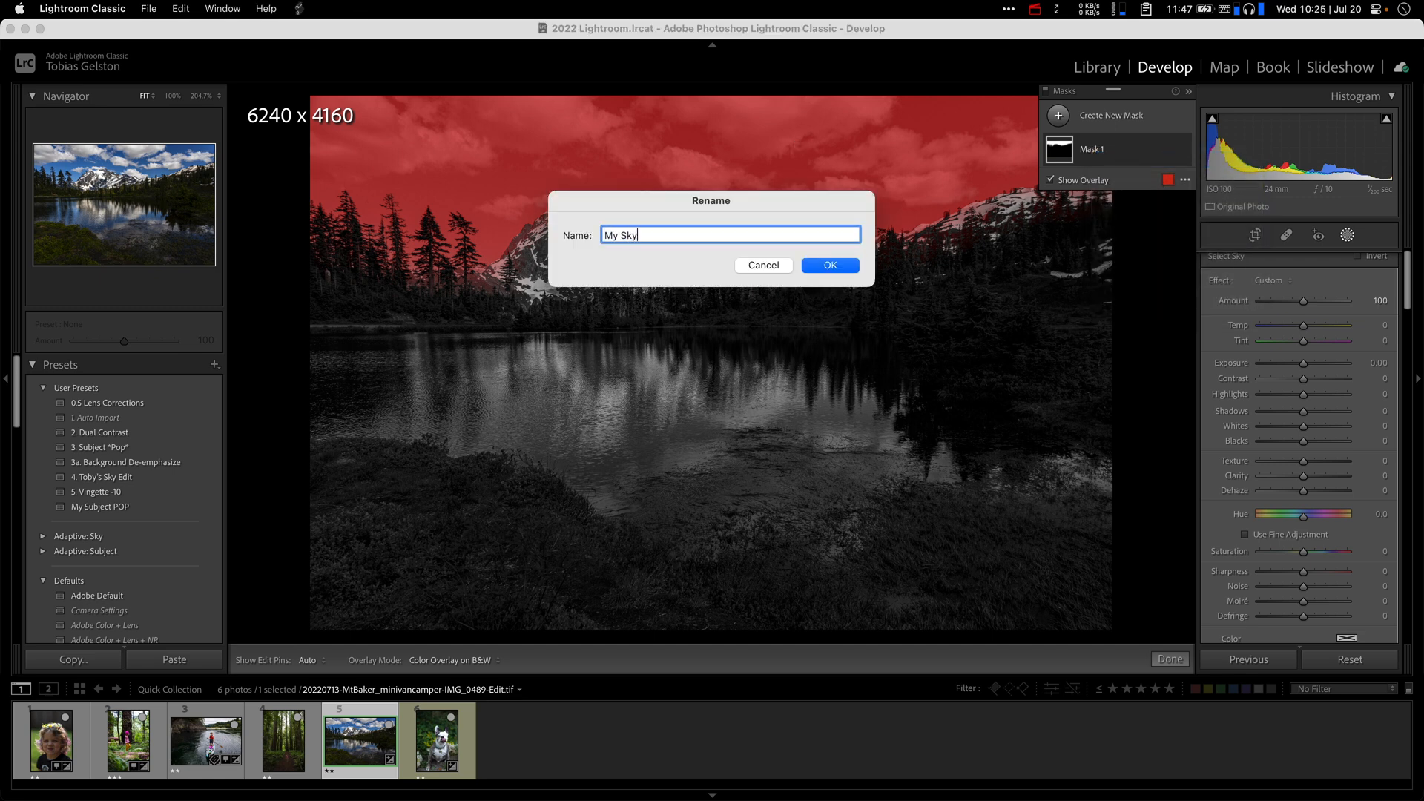
pyautogui.click(827, 265)
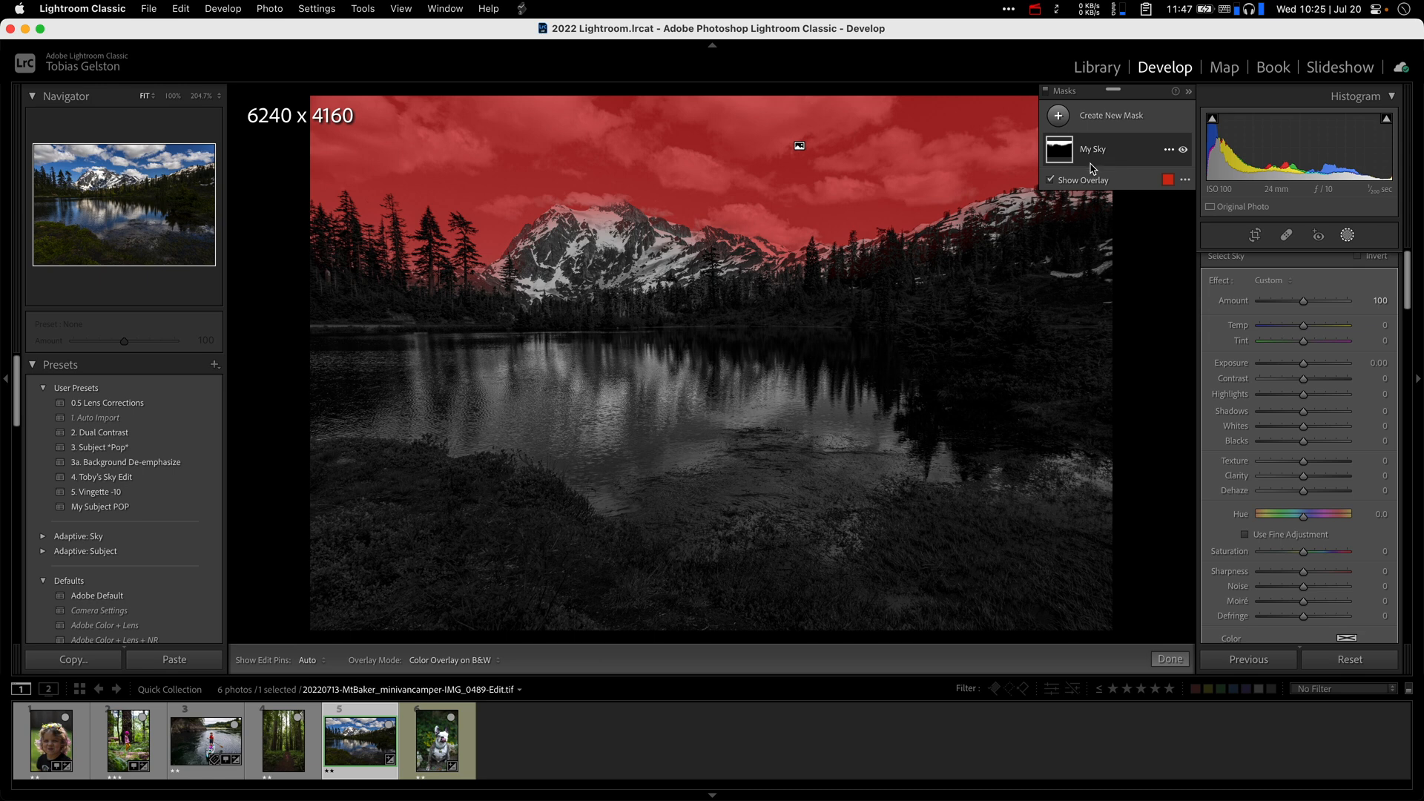
pyautogui.click(1050, 179)
pyautogui.write('Simple Sky Edit')
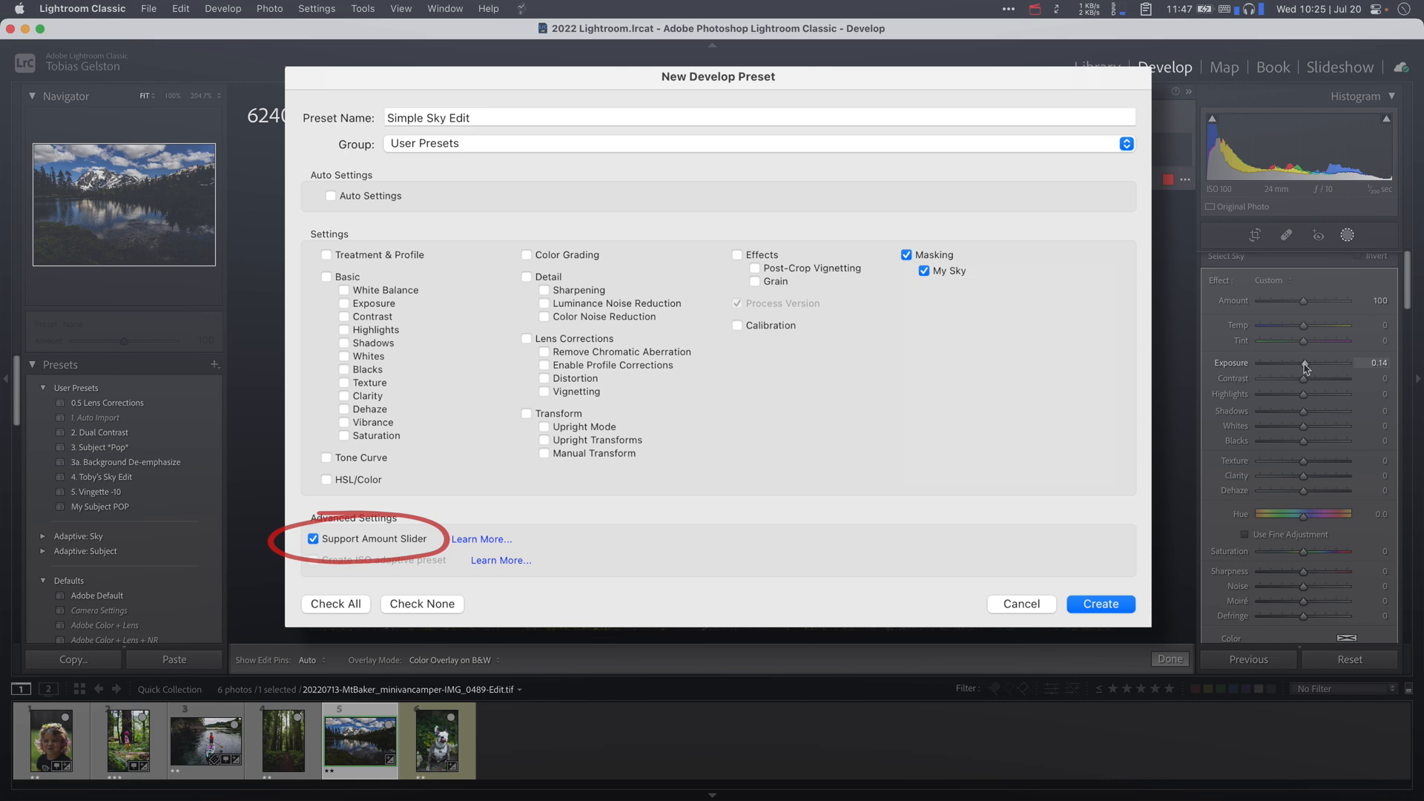
# Create the 'Simple Sky Edit' preset from the My Sky mask with Support Amount Slider
pyautogui.click(1099, 604)
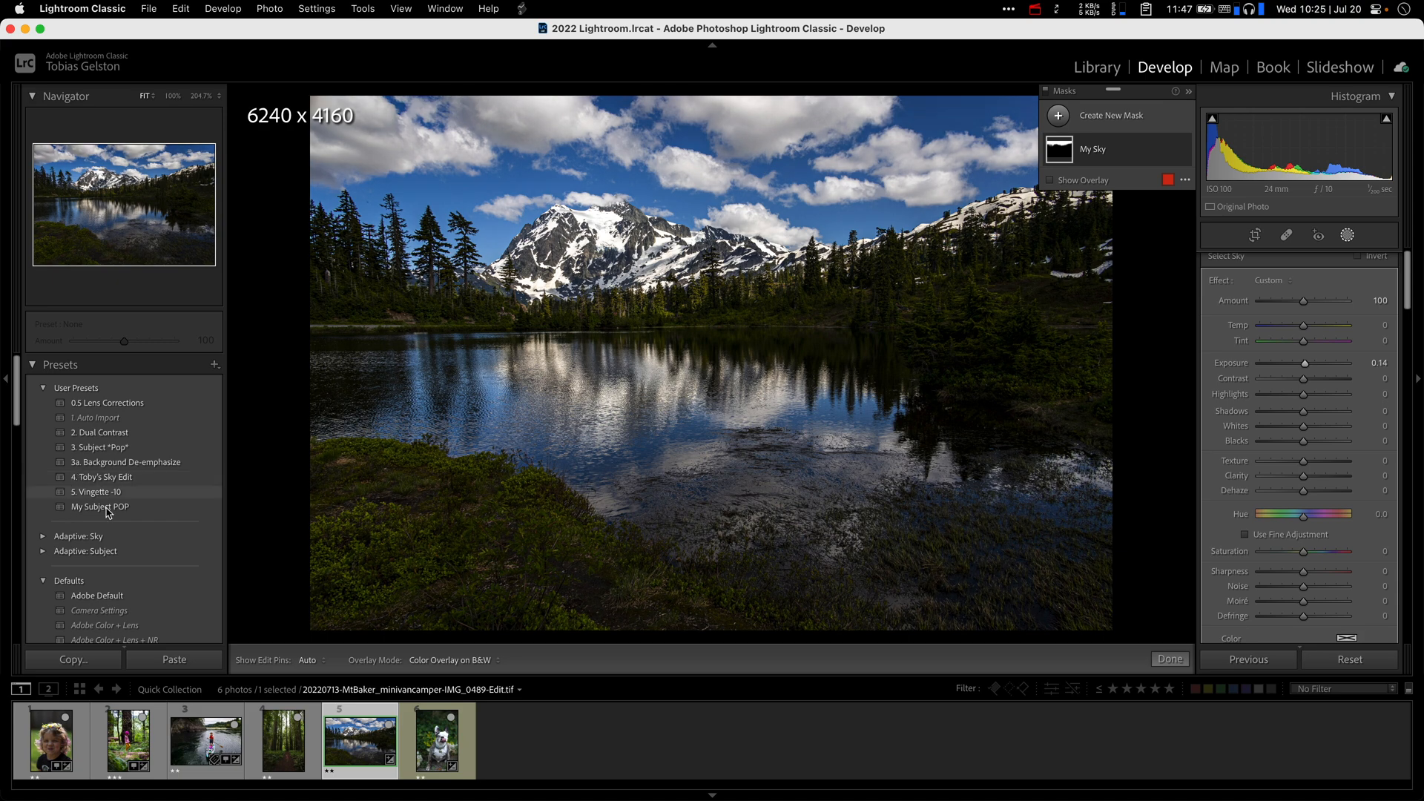
# Apply the Adaptive: Sky Dark Drama preset to the lake photo at Amount 33
pyautogui.click(43, 536)
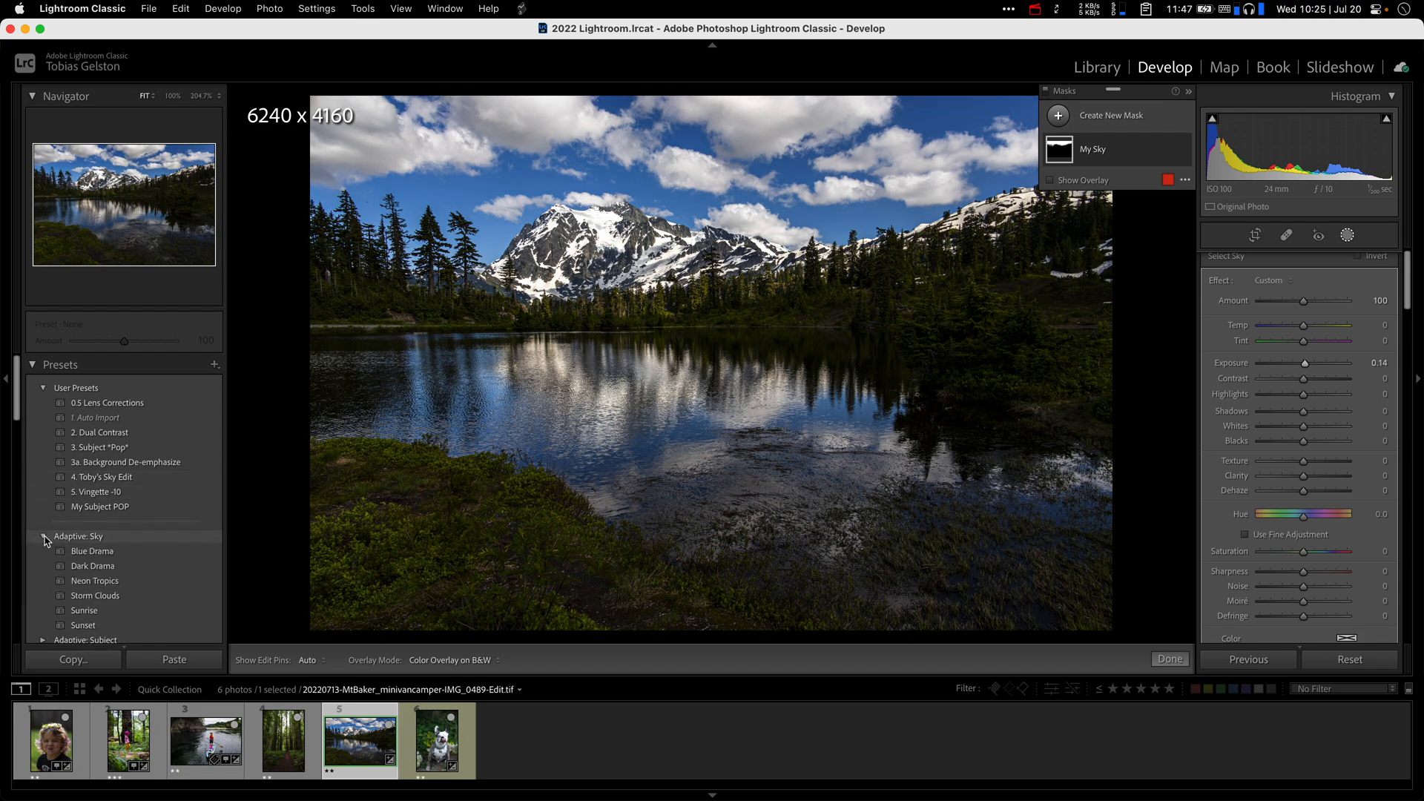
pyautogui.moveTo(94, 580)
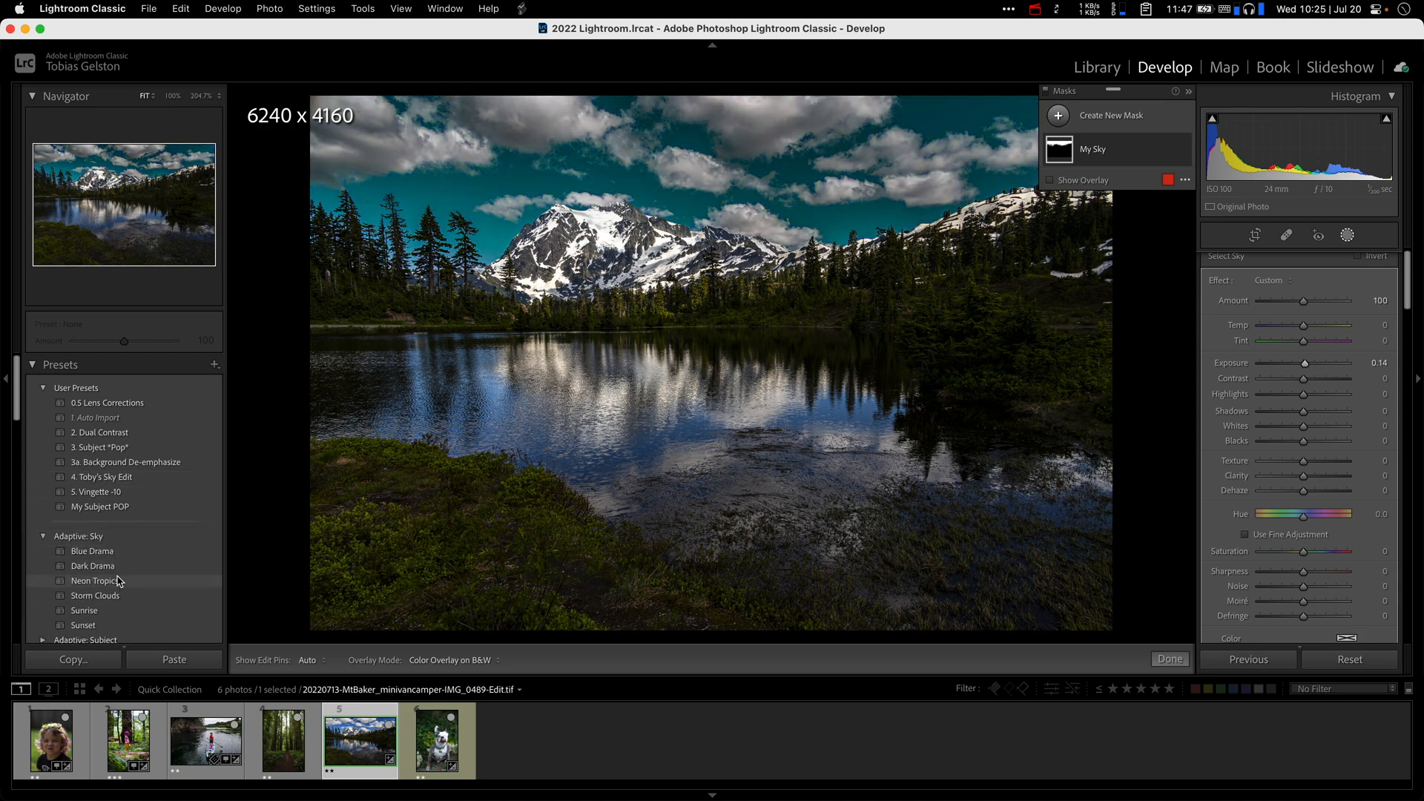
pyautogui.click(84, 610)
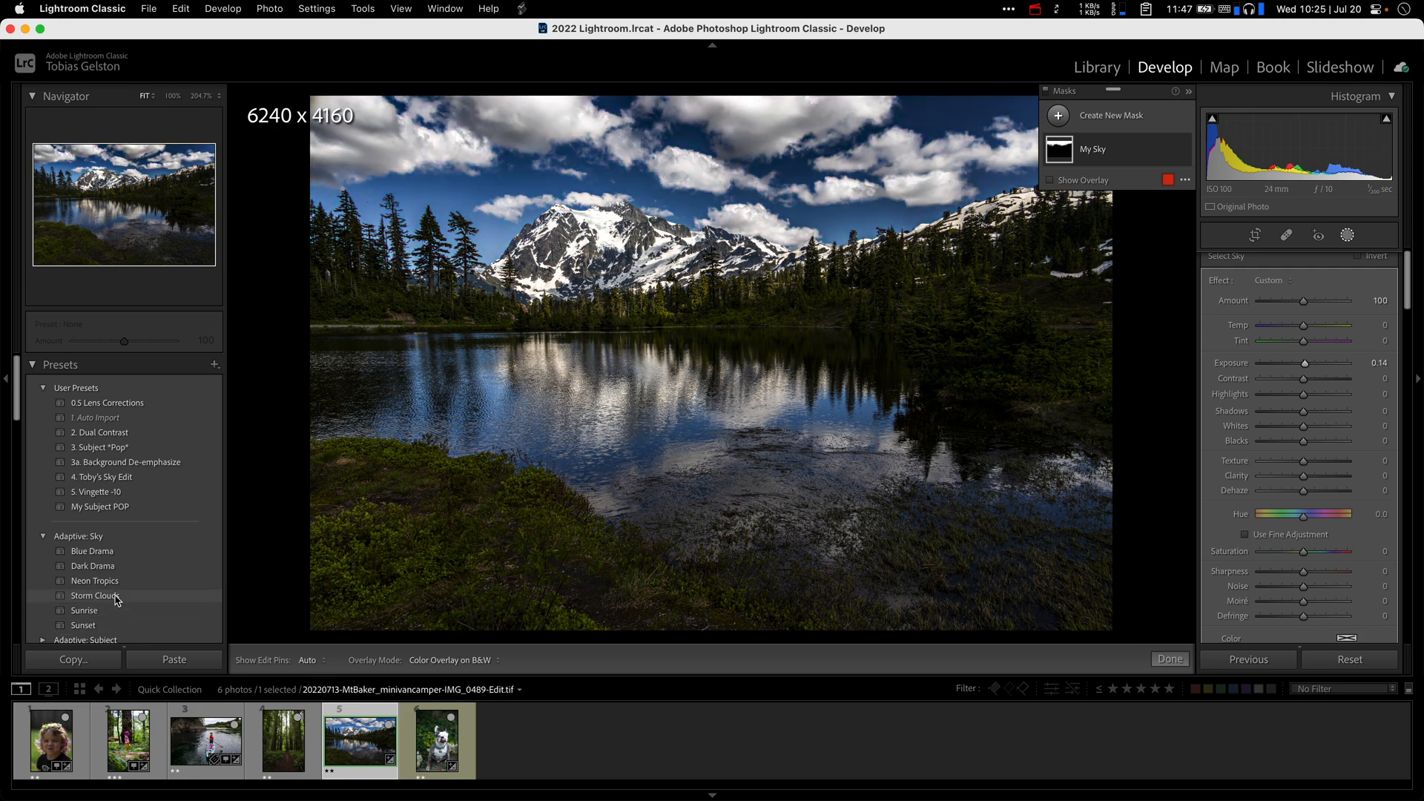
pyautogui.click(43, 535)
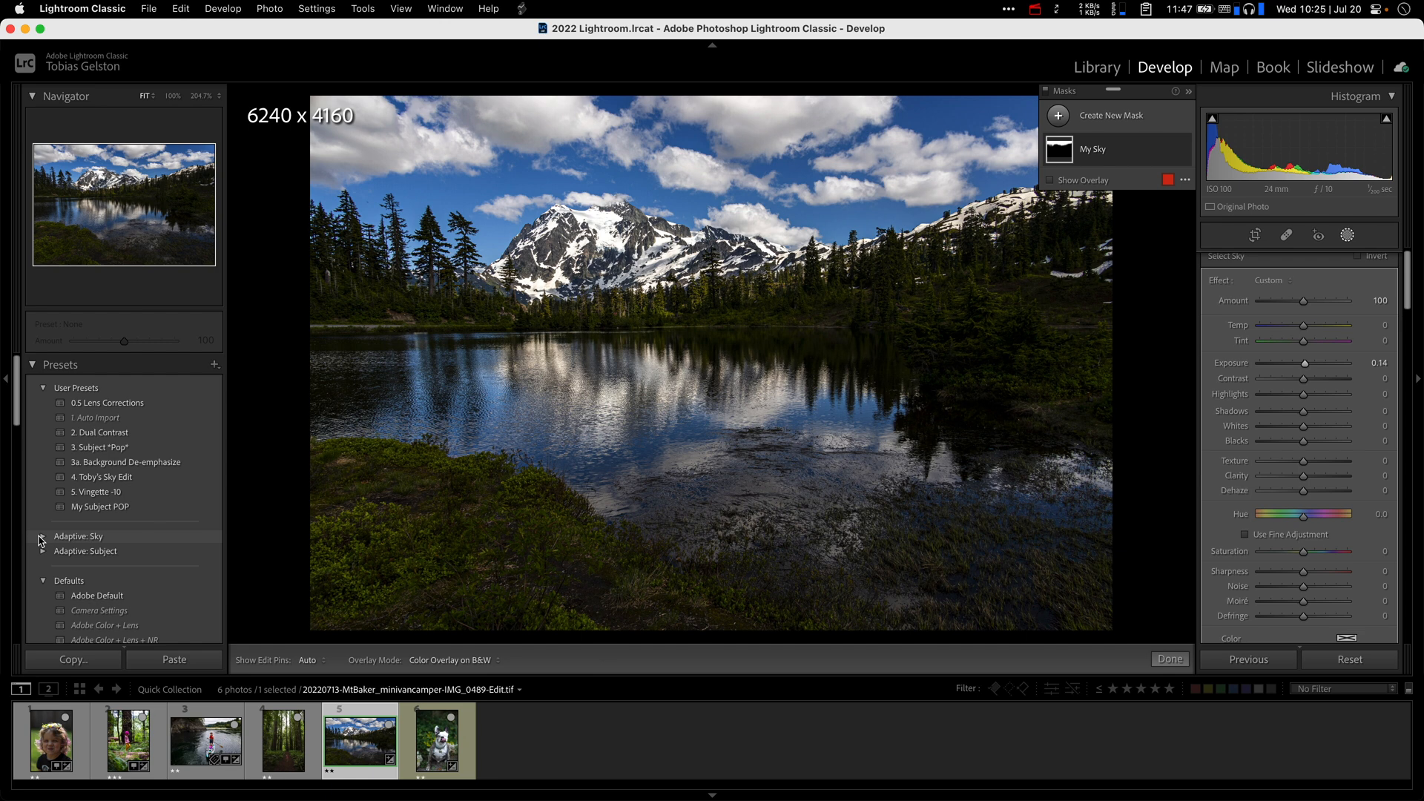
pyautogui.moveTo(727, 623)
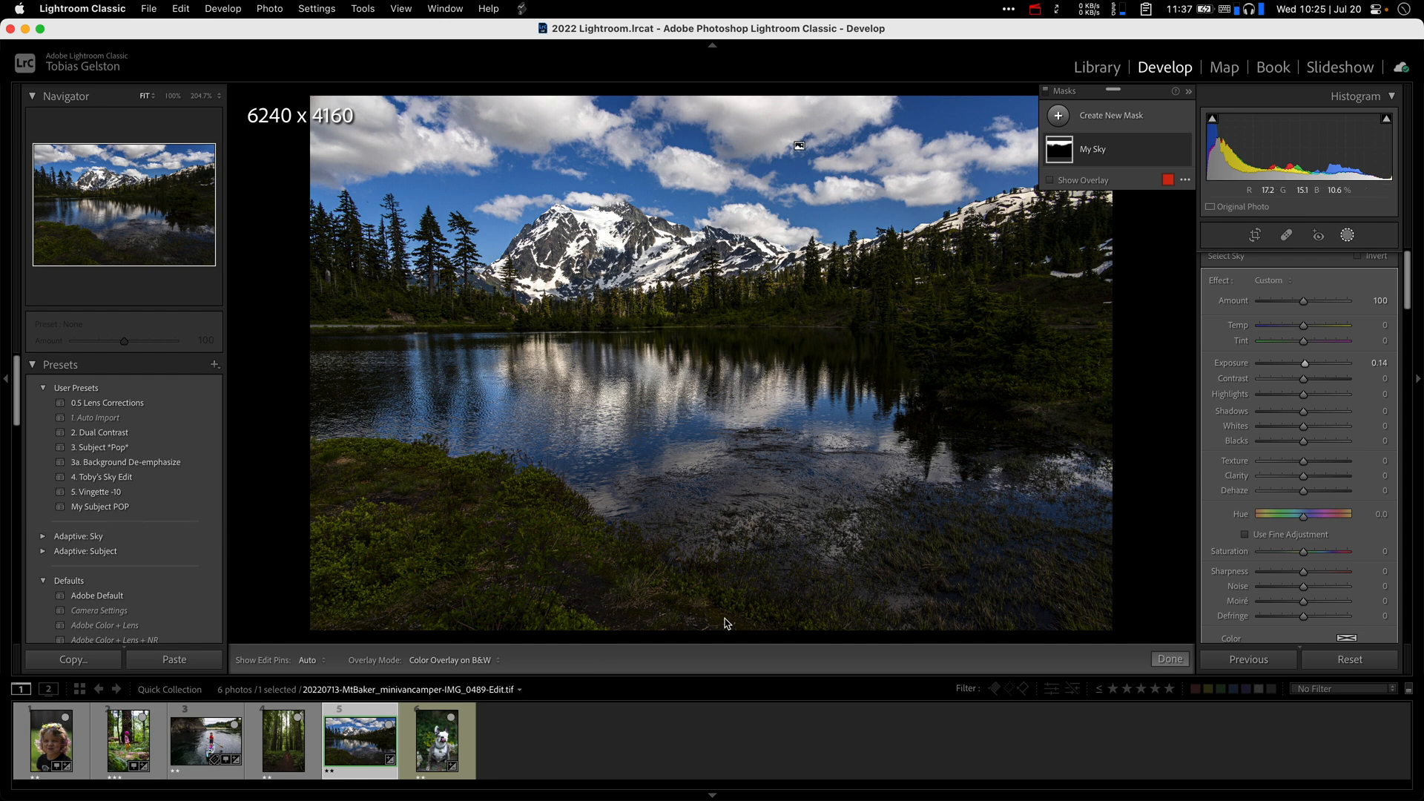
pyautogui.moveTo(681, 568)
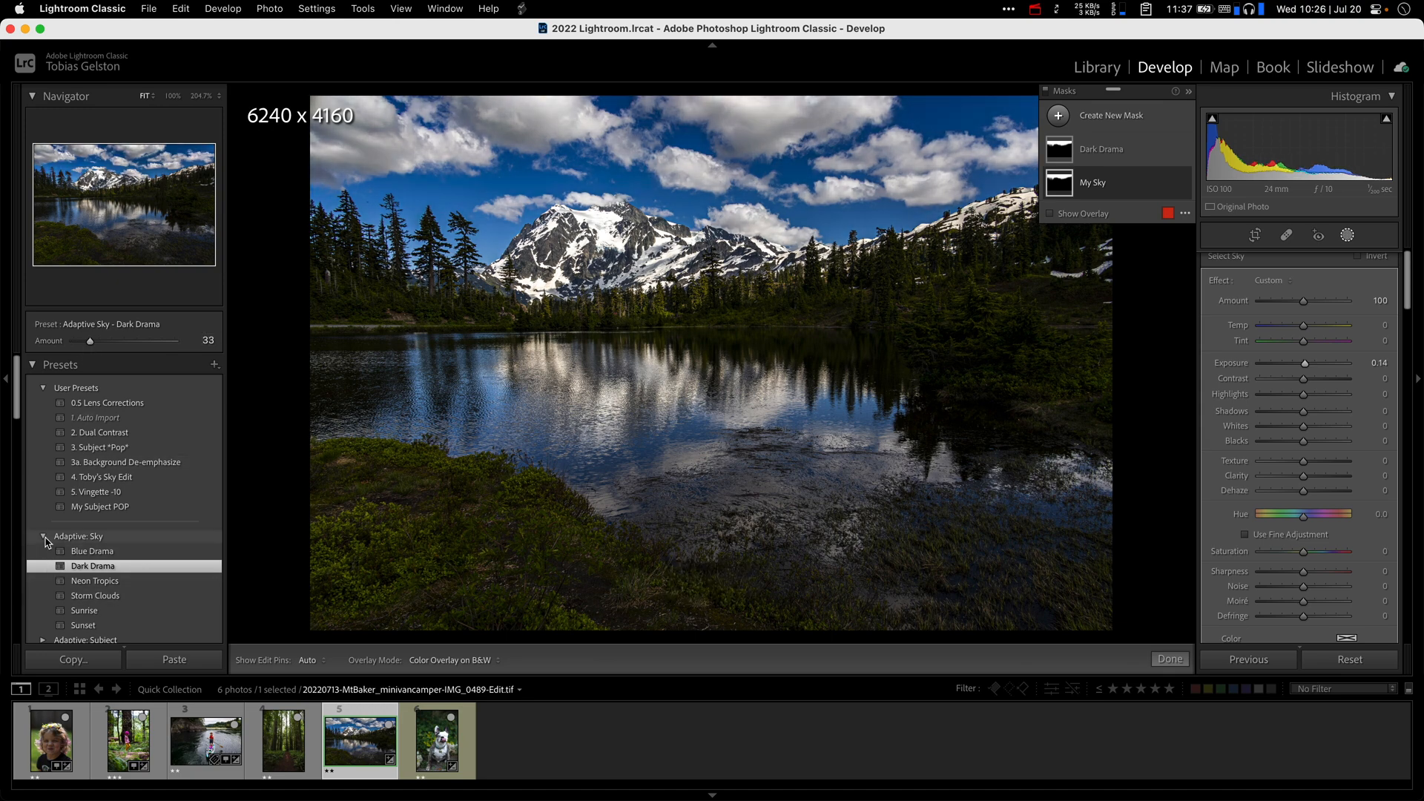
pyautogui.click(43, 536)
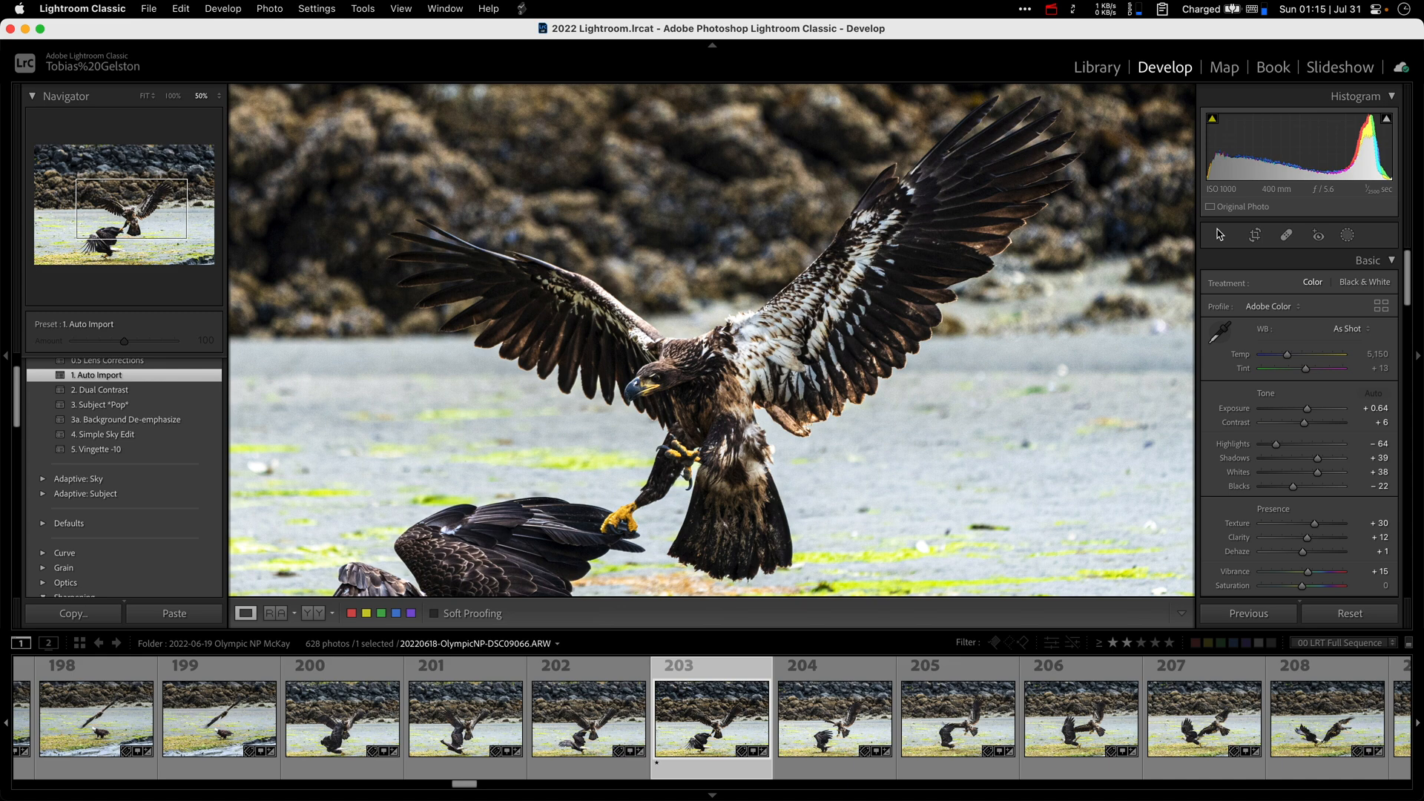
pyautogui.moveTo(1290, 245)
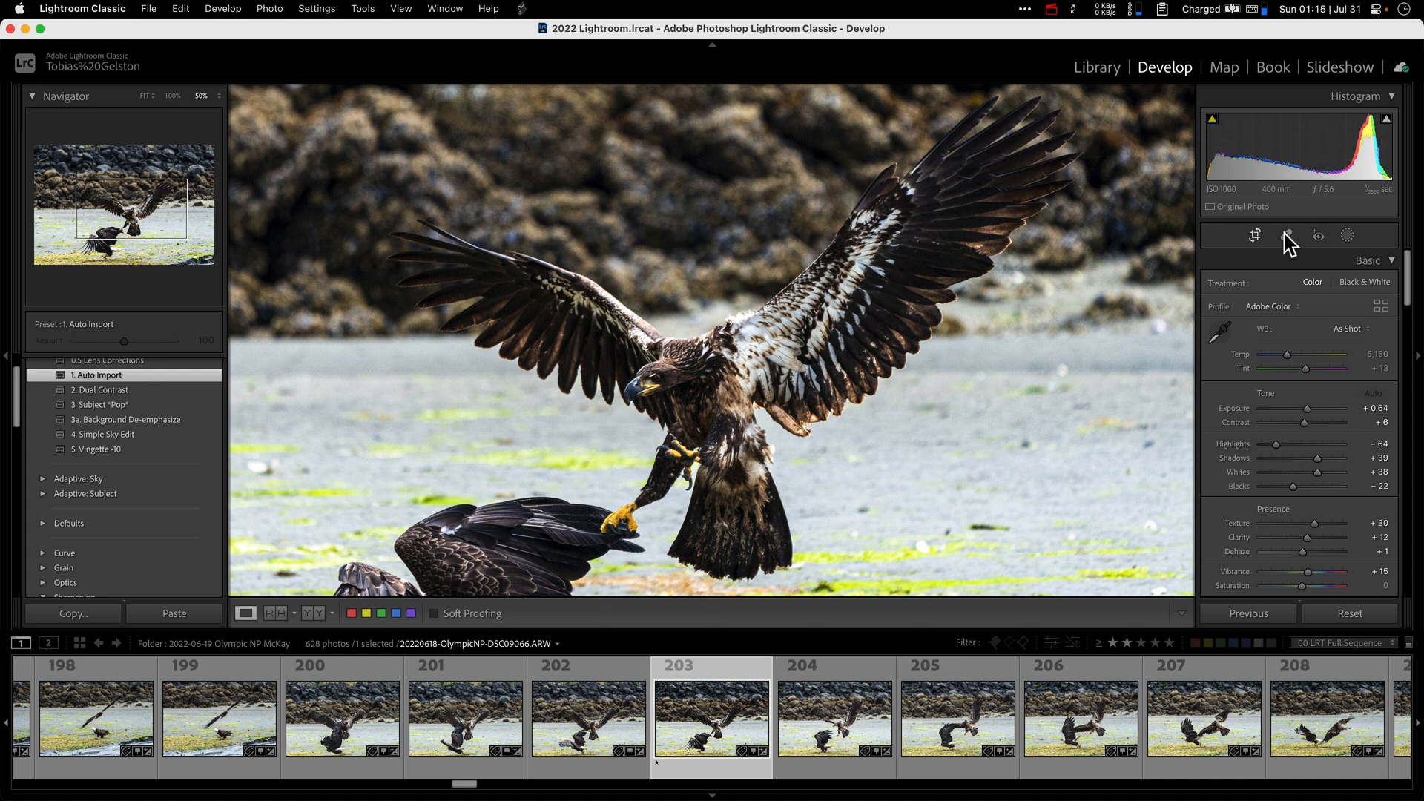
# Add a Select Subject mask on the eagles and rename it from Mask 1 to Background
pyautogui.click(1348, 235)
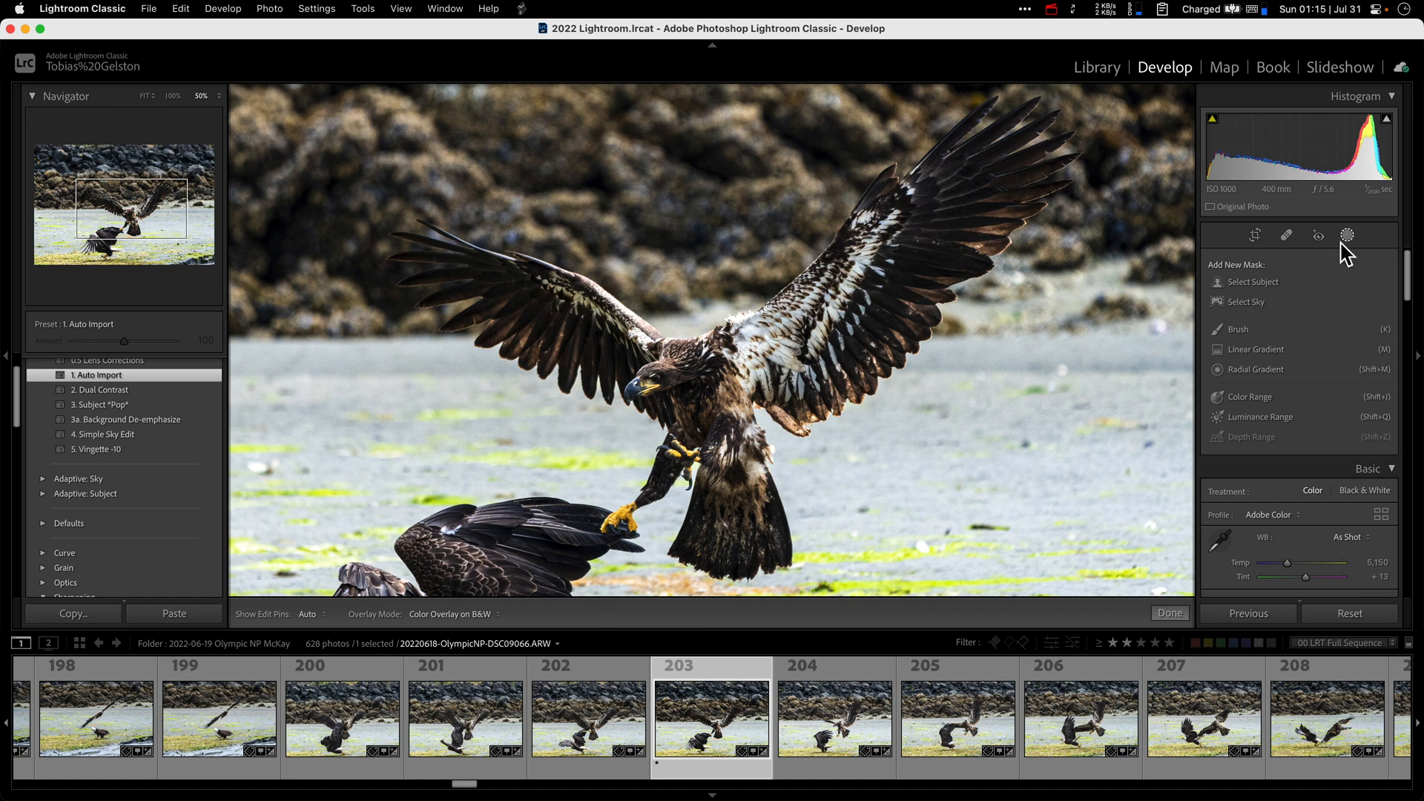
pyautogui.click(1252, 282)
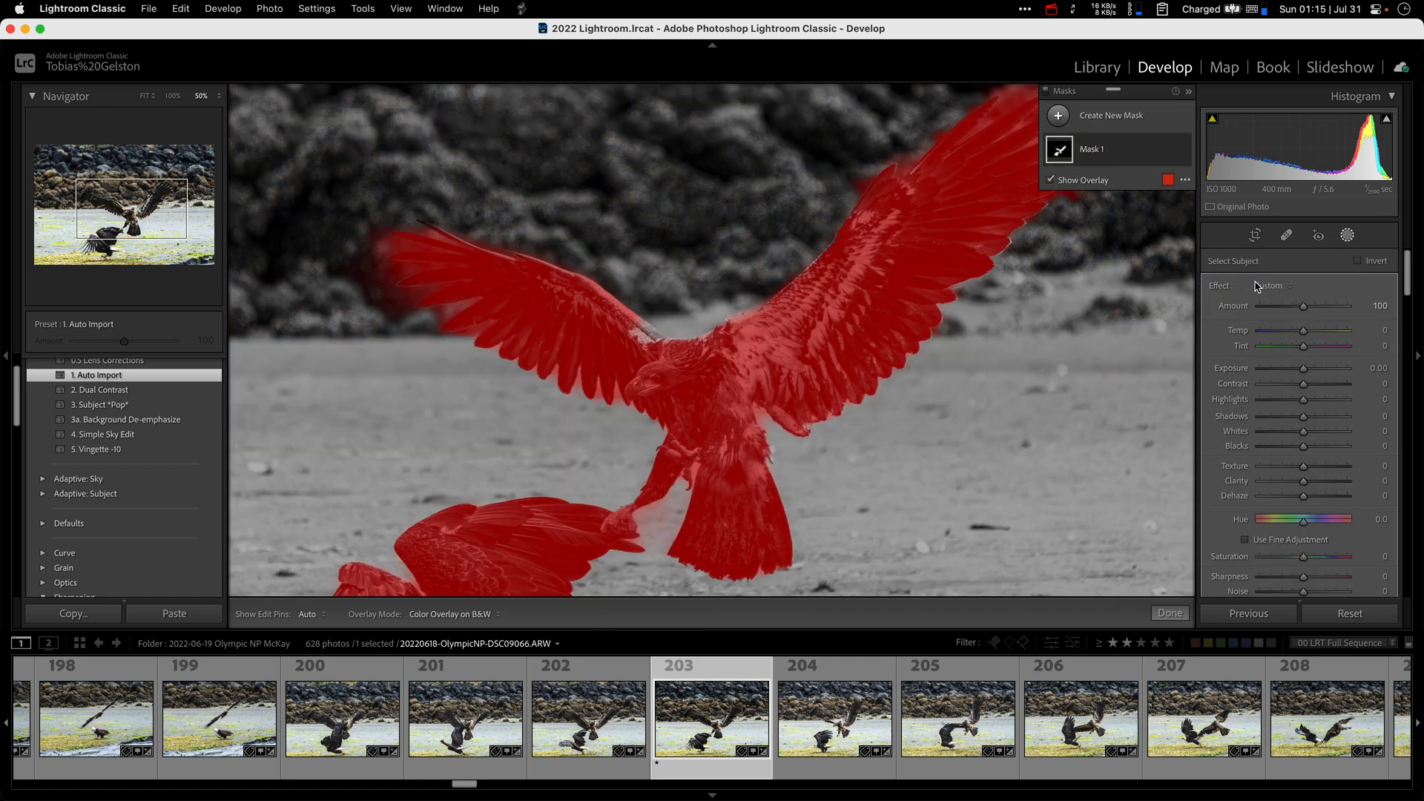
pyautogui.moveTo(391, 281)
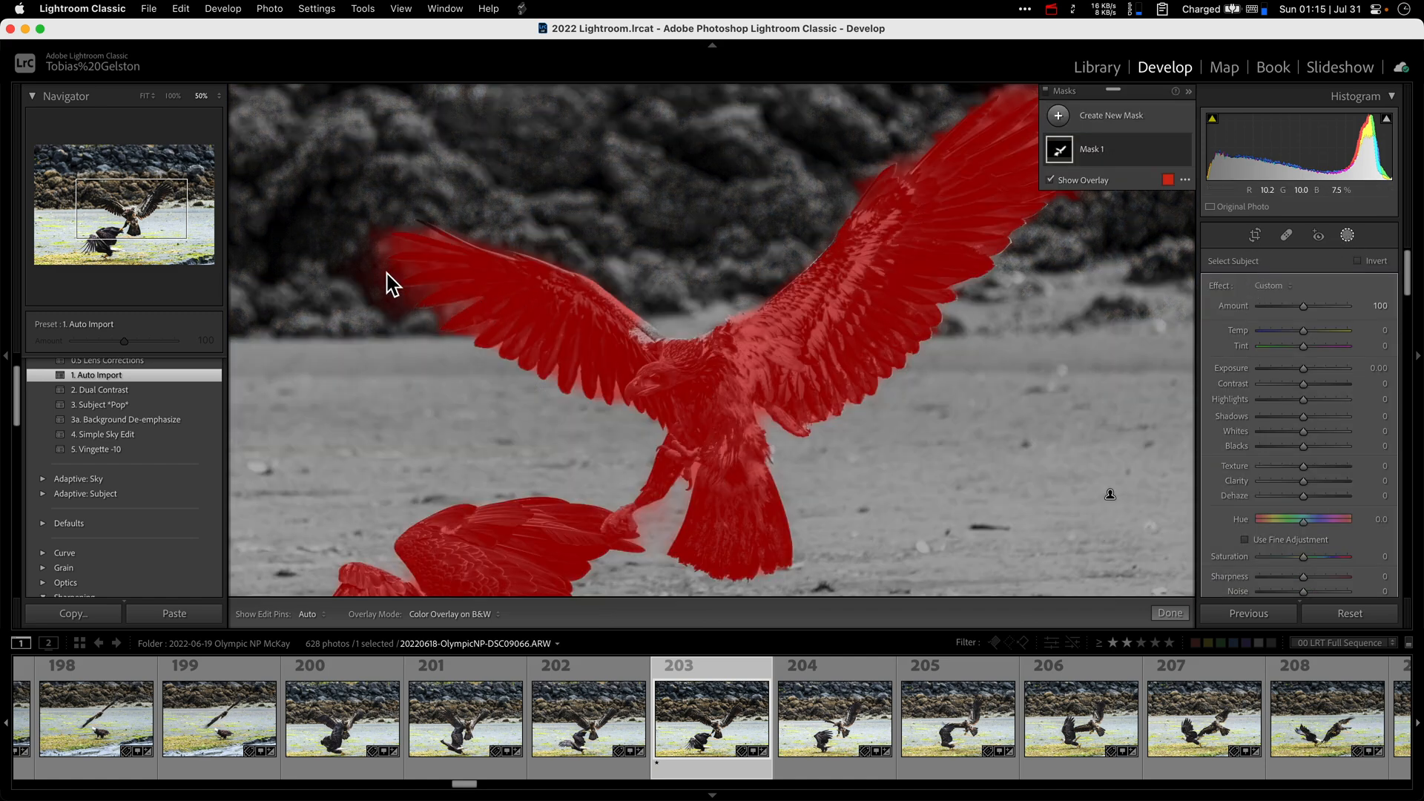
pyautogui.moveTo(1011, 226)
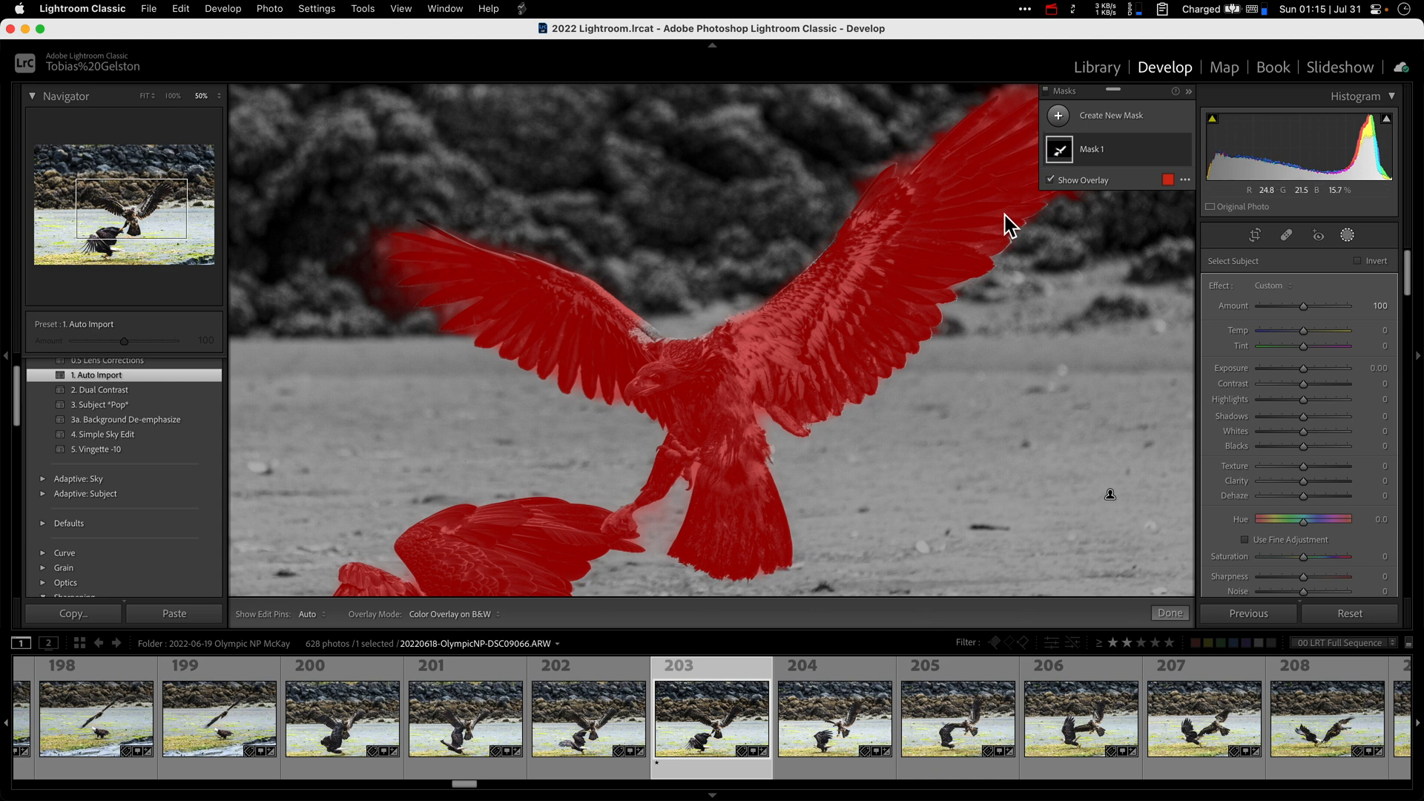
pyautogui.moveTo(1099, 162)
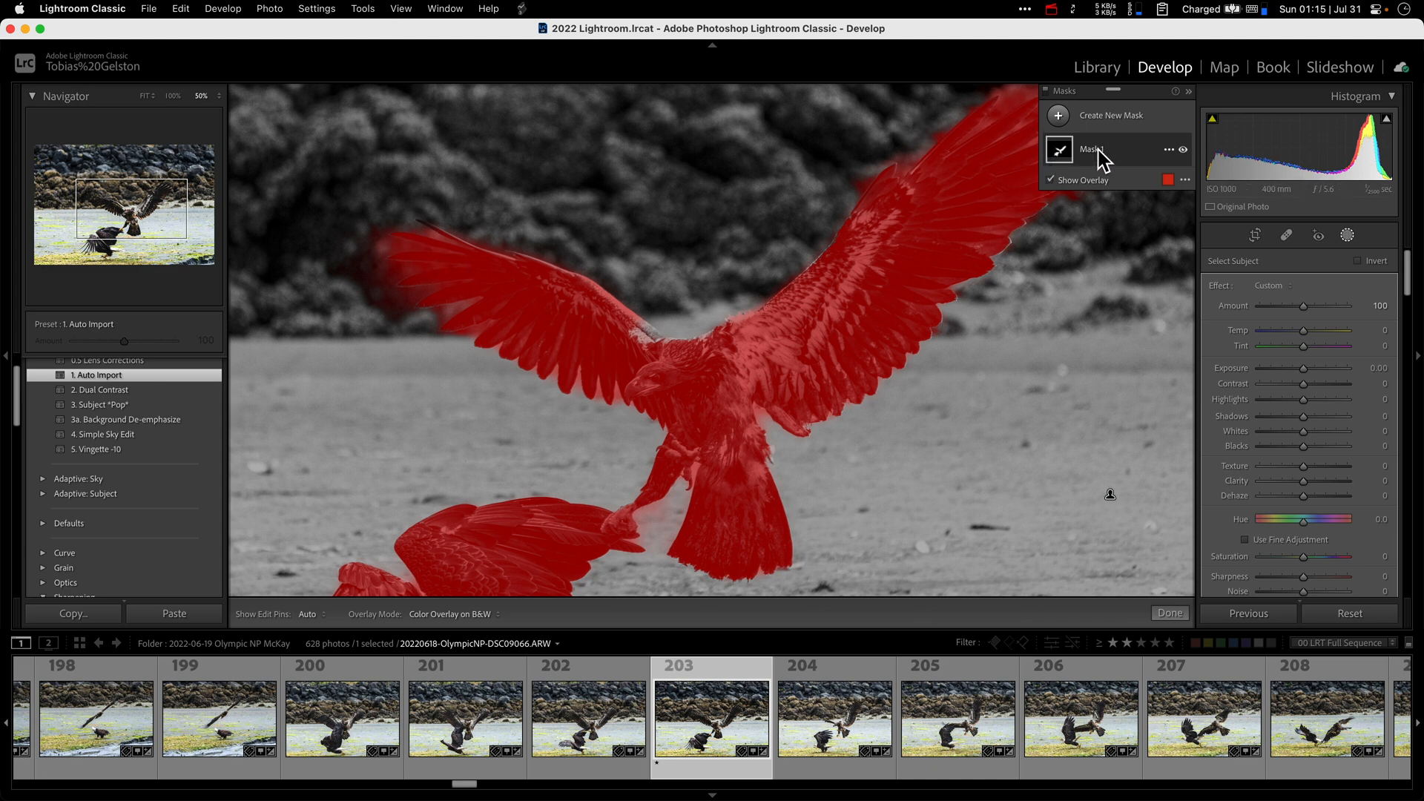
pyautogui.doubleClick(1093, 149)
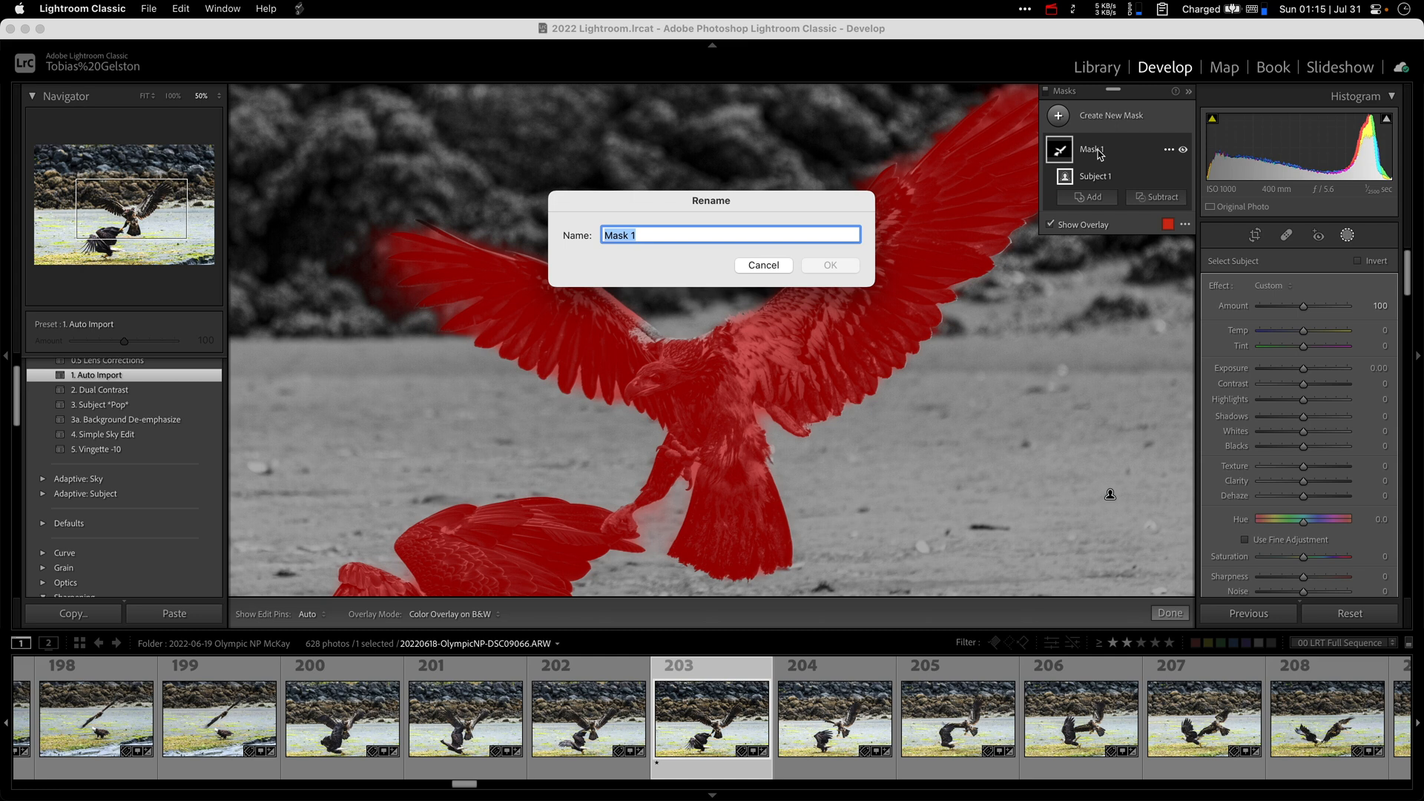
pyautogui.write('Background')
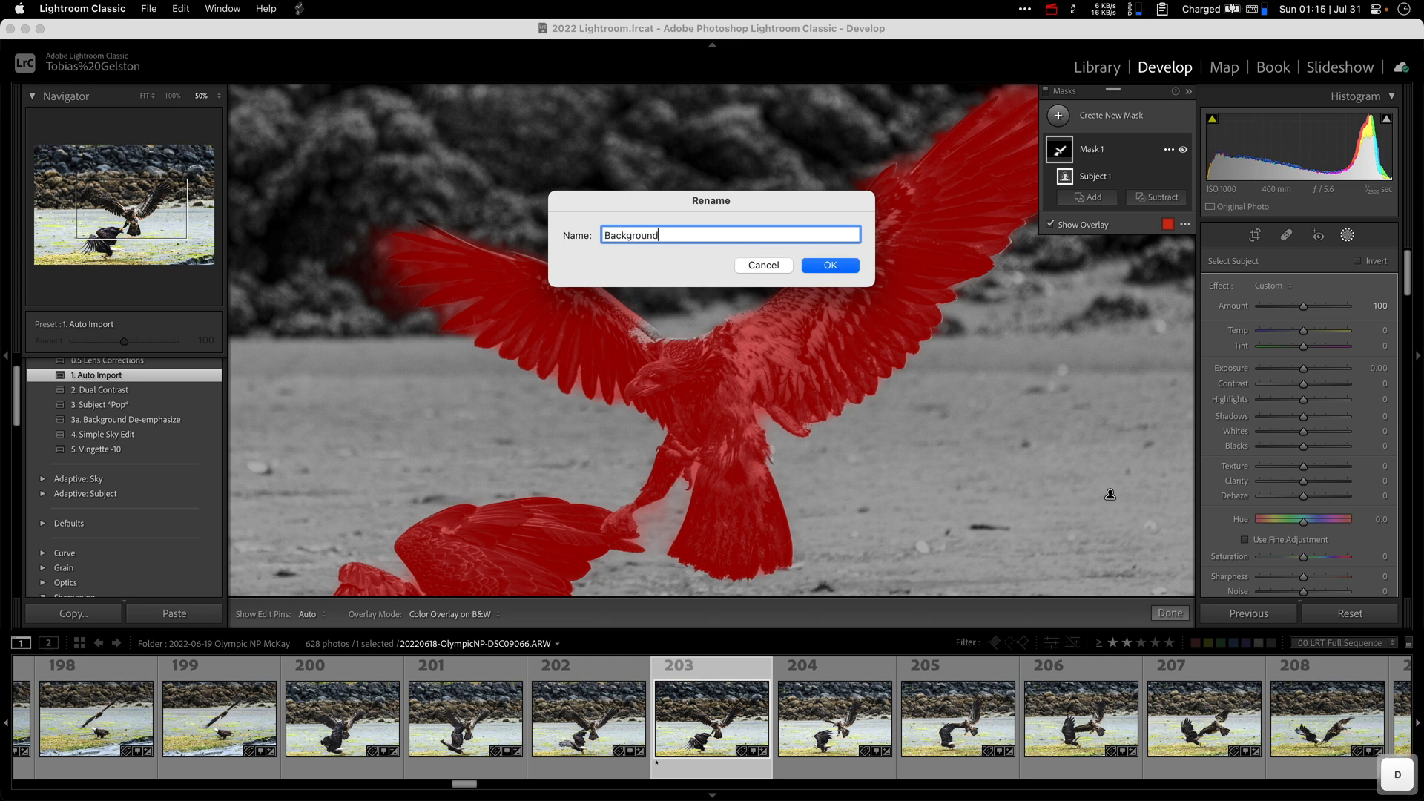
pyautogui.click(827, 265)
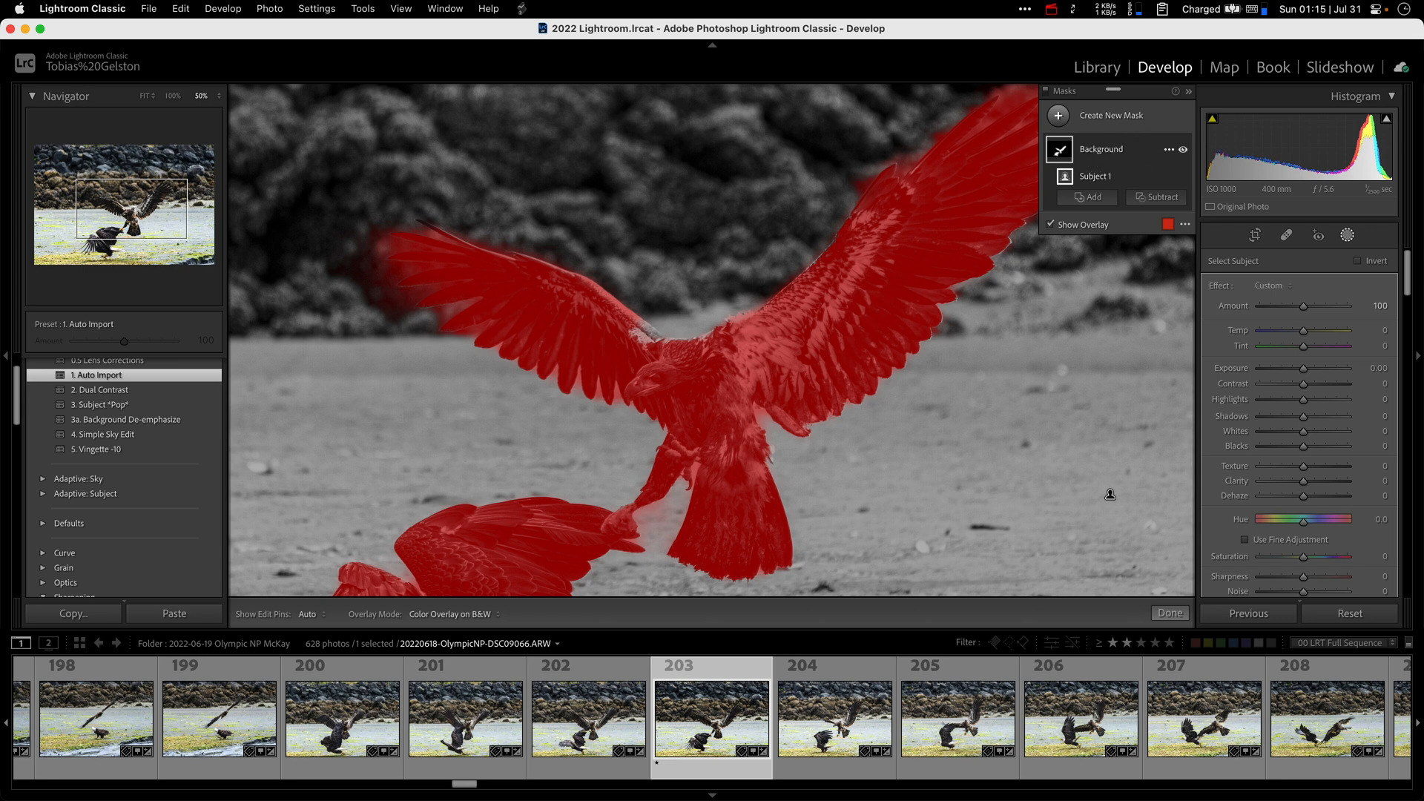
# Invert the Background mask and set Exposure -0.20, Texture -34, Clarity -37
pyautogui.click(1170, 150)
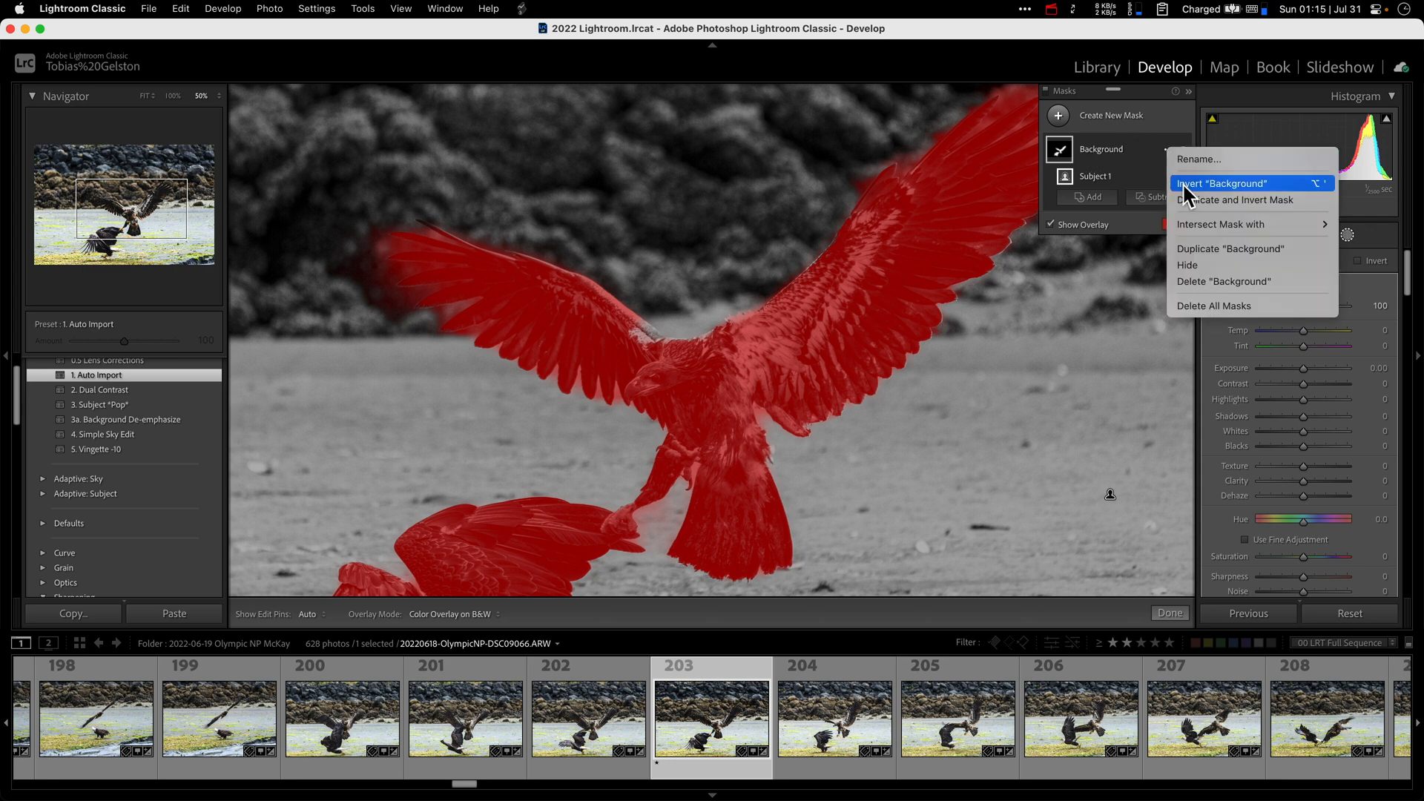
pyautogui.click(1220, 183)
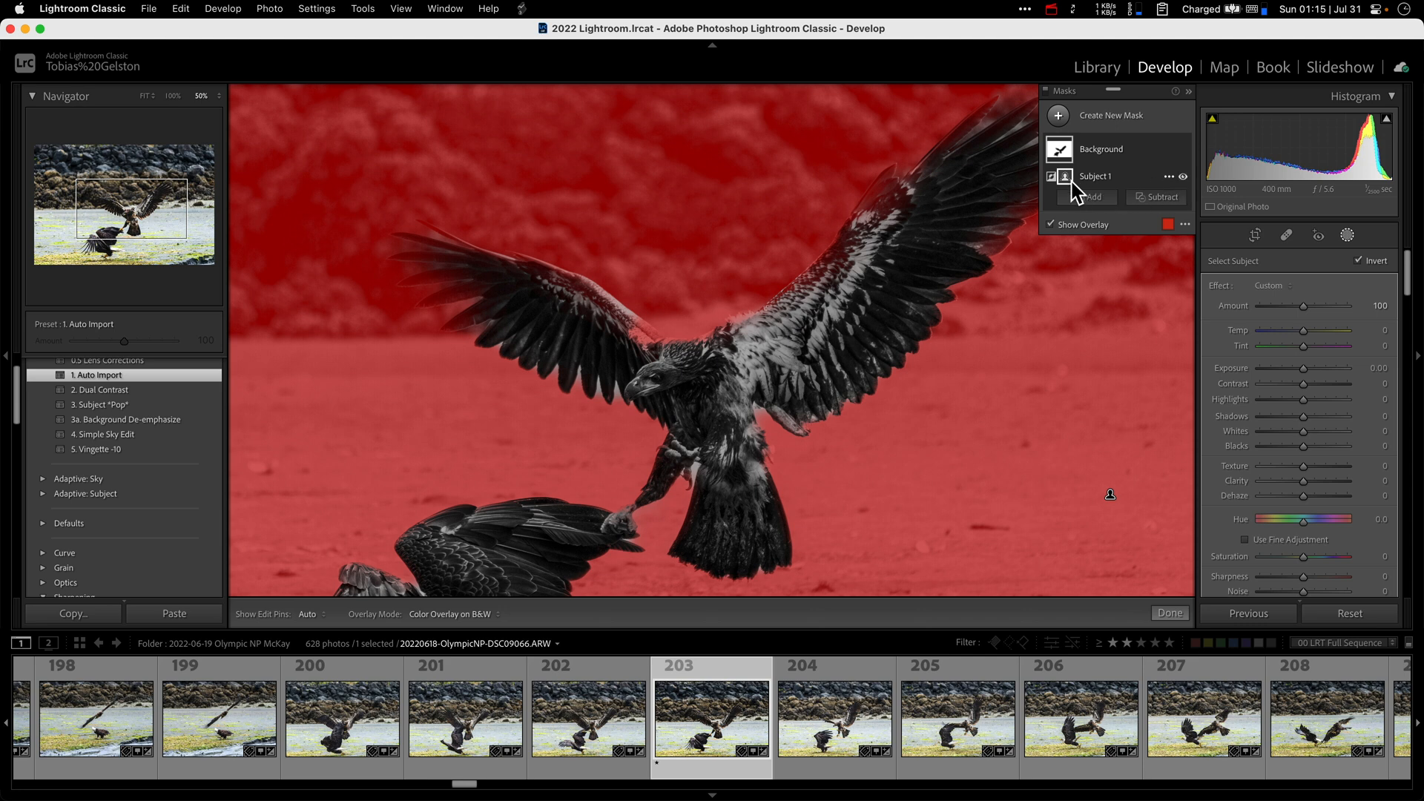
pyautogui.moveTo(1078, 191)
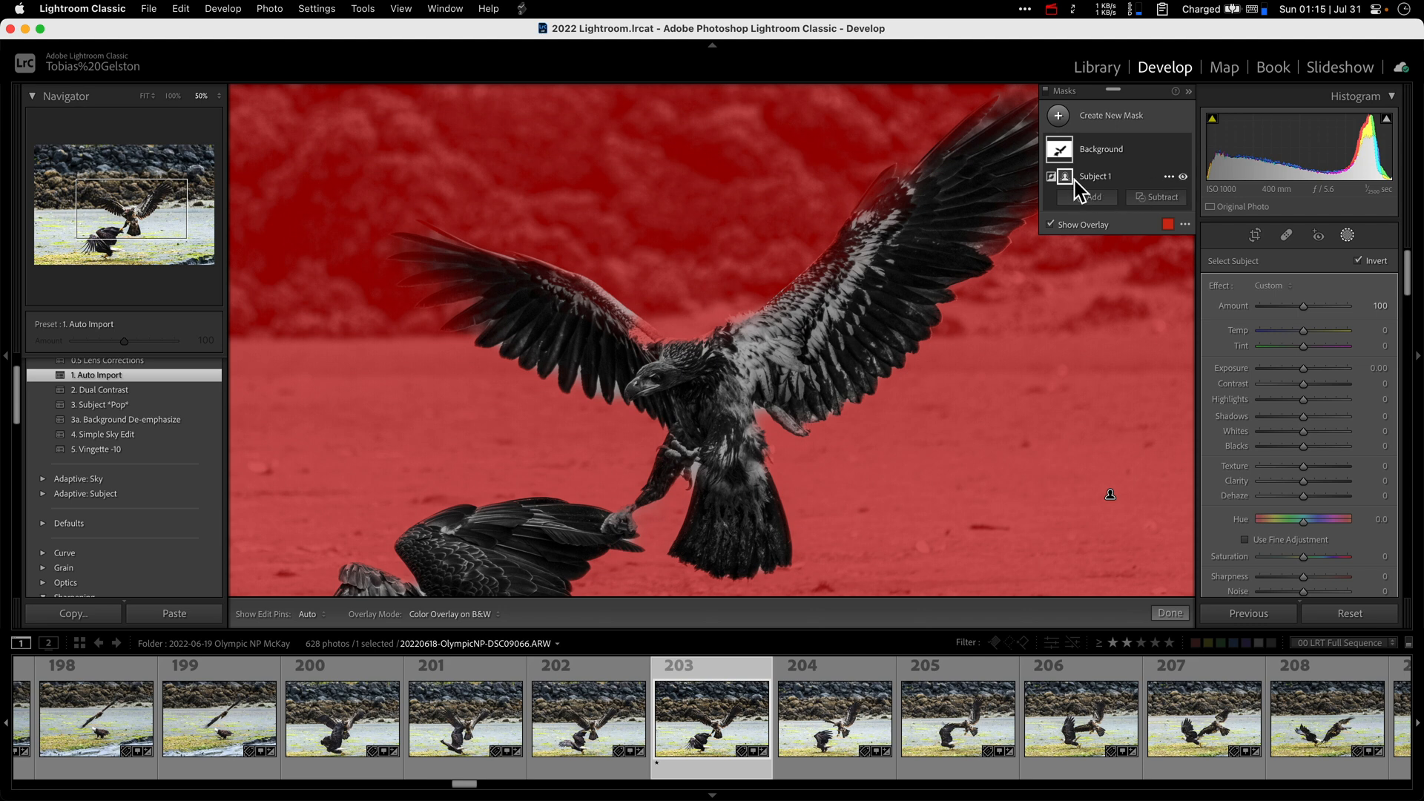
pyautogui.click(1100, 149)
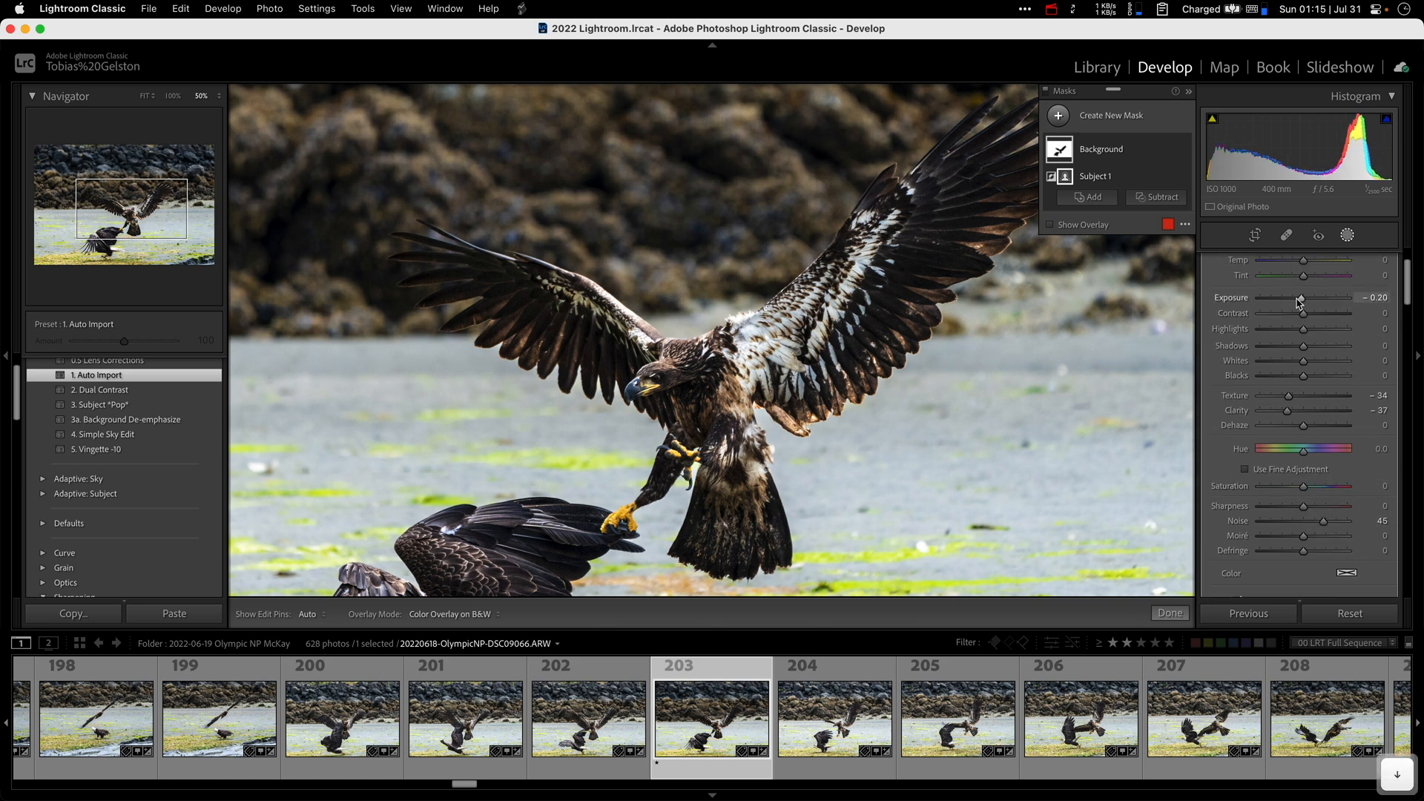
pyautogui.moveTo(527, 505)
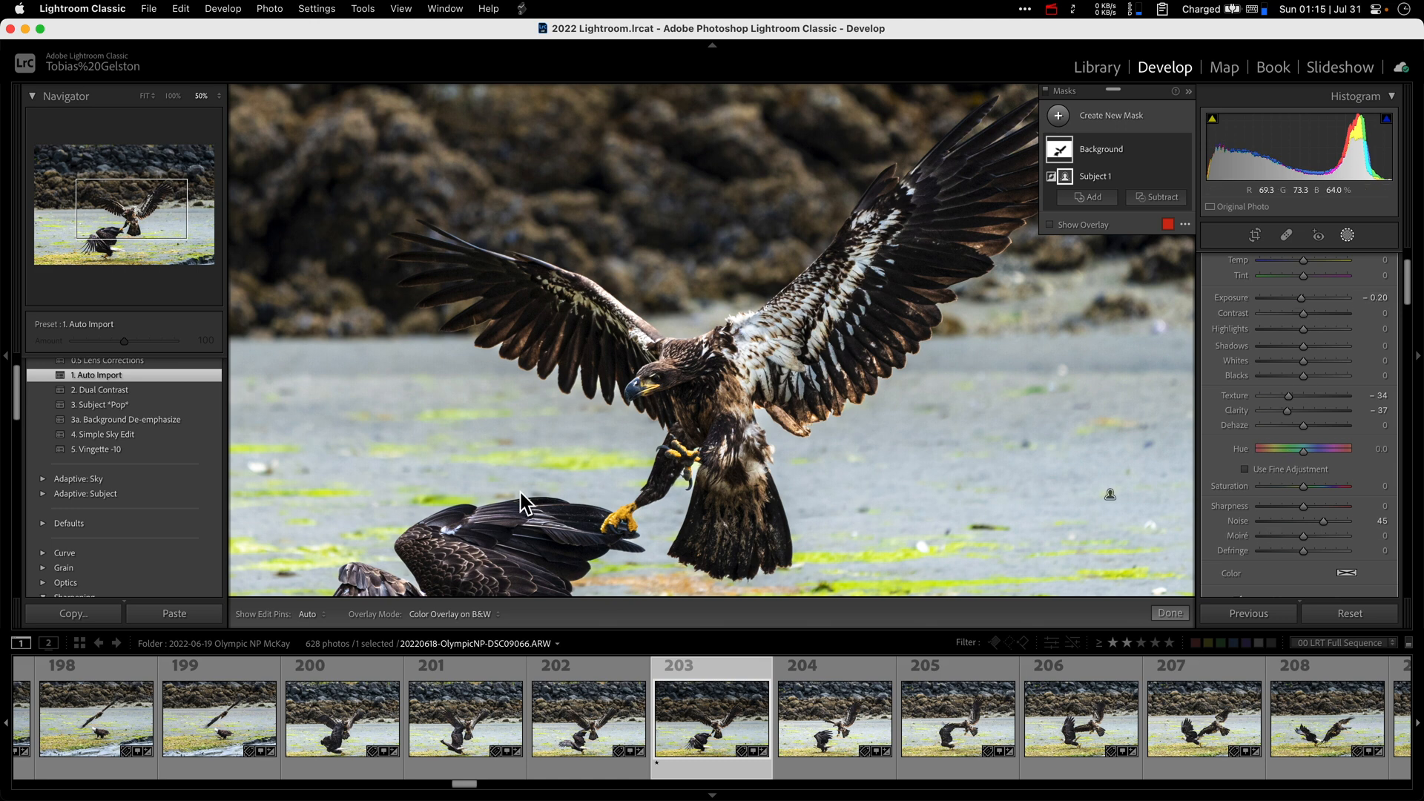
# Create a 'Background Edit' preset containing only the Masking > Background setting
pyautogui.click(215, 364)
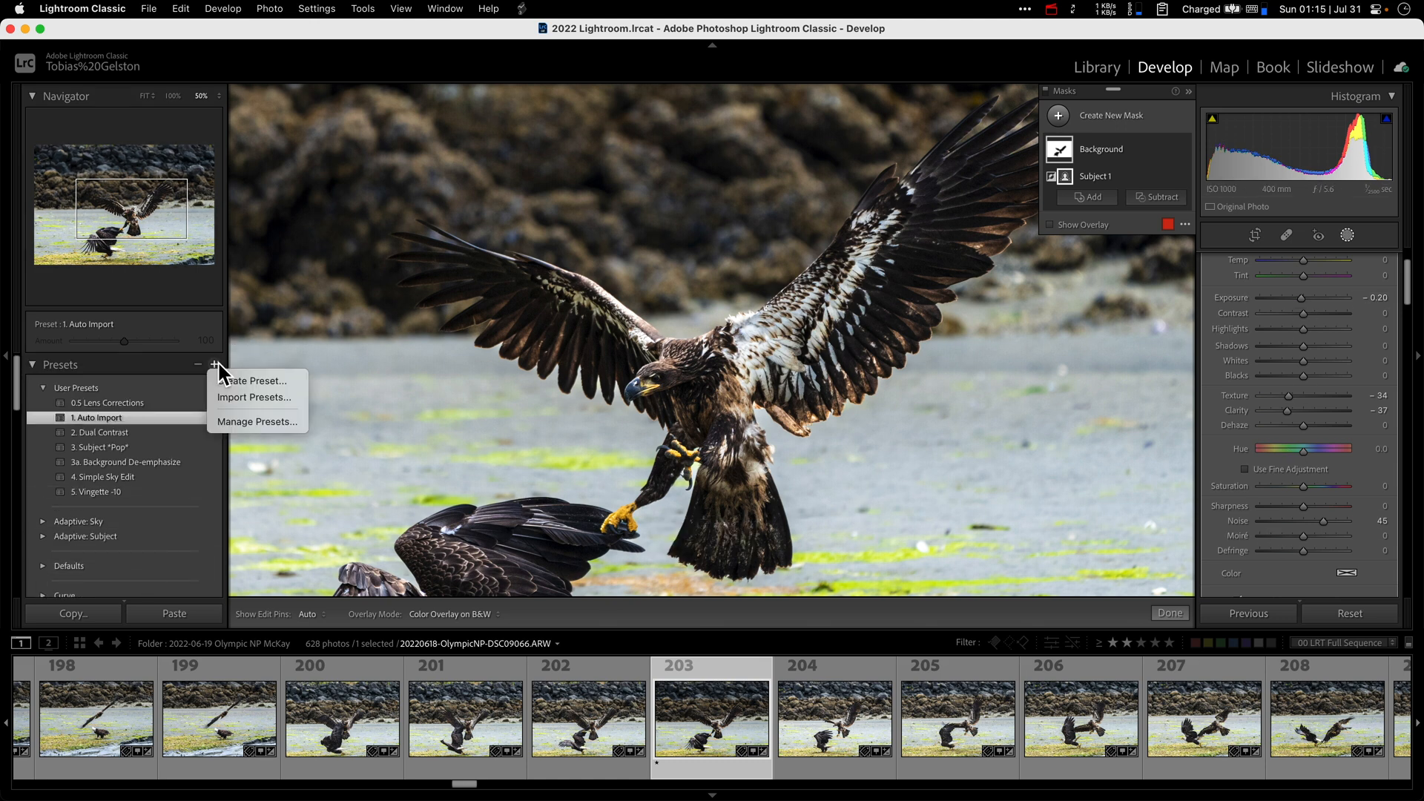
pyautogui.click(255, 380)
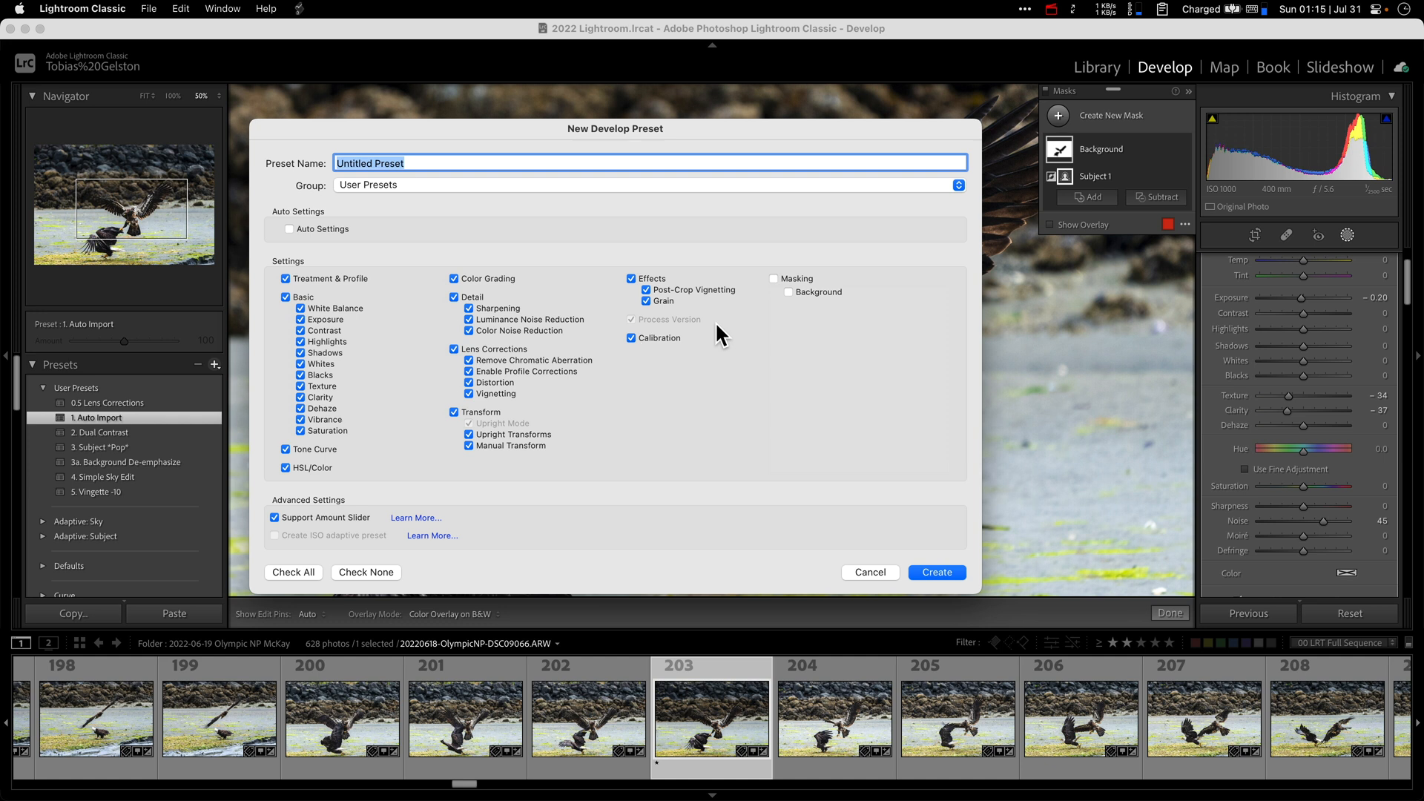
pyautogui.click(774, 278)
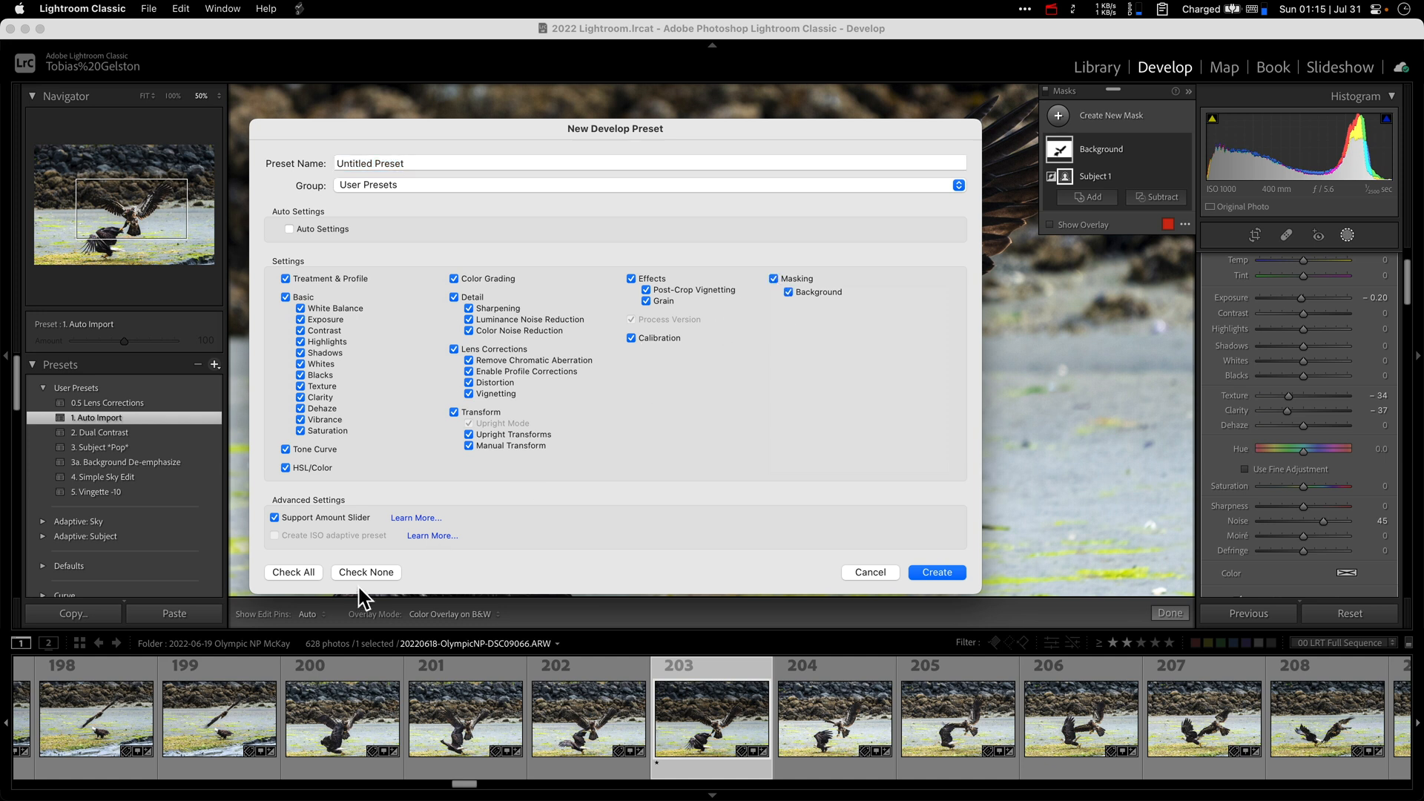
pyautogui.click(366, 572)
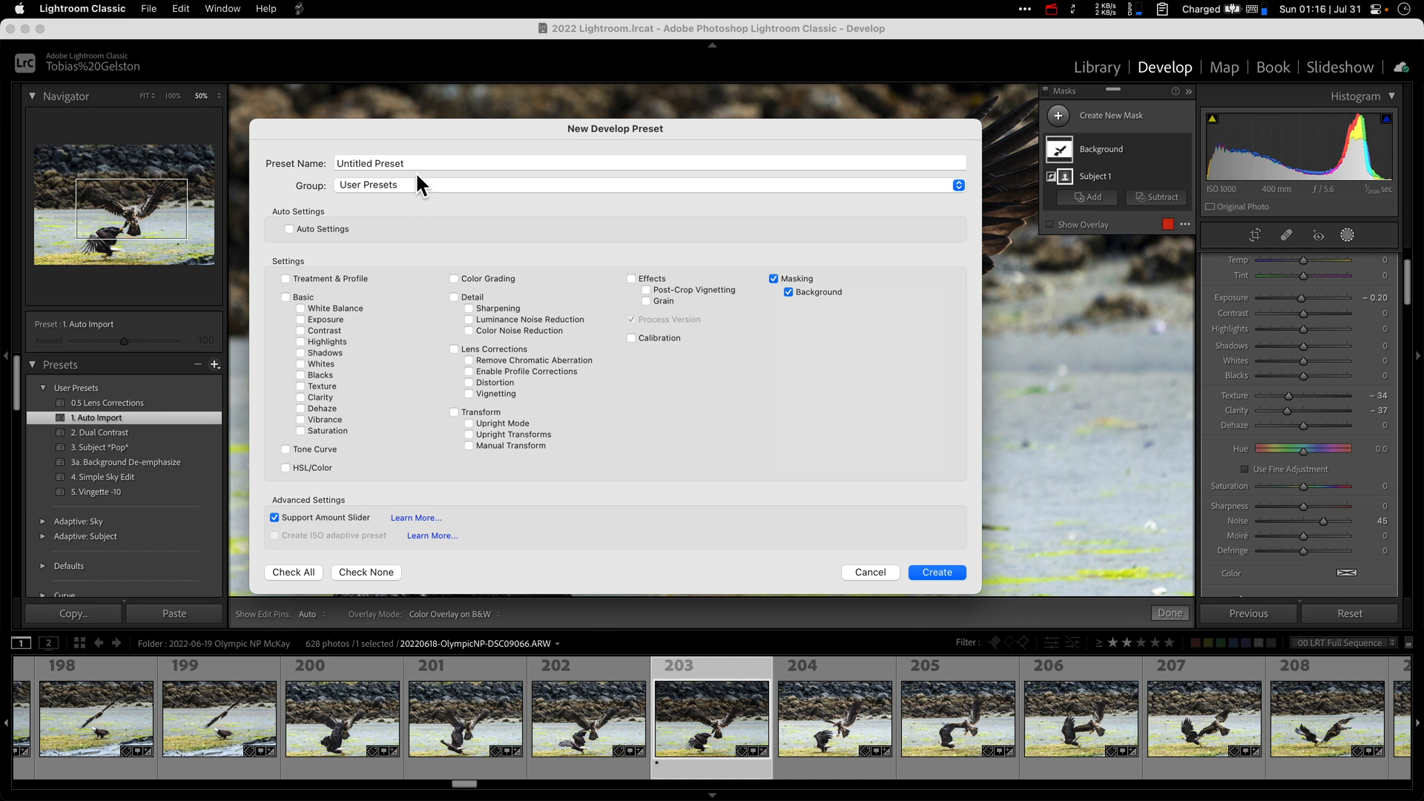
pyautogui.write('Back')
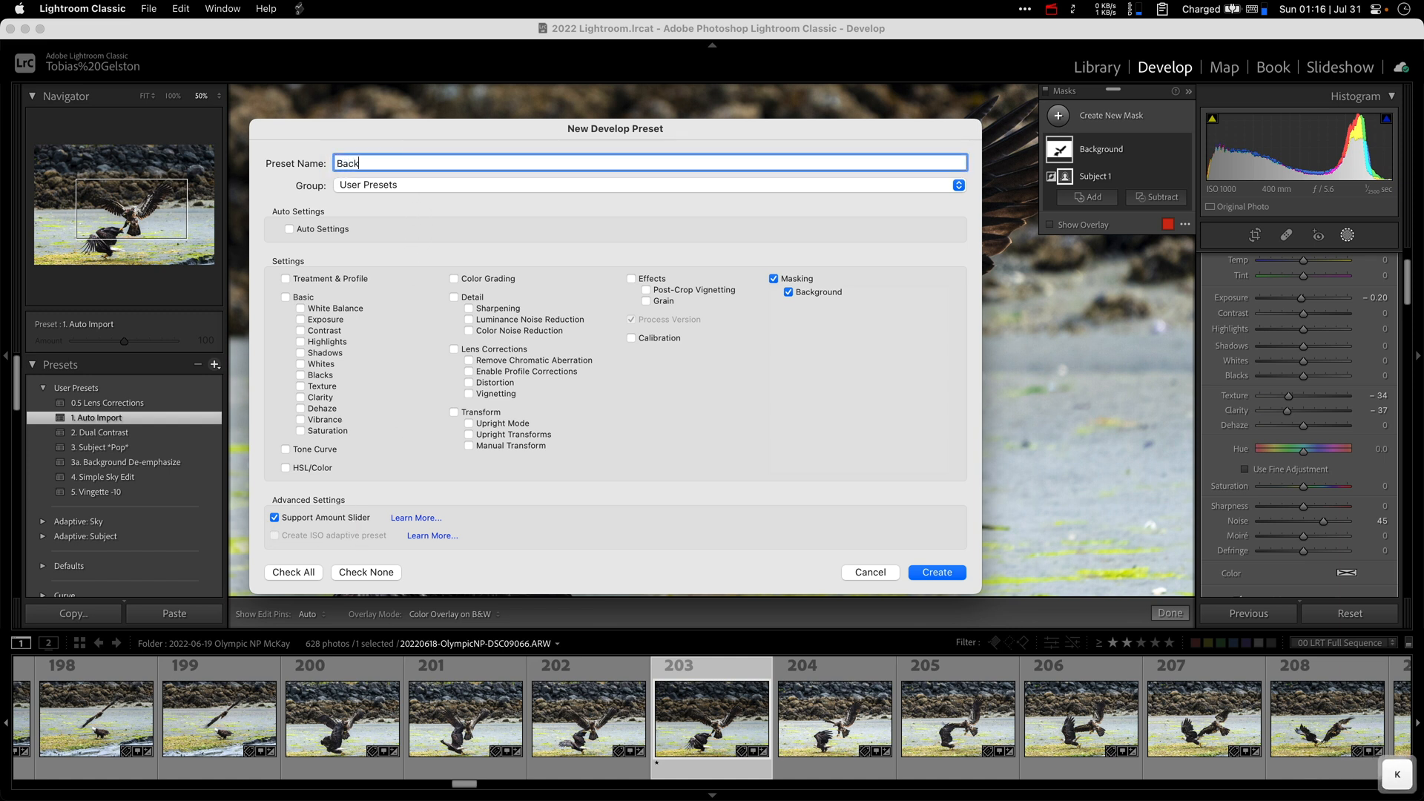
pyautogui.write('ground Edit')
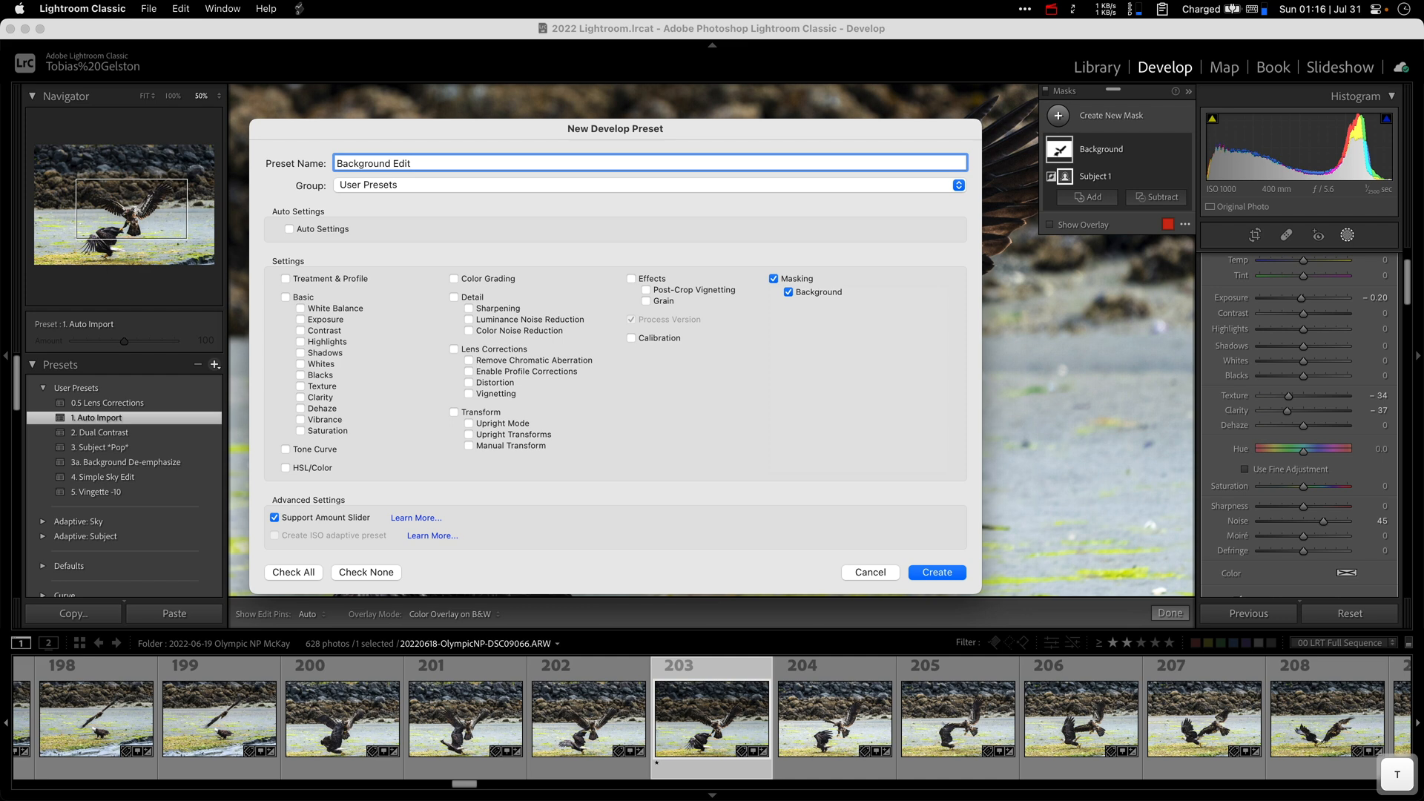
pyautogui.click(936, 572)
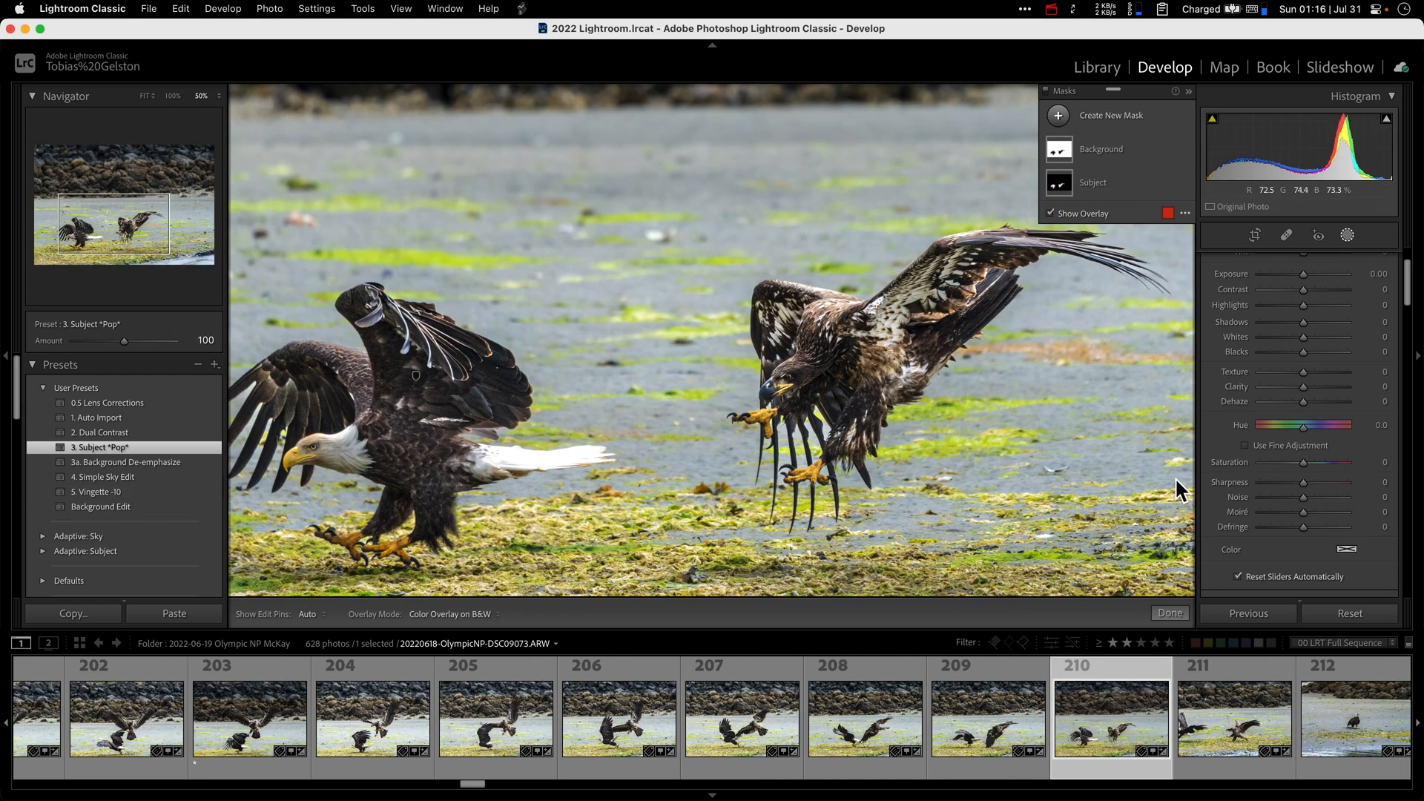
# Review photo 210's −11 post-crop vignette in Effects and bring up the add-preset options
pyautogui.scroll(-3)
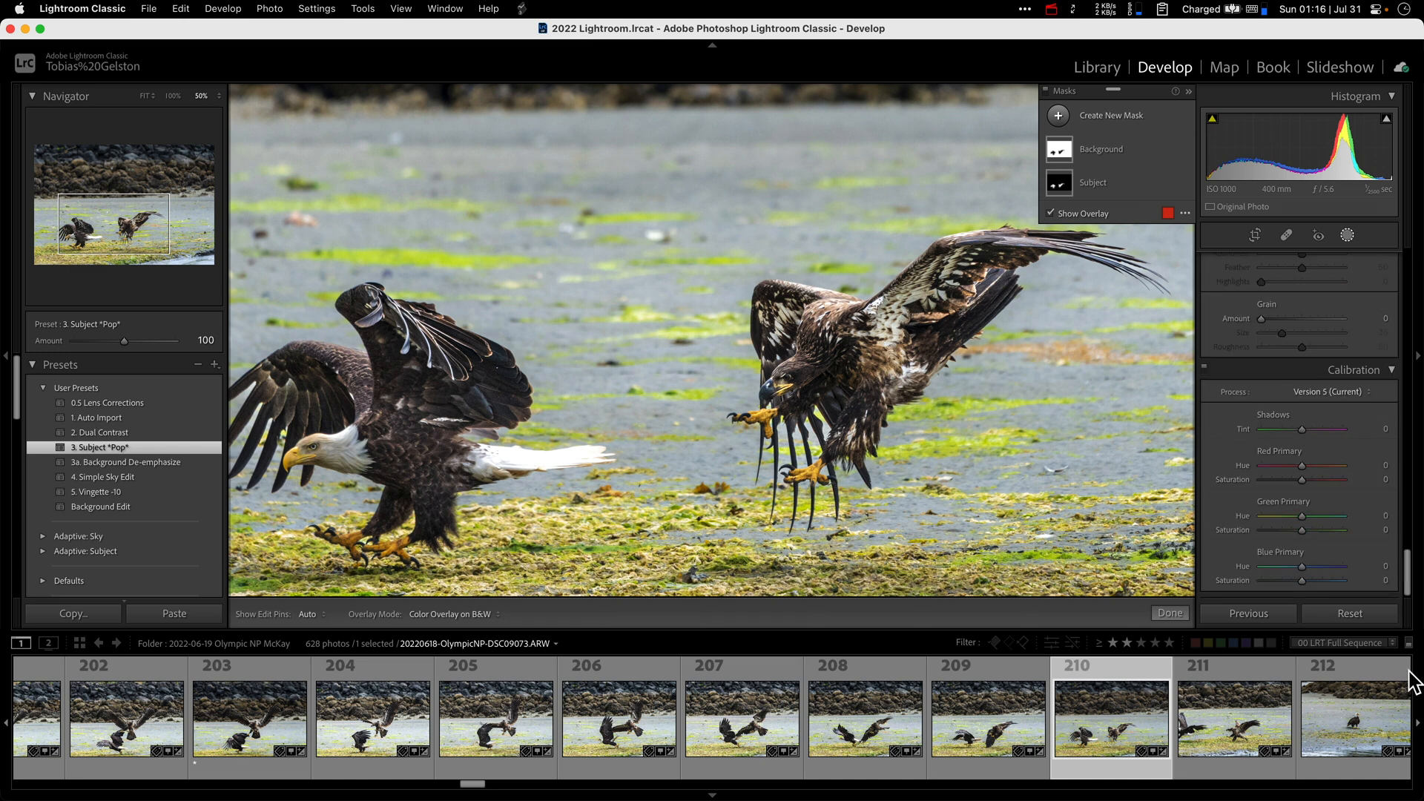
pyautogui.scroll(3)
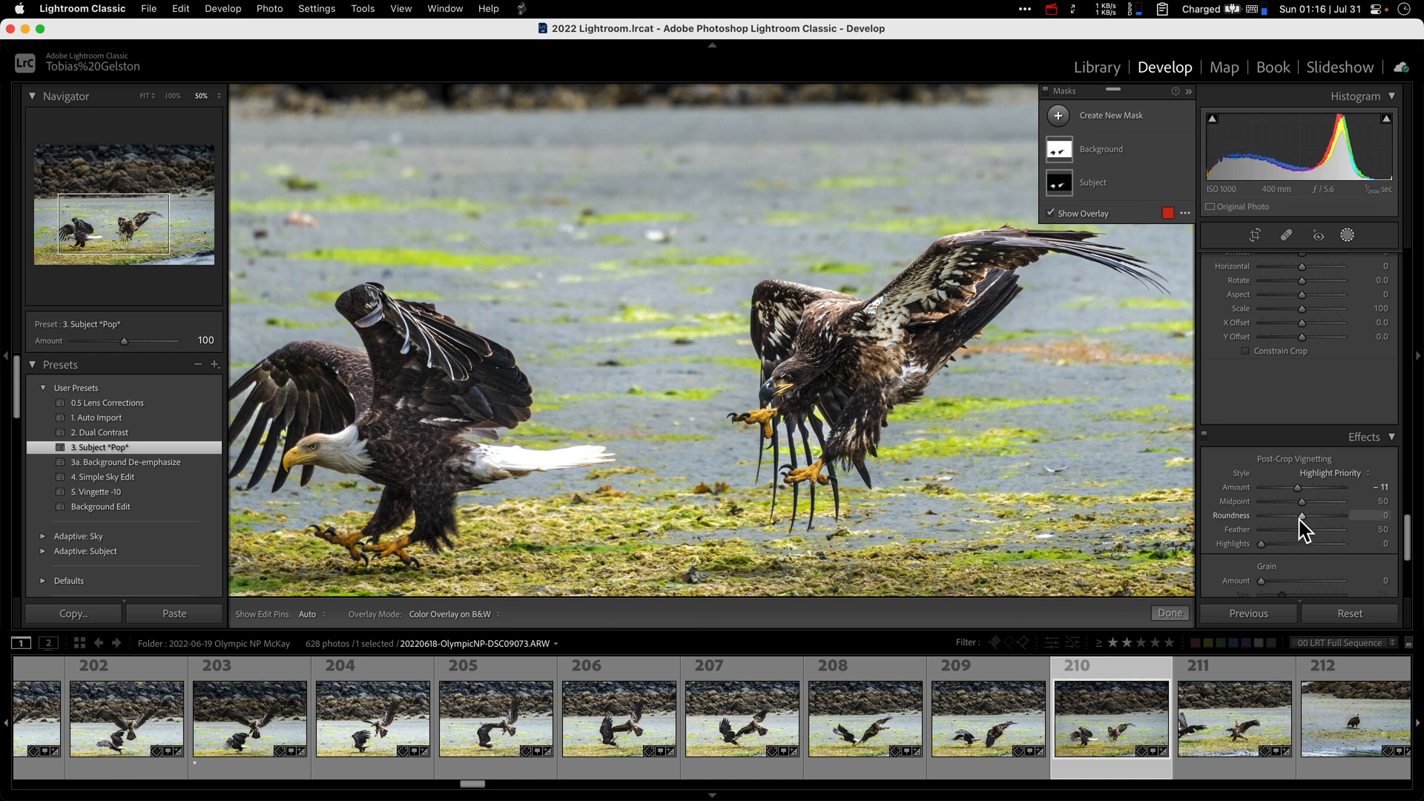
pyautogui.click(215, 365)
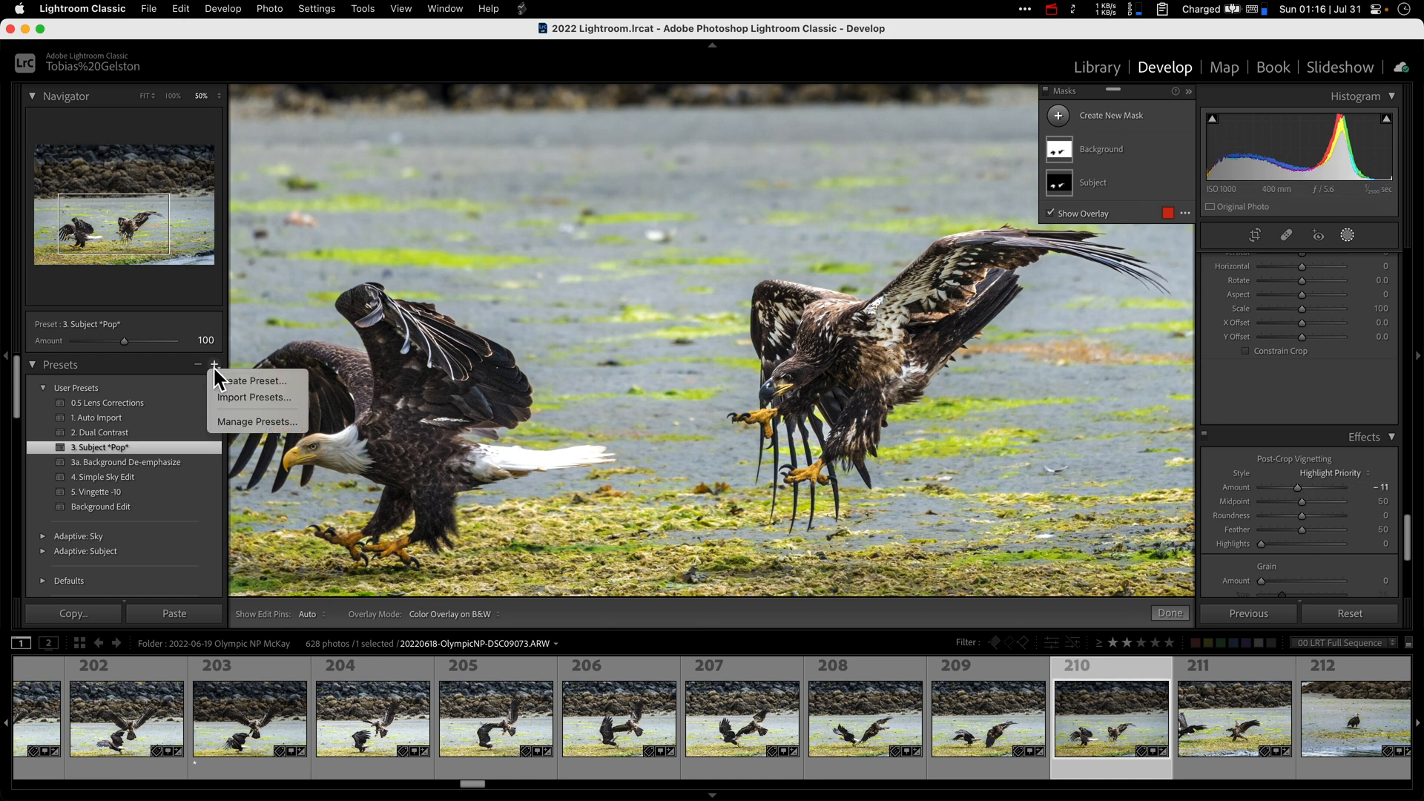
# Save a 'Ving -11' preset with only Post-Crop Vignetting, masks and grain excluded, and apply it
pyautogui.click(257, 380)
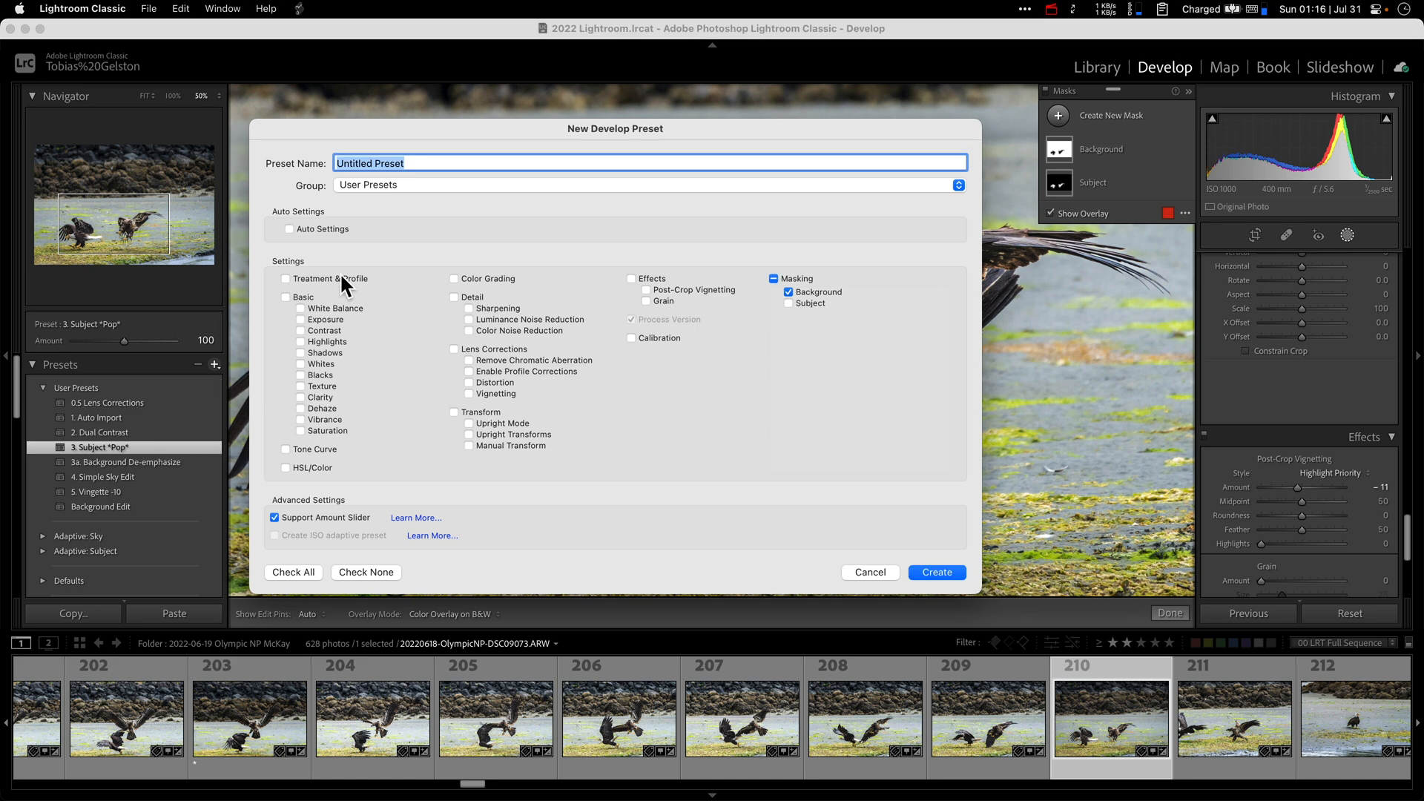
pyautogui.write('Ving -10')
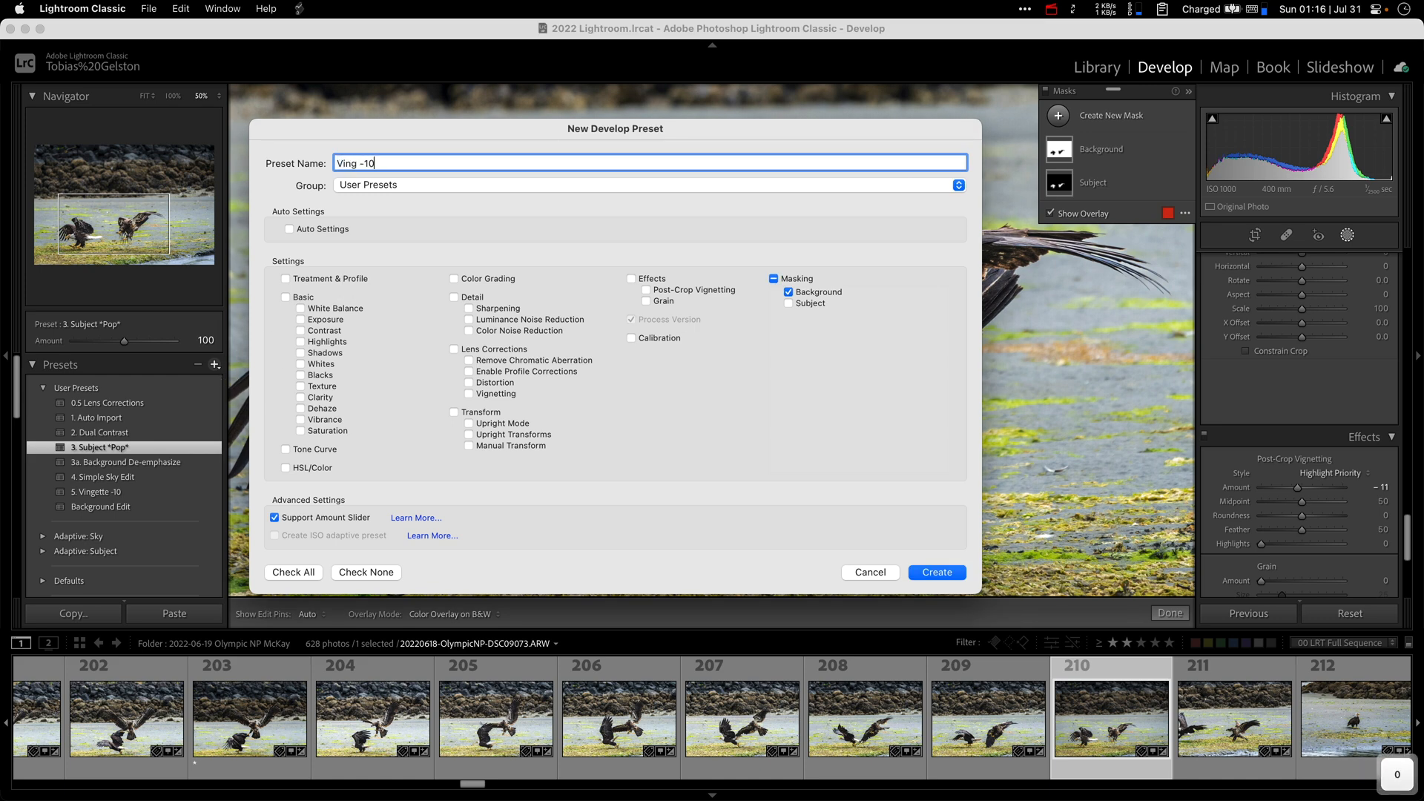
pyautogui.write('1')
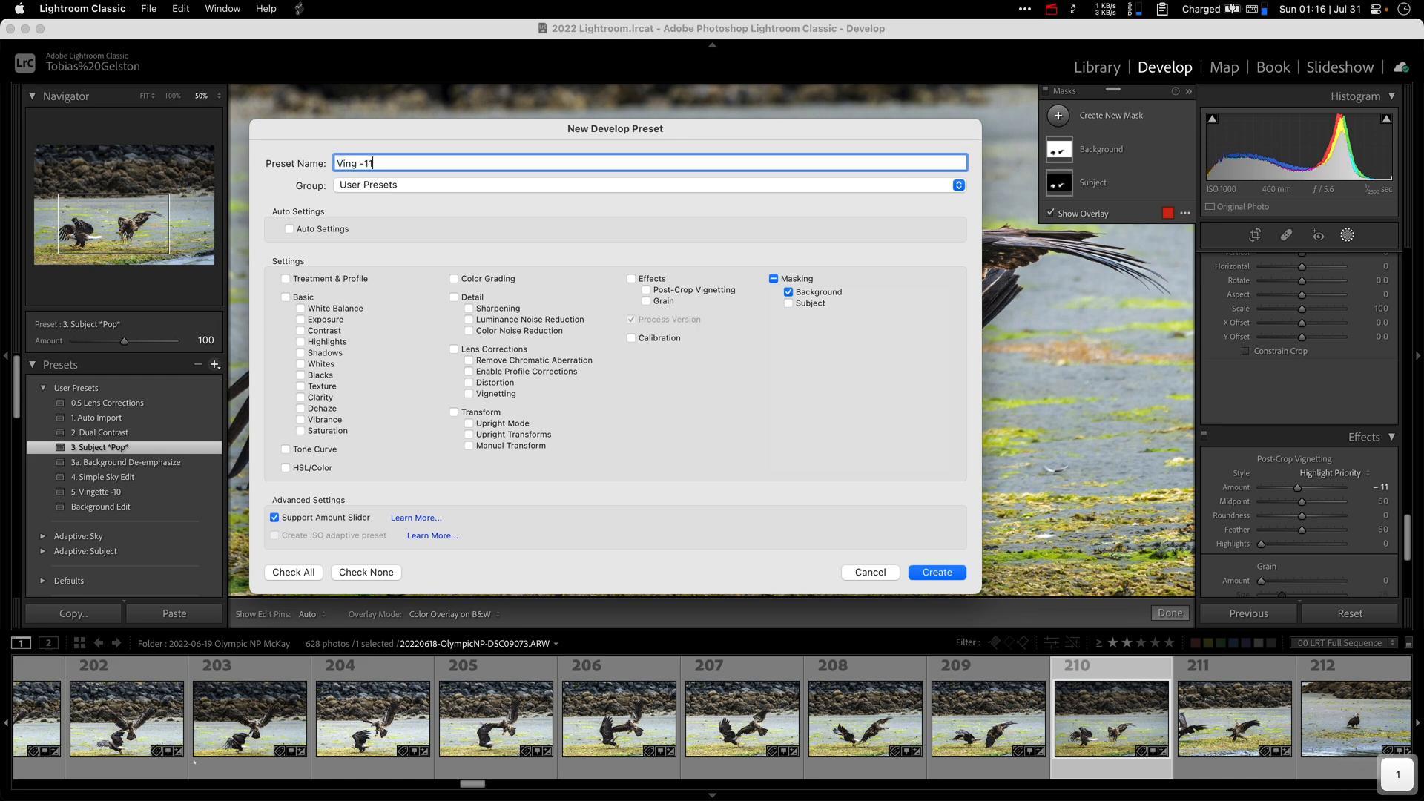
pyautogui.click(788, 303)
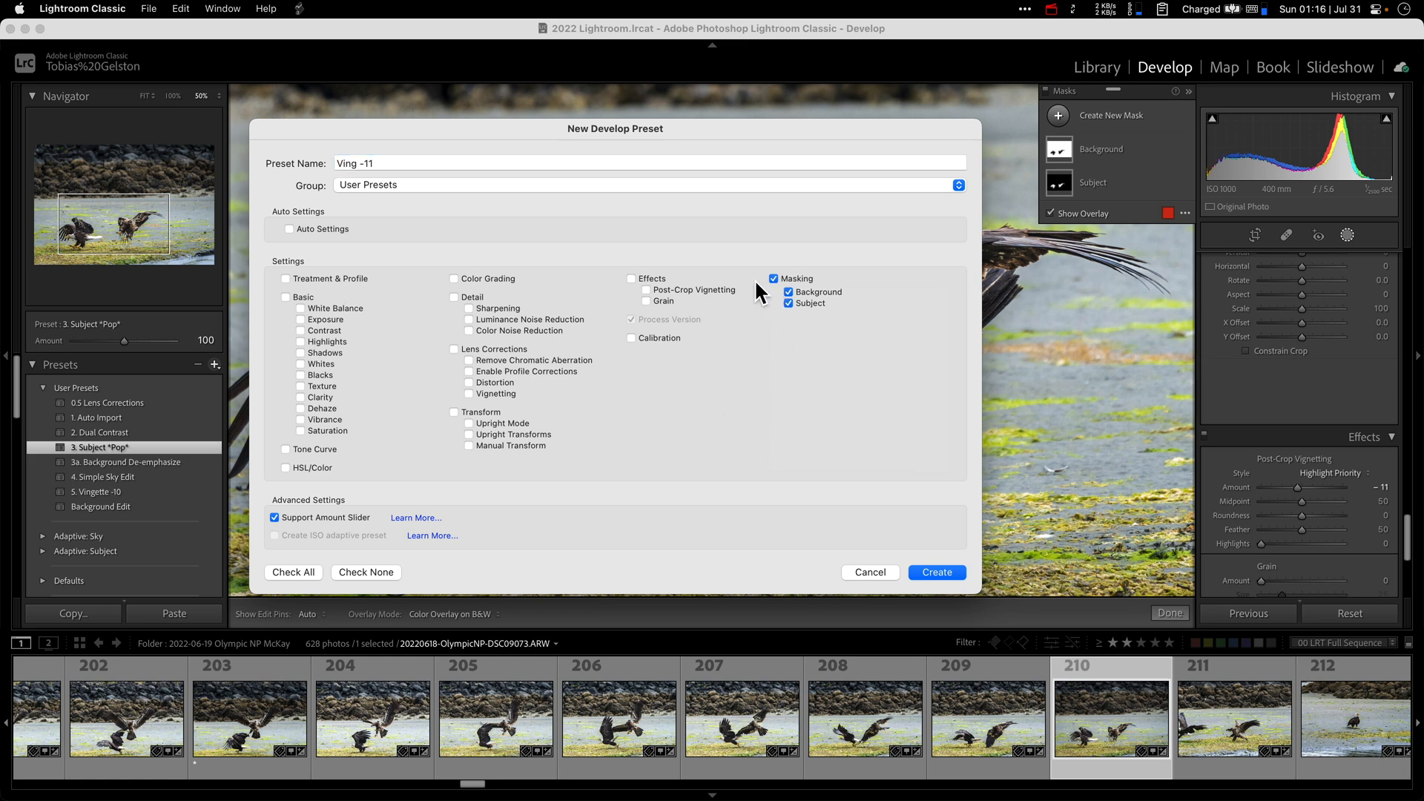
pyautogui.click(631, 278)
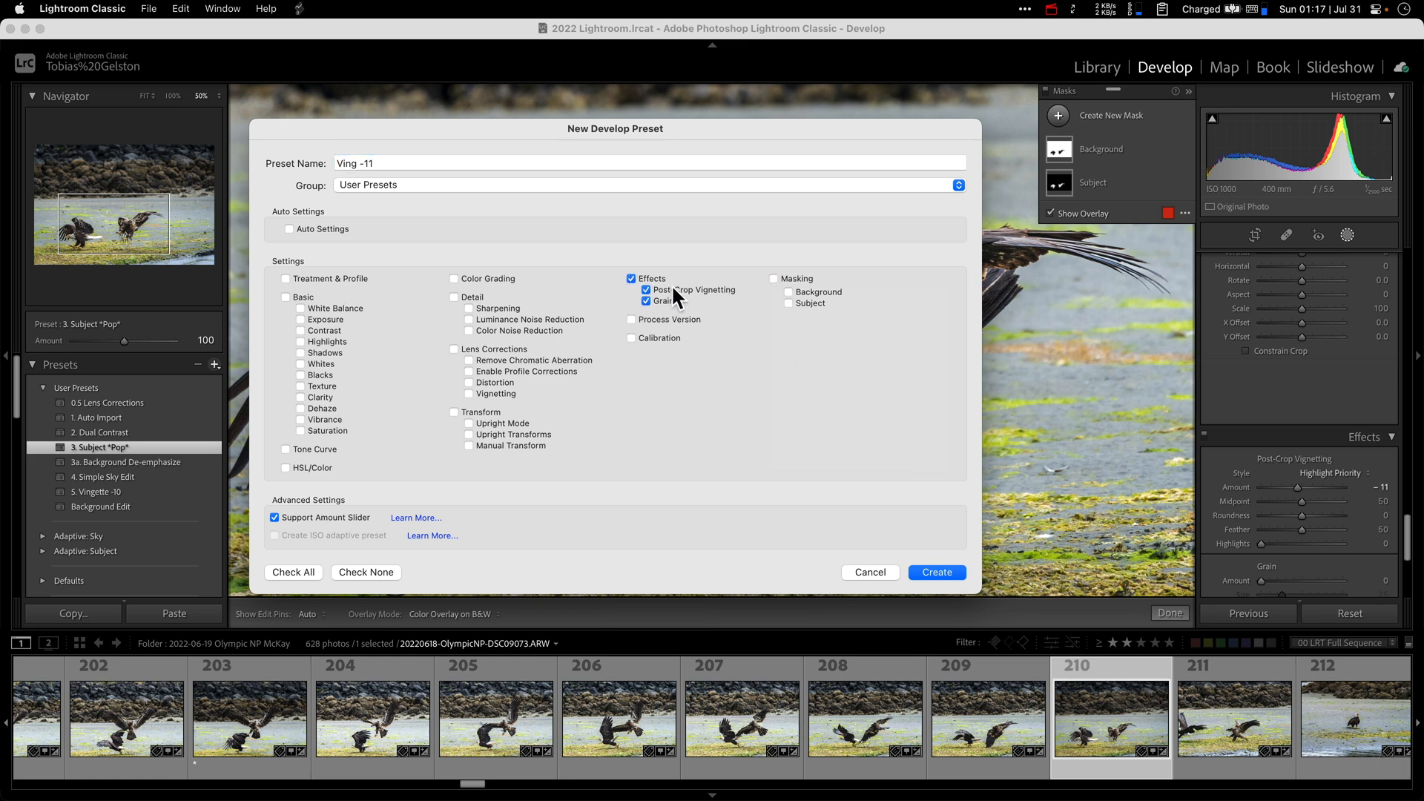
pyautogui.click(646, 300)
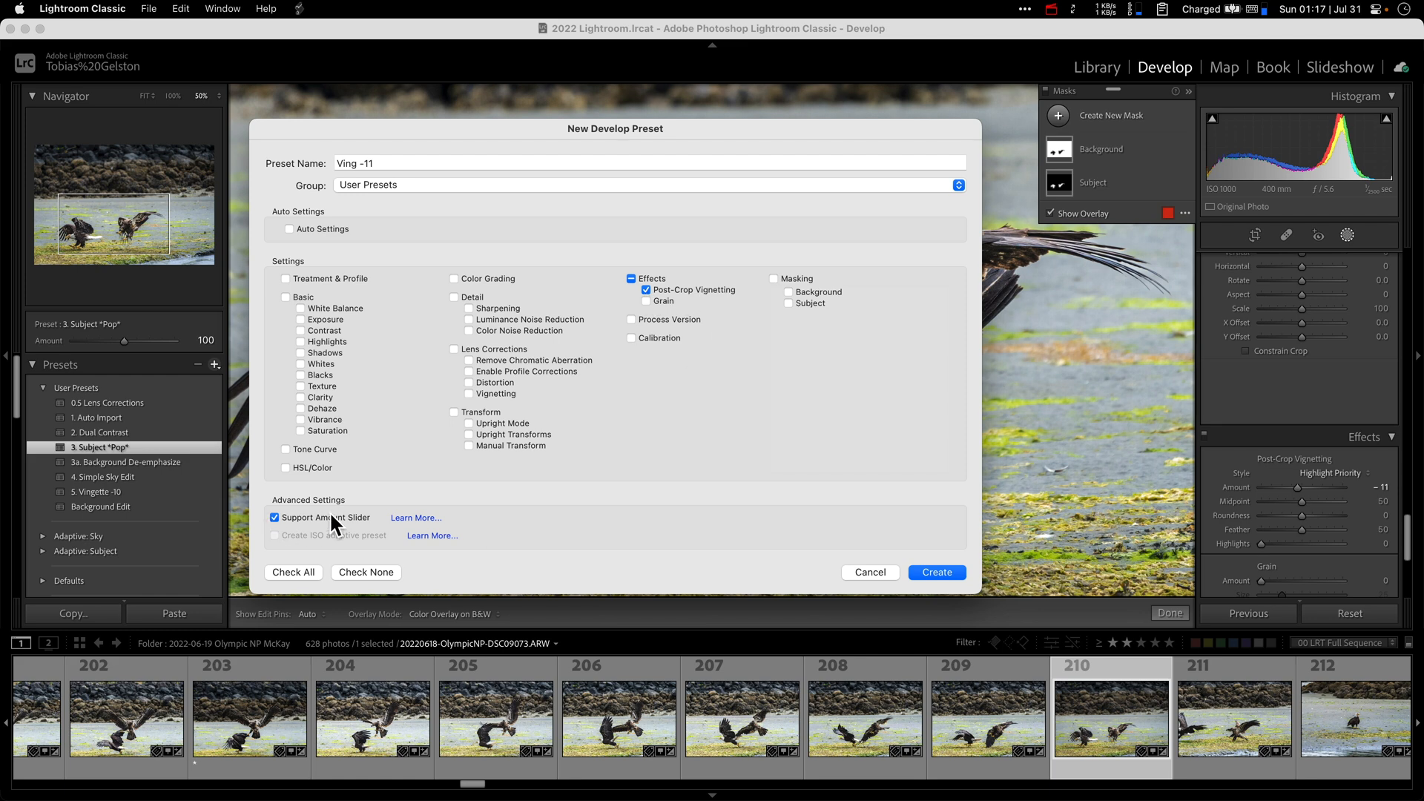
pyautogui.click(936, 571)
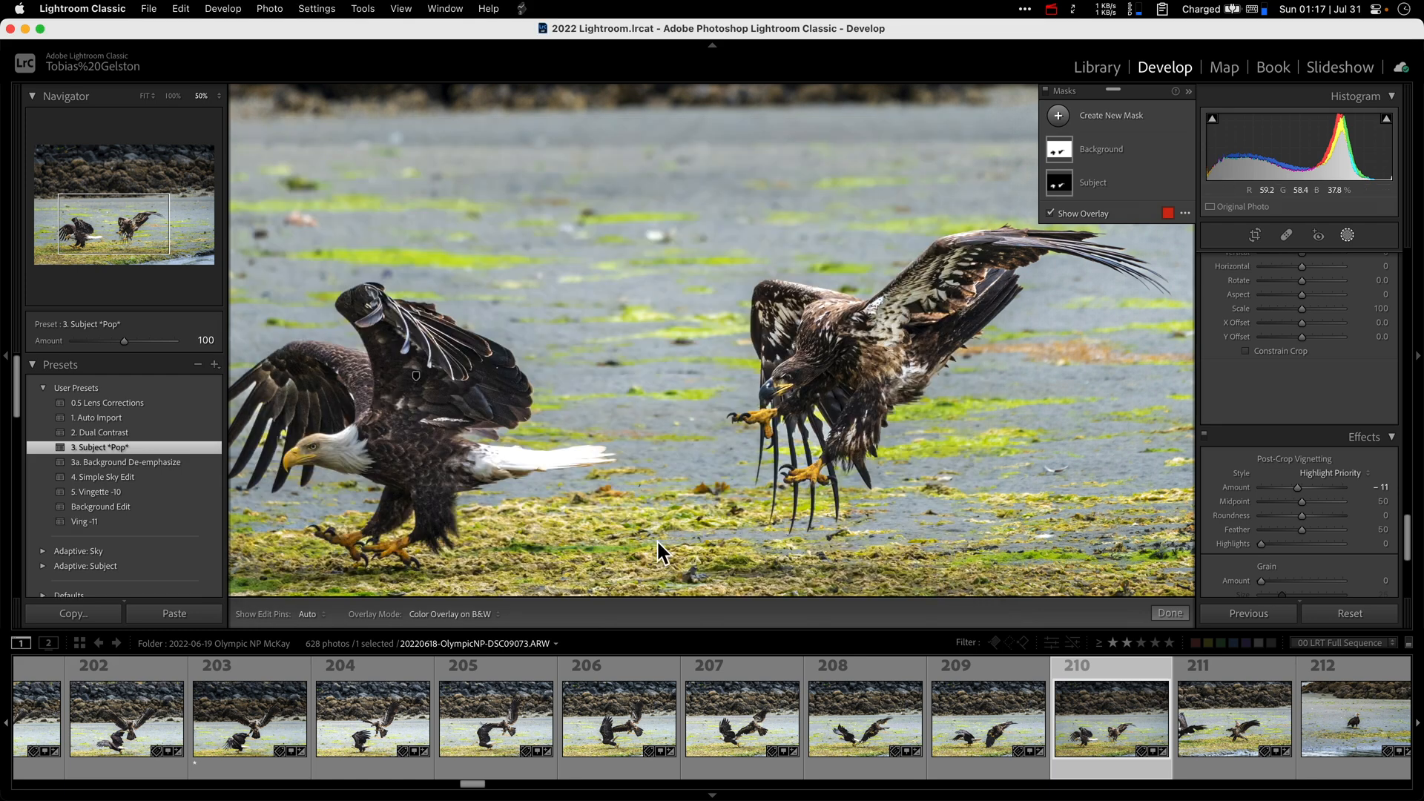
pyautogui.click(84, 521)
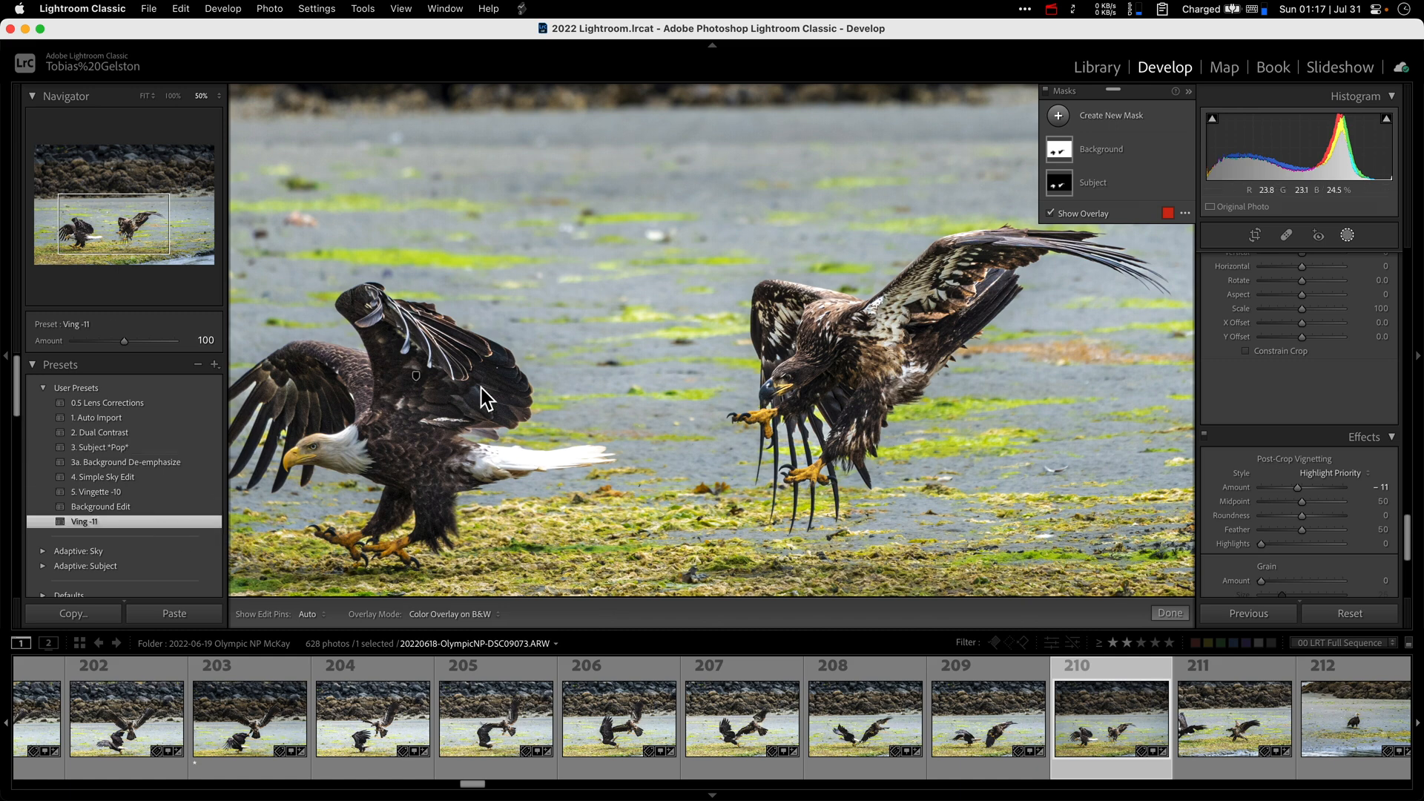